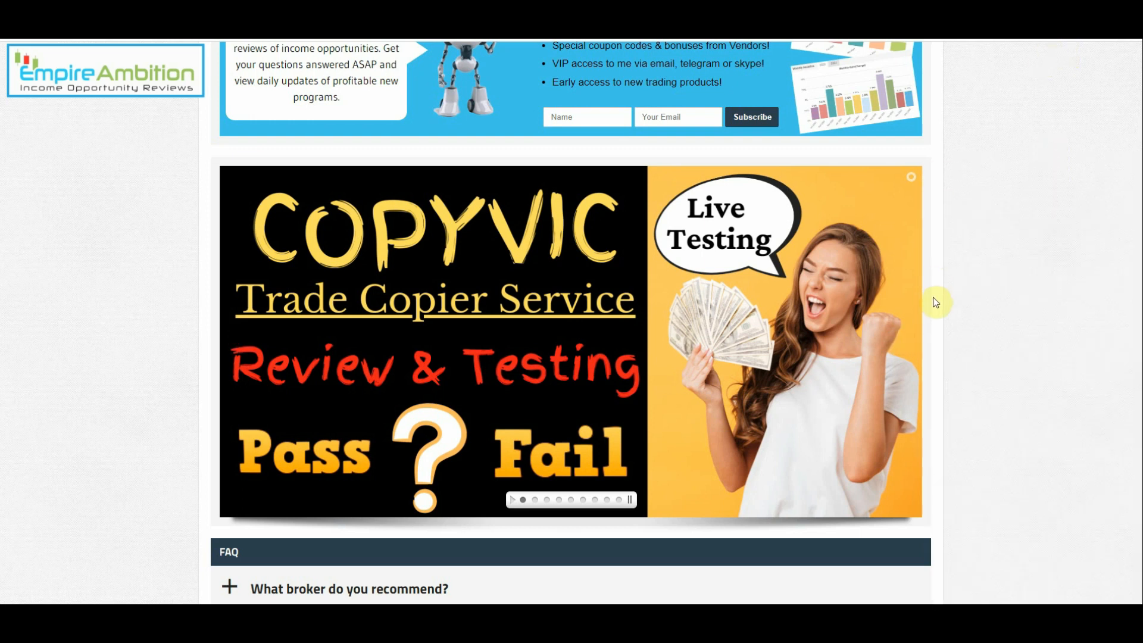
Step: From the New Posts grid, go into the CopyVic Service week 21 post and scroll its review banner
scroll("down", 3)
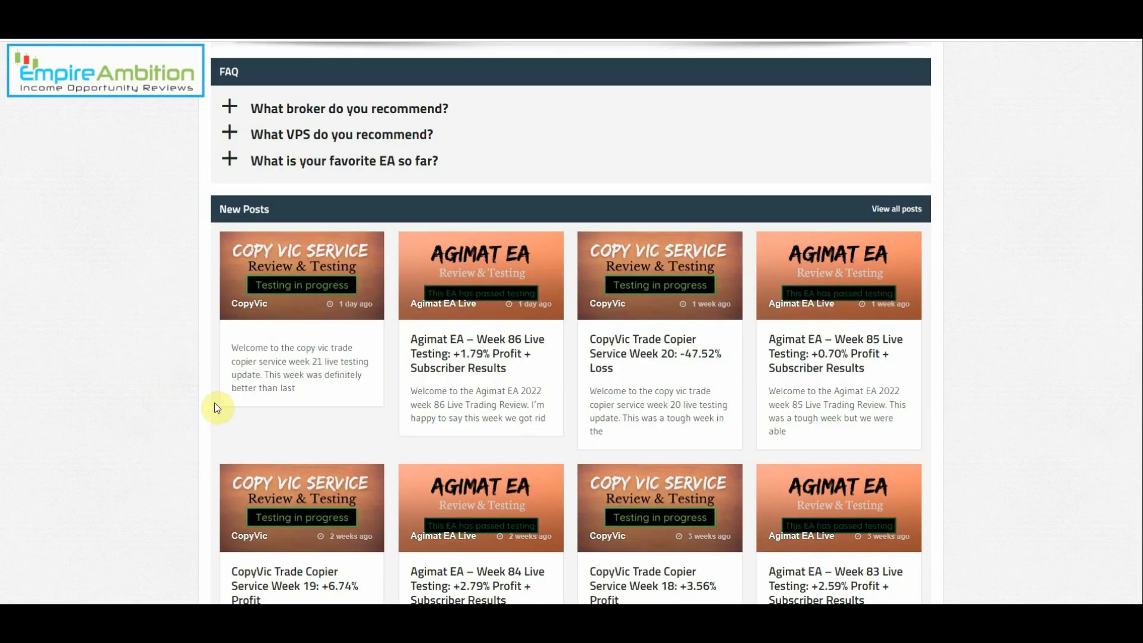
mouse_move(329, 409)
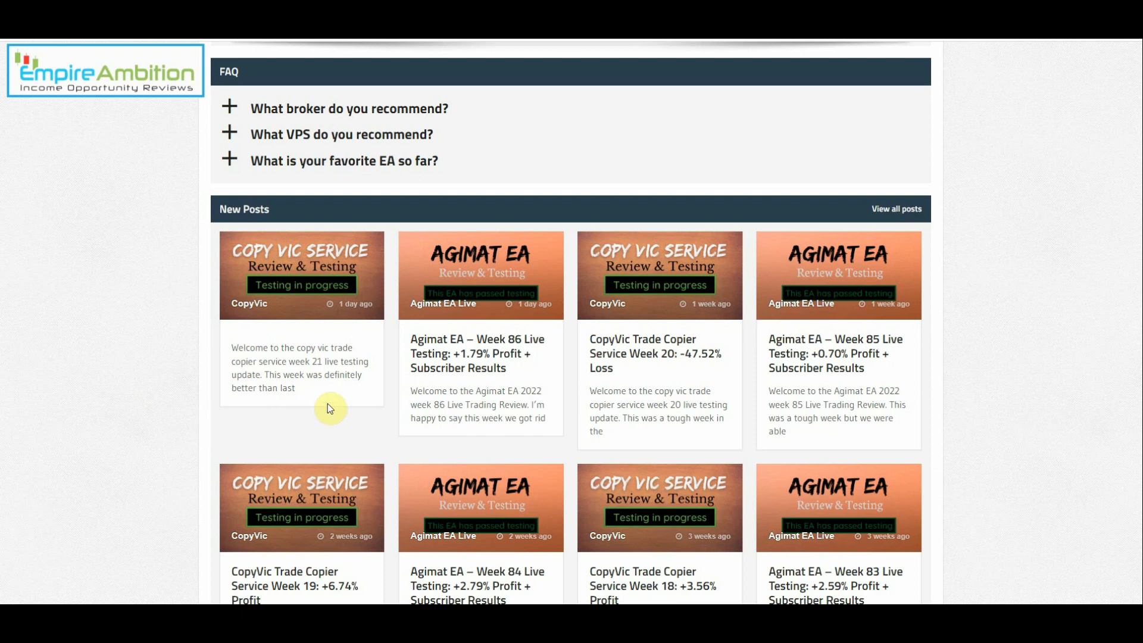
mouse_move(323, 415)
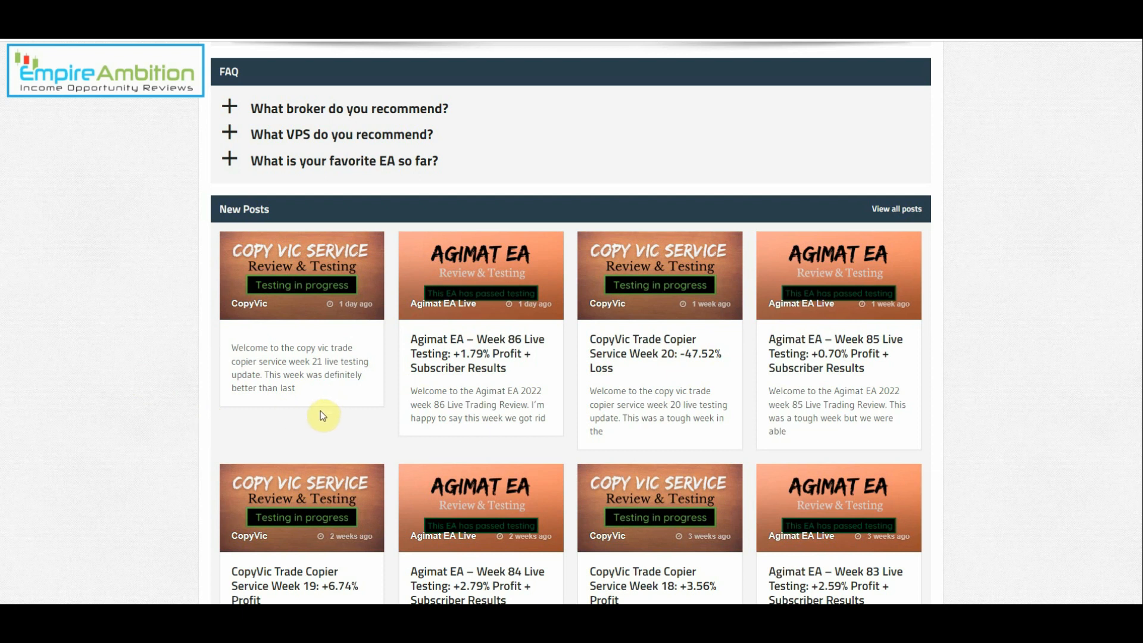
mouse_move(734, 65)
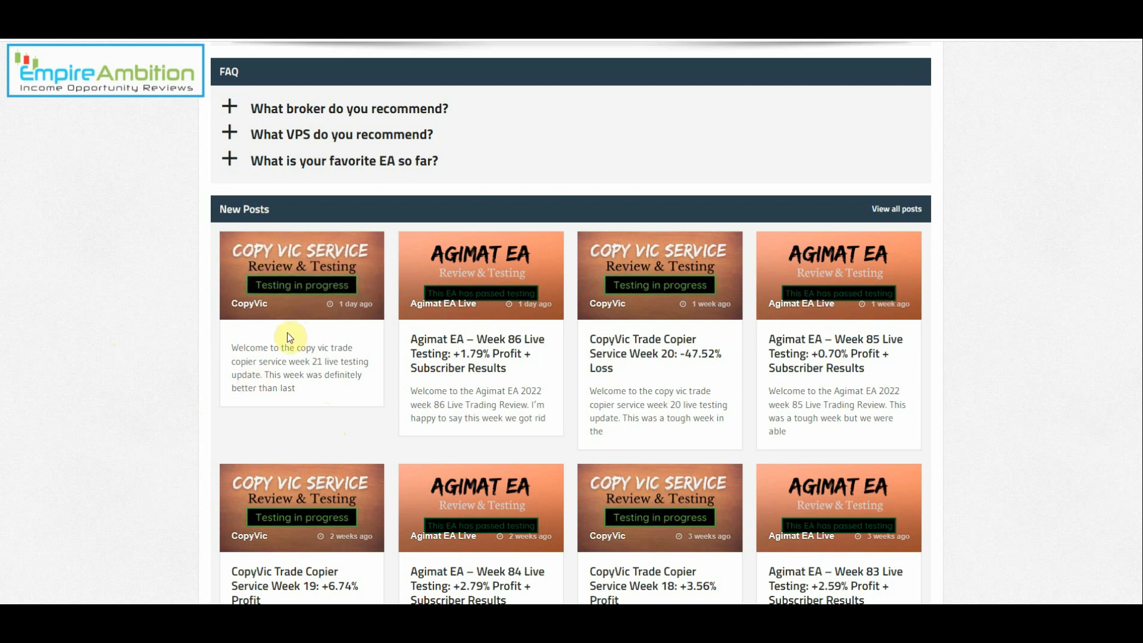
mouse_move(326, 339)
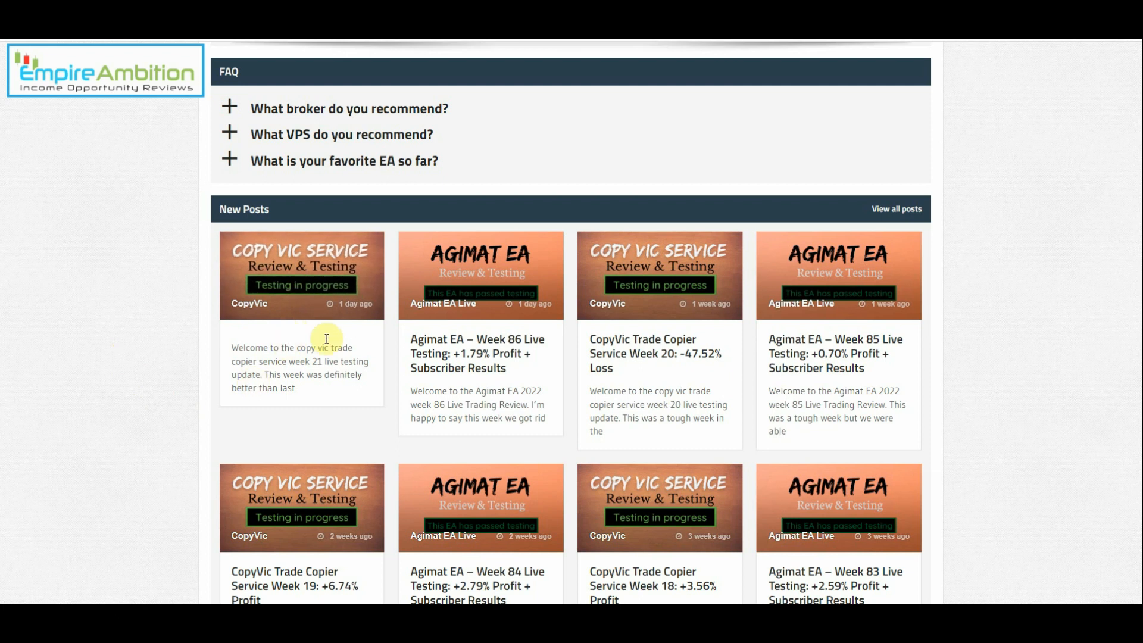
mouse_move(665, 391)
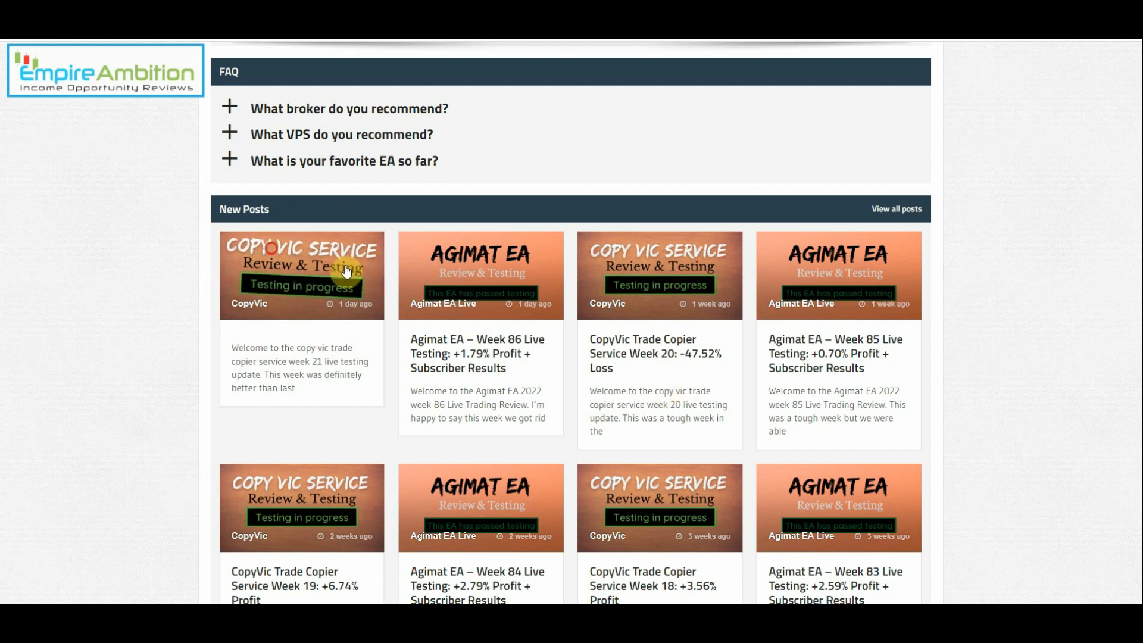
left_click(300, 275)
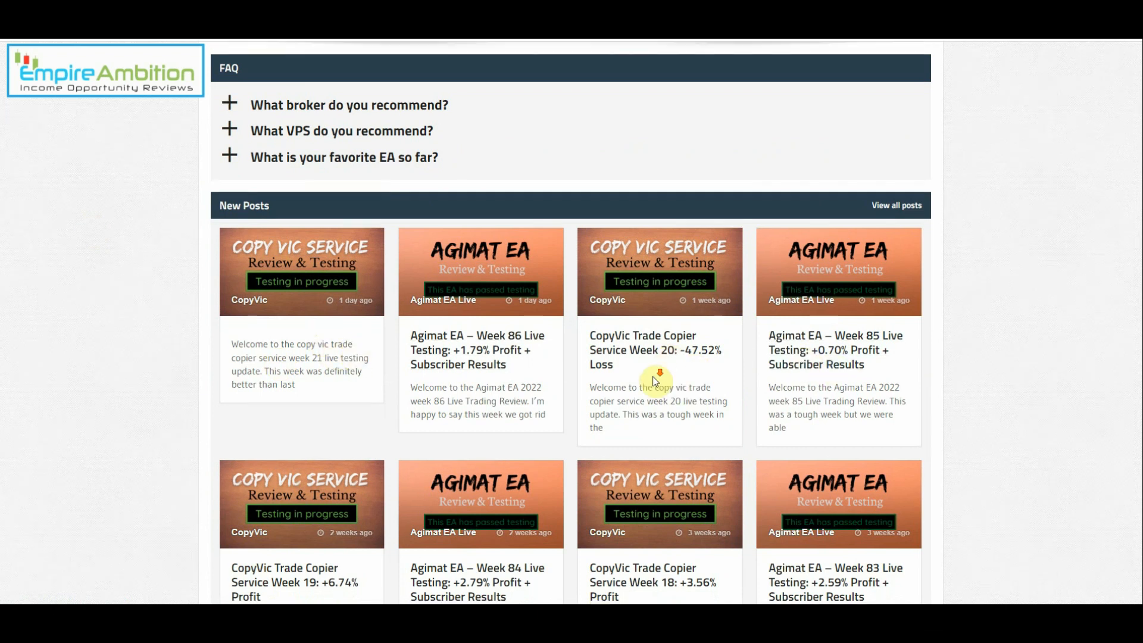
scroll("down", 3)
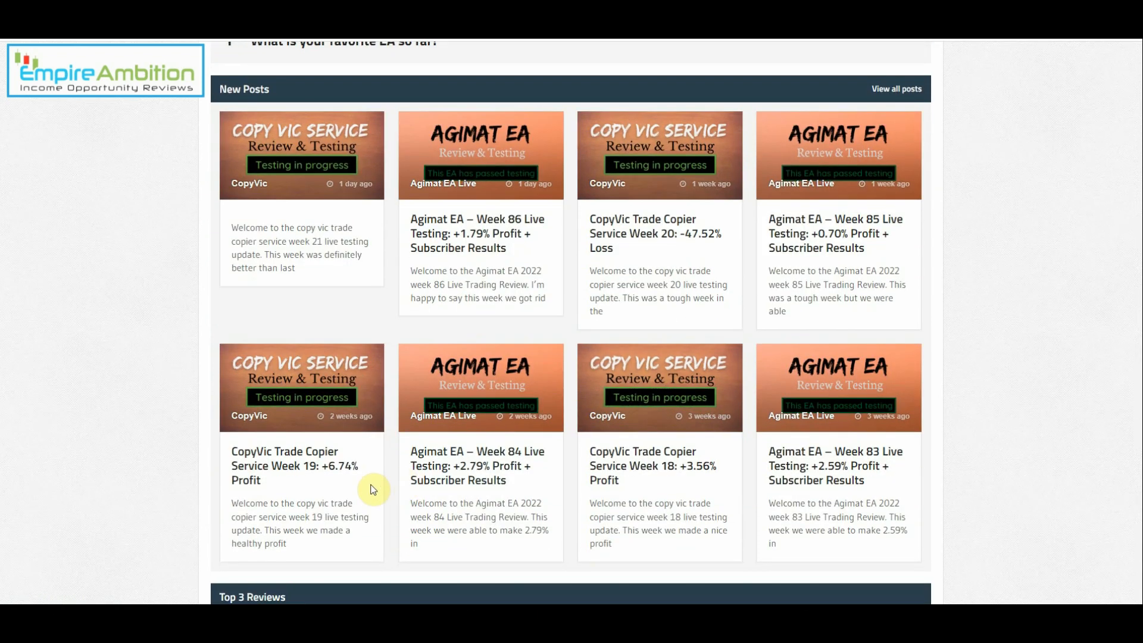
mouse_move(670, 494)
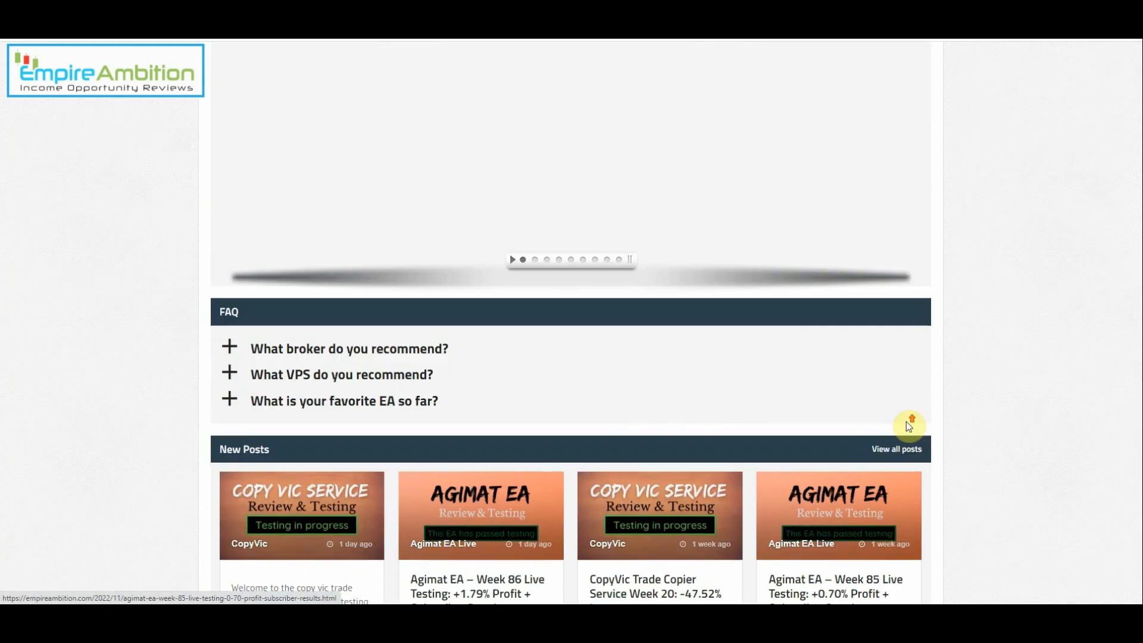
scroll("down", 3)
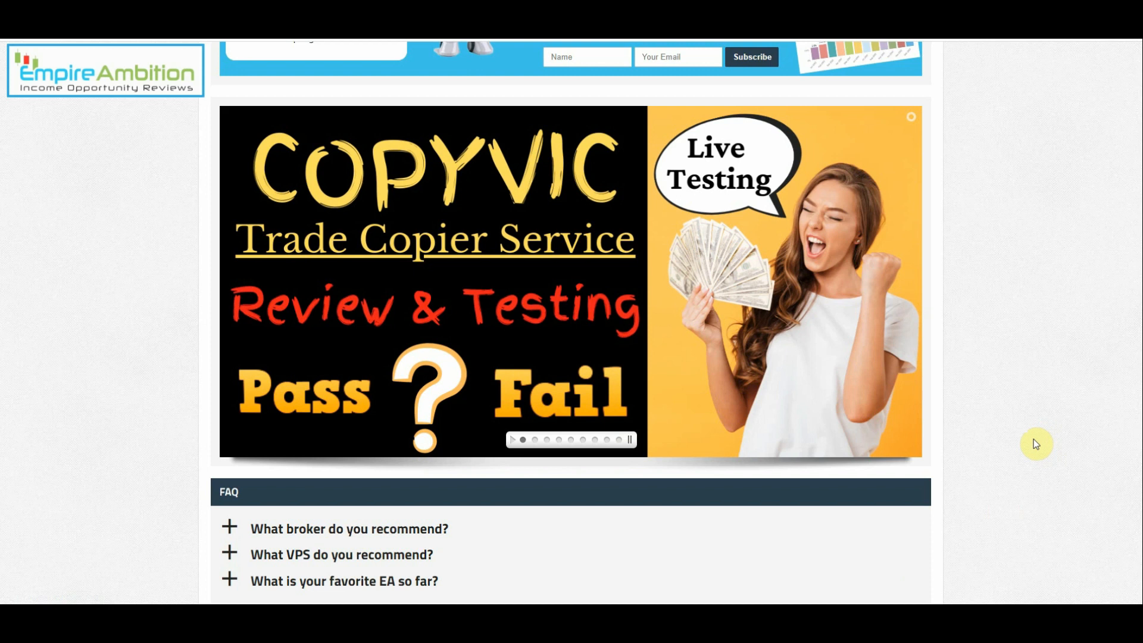
mouse_move(1038, 475)
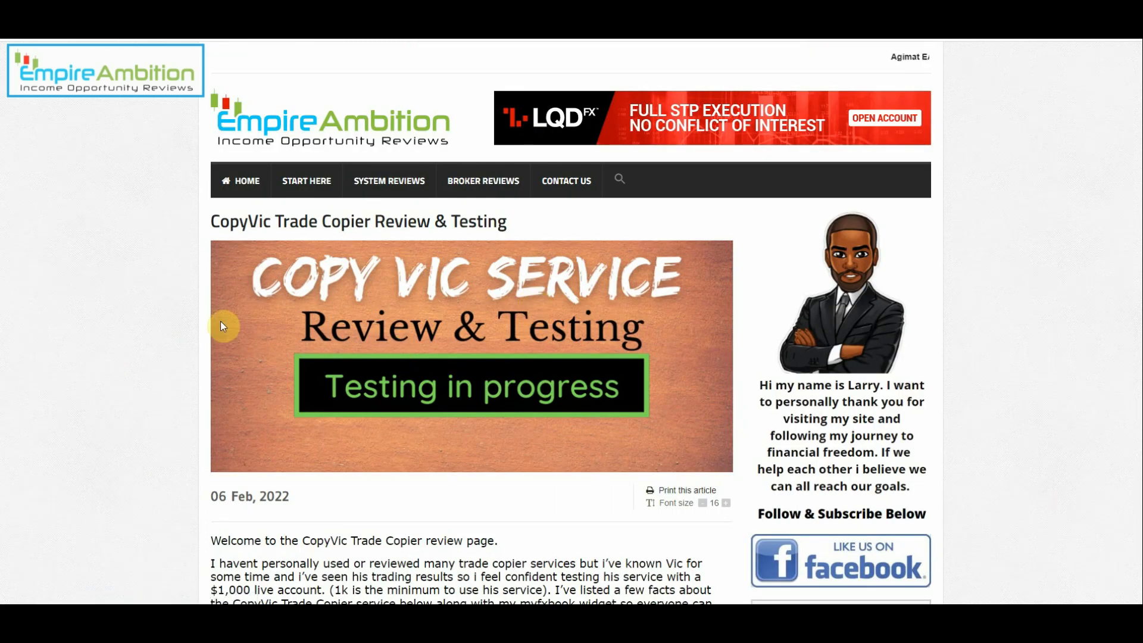
Step: Scroll the CopyVic review page down to its Myfxbook profit chart widget
scroll("down", 3)
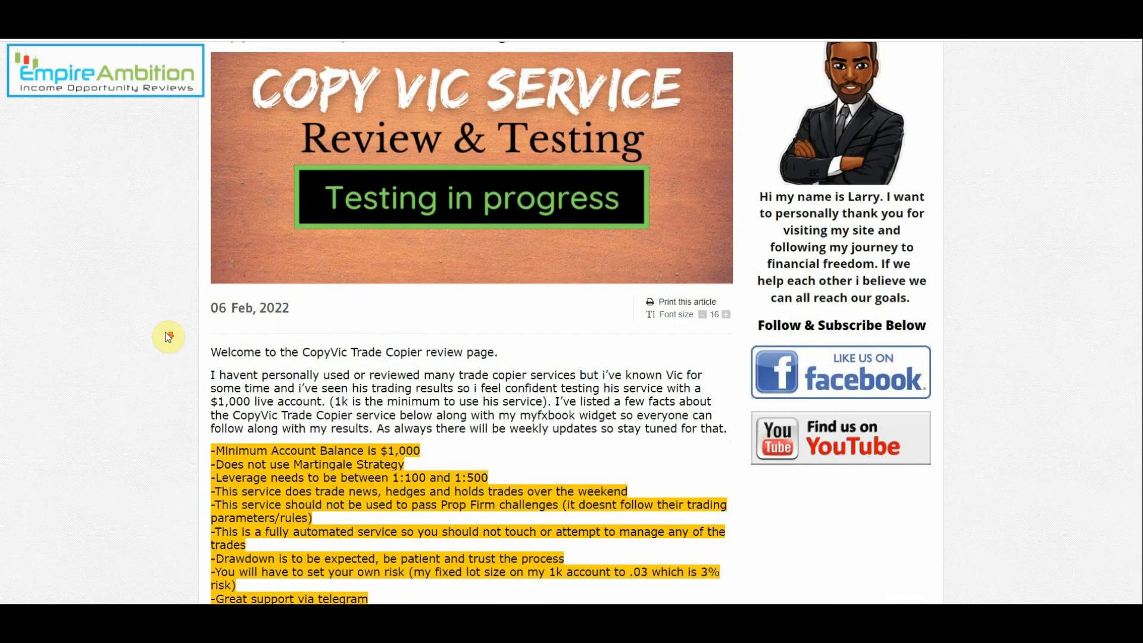
scroll("down", 3)
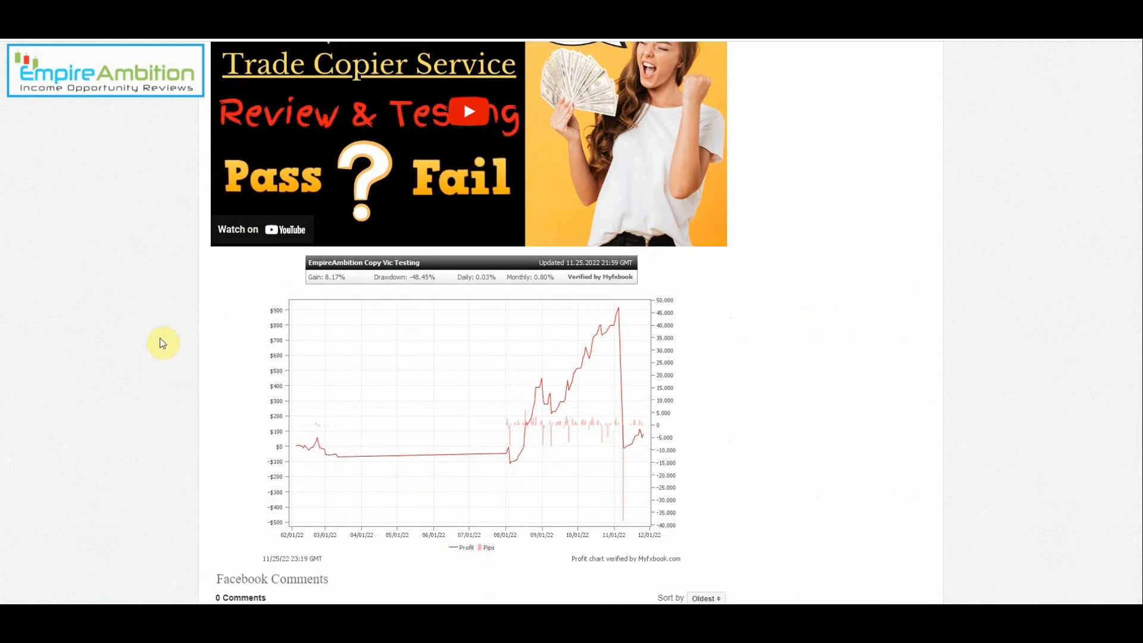
mouse_move(333, 295)
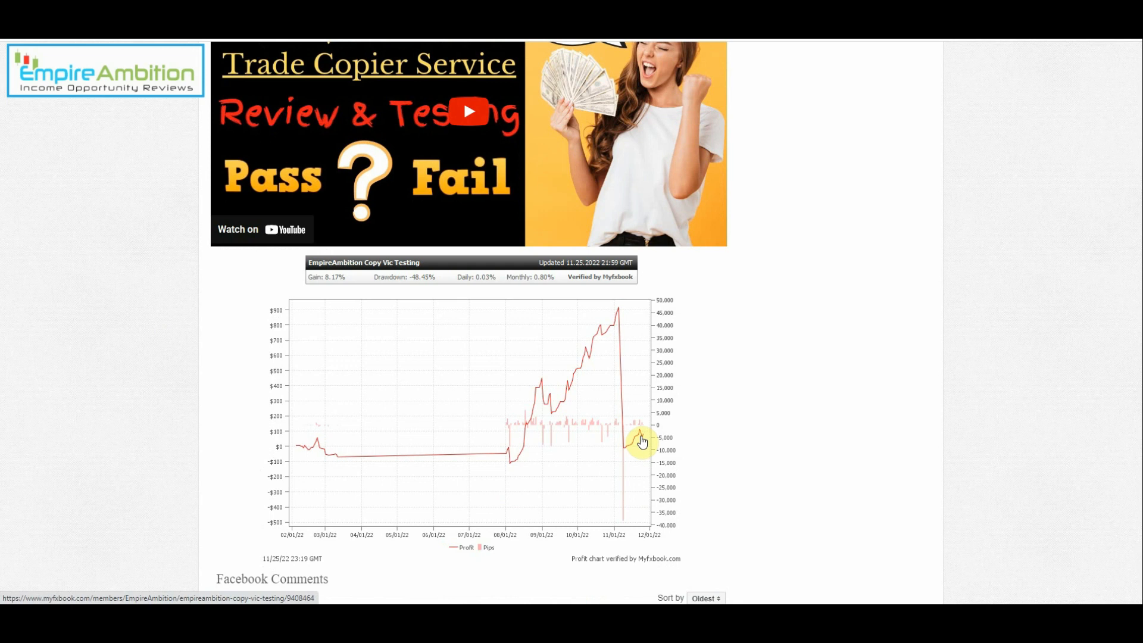
mouse_move(632, 444)
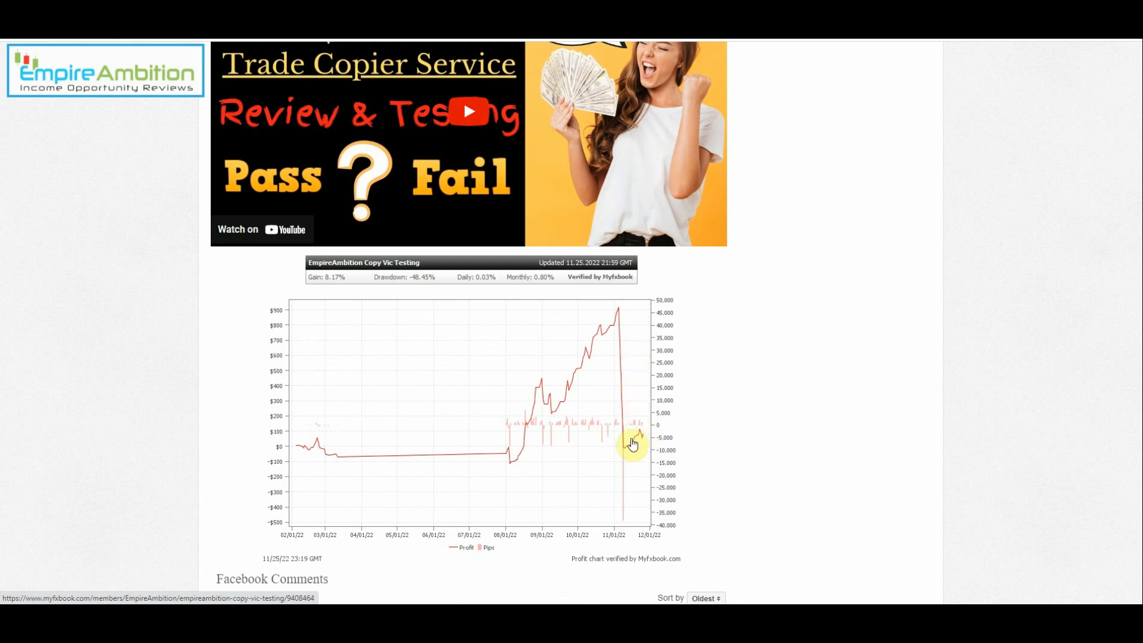
mouse_move(629, 372)
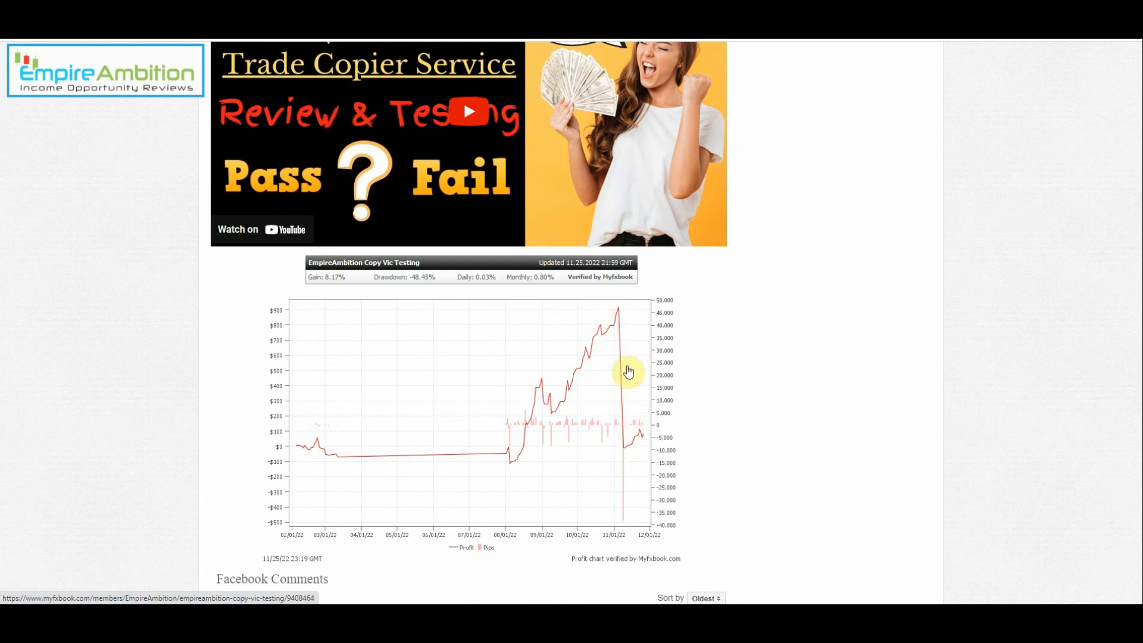
mouse_move(640, 437)
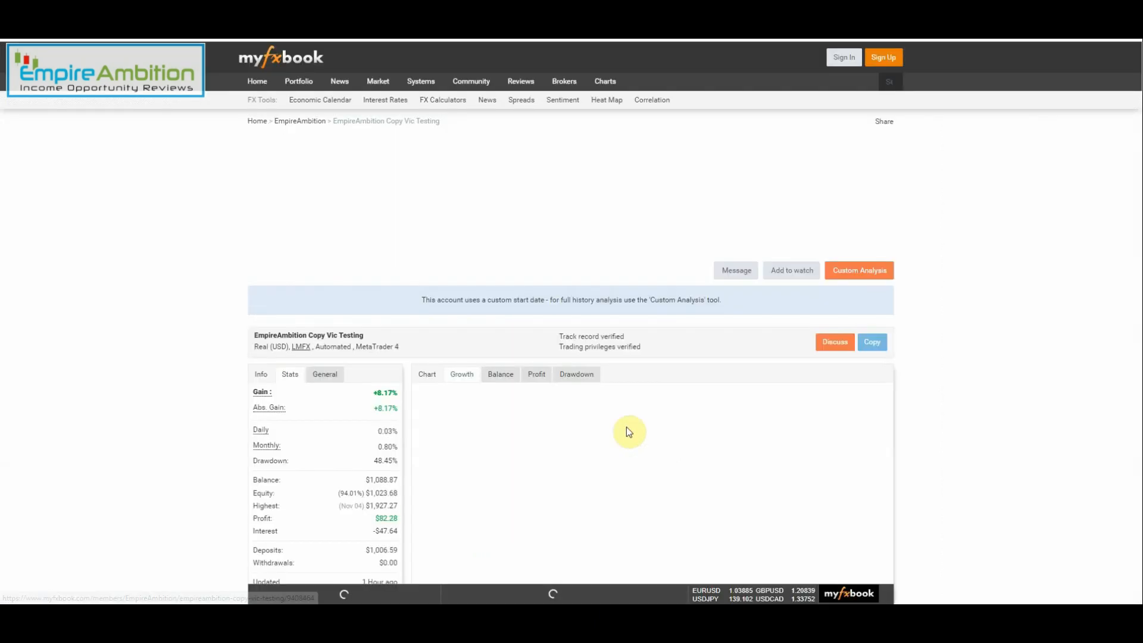
scroll("down", 3)
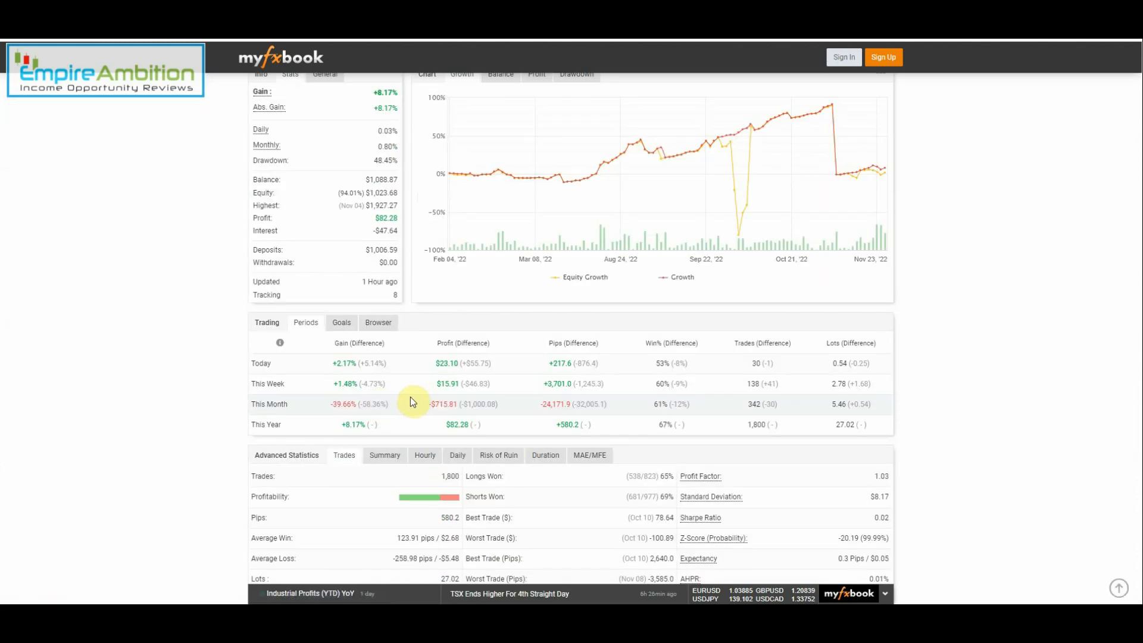
mouse_move(348, 394)
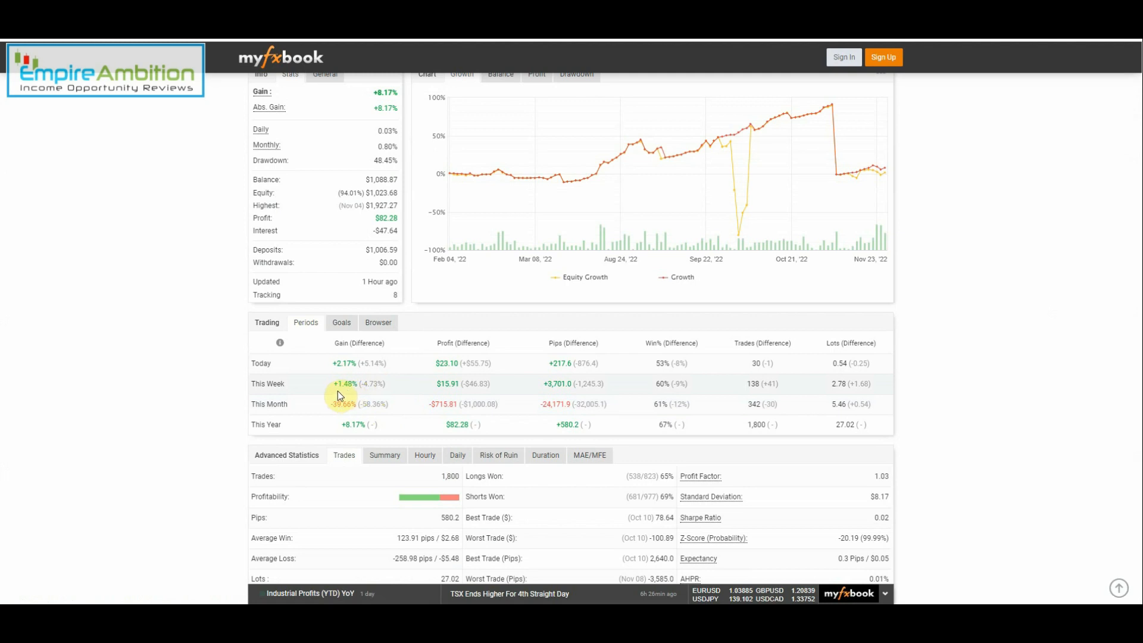
mouse_move(446, 383)
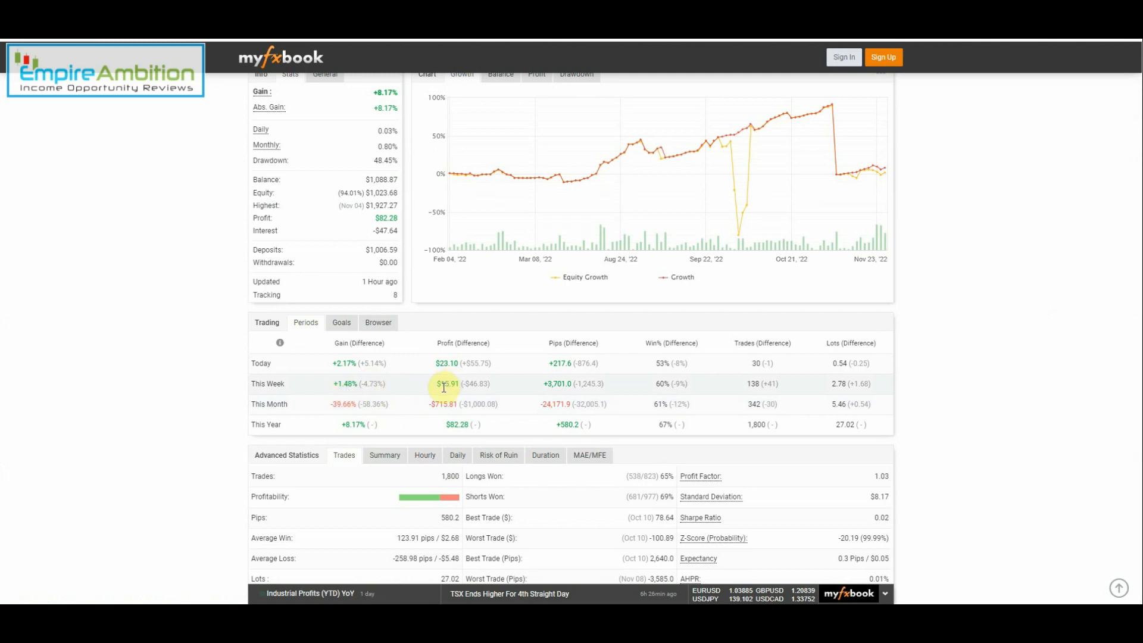
mouse_move(418, 344)
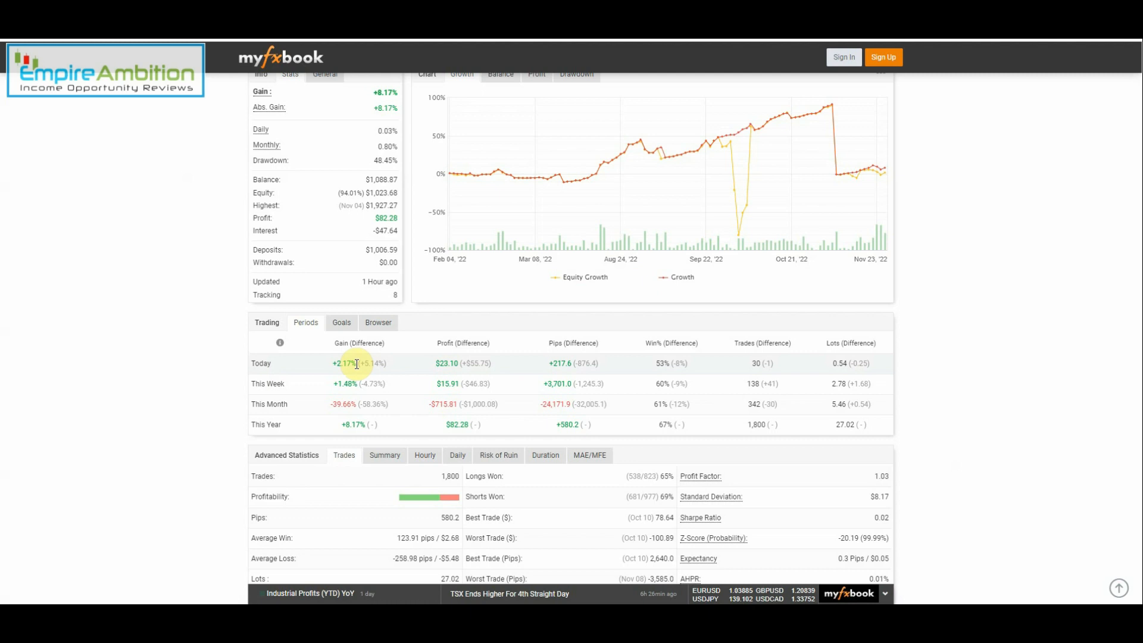
mouse_move(861, 180)
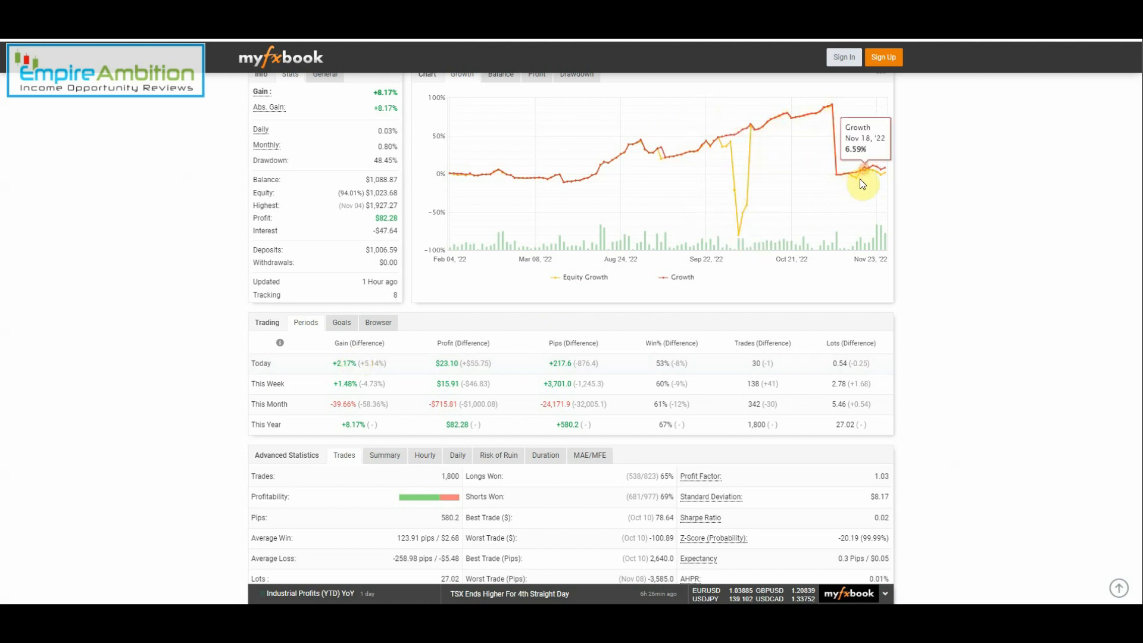
mouse_move(880, 175)
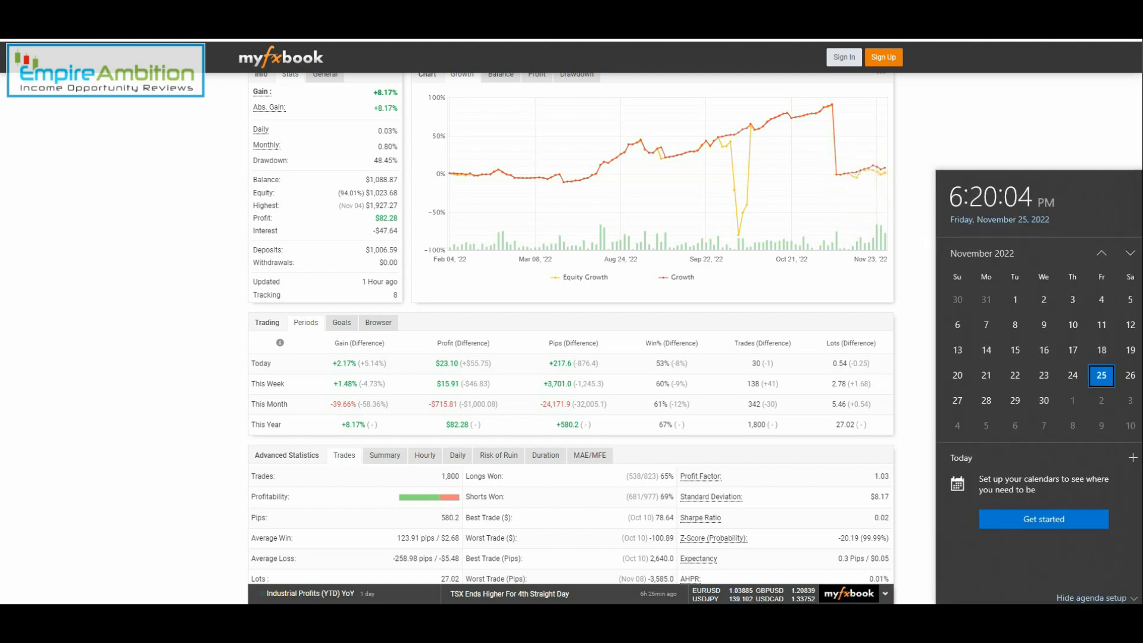
left_click(968, 141)
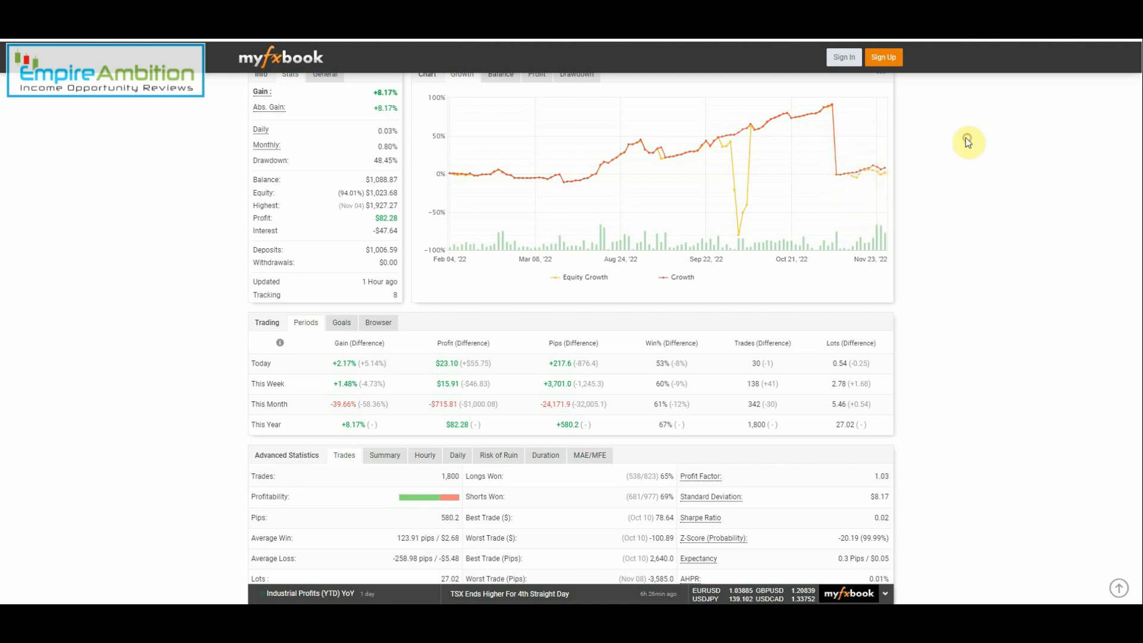
scroll("down", 3)
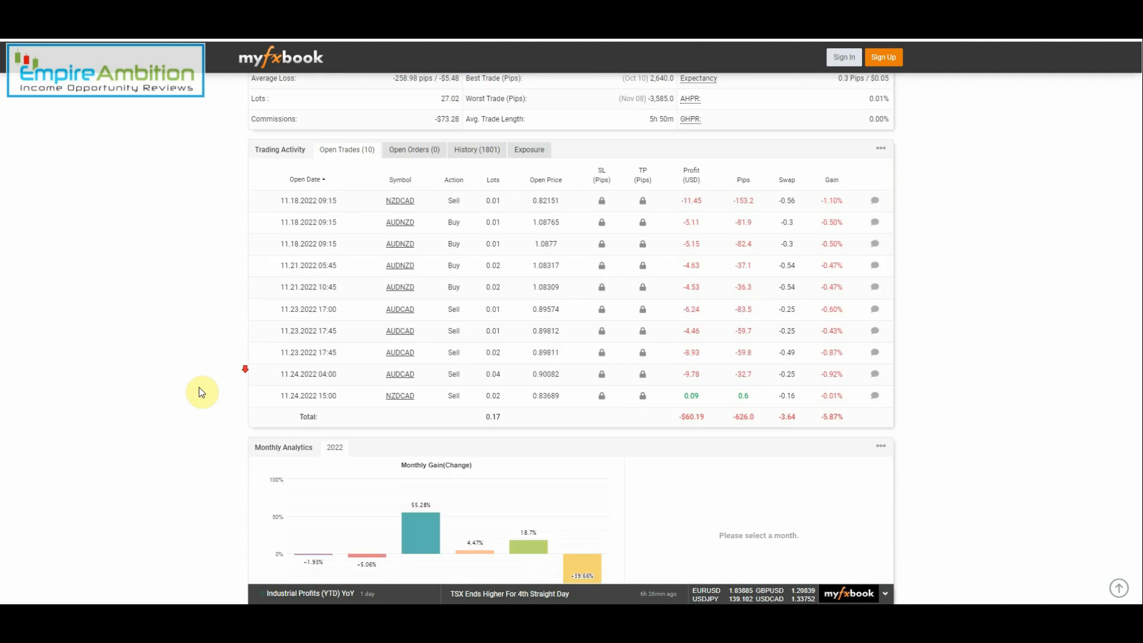
scroll("down", 3)
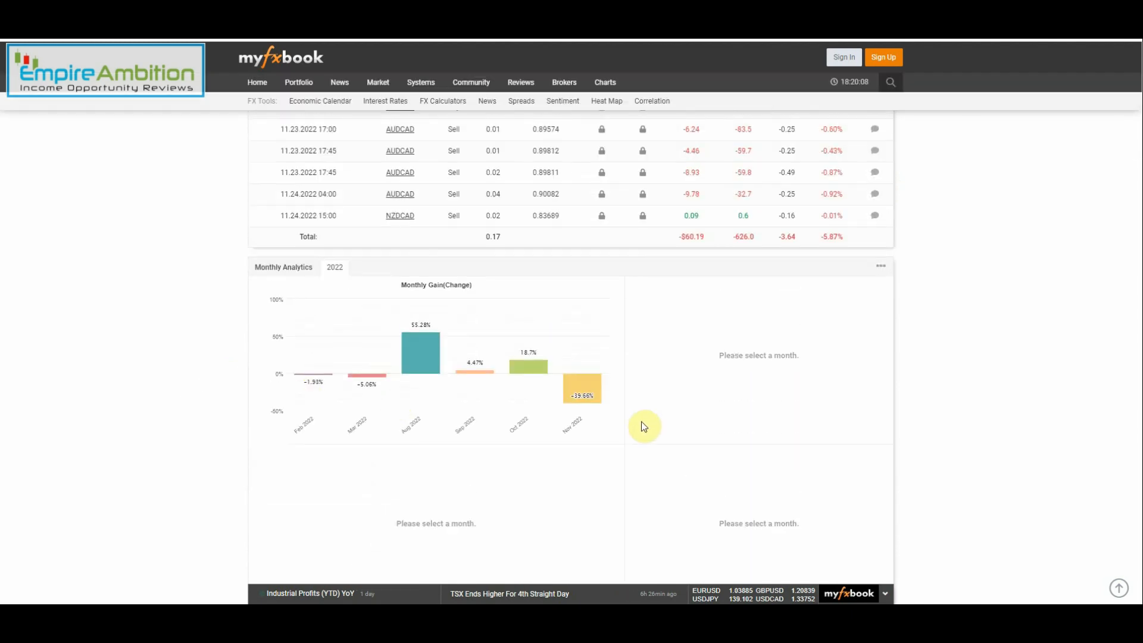
mouse_move(612, 427)
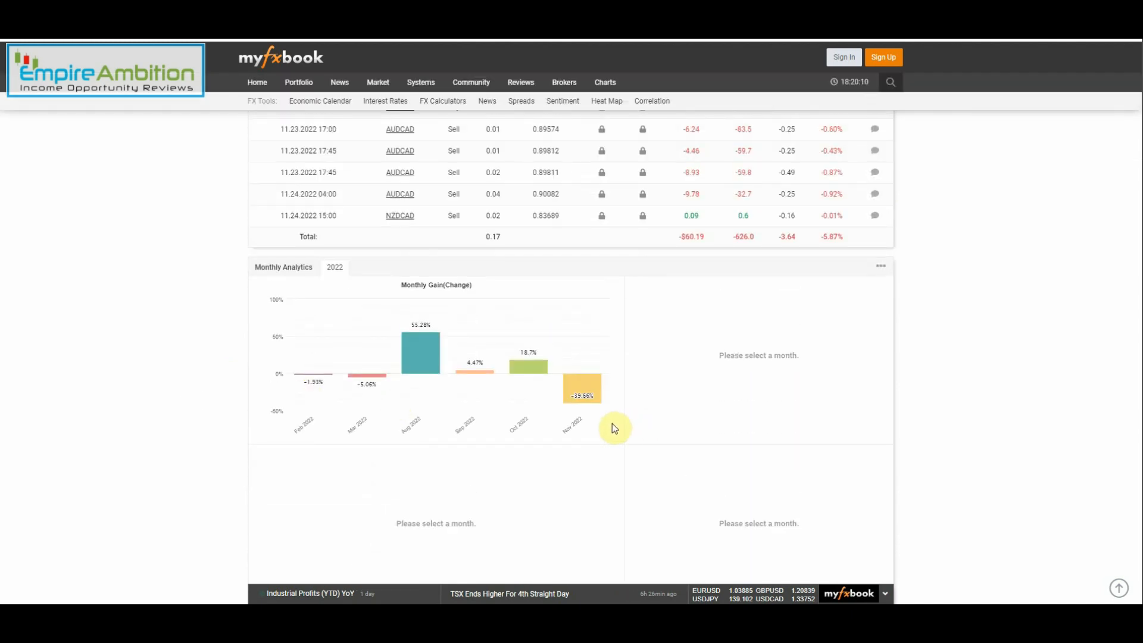
mouse_move(582, 390)
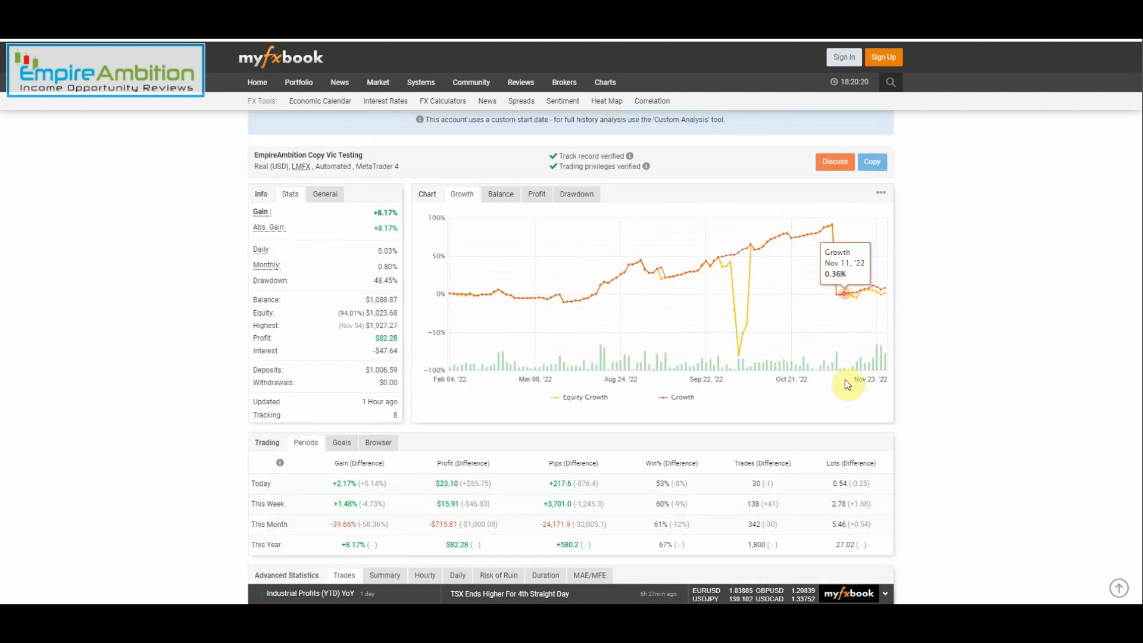
scroll("down", 3)
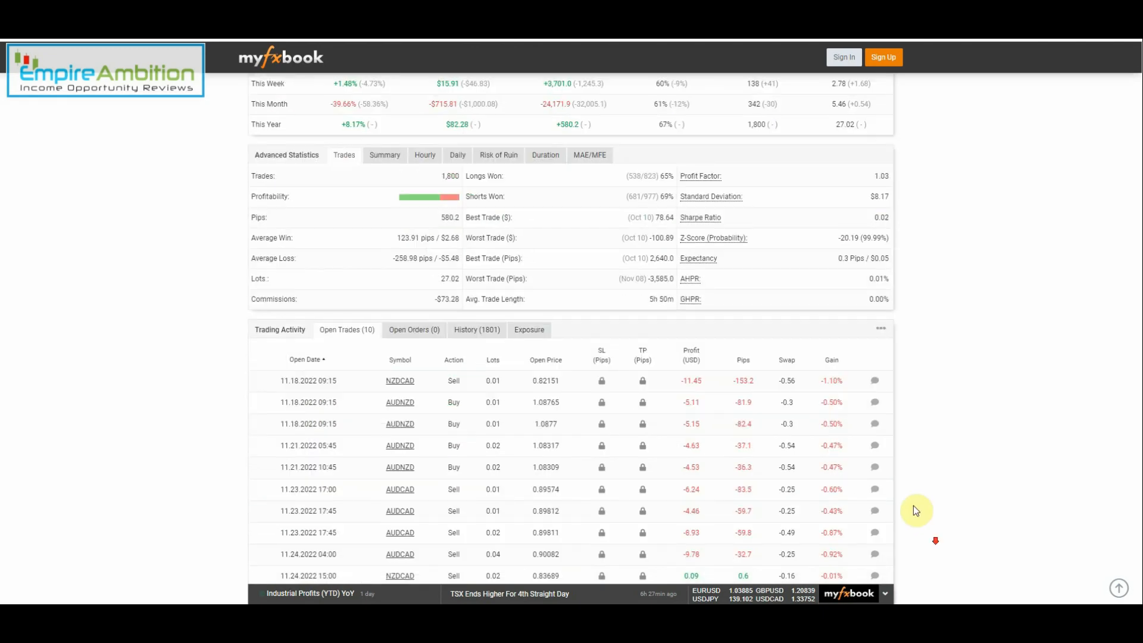
scroll("down", 3)
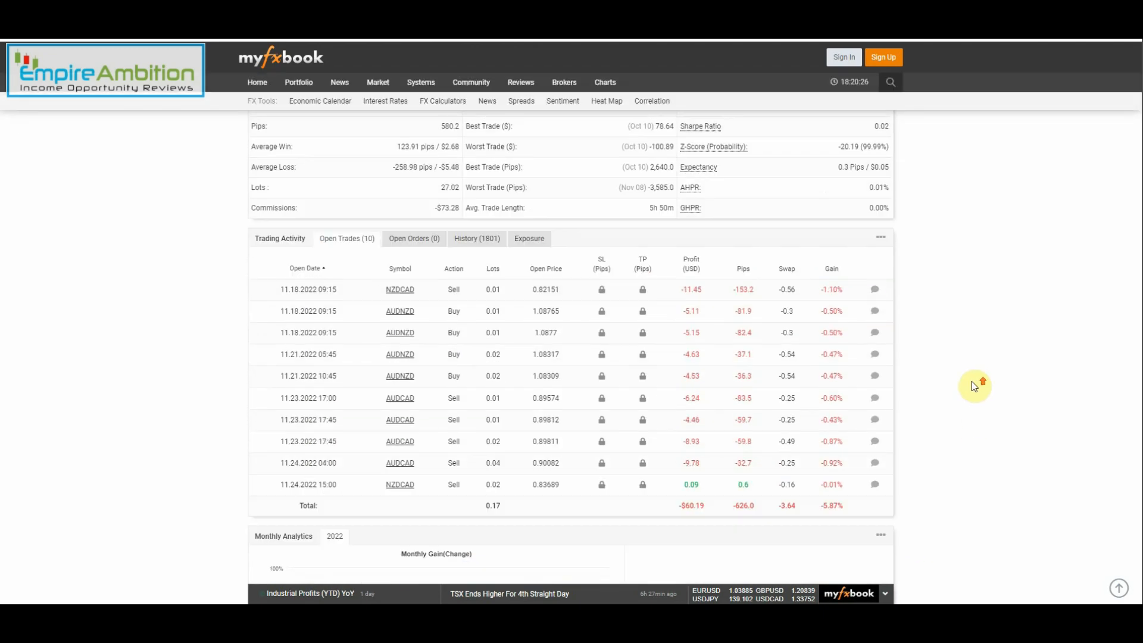
scroll("up", 3)
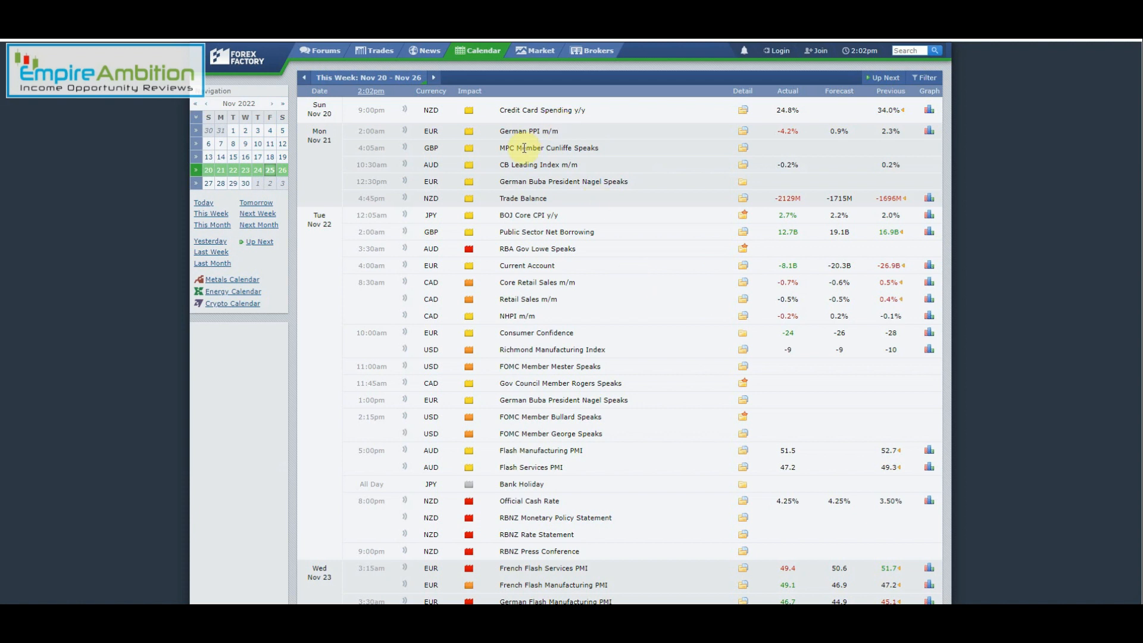
scroll("down", 3)
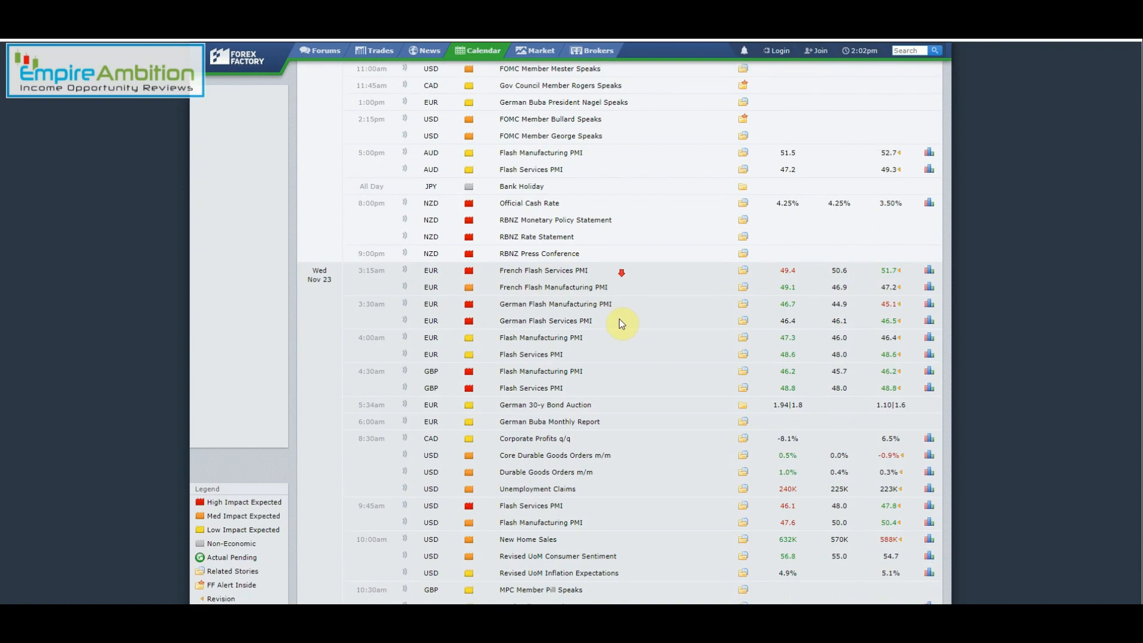
scroll("down", 3)
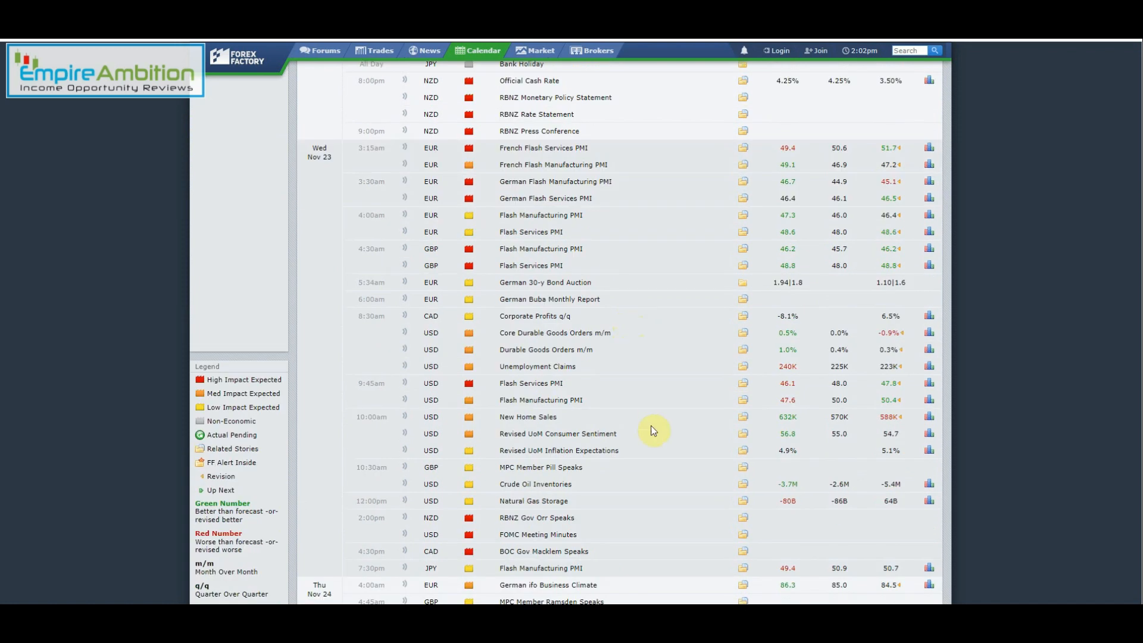
mouse_move(486, 161)
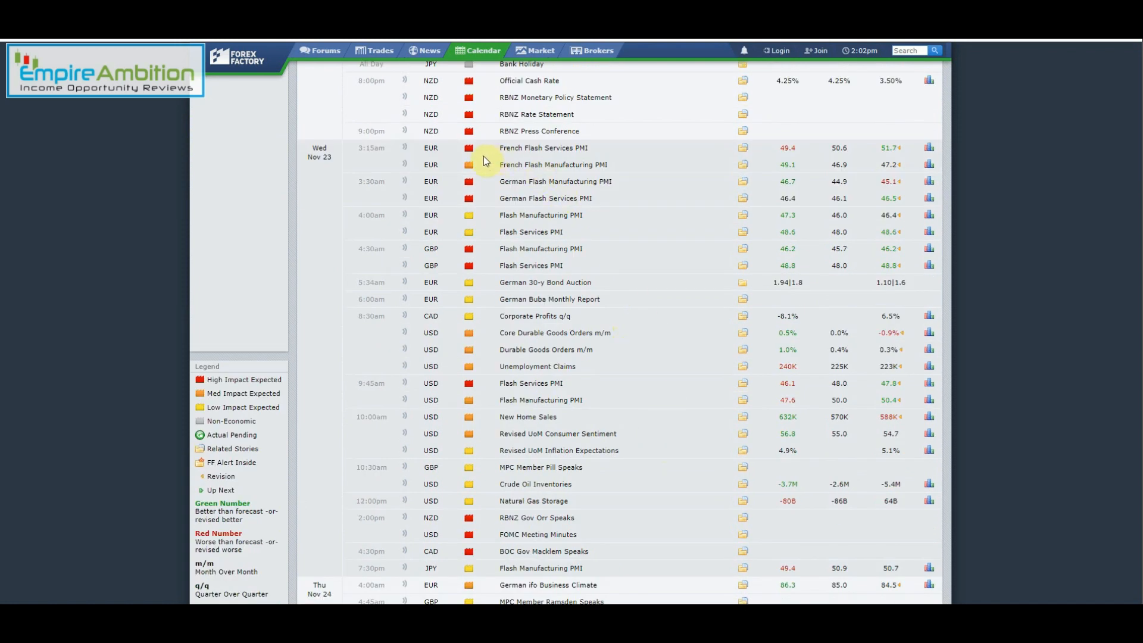
mouse_move(560, 232)
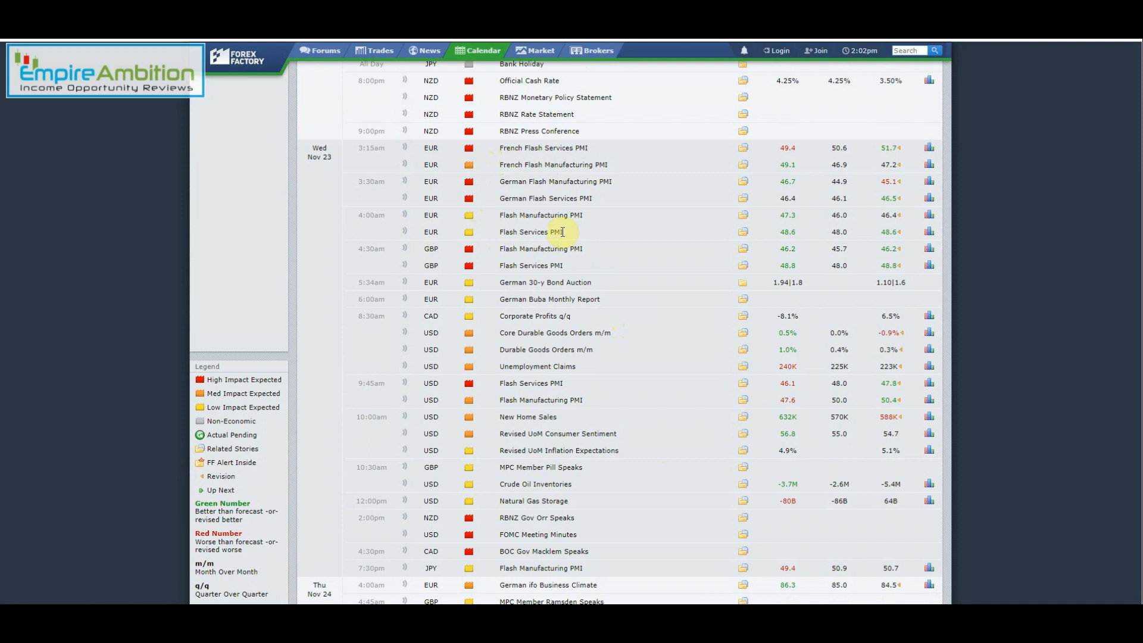
mouse_move(572, 148)
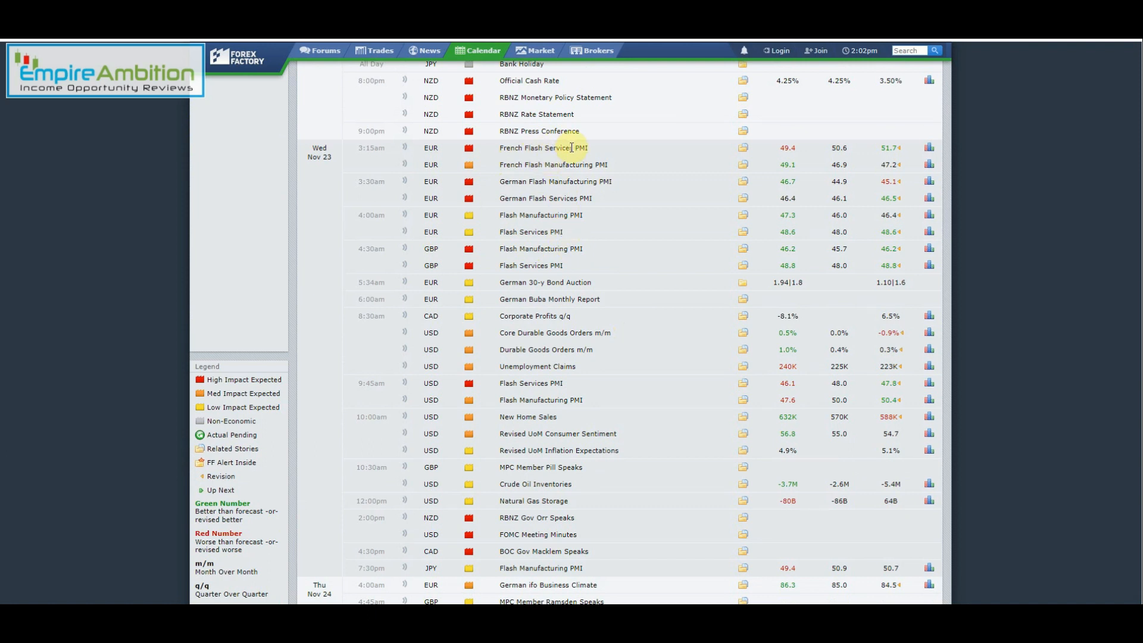
mouse_move(510, 151)
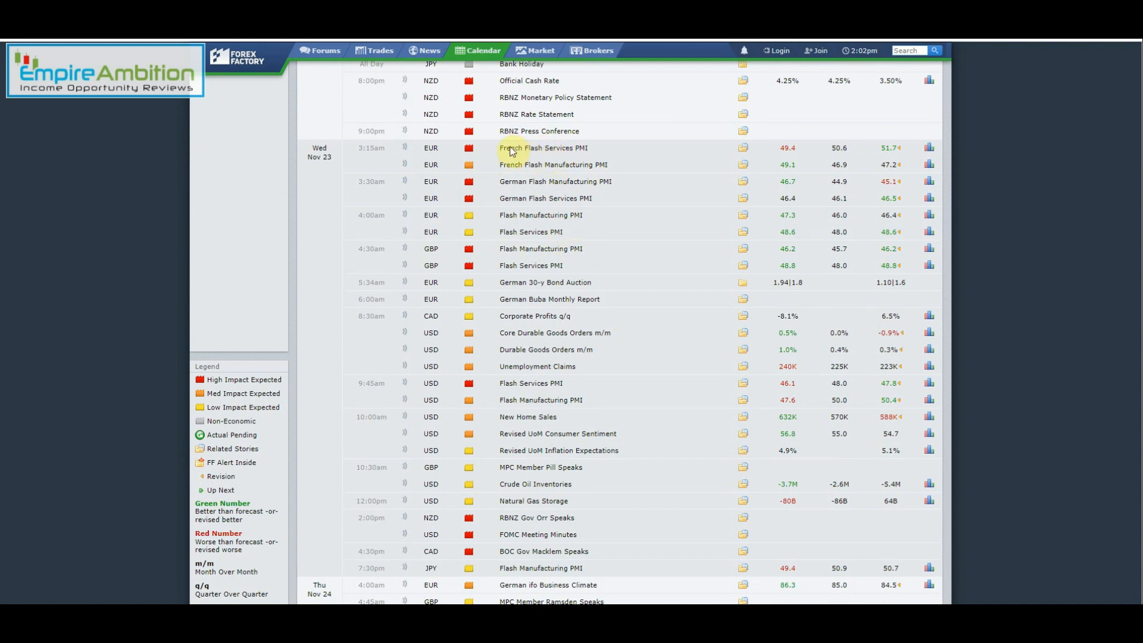
mouse_move(609, 181)
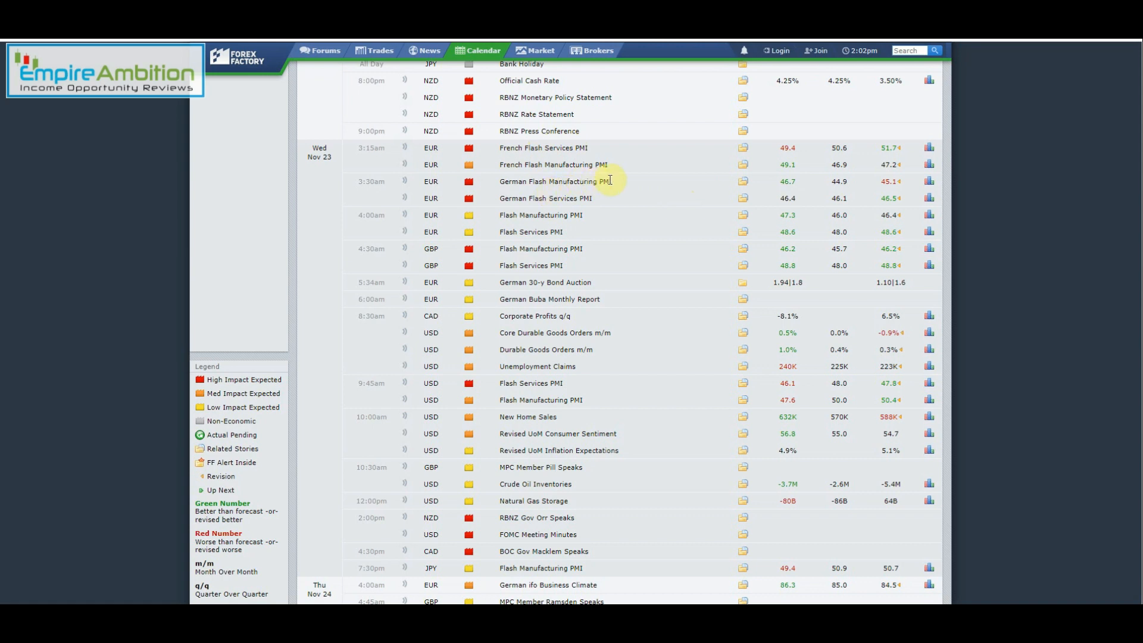
mouse_move(494, 261)
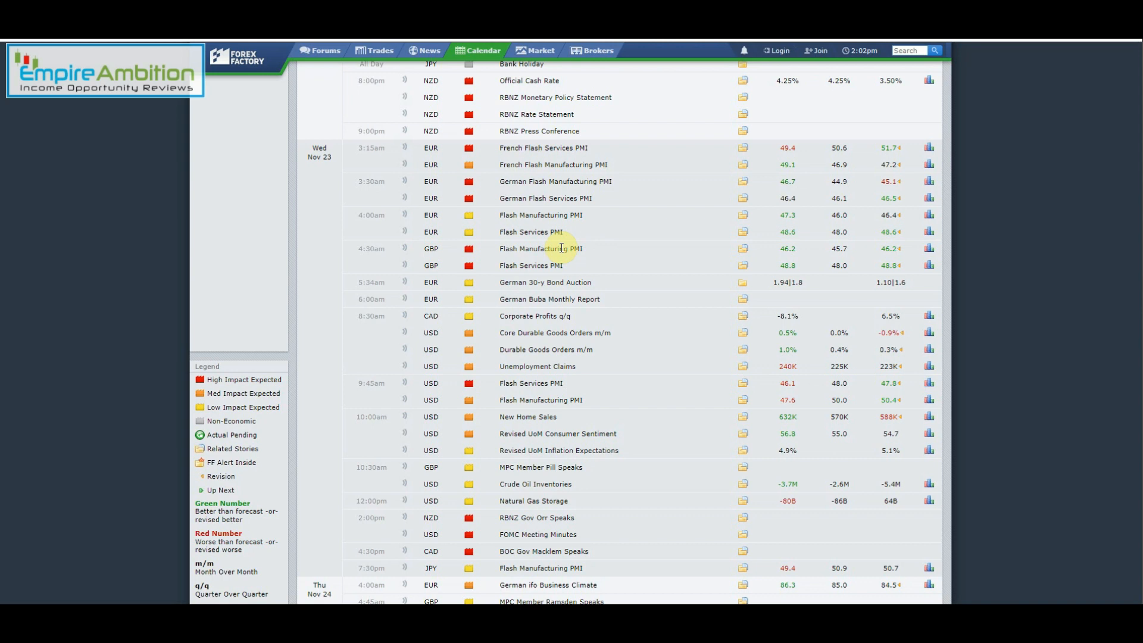
mouse_move(446, 344)
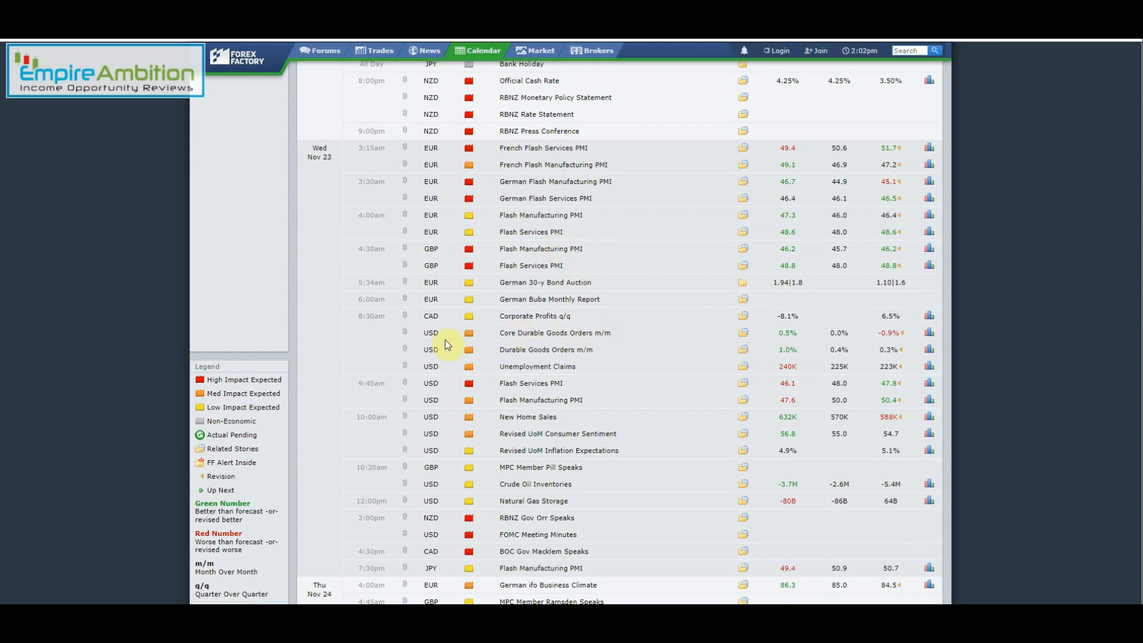
scroll("down", 3)
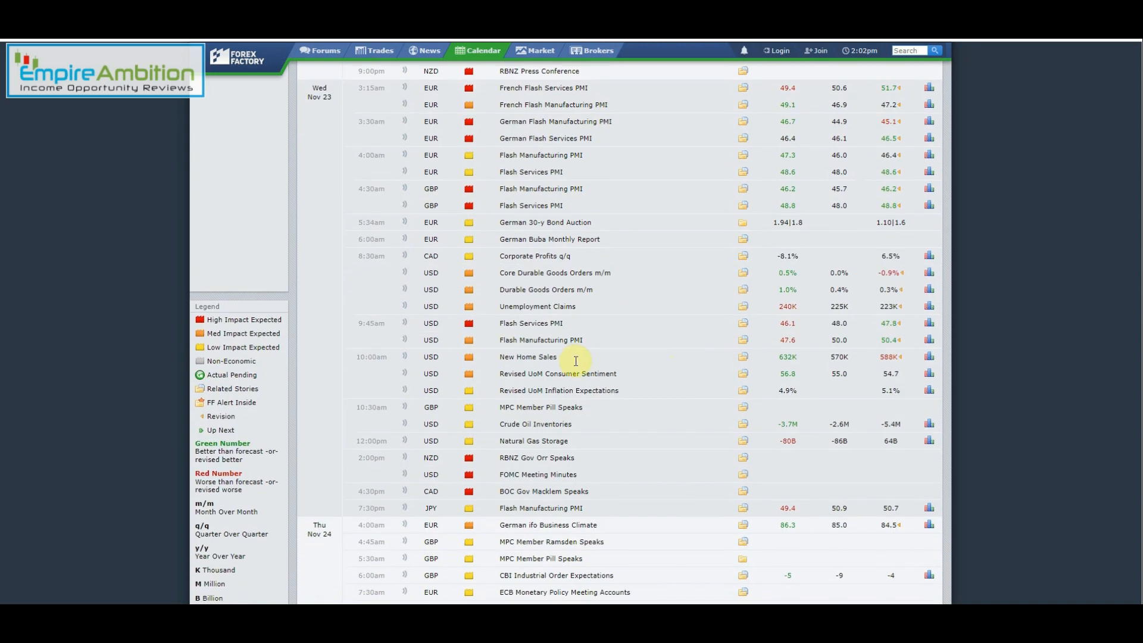
mouse_move(447, 330)
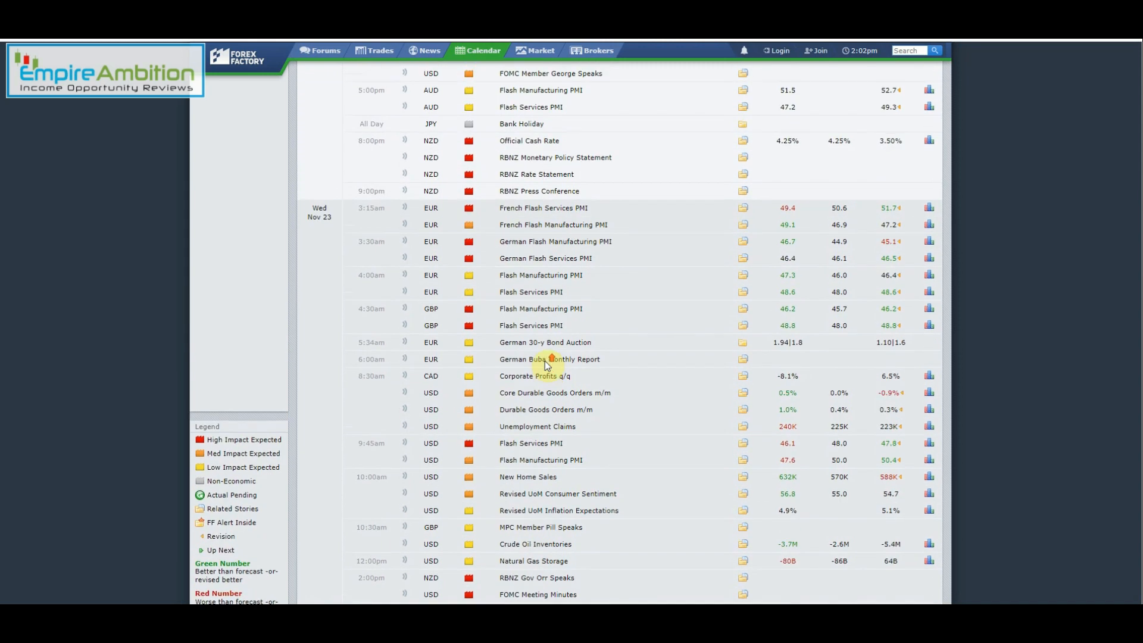
mouse_move(511, 291)
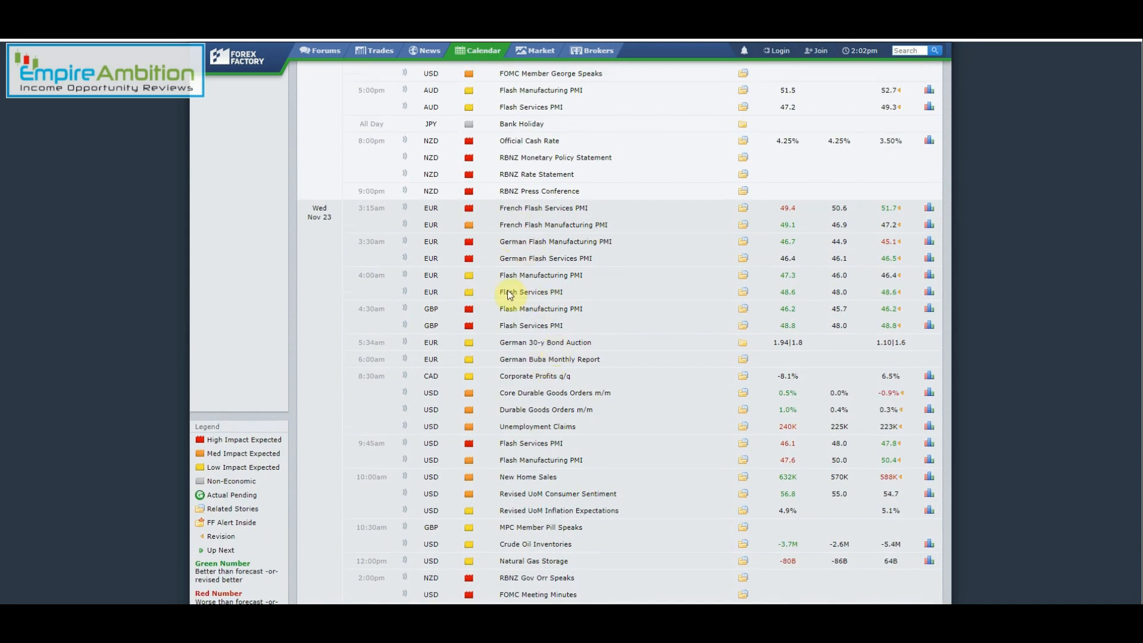
scroll("down", 3)
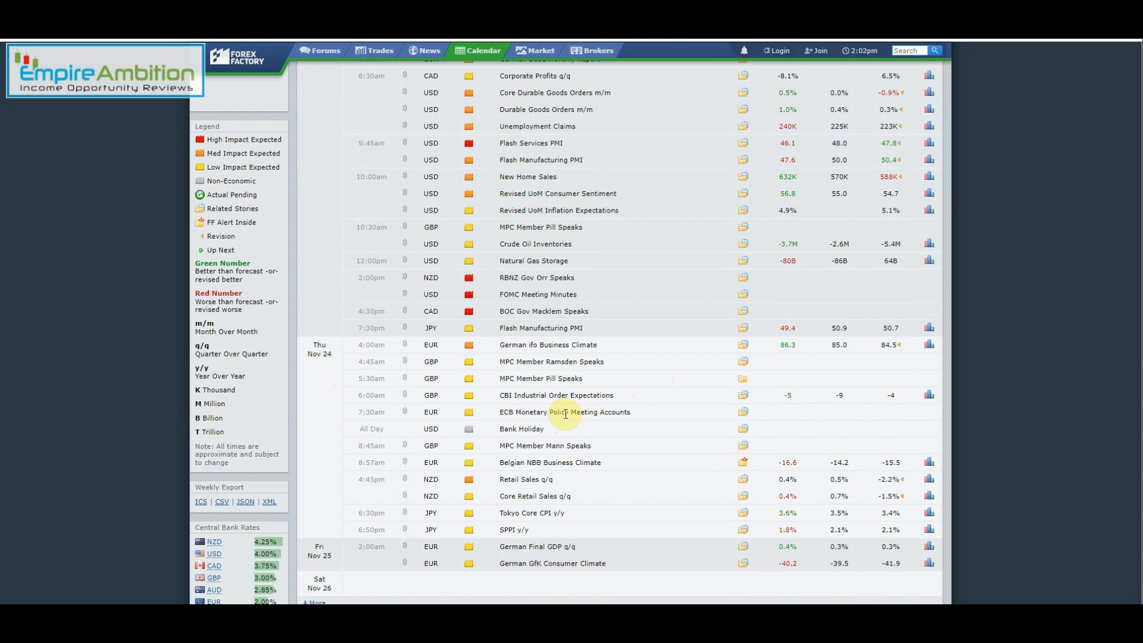
scroll("down", 3)
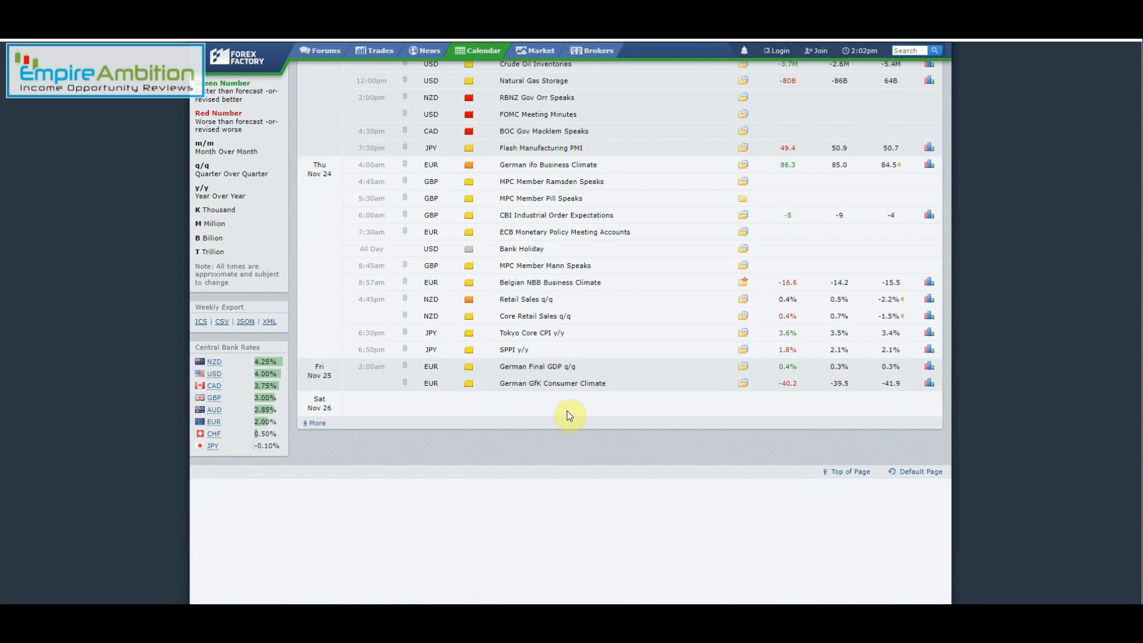
mouse_move(598, 381)
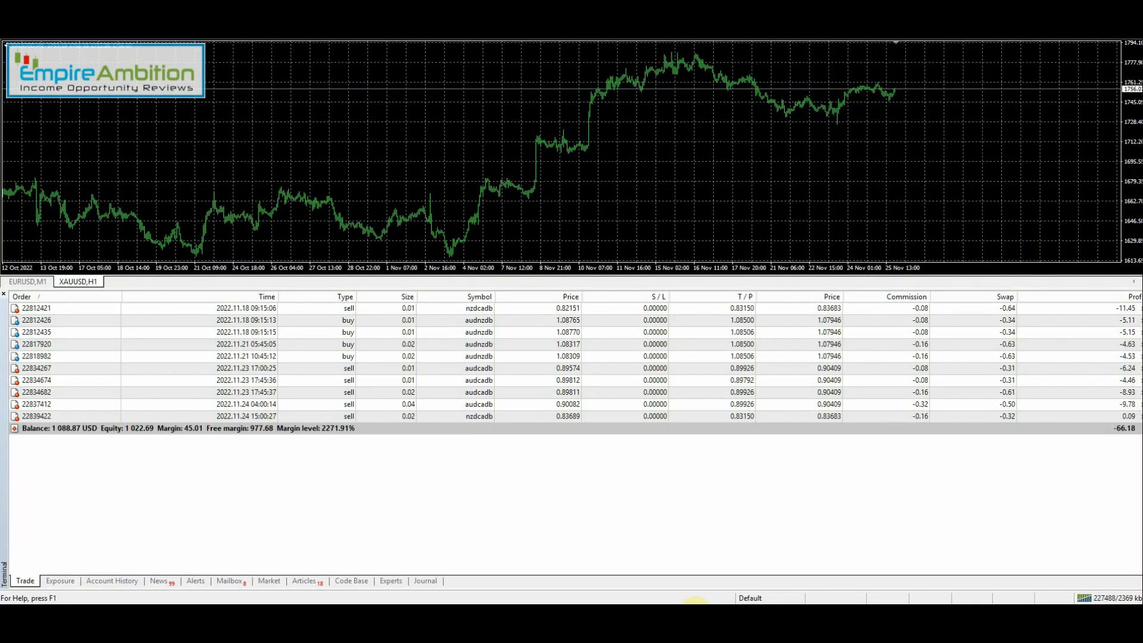
mouse_move(696, 597)
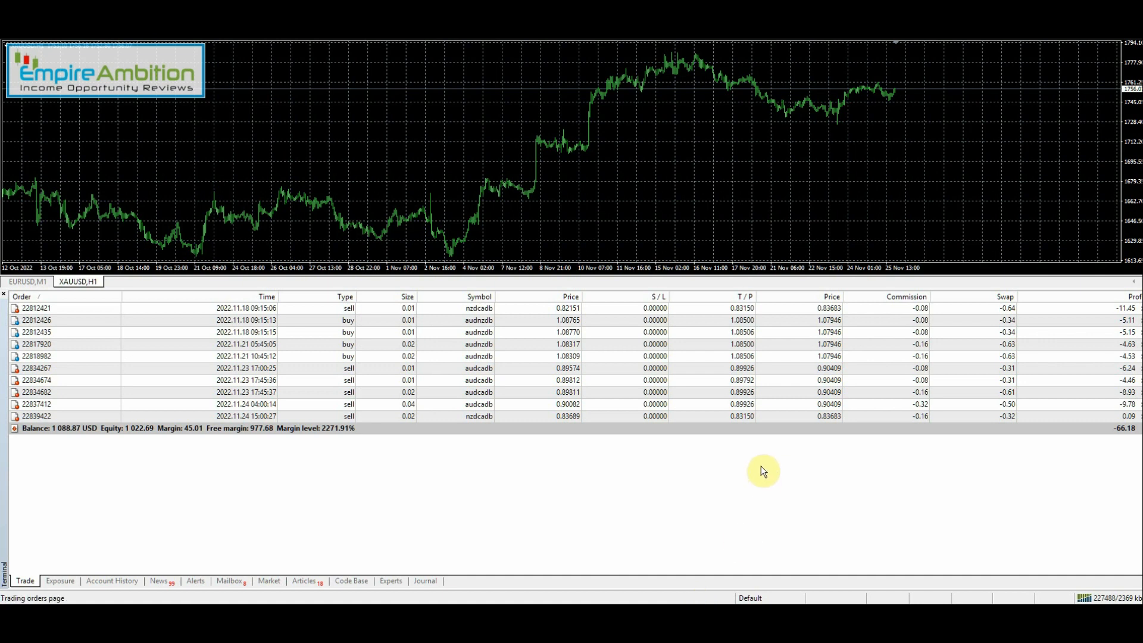
mouse_move(761, 467)
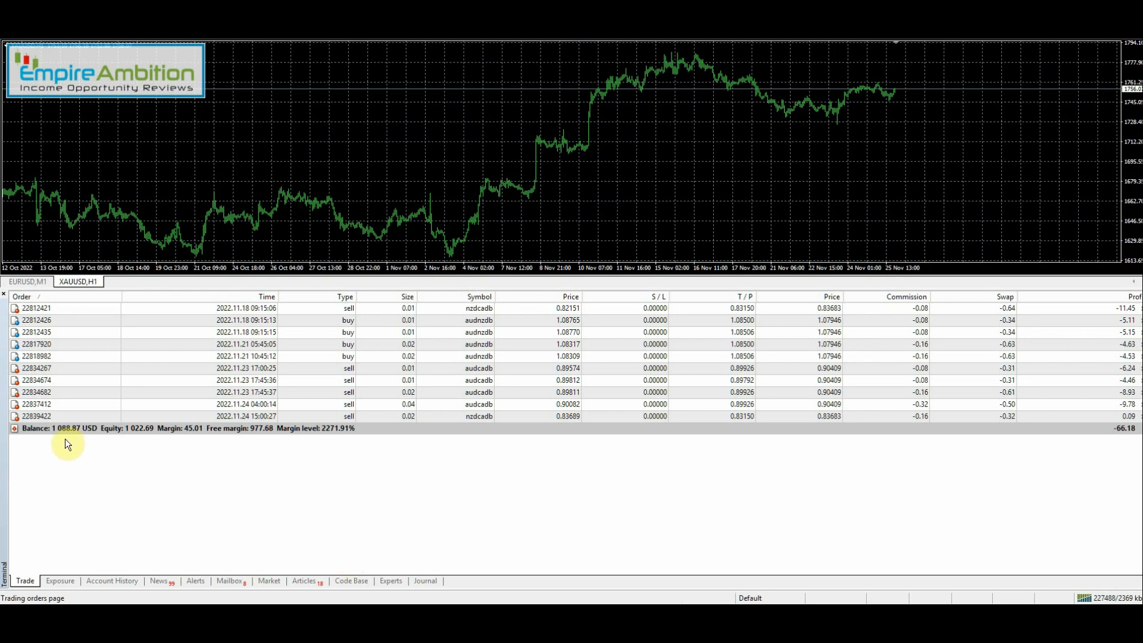
mouse_move(1064, 450)
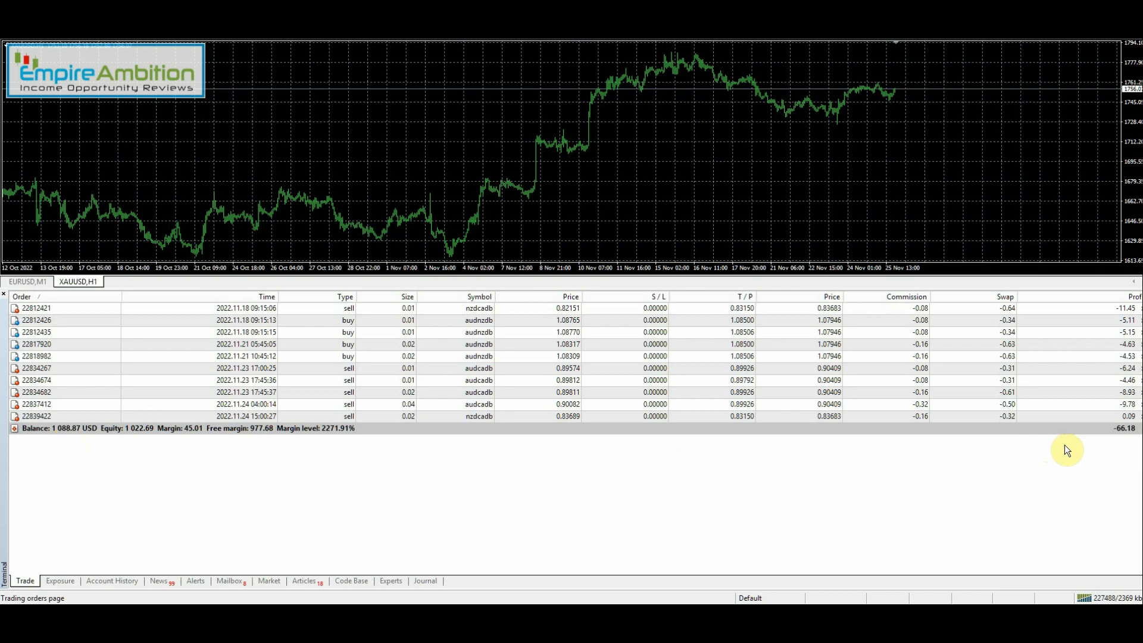
mouse_move(168, 555)
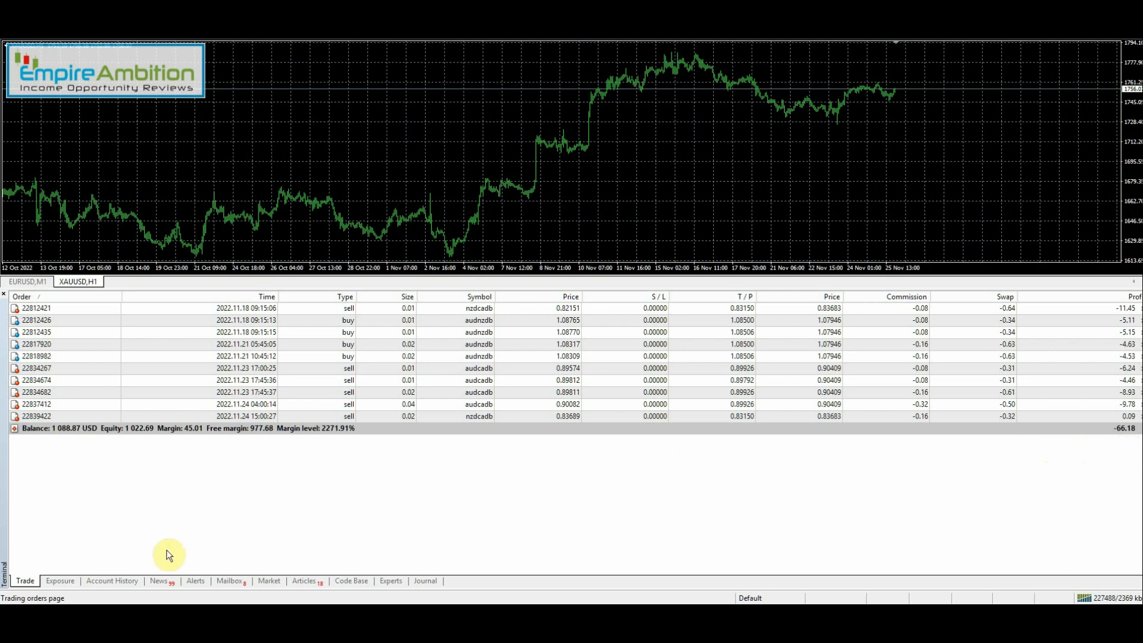
Step: In Account History, highlight the nzdusdb +2.13, xauusd −1.73 and eurusdb +20.46 trades among the Nov 22–23 closes
left_click(112, 580)
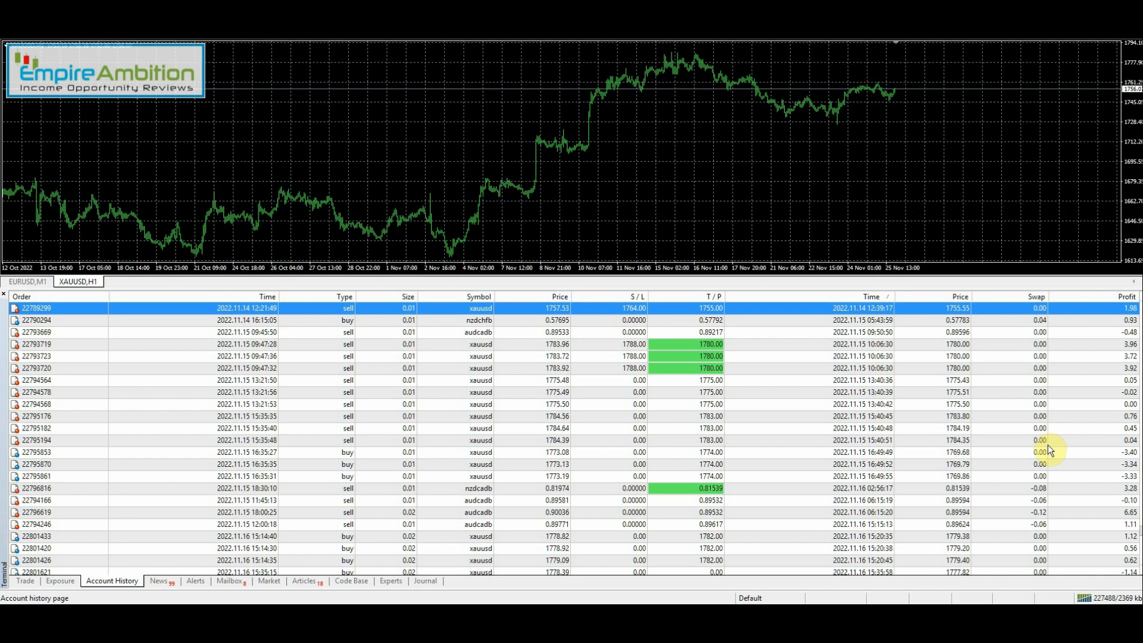
scroll("down", 3)
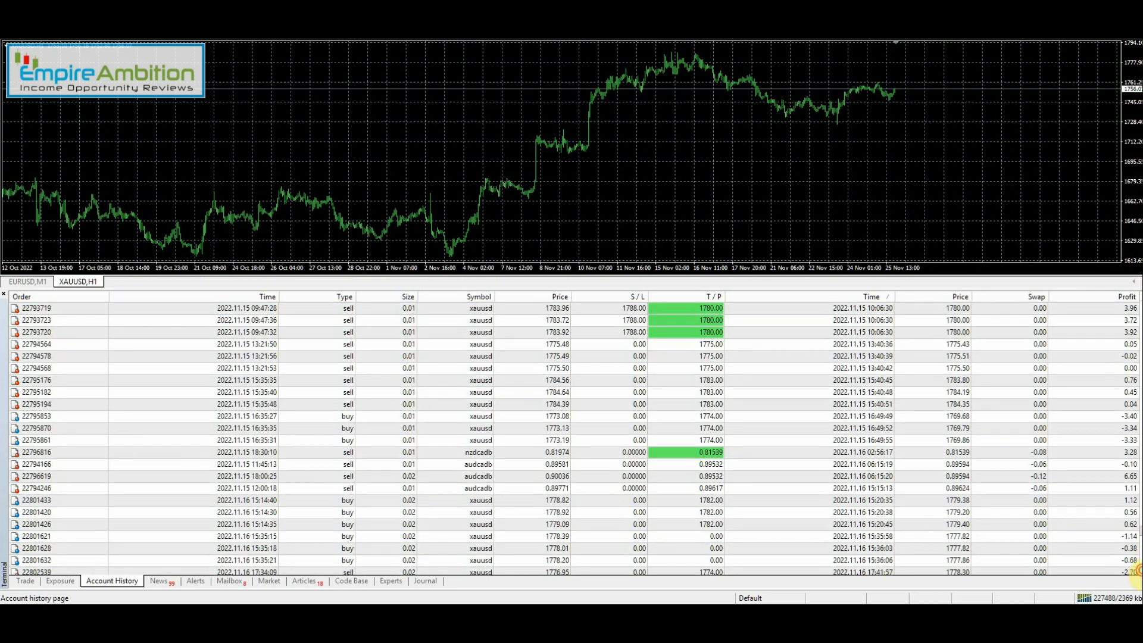
scroll("down", 3)
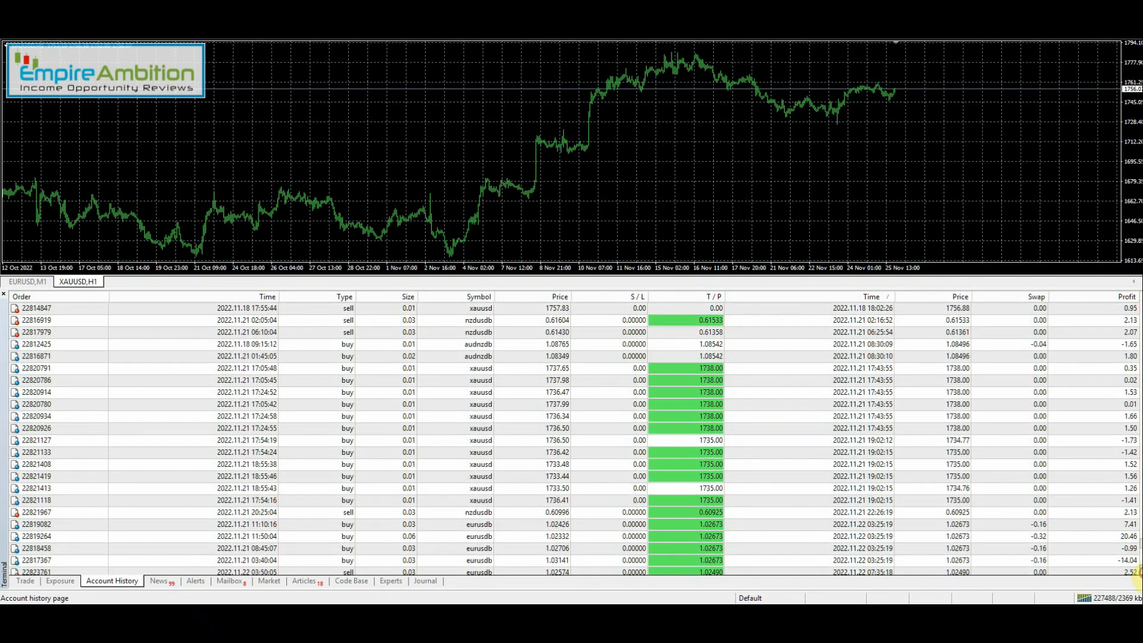
mouse_move(989, 332)
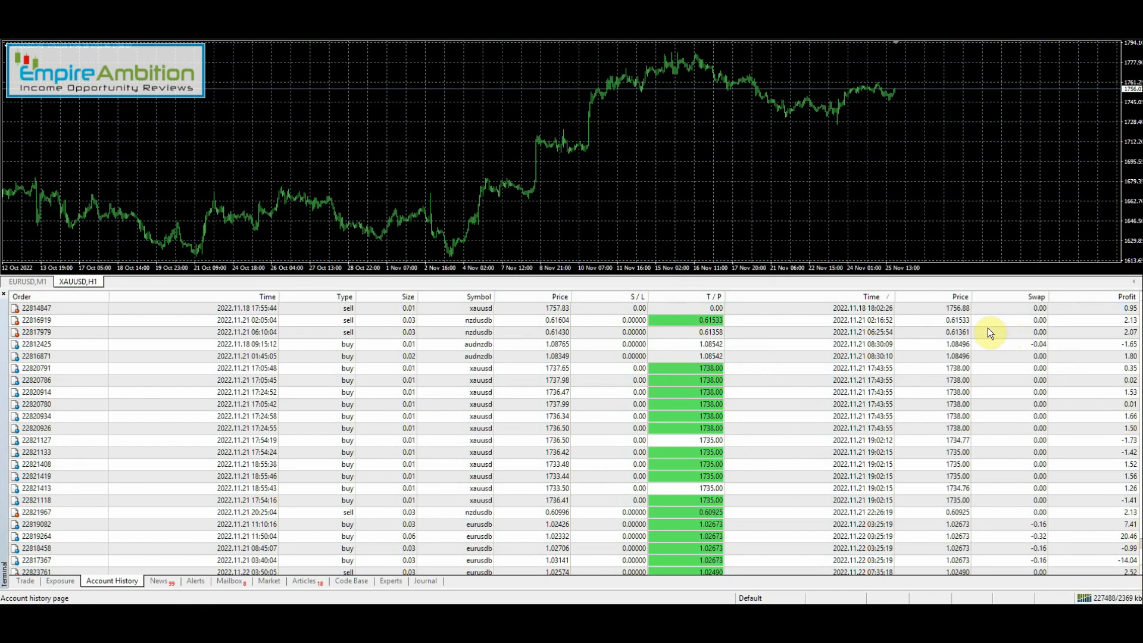
left_click(992, 321)
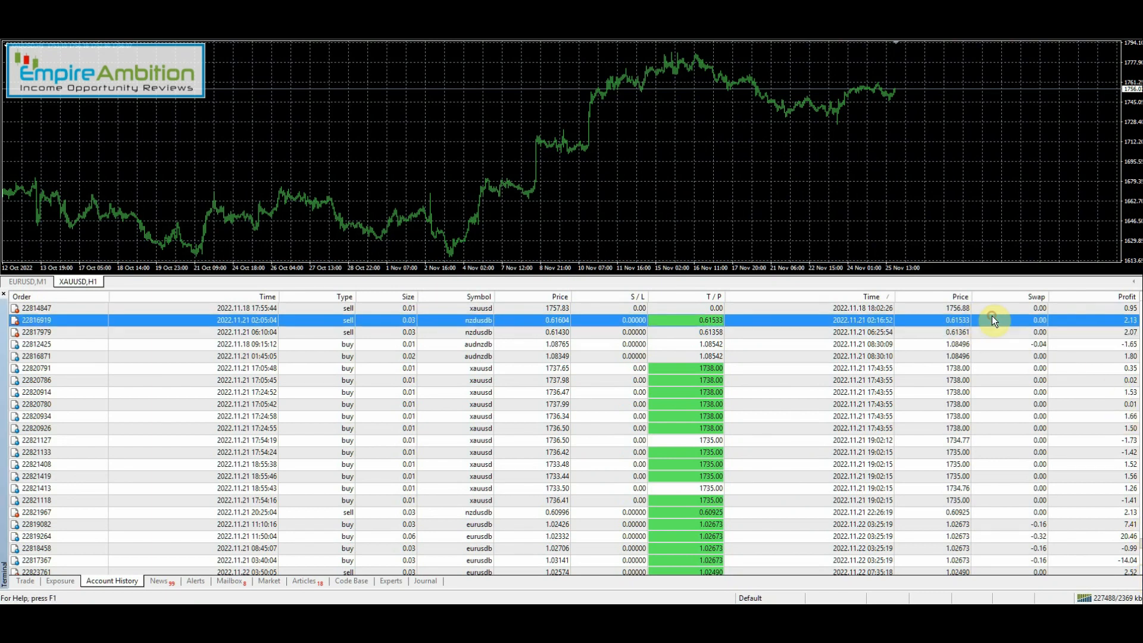
left_click(973, 440)
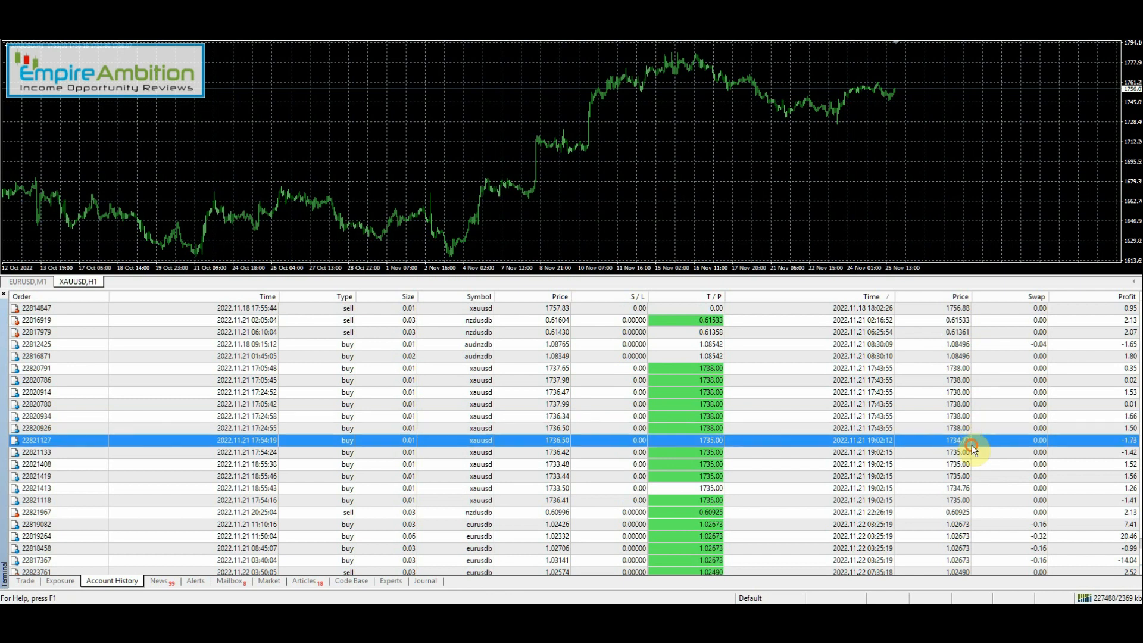
left_click(1002, 536)
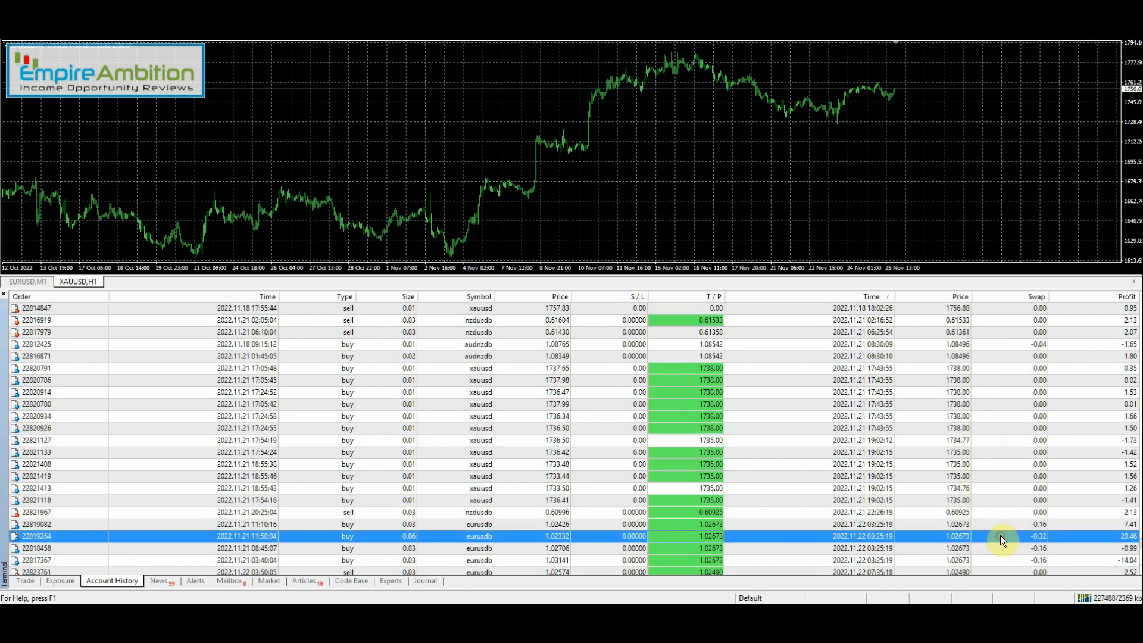
mouse_move(1098, 494)
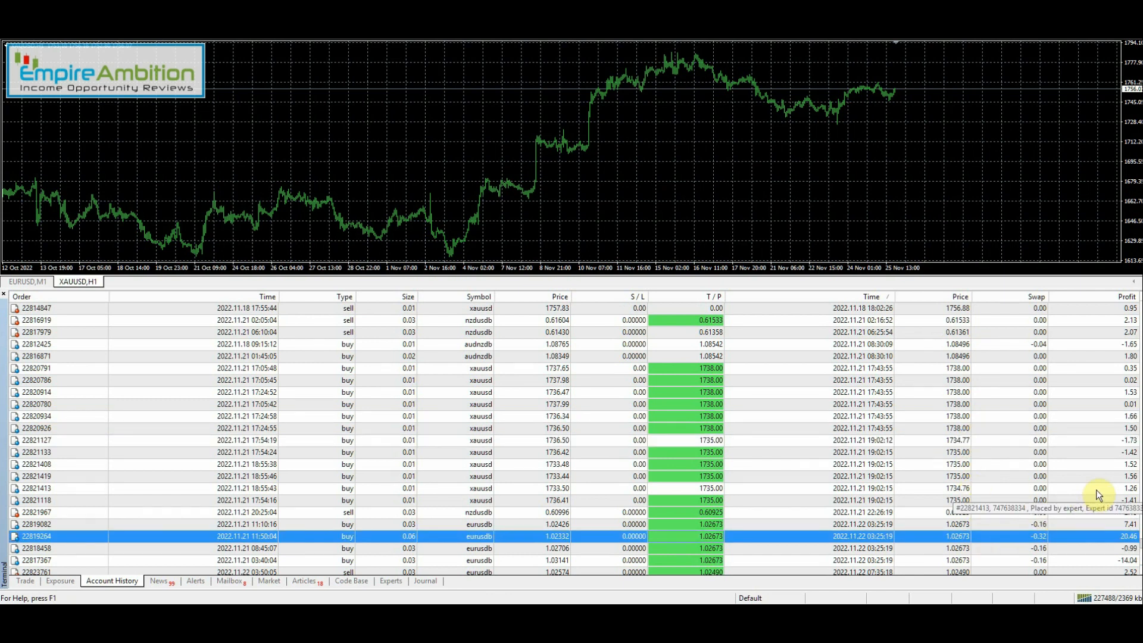
scroll("down", 3)
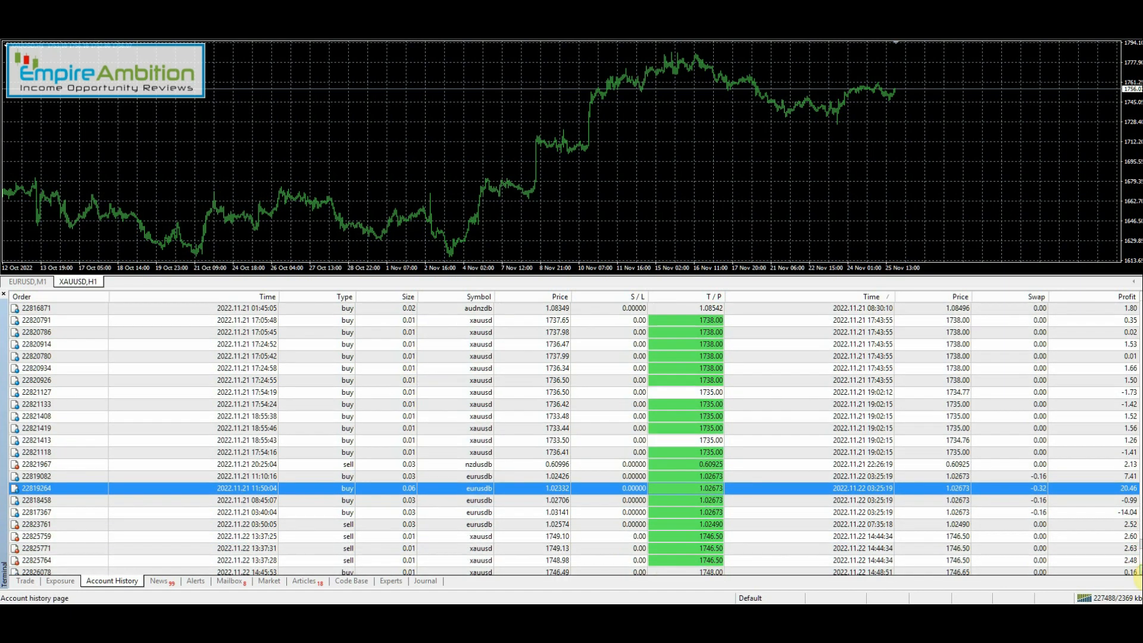
scroll("down", 3)
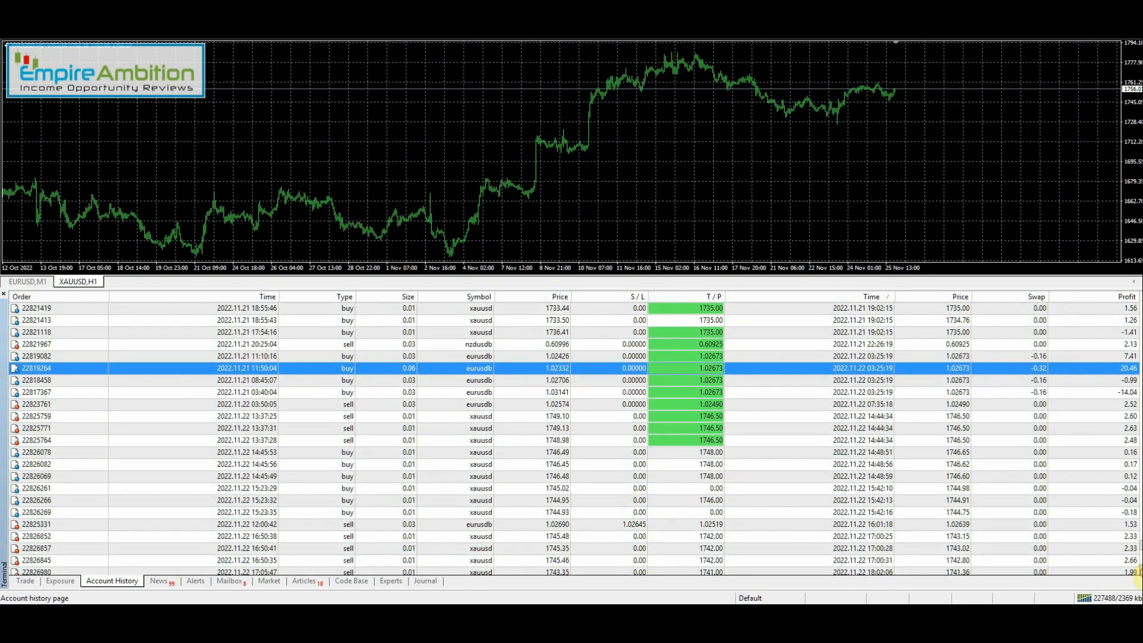
scroll("down", 3)
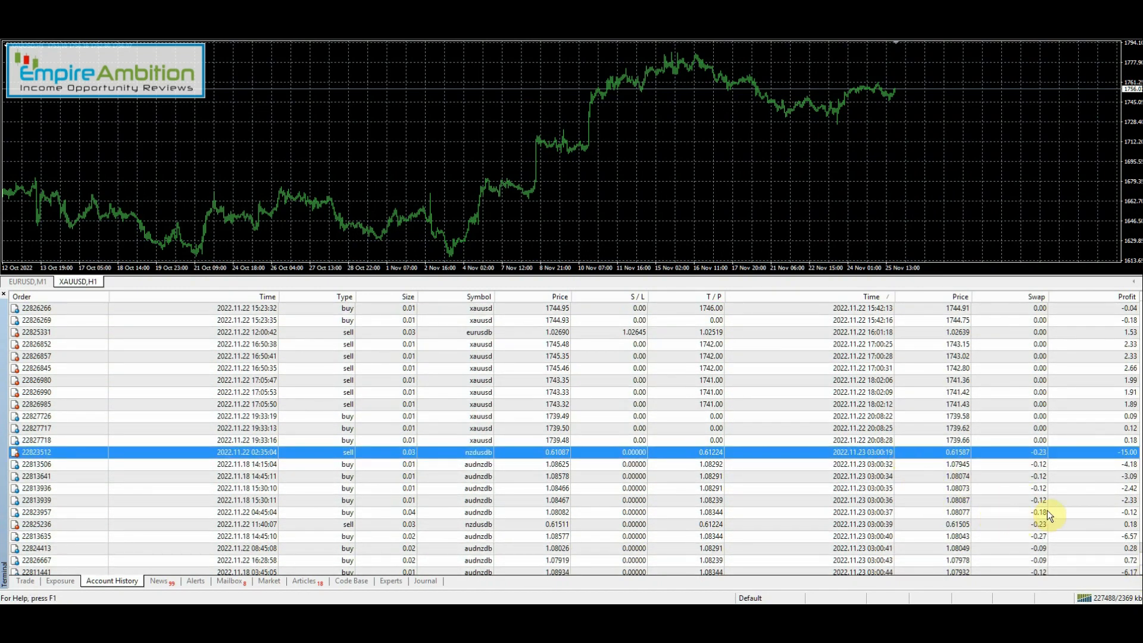
mouse_move(1097, 504)
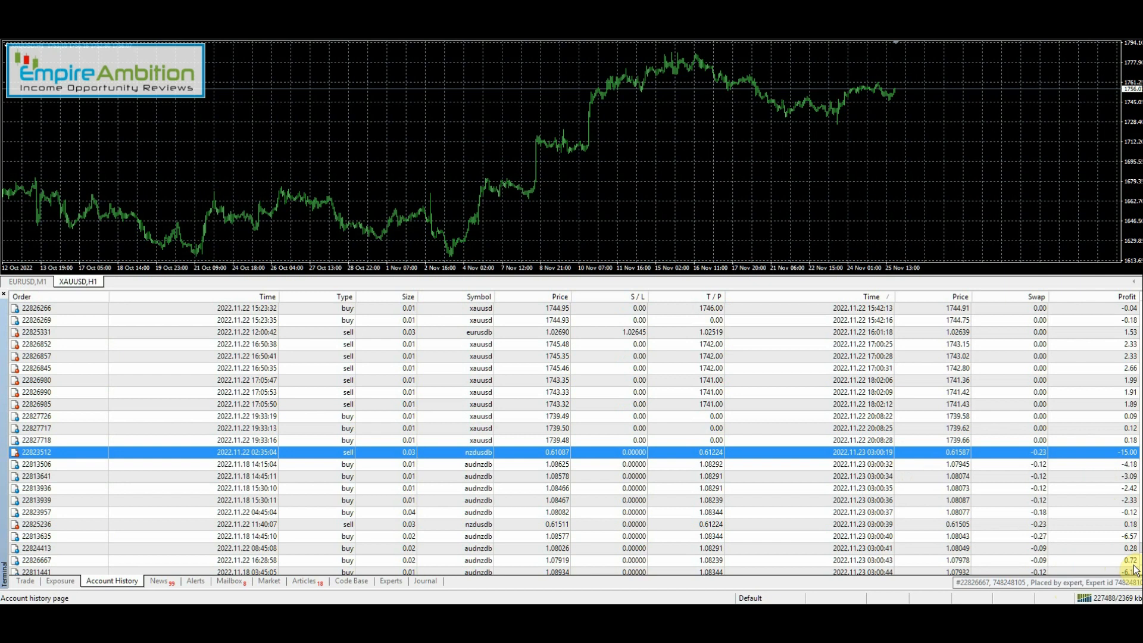
Step: Continue down the closed trades, picking out the eurusdb sell that lost 13.23
scroll("down", 3)
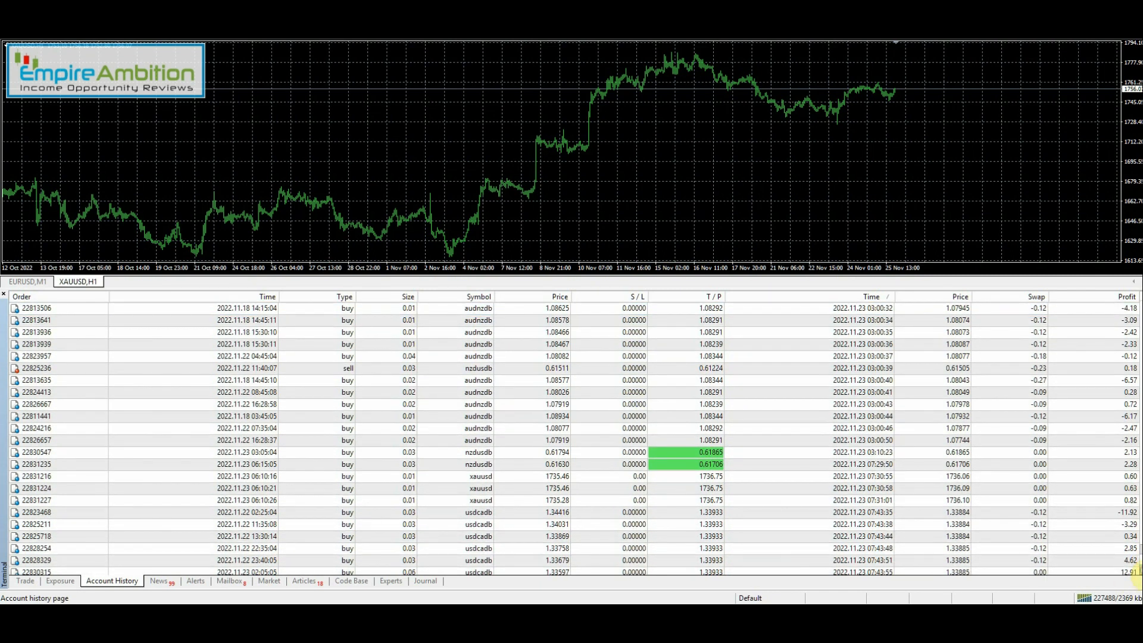
scroll("down", 3)
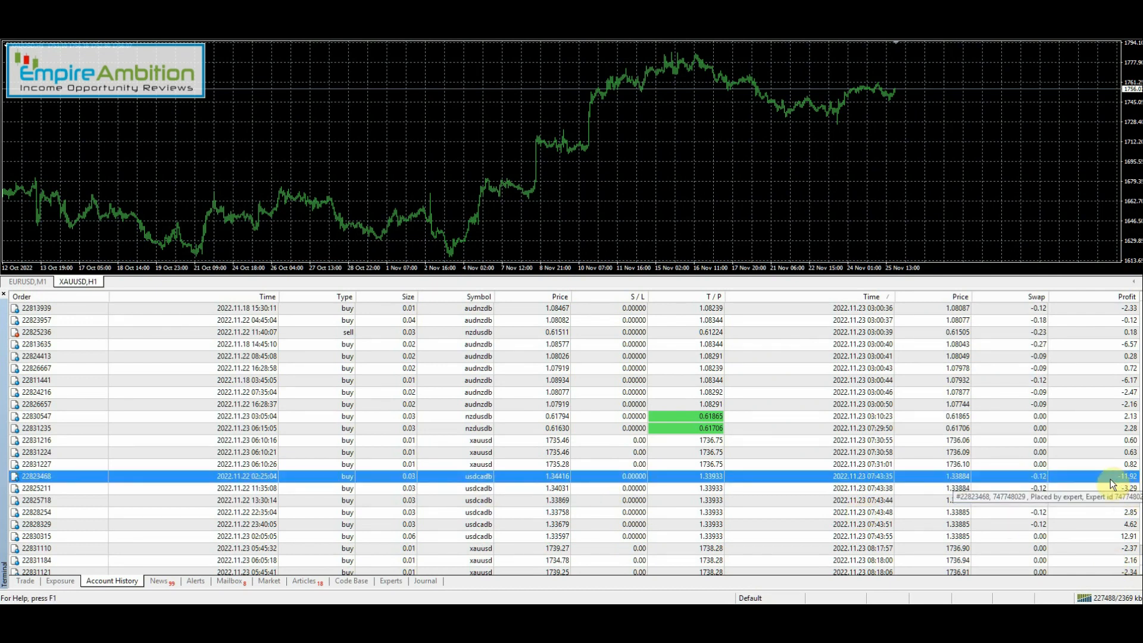
scroll("down", 3)
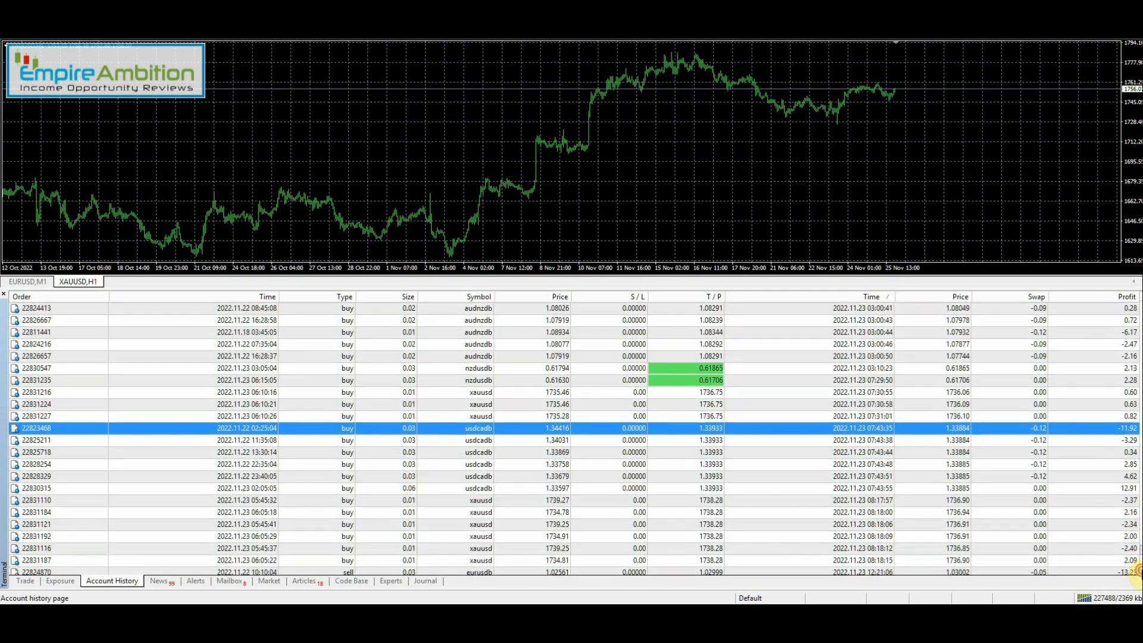
scroll("down", 3)
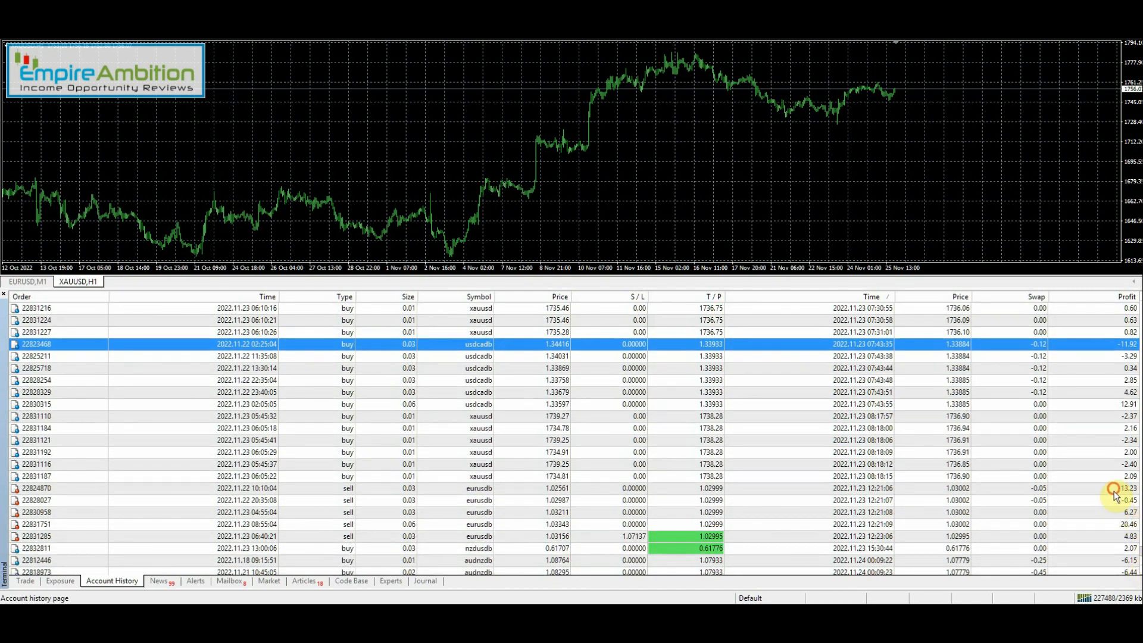
left_click(831, 488)
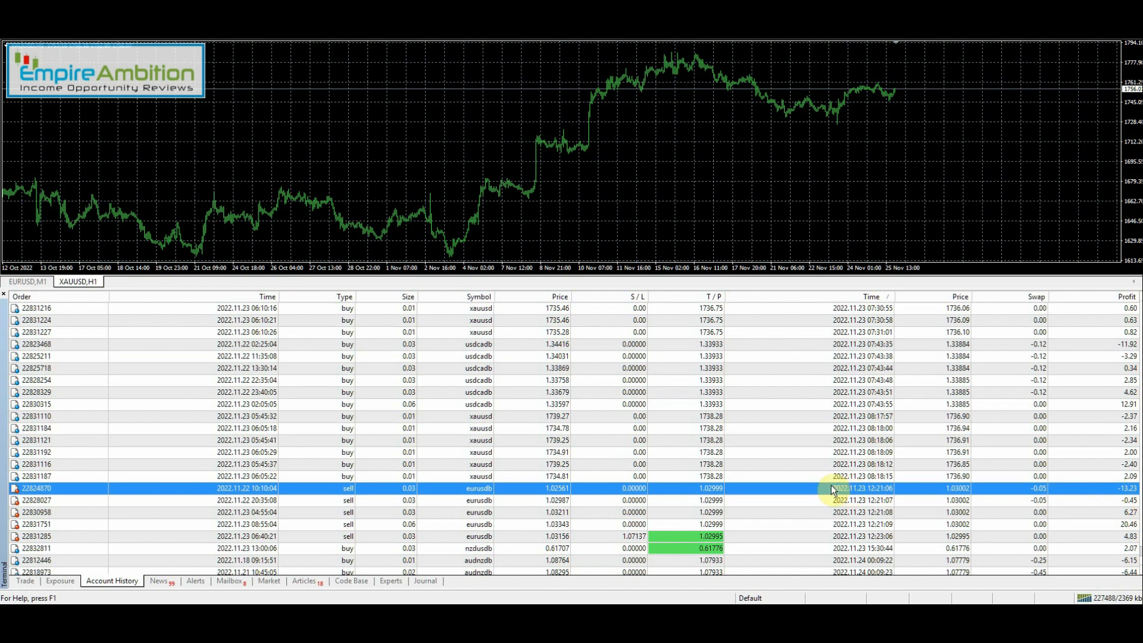
scroll("down", 3)
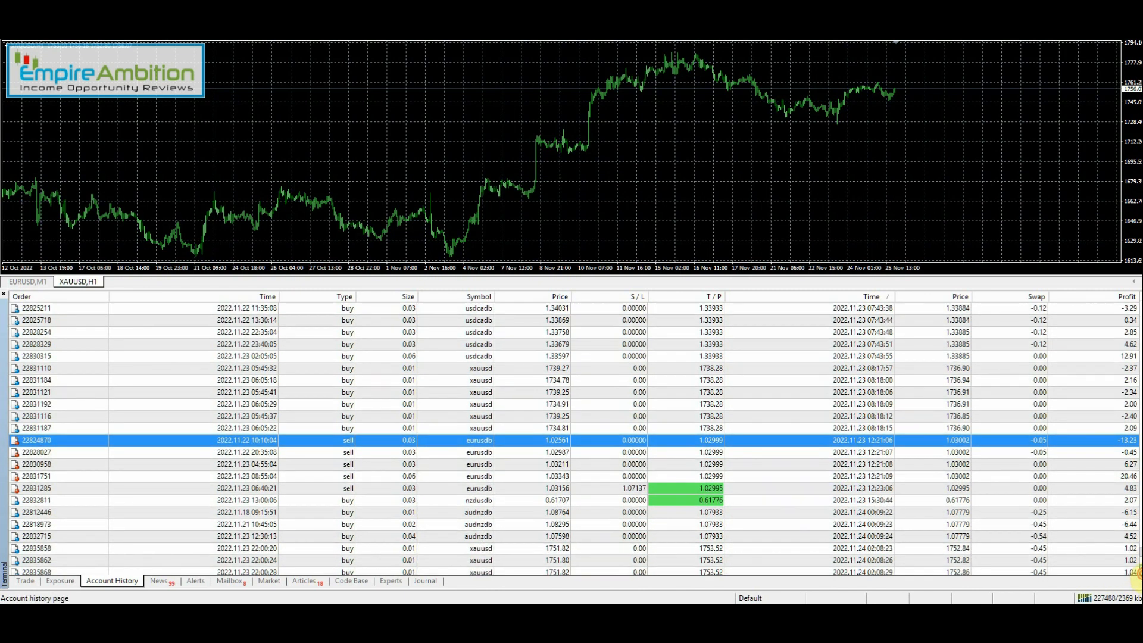
scroll("down", 3)
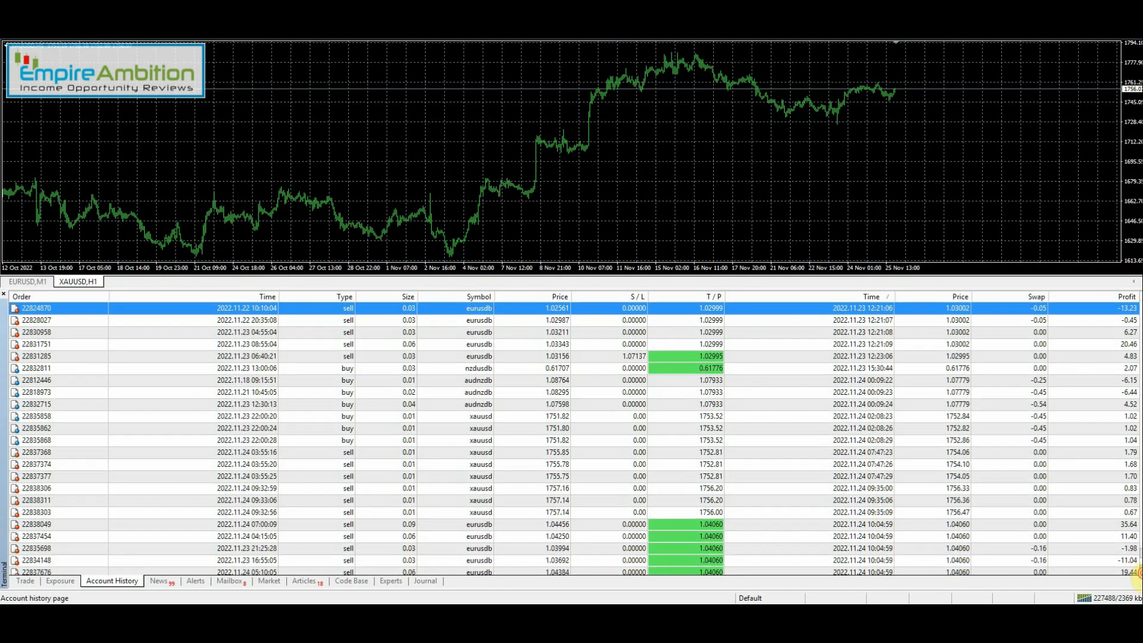
scroll("down", 3)
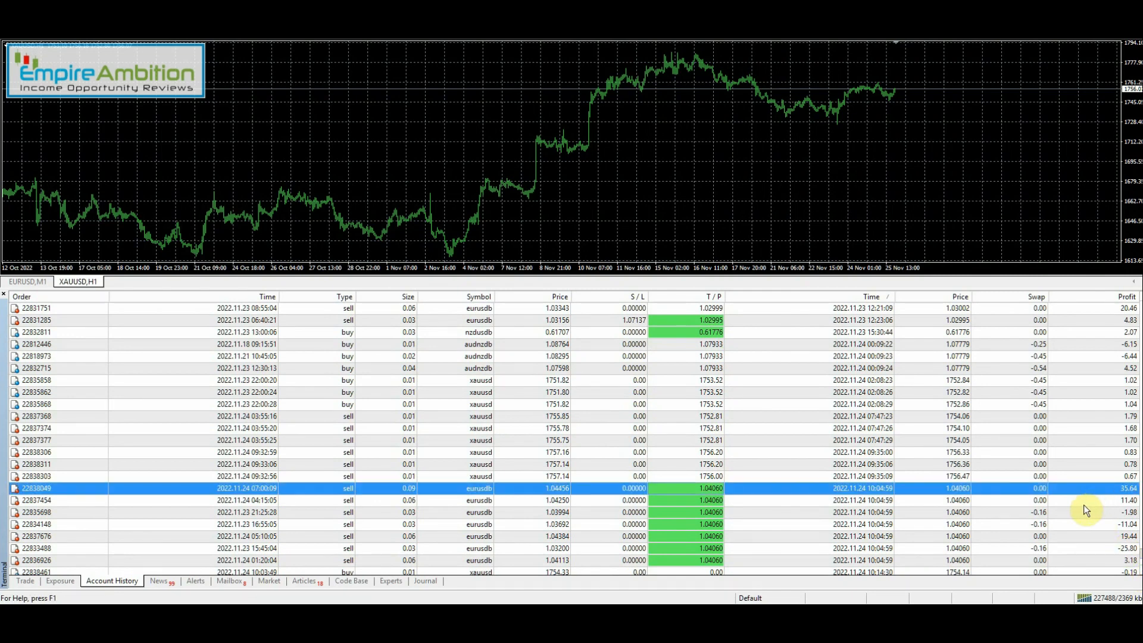
mouse_move(1077, 516)
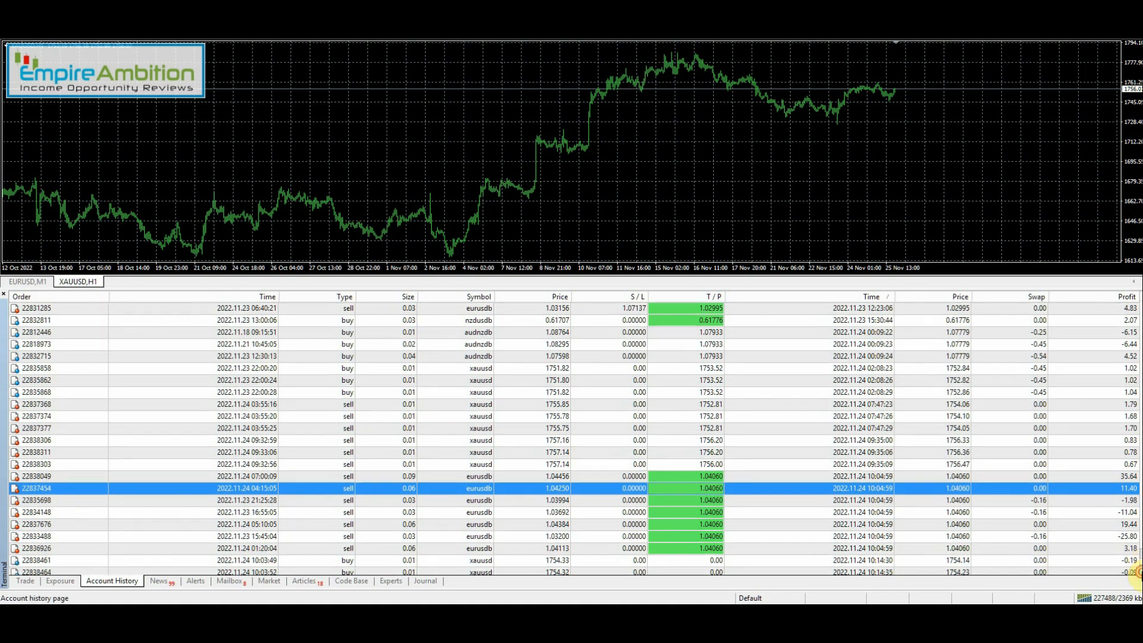
Step: Reach the history totals row: profit 52.87, deposit 1,581.64, withdrawal 545.64, closing 1,088.87
scroll("down", 3)
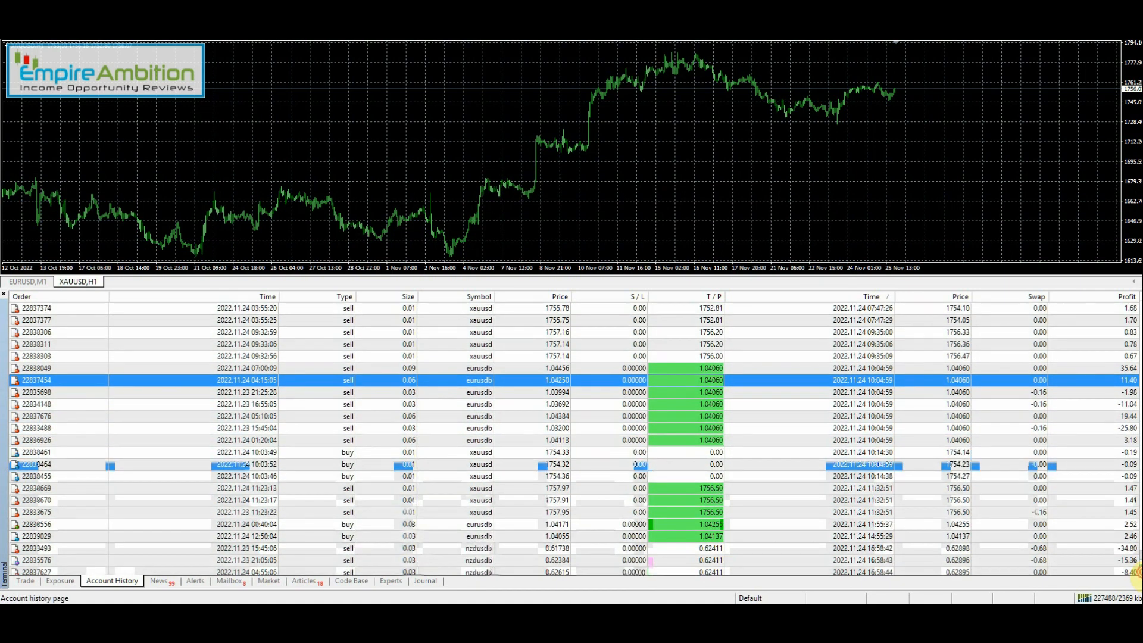
scroll("down", 3)
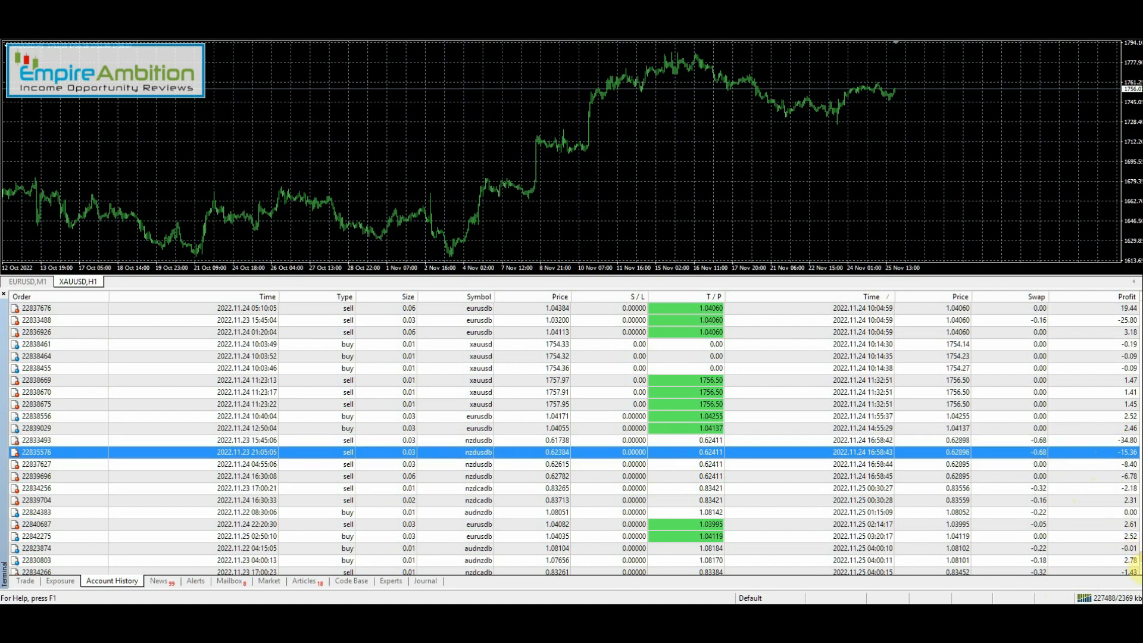
scroll("down", 3)
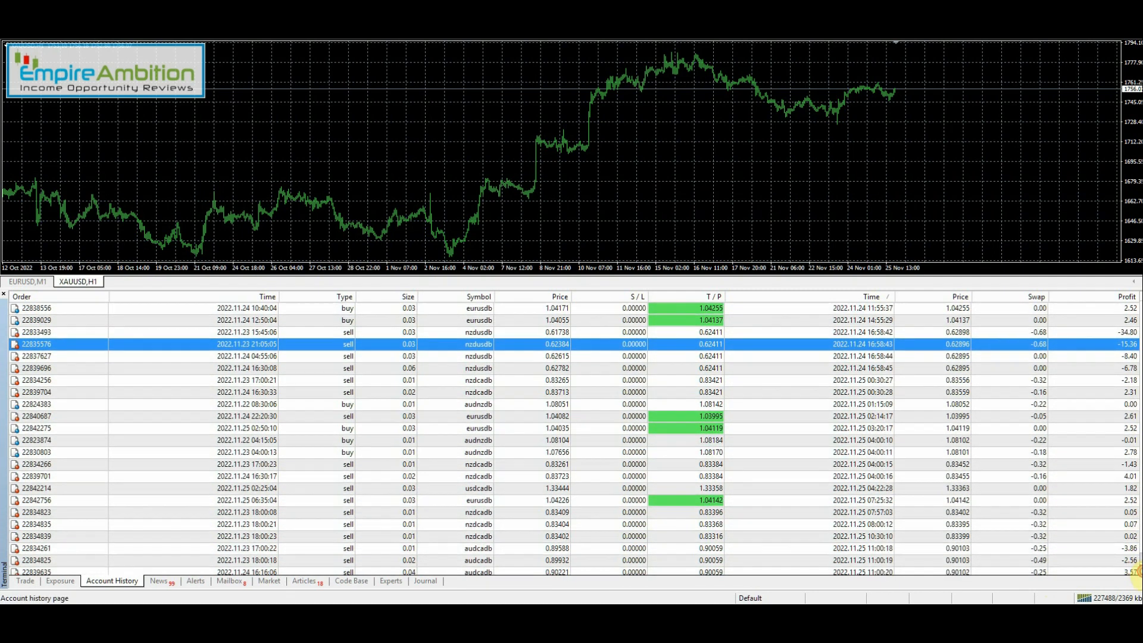
scroll("down", 3)
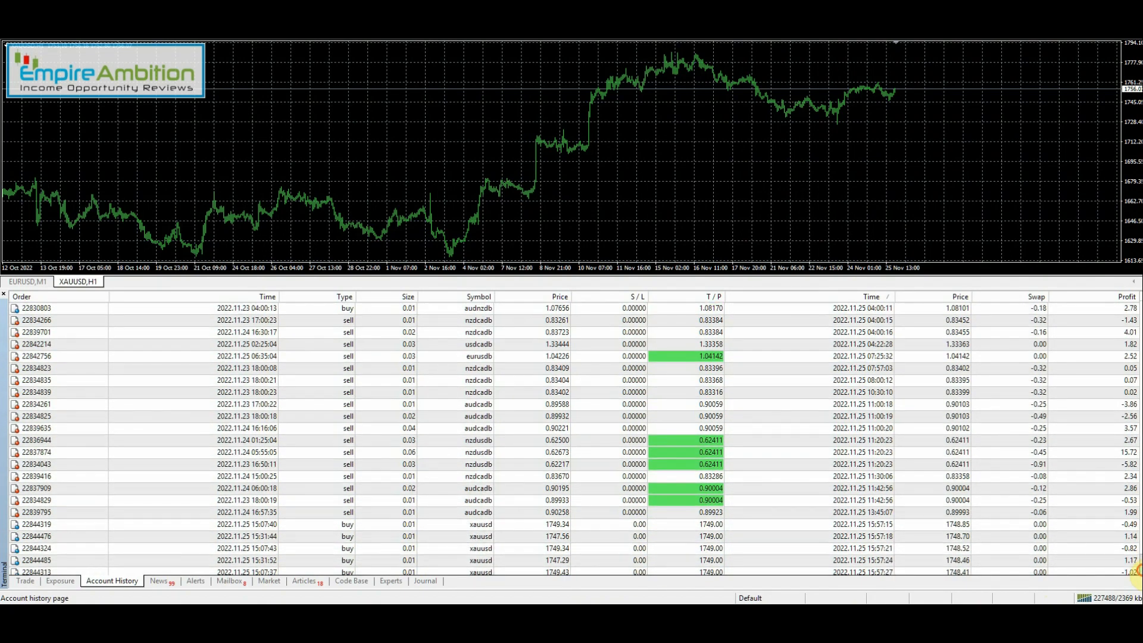
scroll("down", 3)
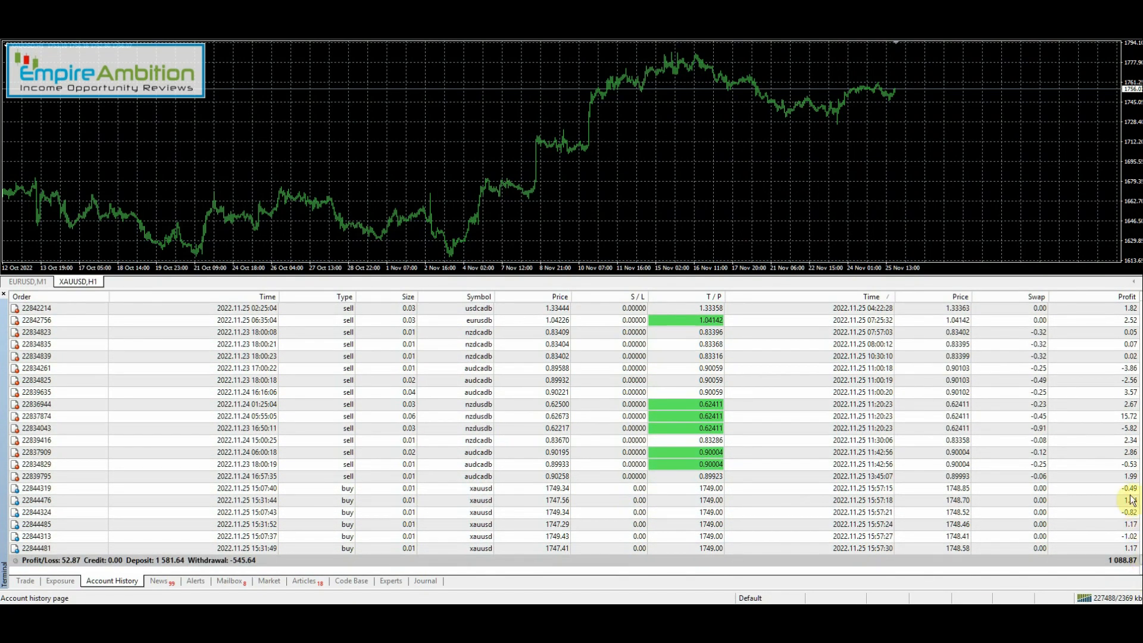
mouse_move(1106, 524)
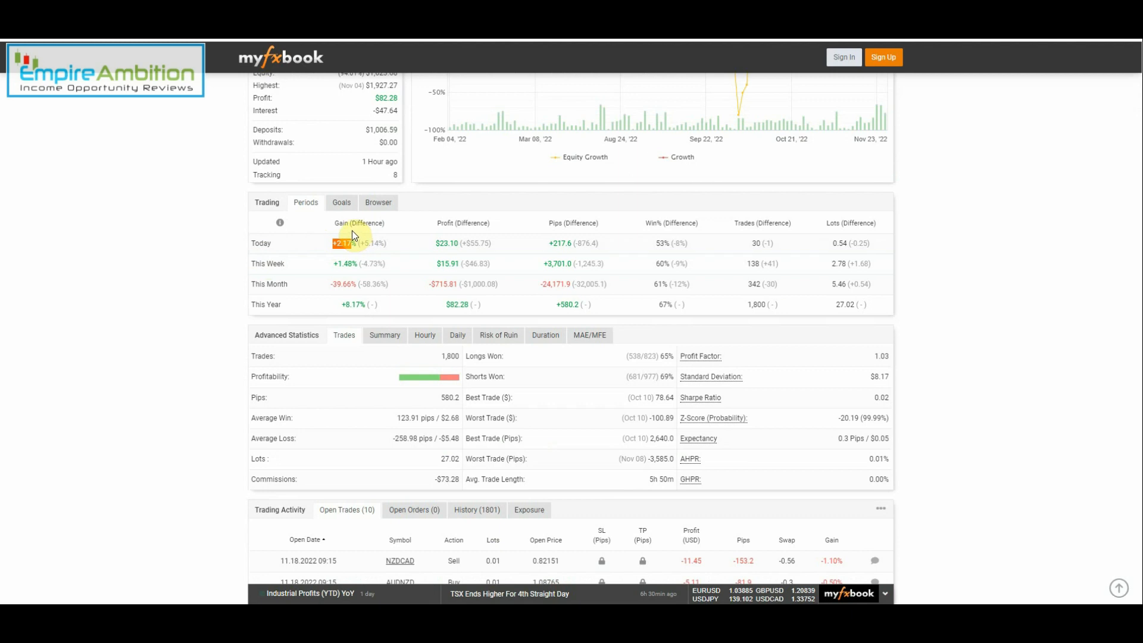
mouse_move(341, 263)
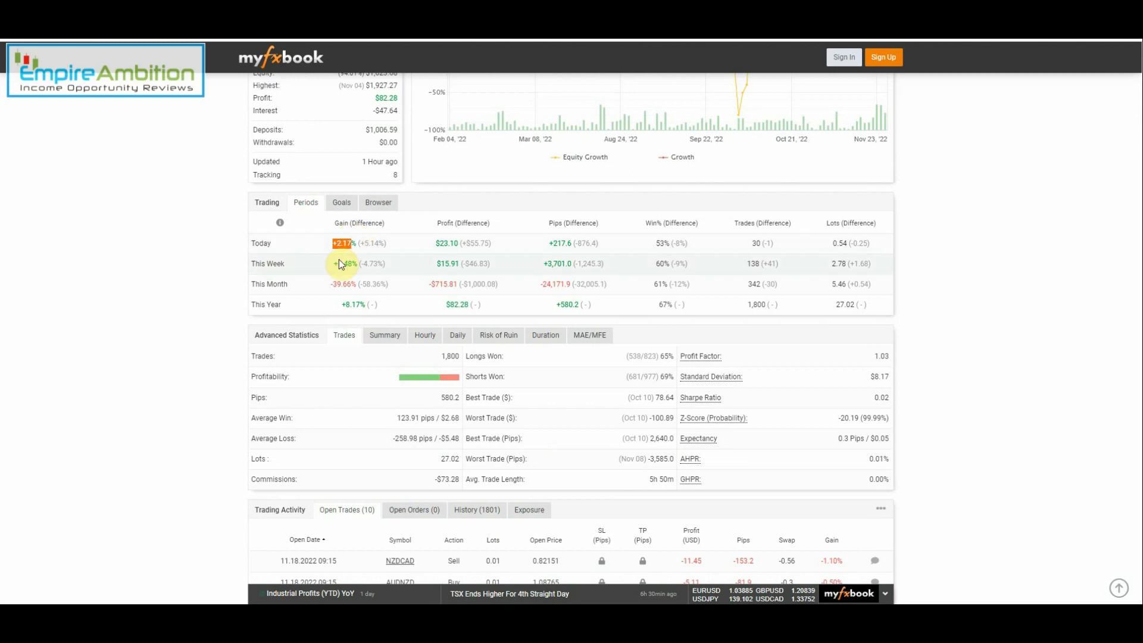
mouse_move(234, 267)
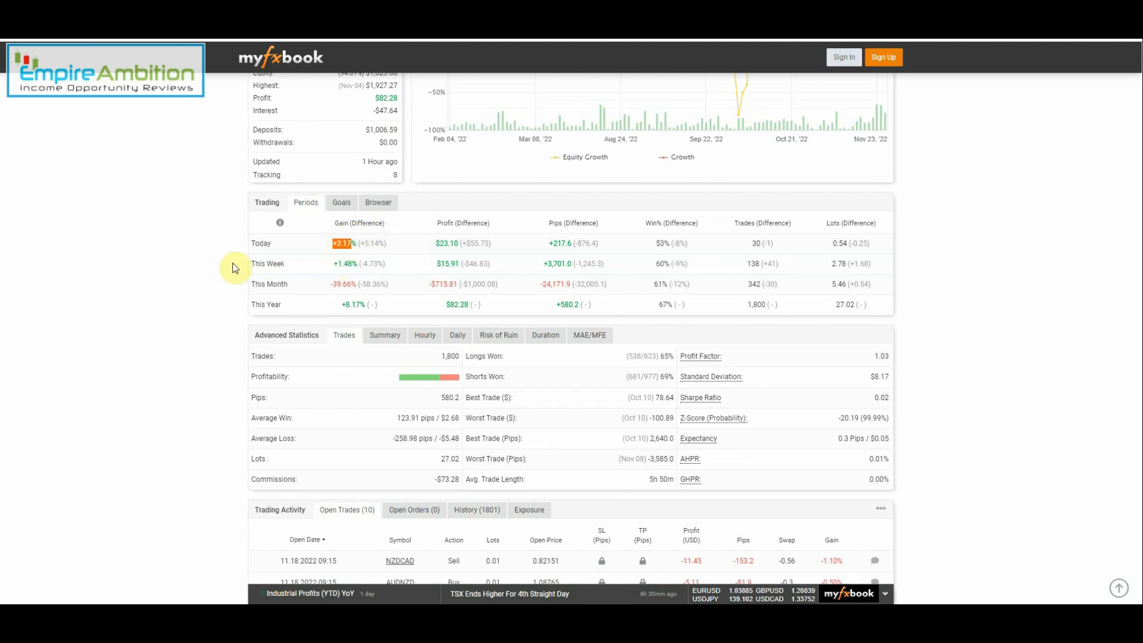
mouse_move(667, 583)
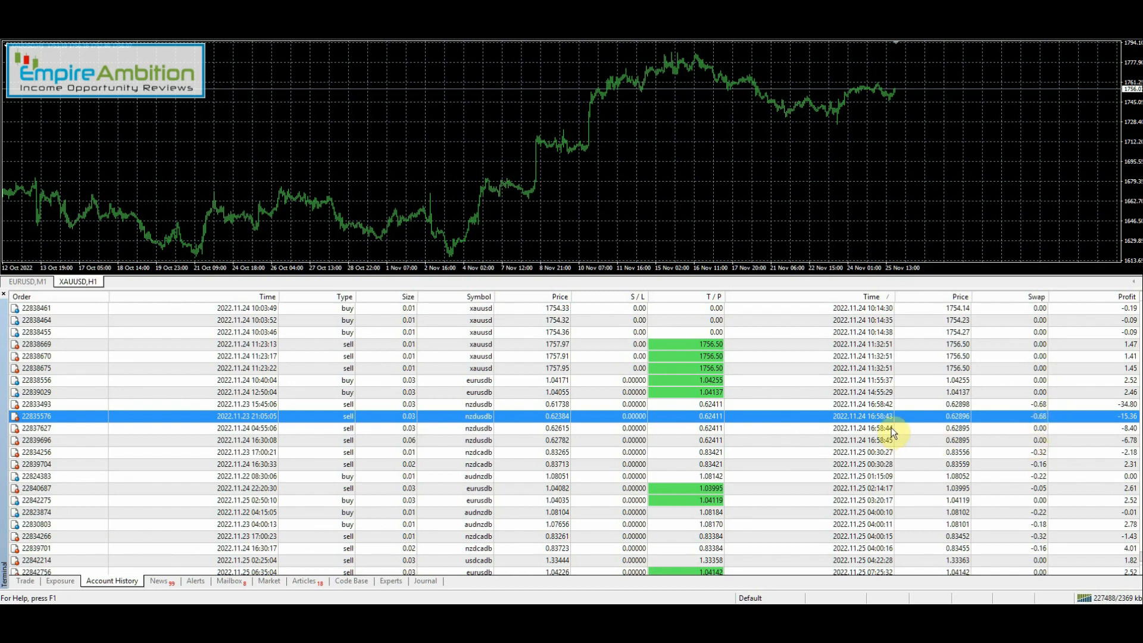
Step: Highlight the eurusdb sell closed at 2.61 and scroll through the later closed trades
left_click(1108, 598)
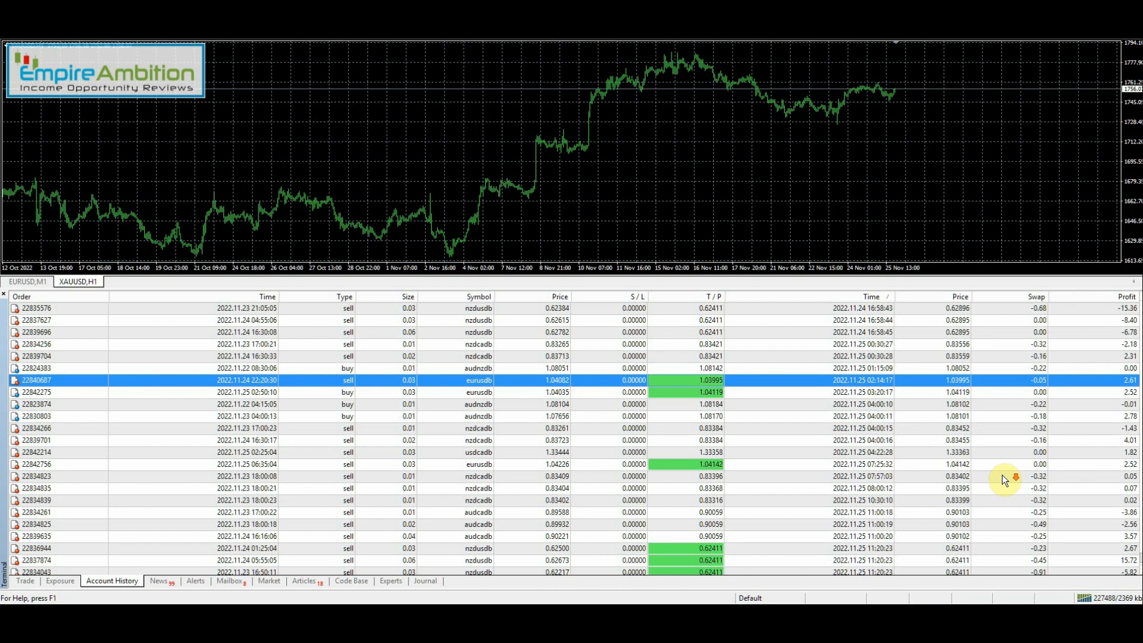
scroll("down", 3)
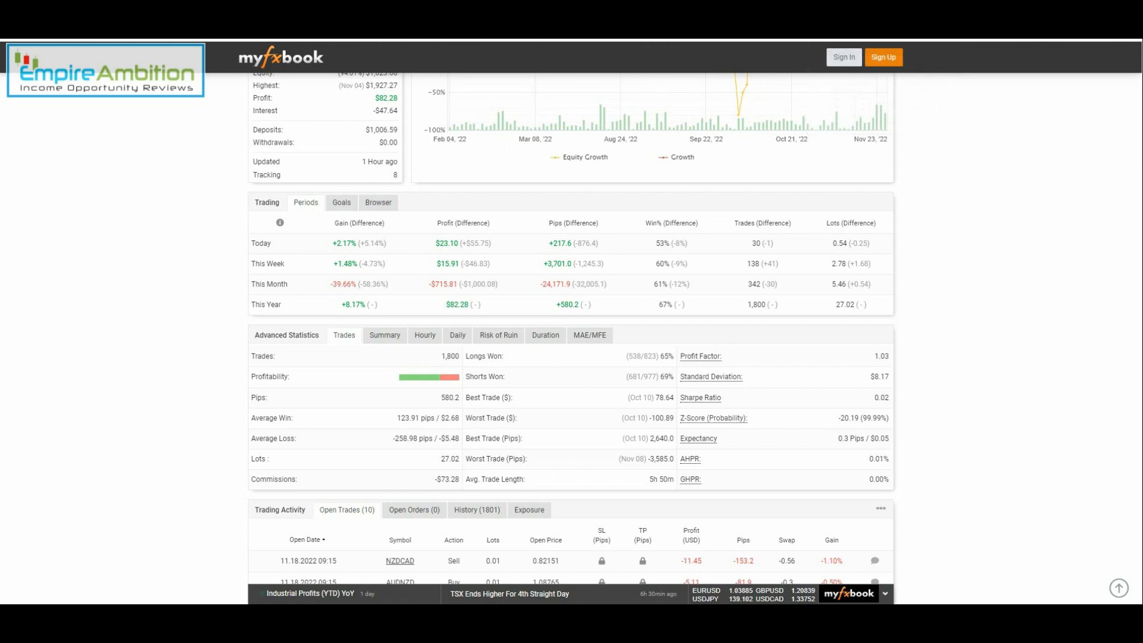
Step: Scroll the CopyVic page to Available Signals showing Set & Forget at 67.11% growth
scroll("down", 3)
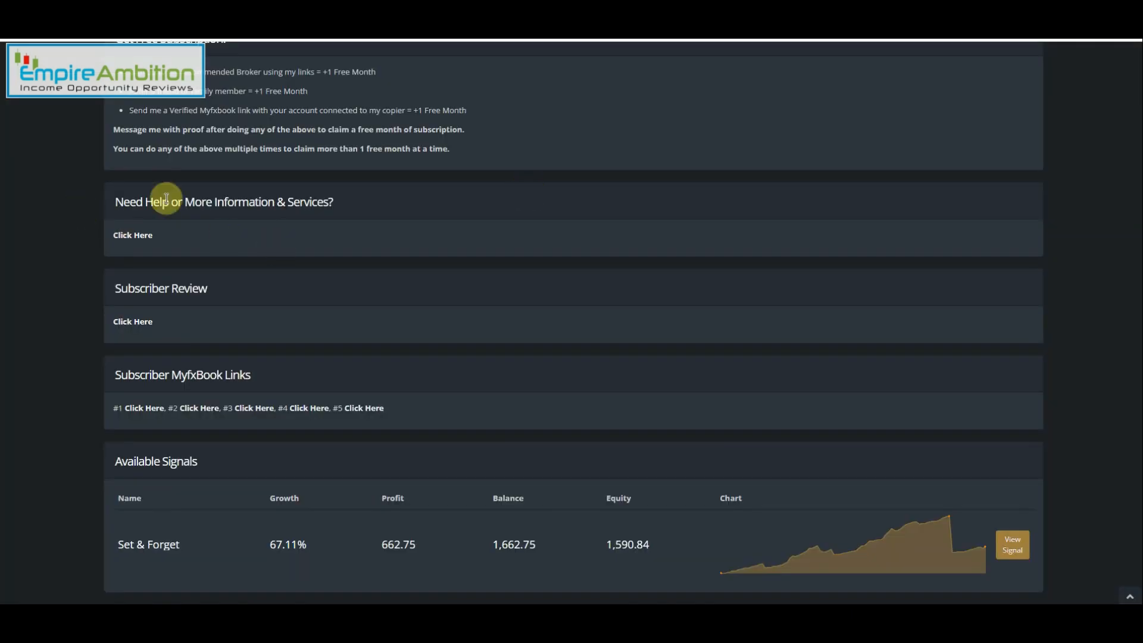
mouse_move(551, 249)
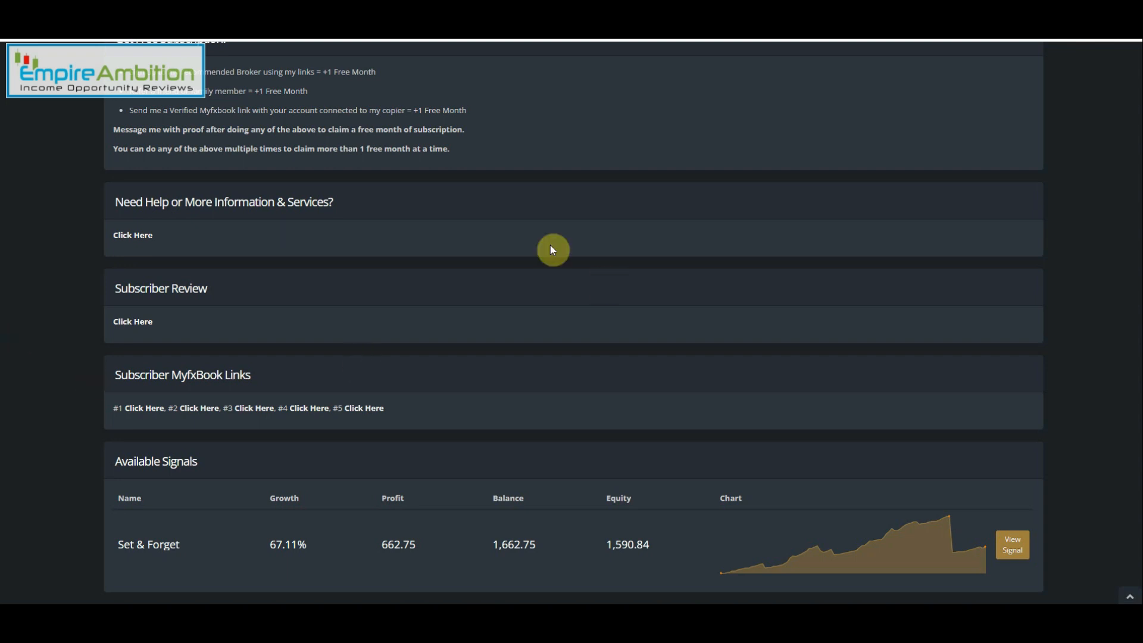
mouse_move(147, 557)
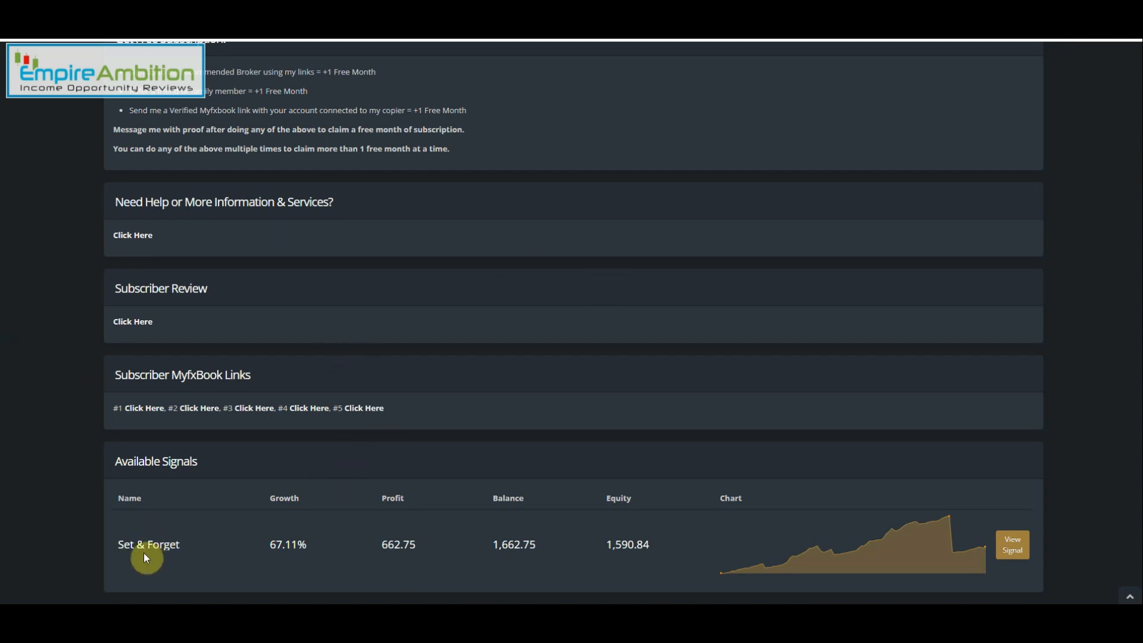
mouse_move(988, 552)
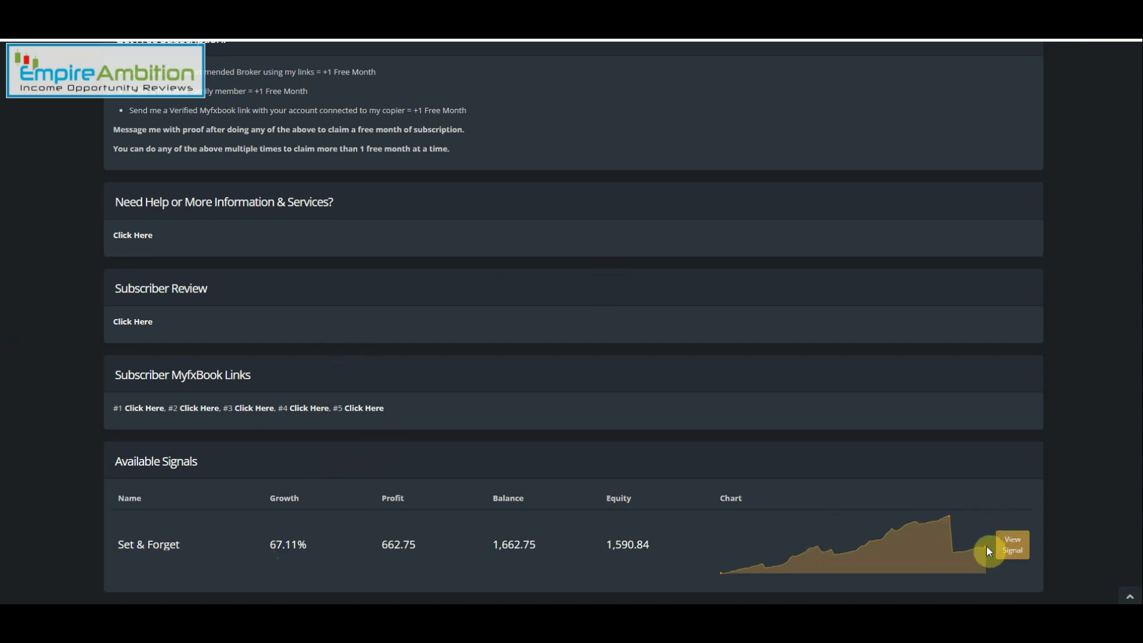
mouse_move(1012, 547)
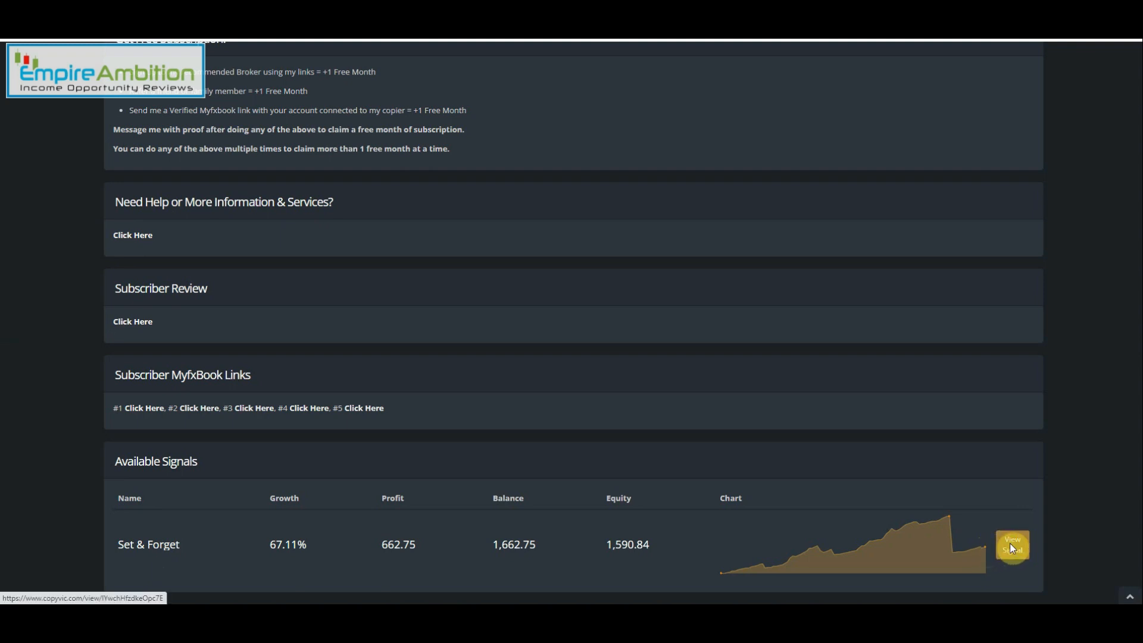
Step: View the Set & Forget signal's growth chart, trading stats and monthly gains down to the Subscriber MyfxBook Links
left_click(1011, 546)
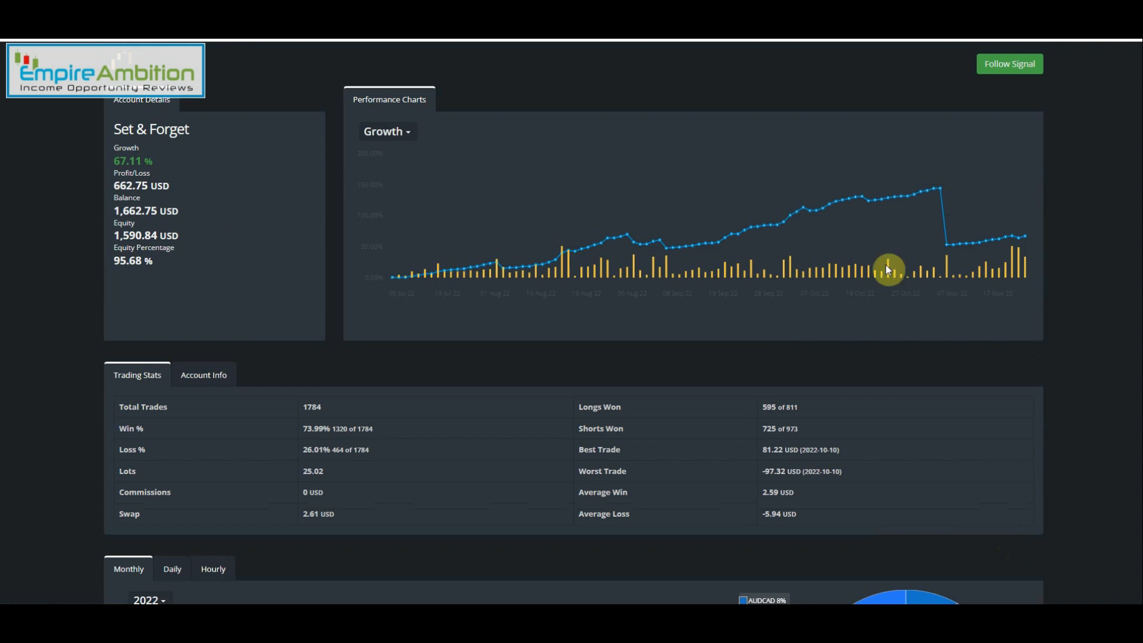
mouse_move(1013, 240)
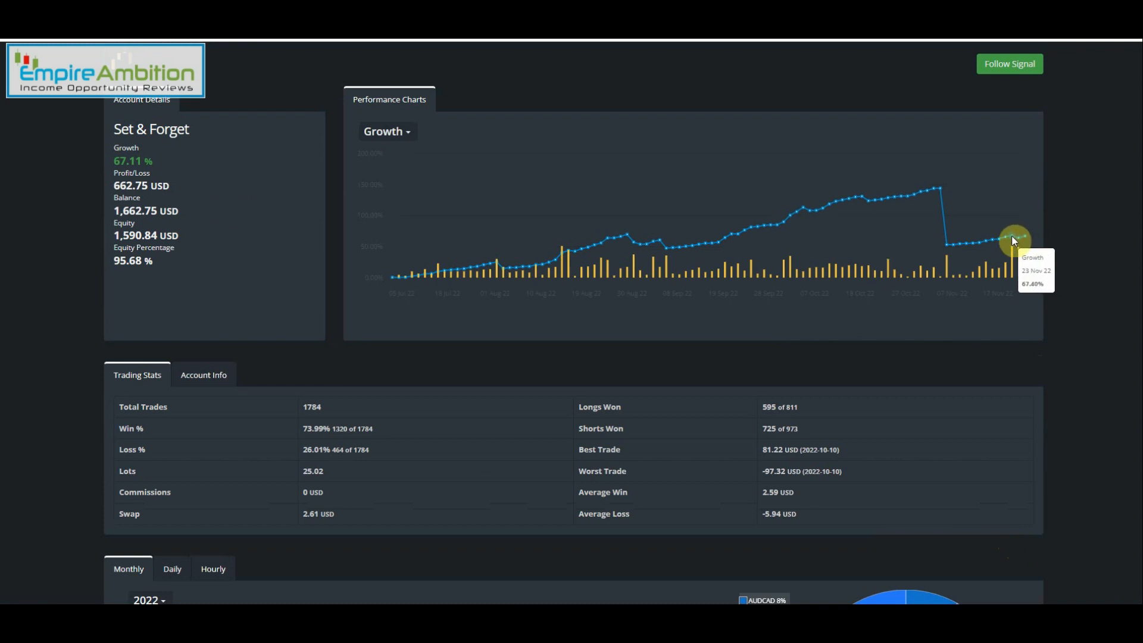
mouse_move(1014, 242)
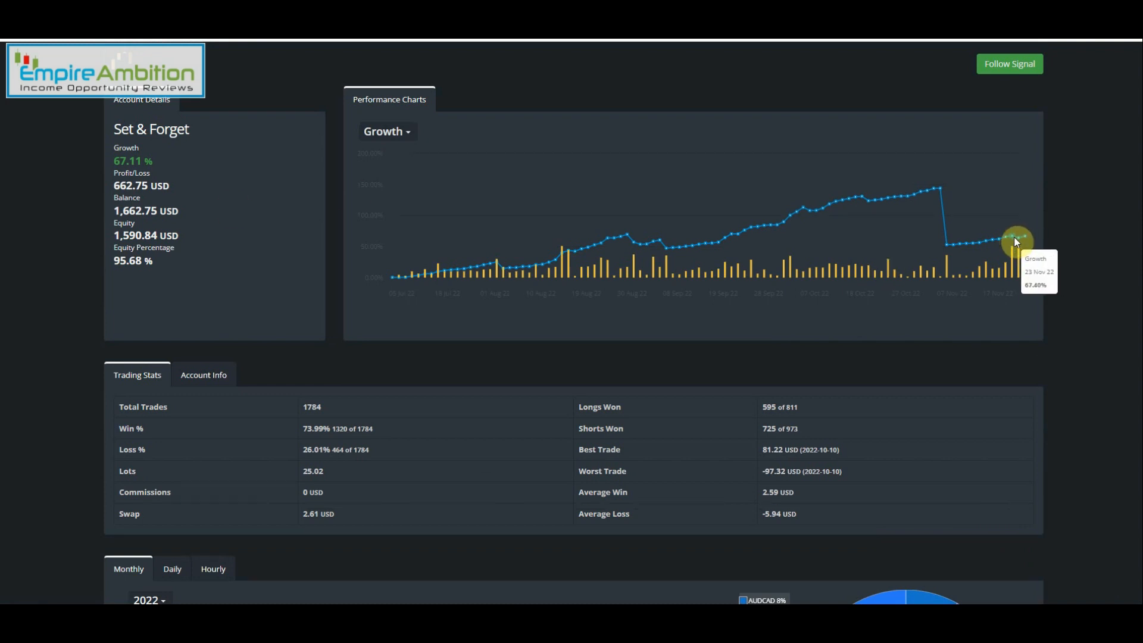
mouse_move(1020, 241)
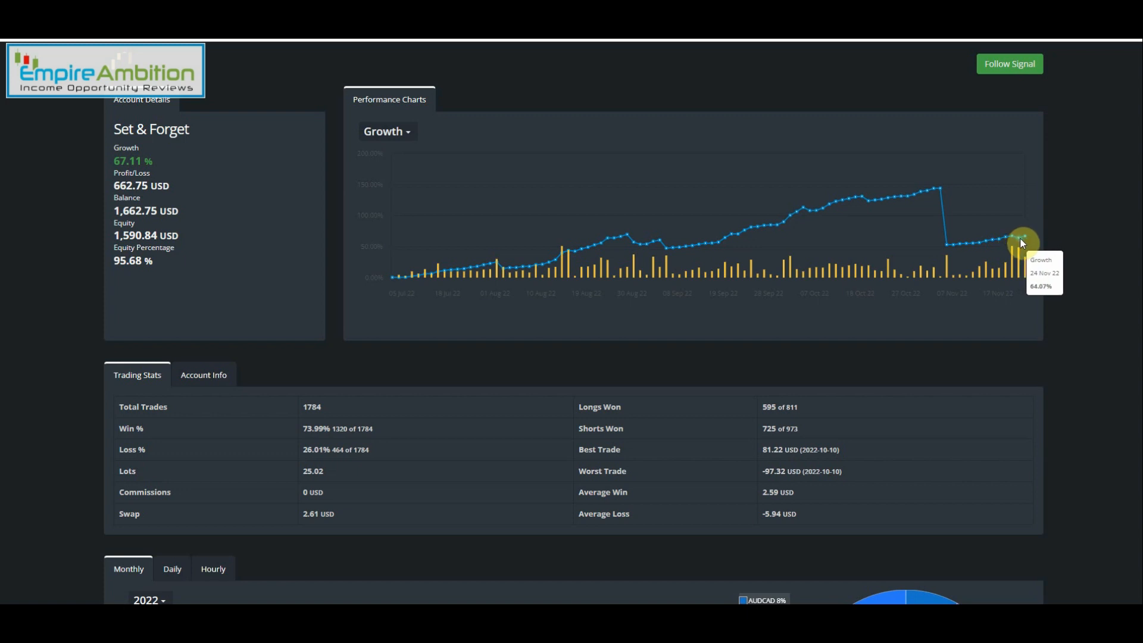
mouse_move(1024, 238)
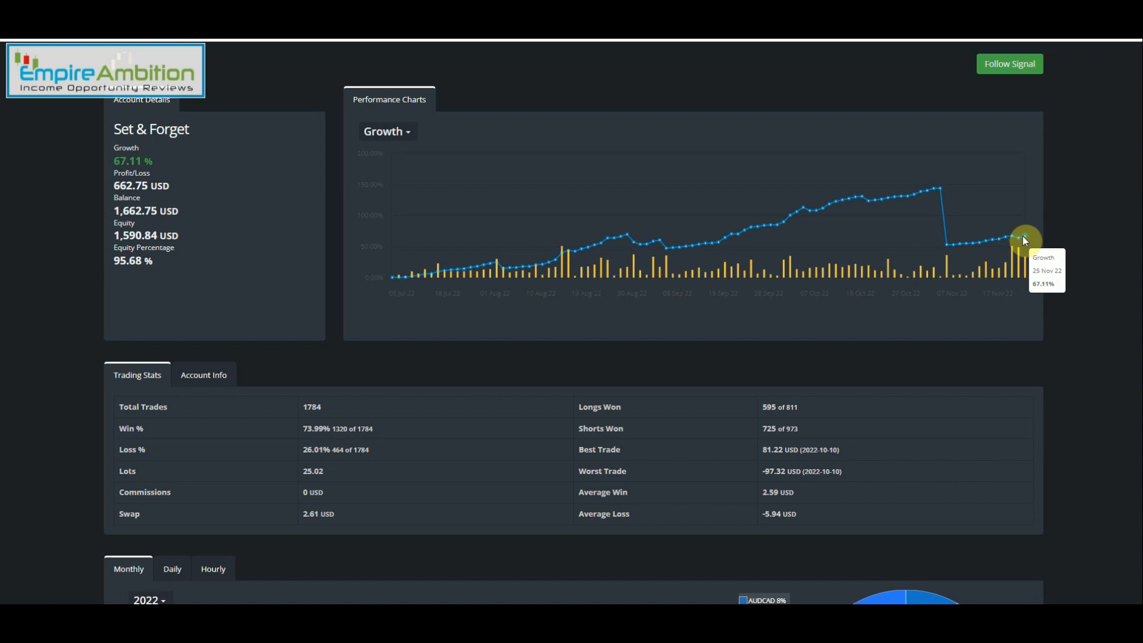
mouse_move(1019, 244)
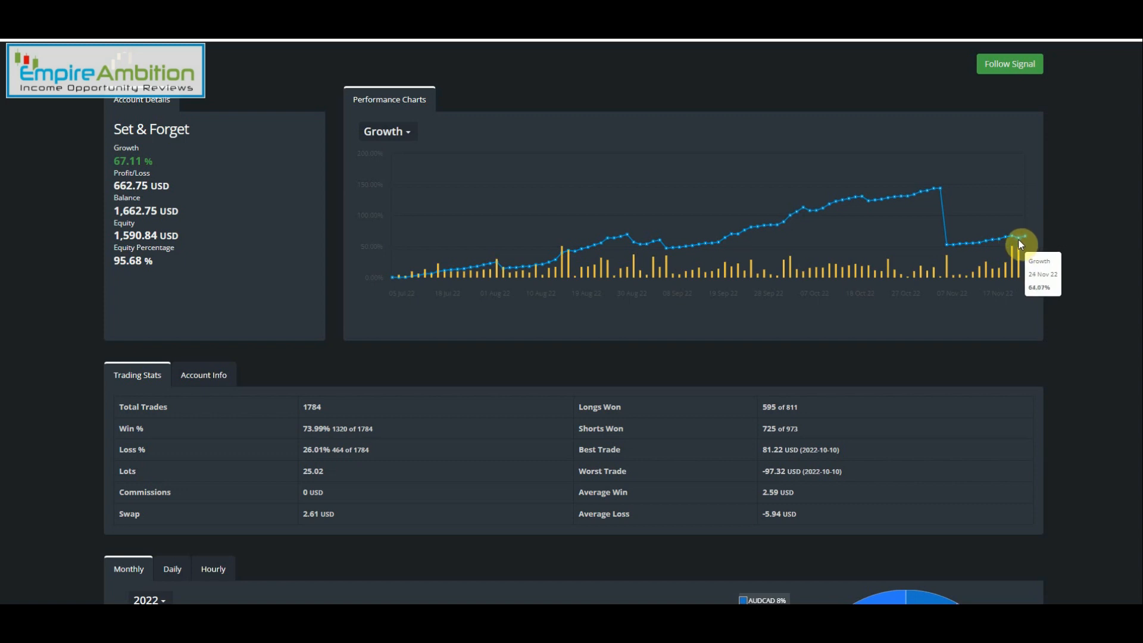
mouse_move(1028, 240)
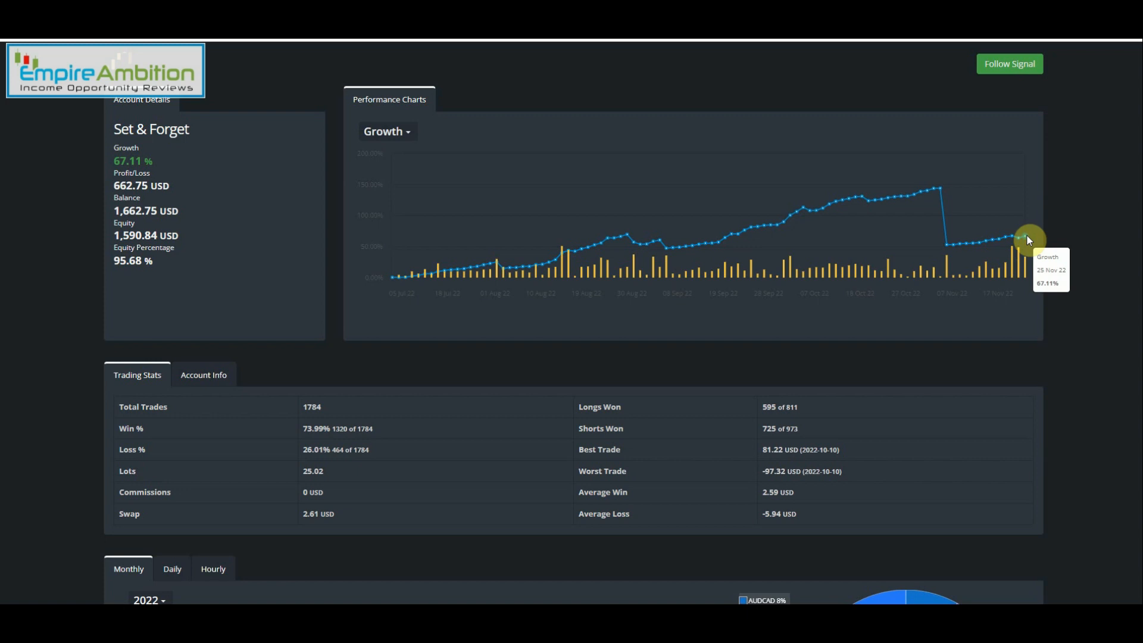
mouse_move(450, 285)
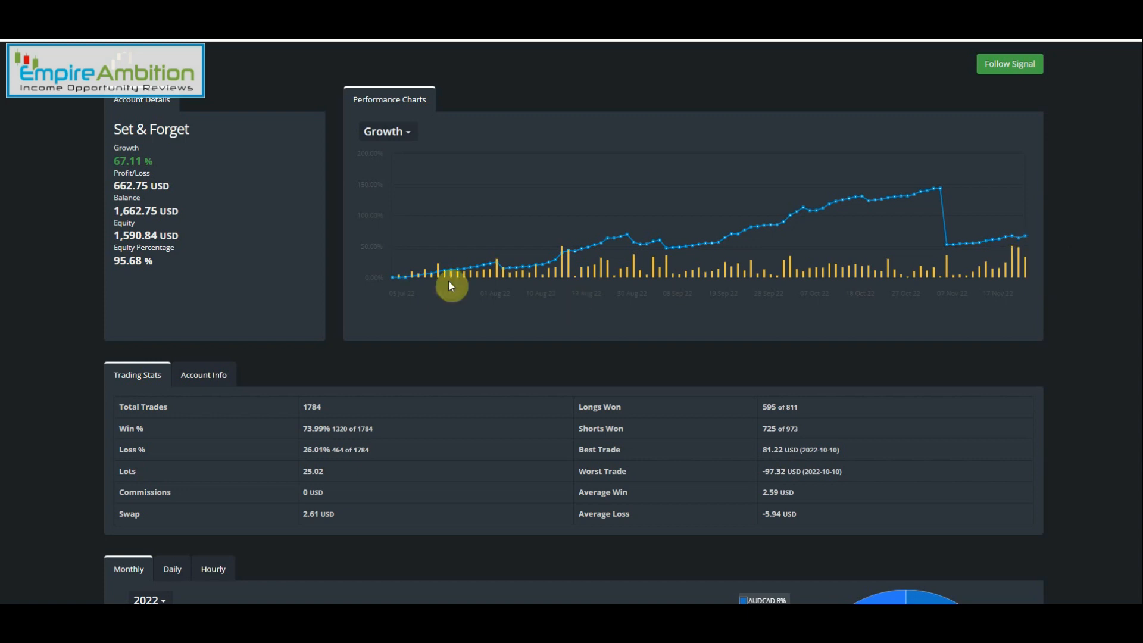
scroll("down", 3)
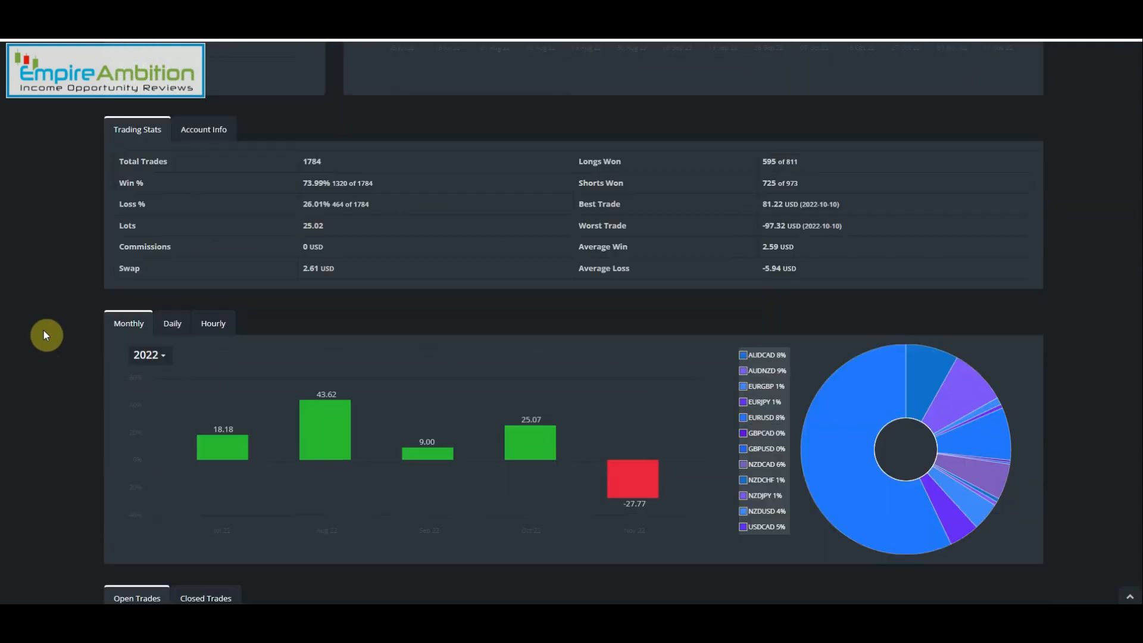
mouse_move(79, 324)
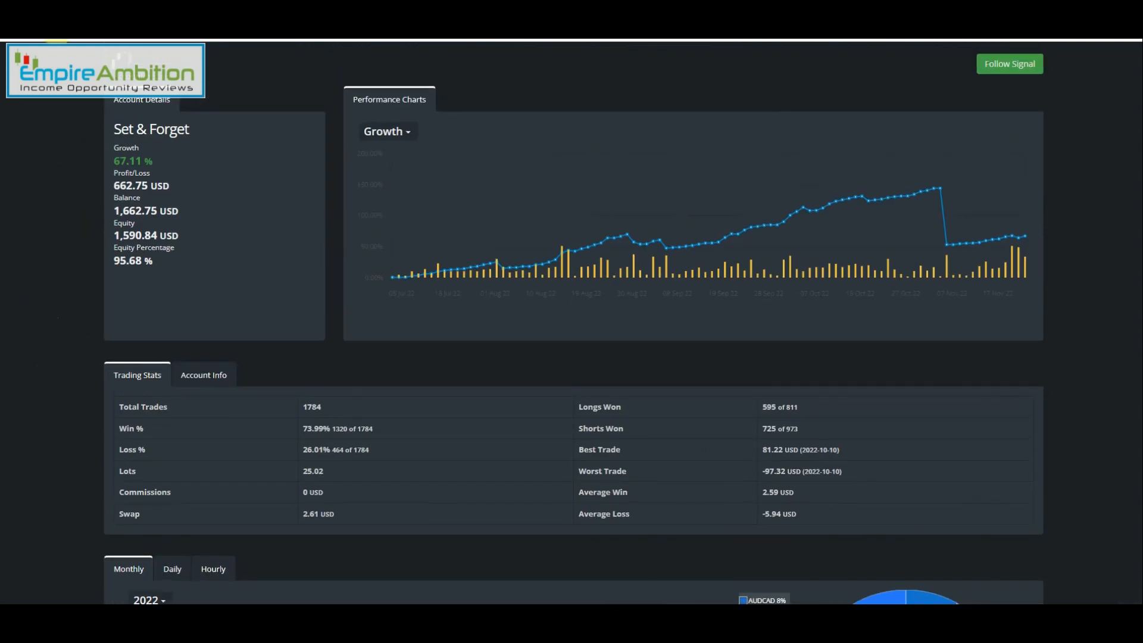
scroll("down", 3)
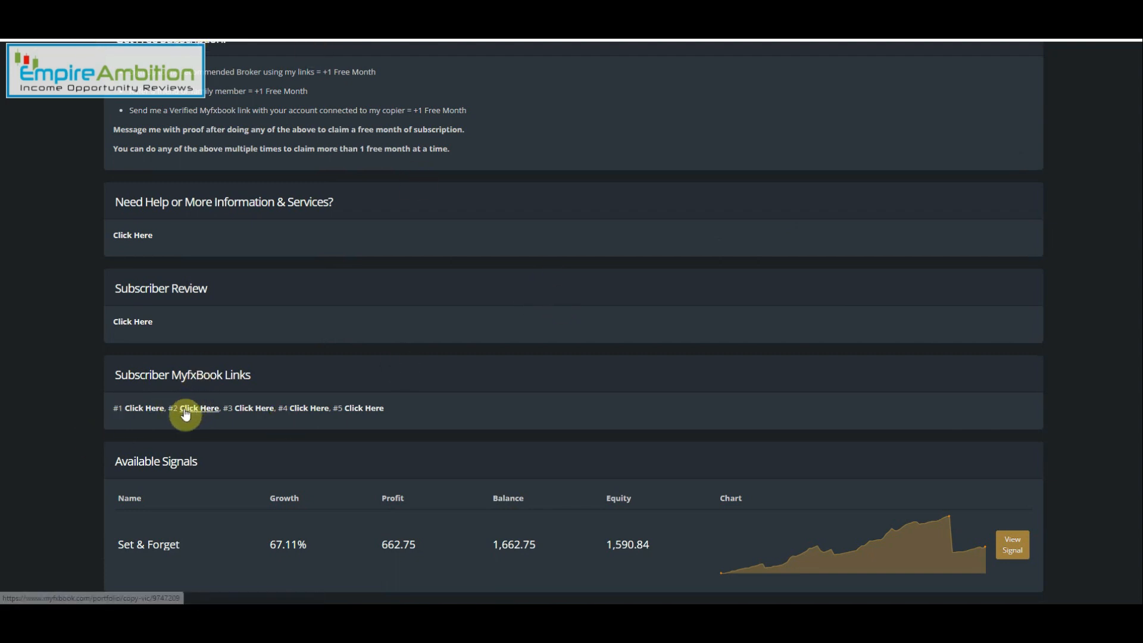
Step: Review the #2 subscriber's Myfxbook account stats
left_click(199, 408)
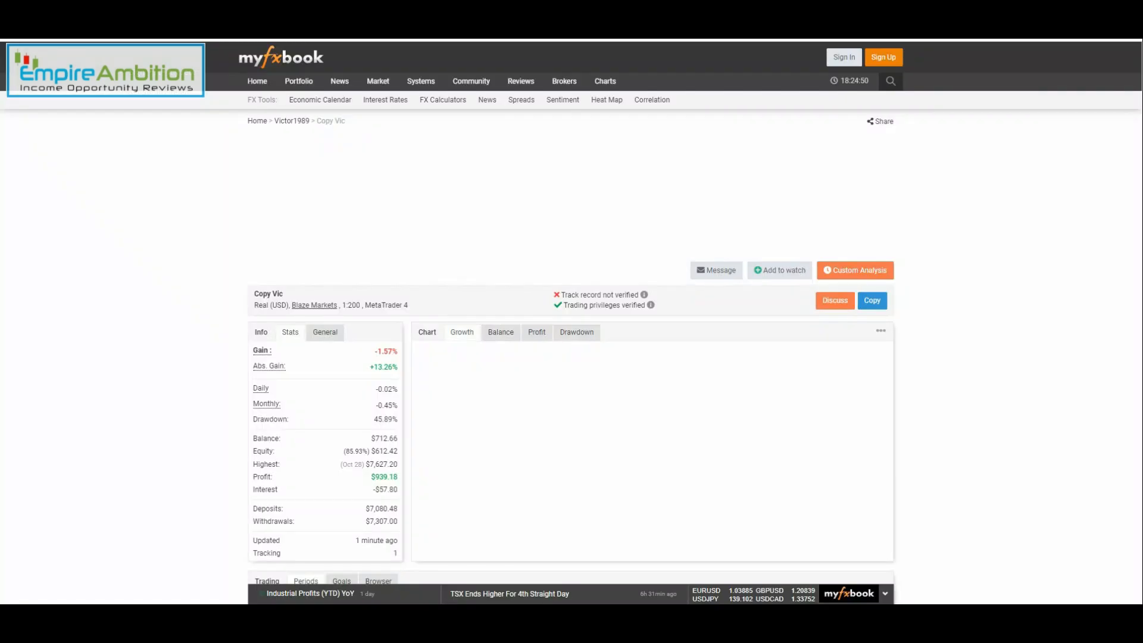
scroll("down", 3)
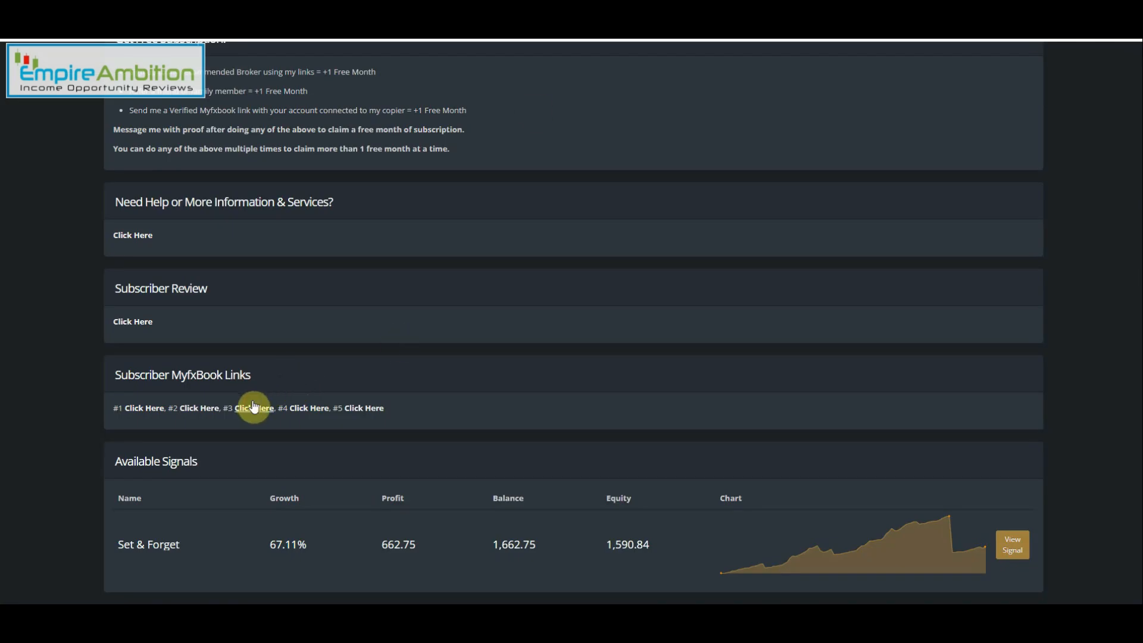
Step: Review the #3 subscriber's EA copyv account (−18.48% gain, 10 open trades) and reach BryTrader1's +5.98% account
left_click(253, 407)
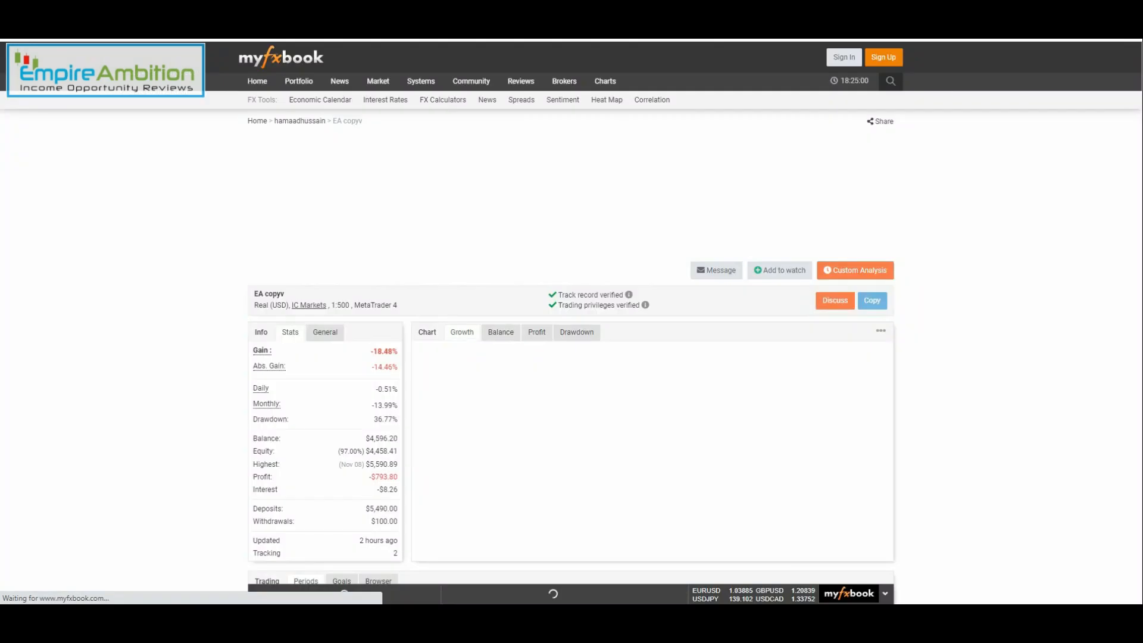
scroll("down", 3)
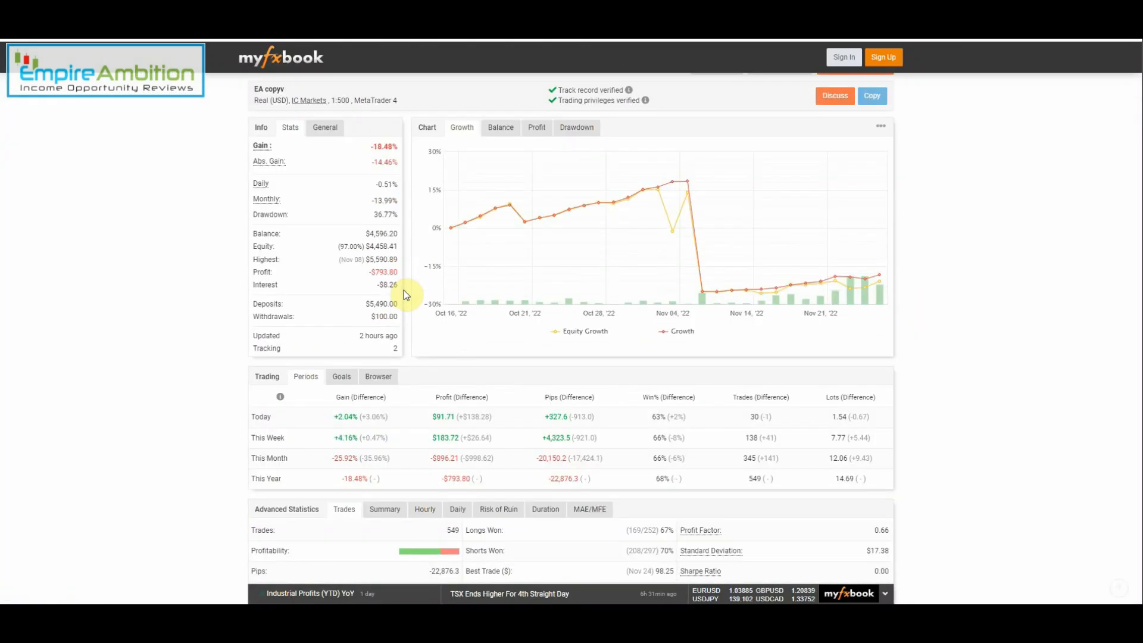
scroll("down", 3)
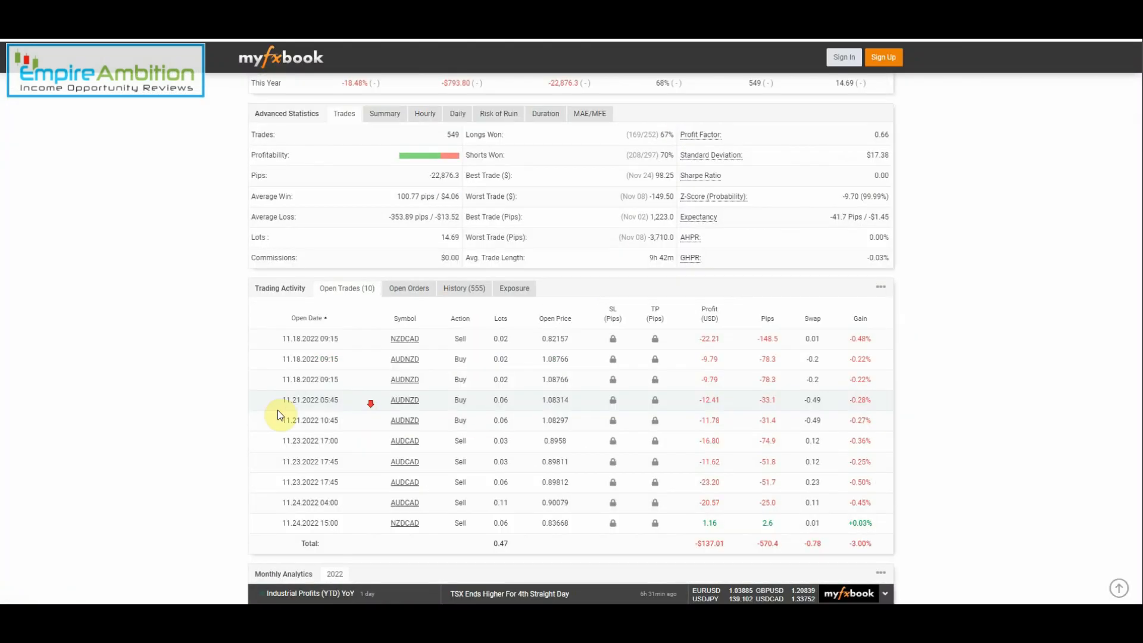
scroll("down", 3)
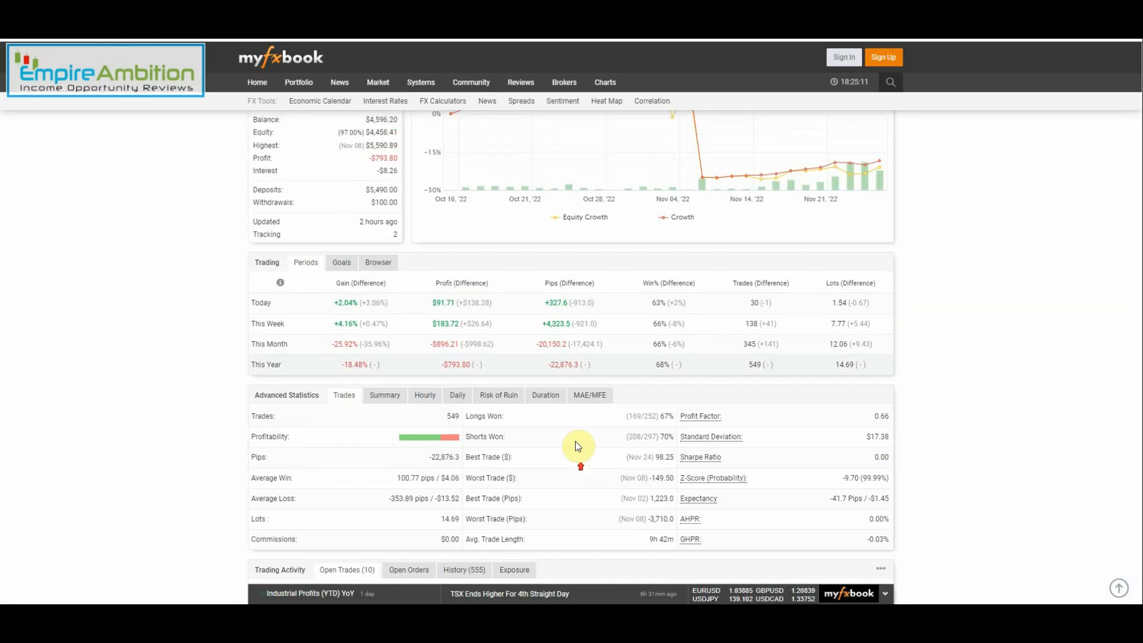
scroll("down", 3)
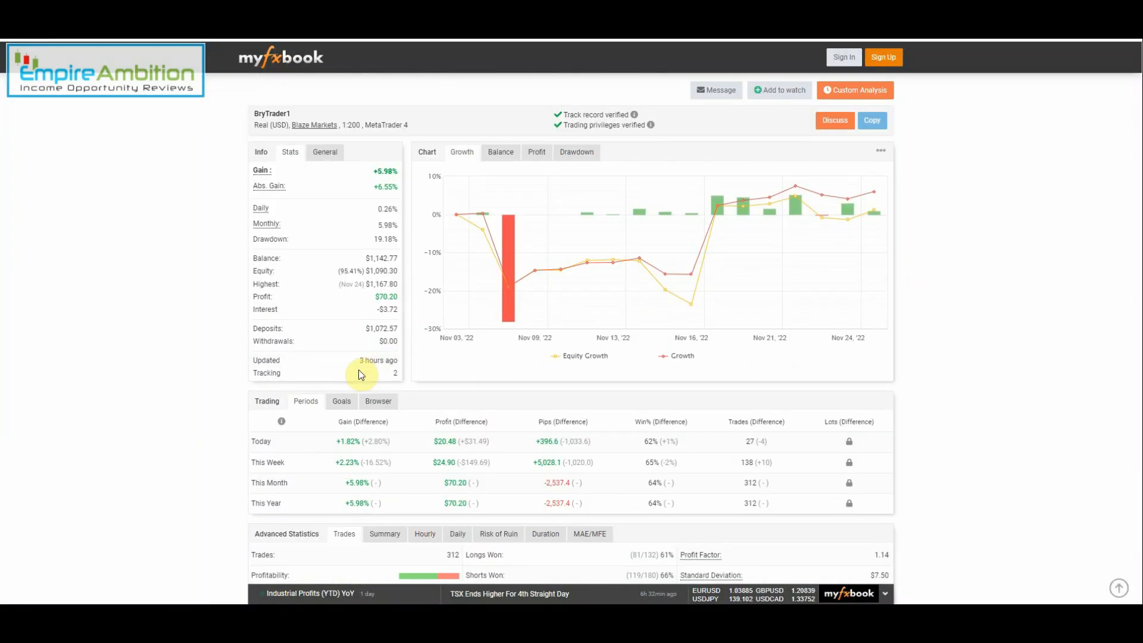
scroll("down", 3)
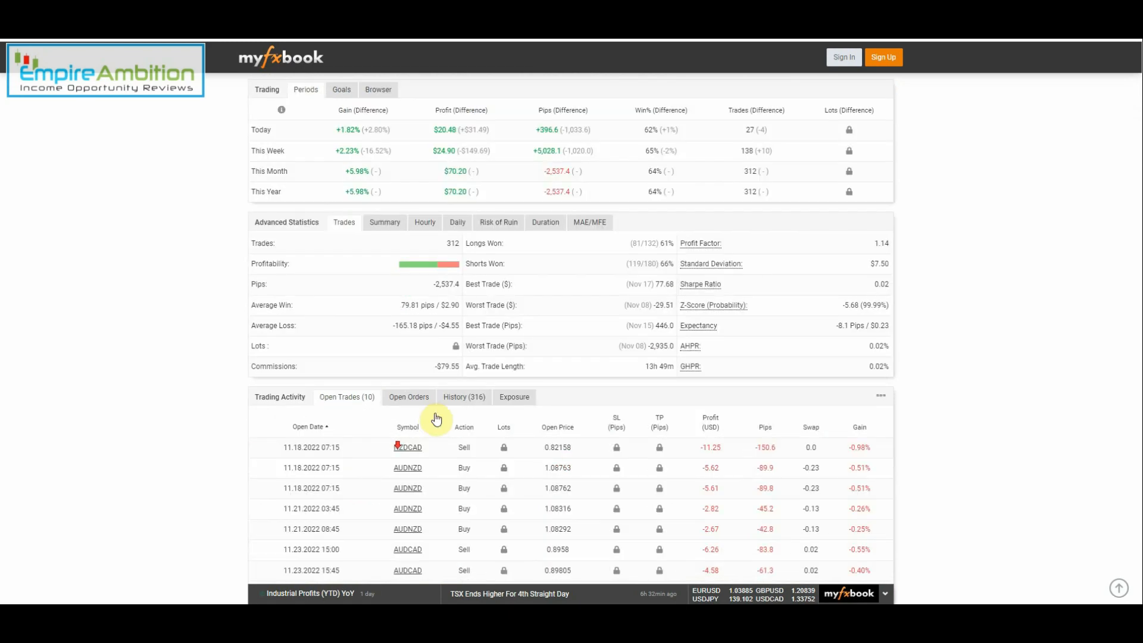
scroll("down", 3)
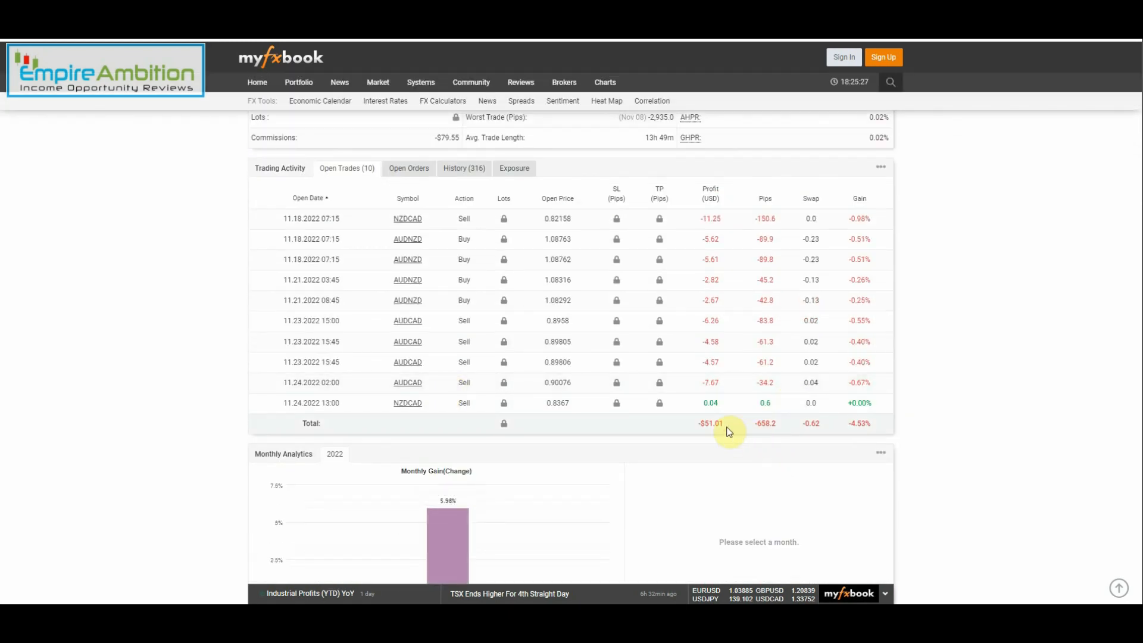
scroll("down", 3)
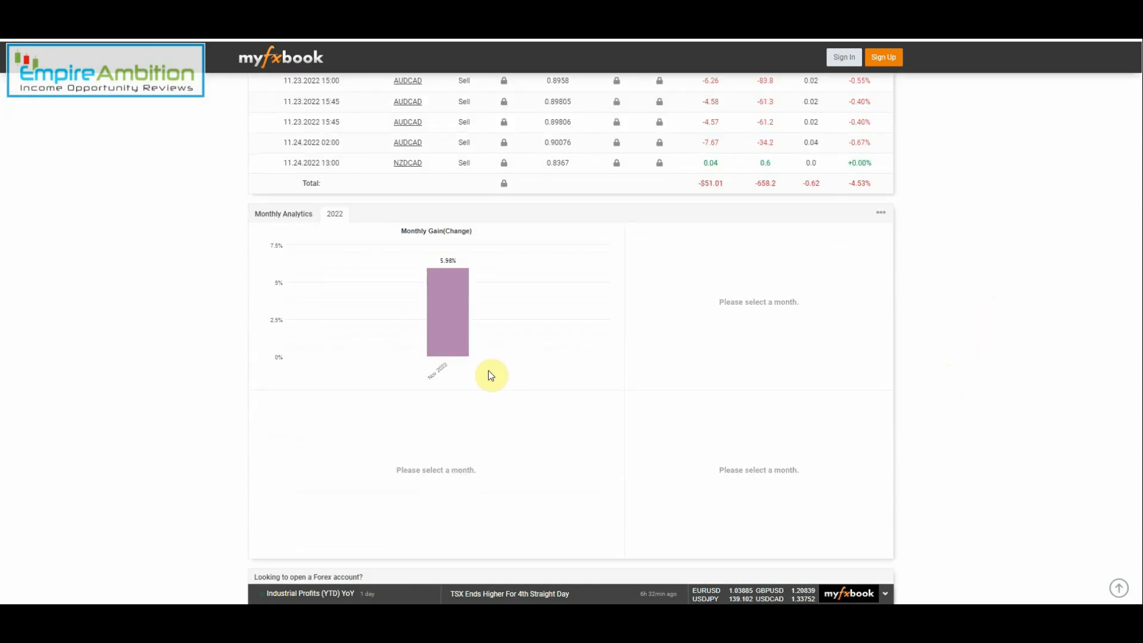
mouse_move(506, 277)
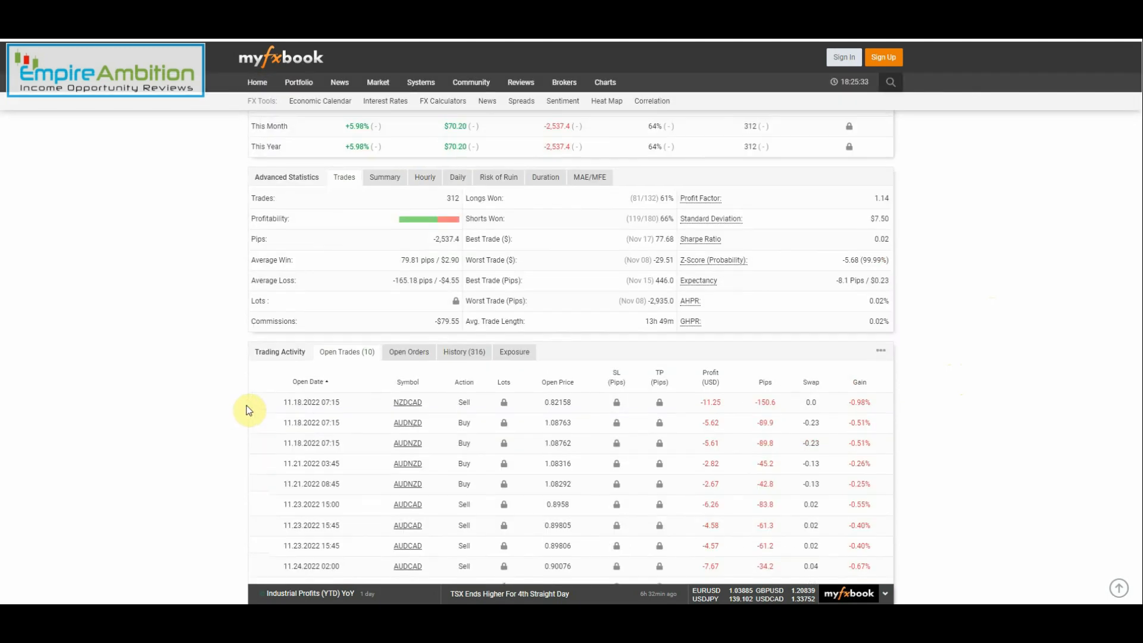
scroll("down", 3)
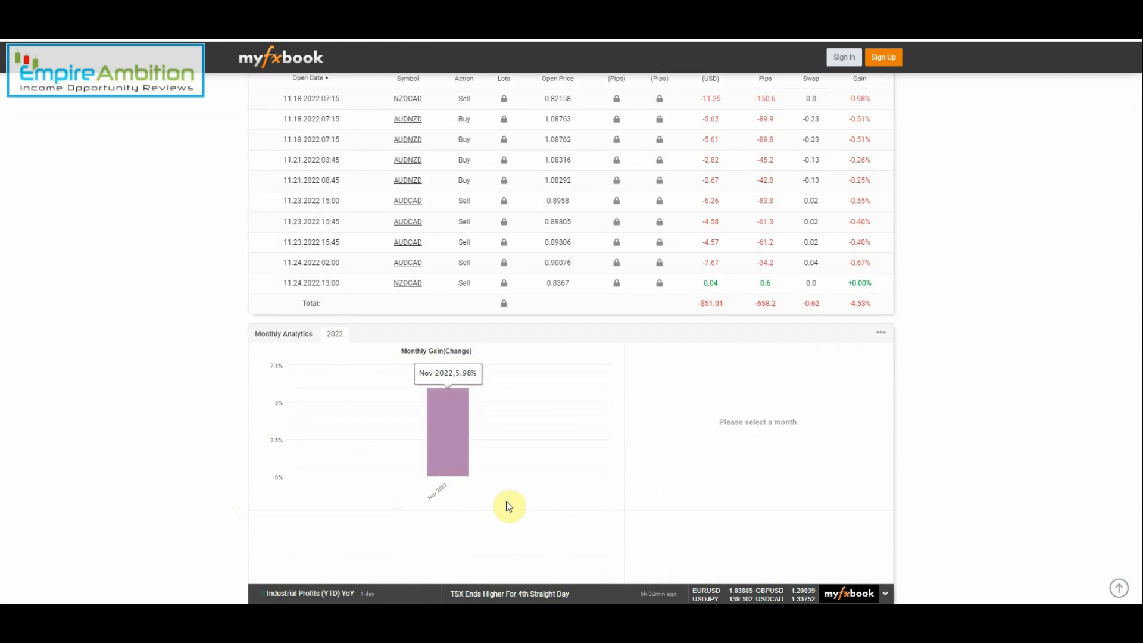
mouse_move(502, 501)
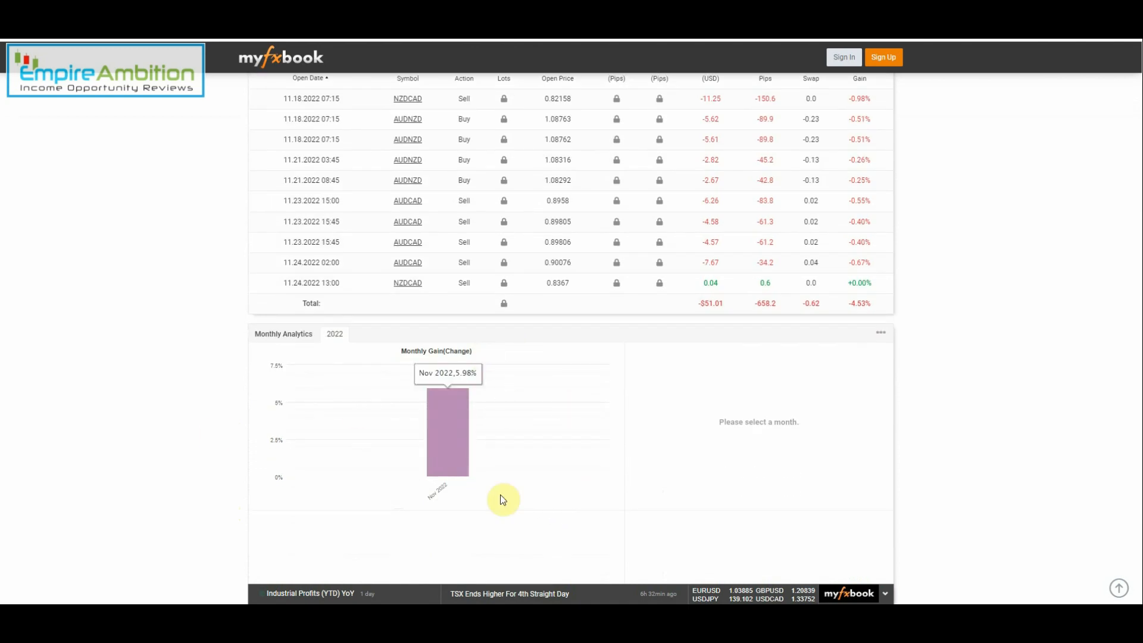
scroll("up", 3)
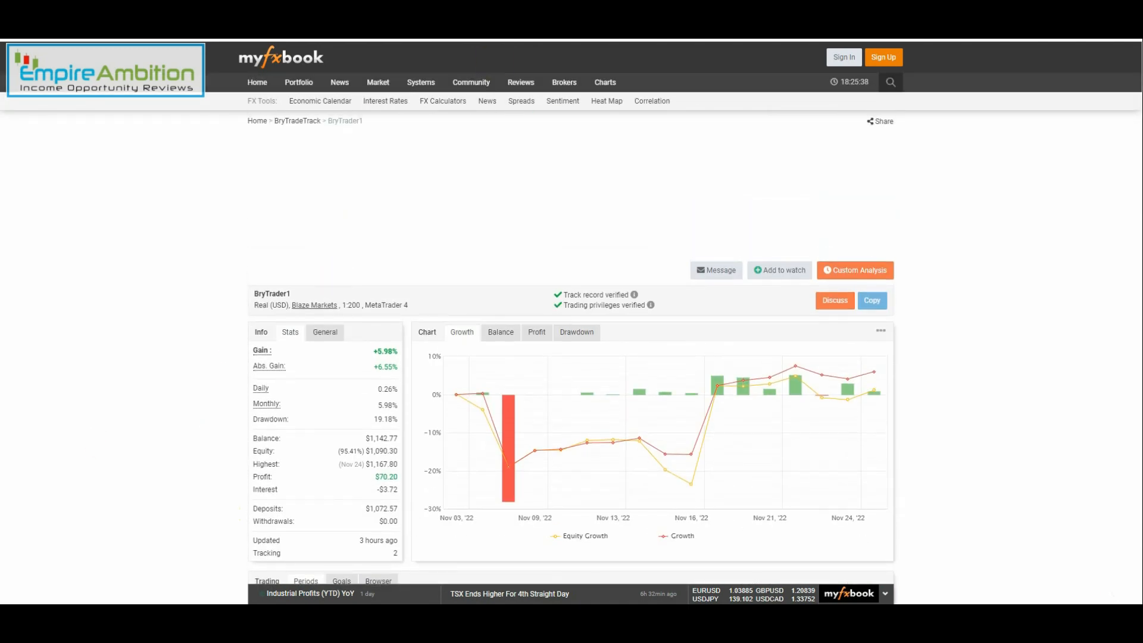
scroll("down", 3)
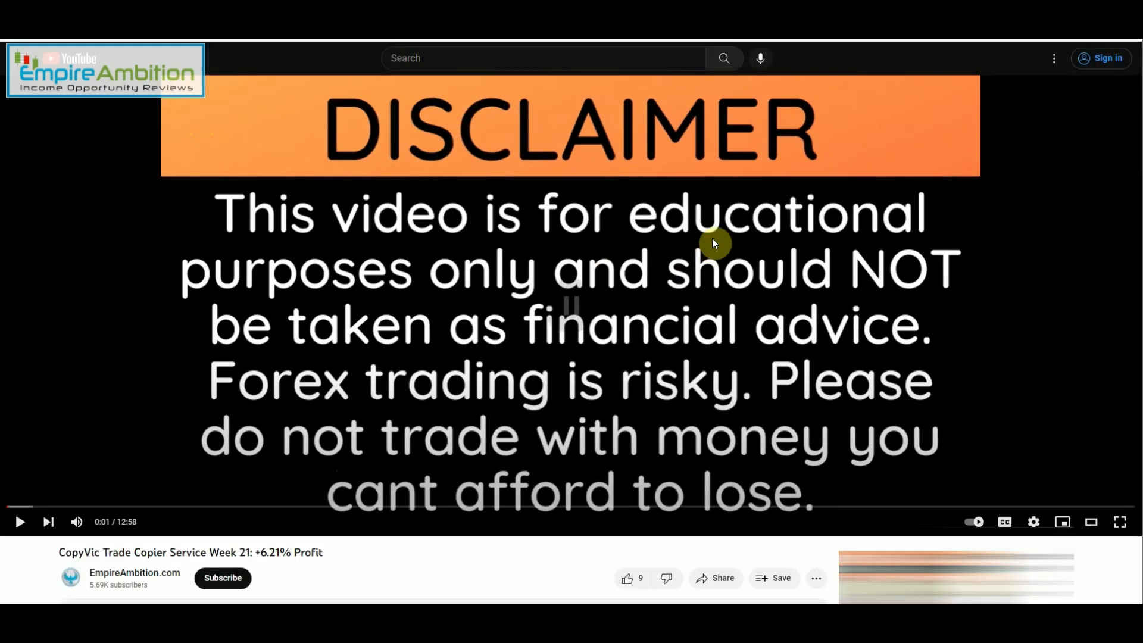
Step: Expand the 1 reply under the YouTube comment asking whether the red fox EA was tested
scroll("down", 3)
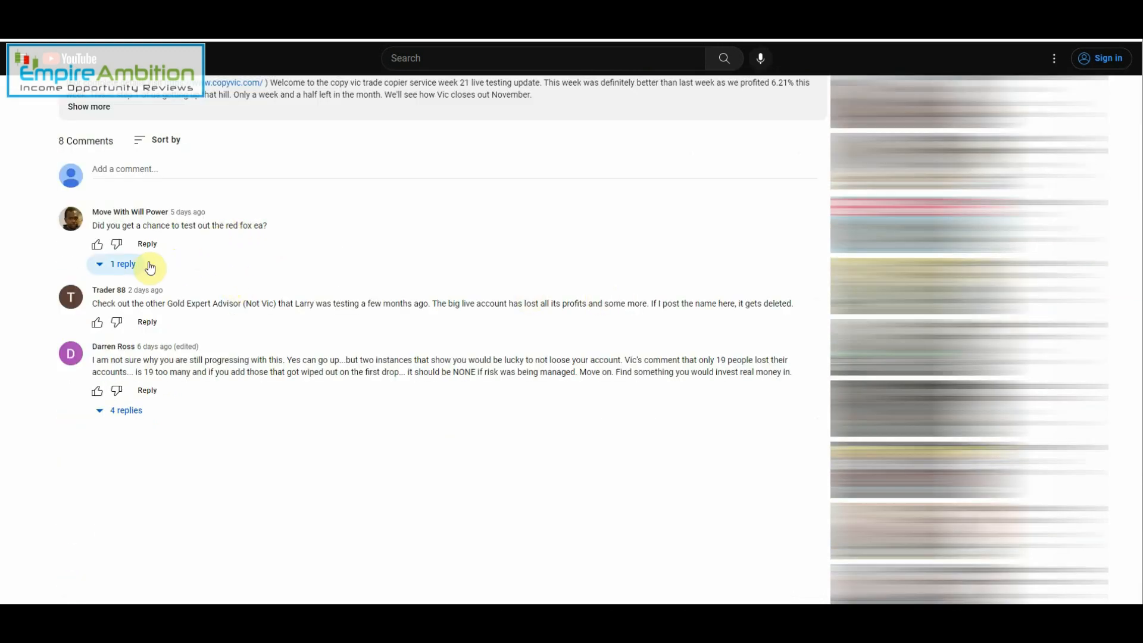
left_click(117, 263)
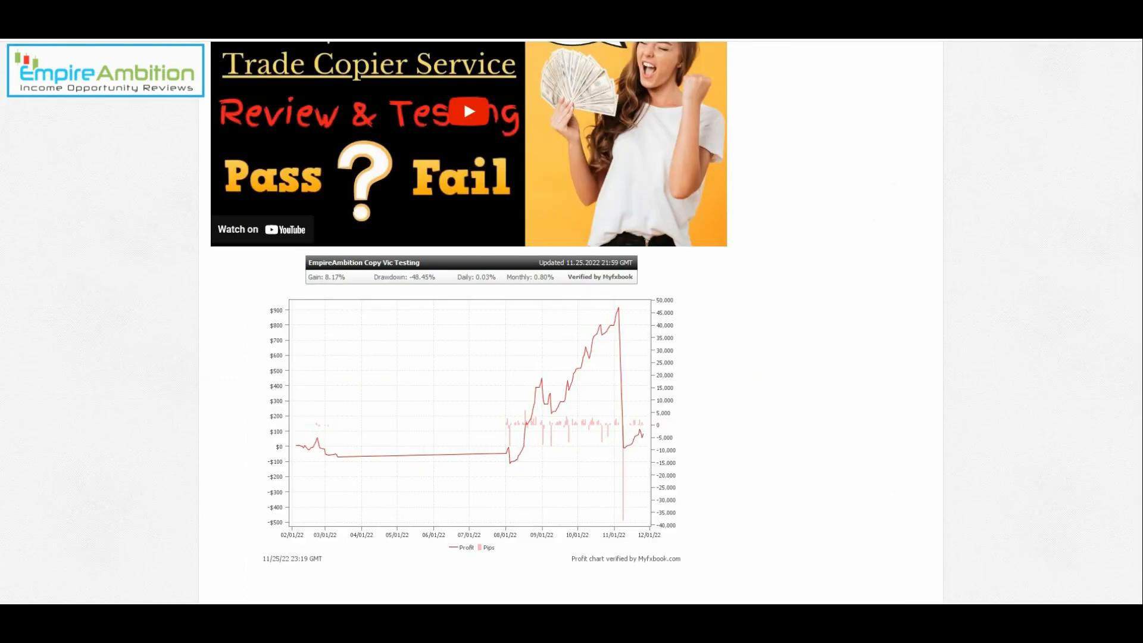
Step: Search the Empire Ambition site for 'red fox' from the nav bar
scroll("down", 3)
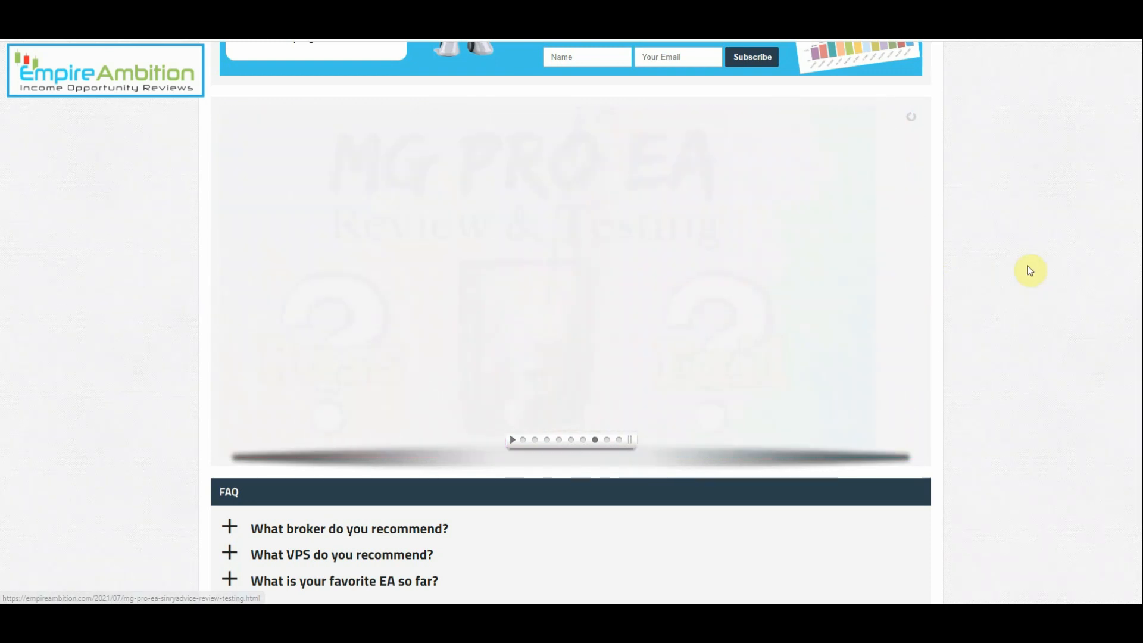
left_click(903, 284)
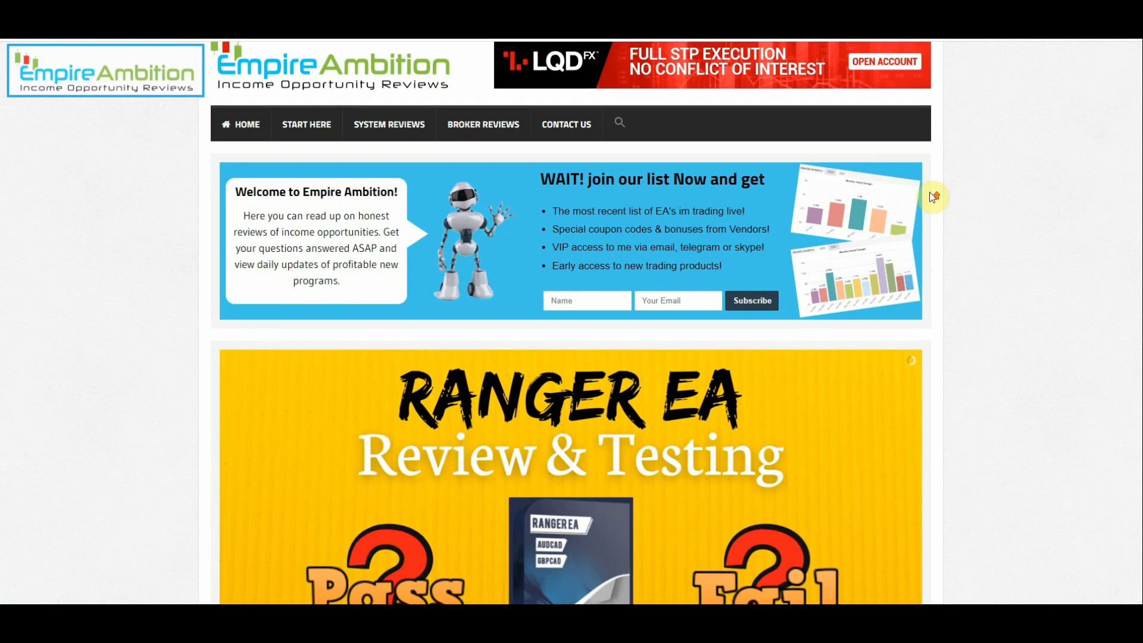
left_click(619, 124)
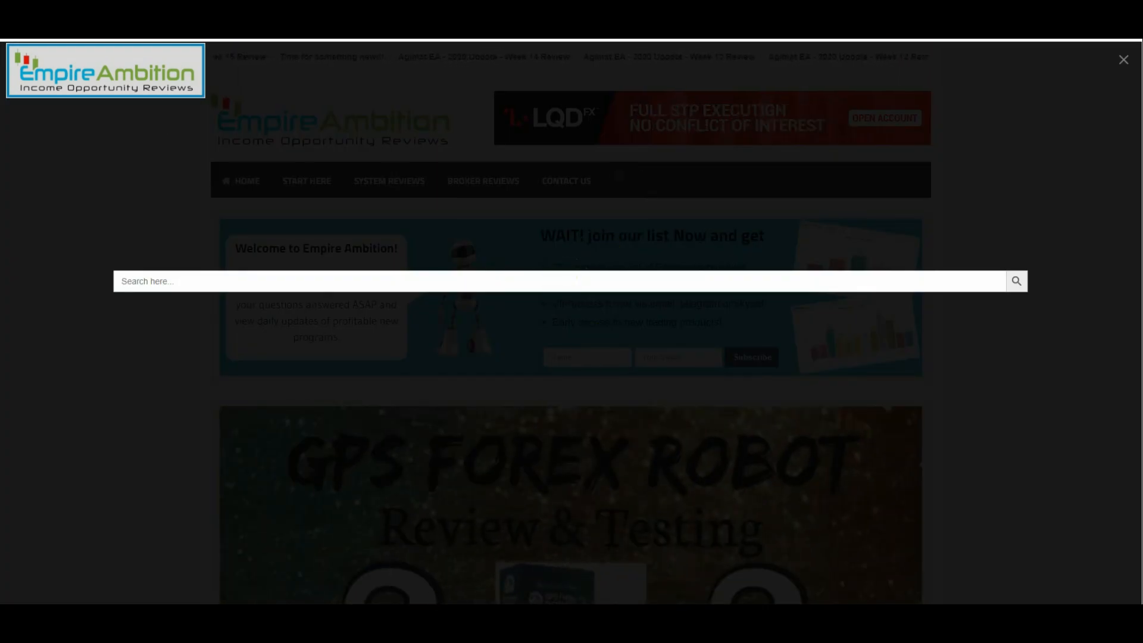
type("red fox")
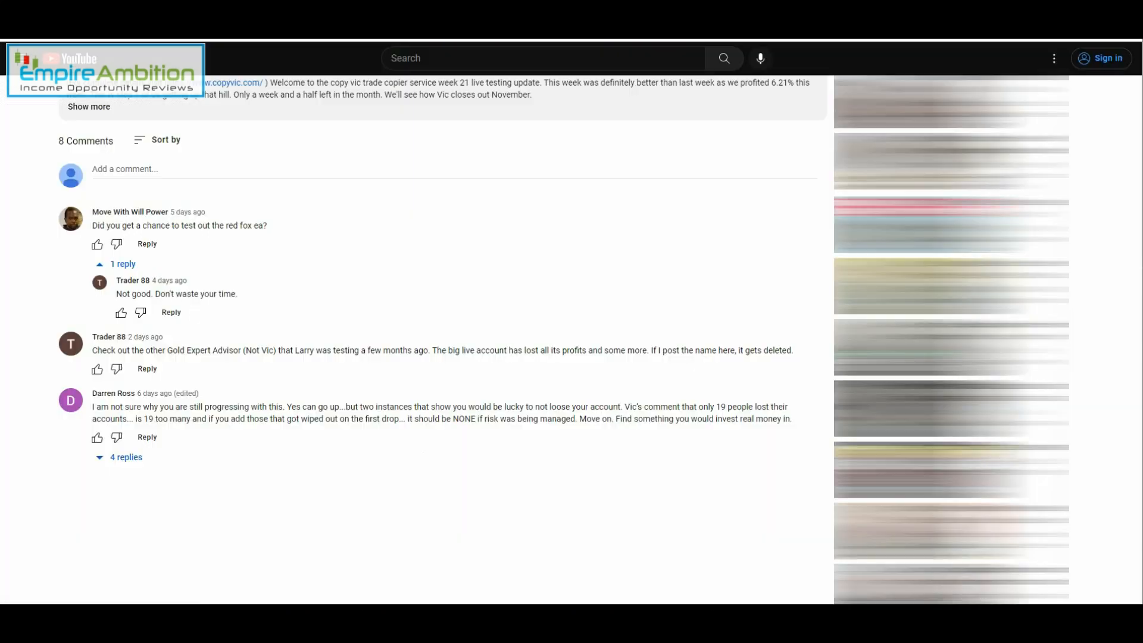
mouse_move(223, 222)
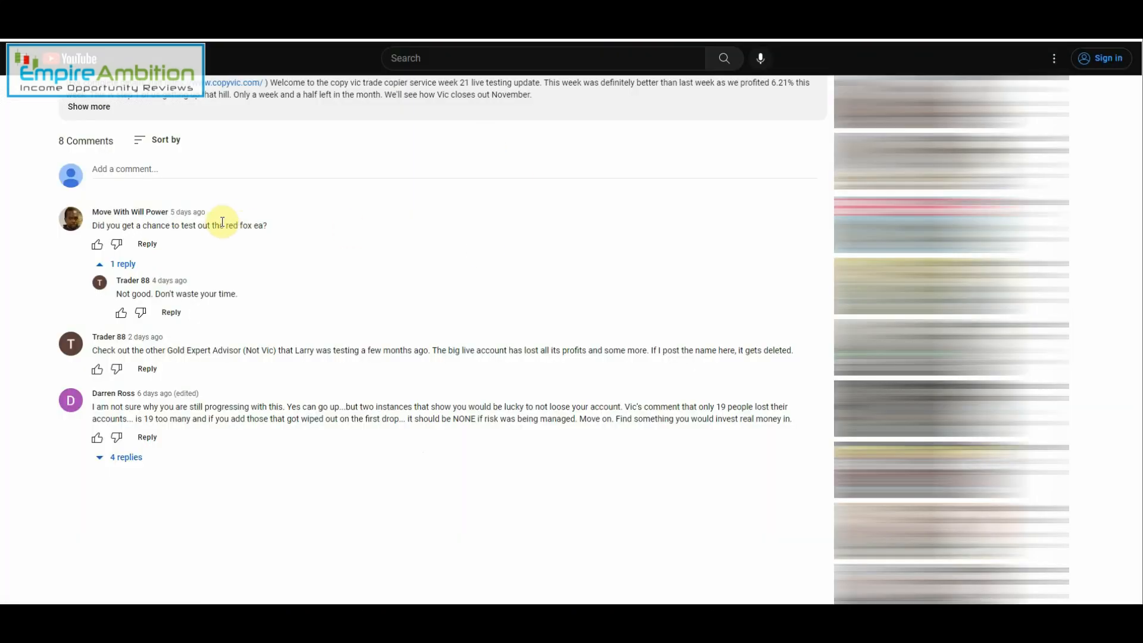
mouse_move(133, 372)
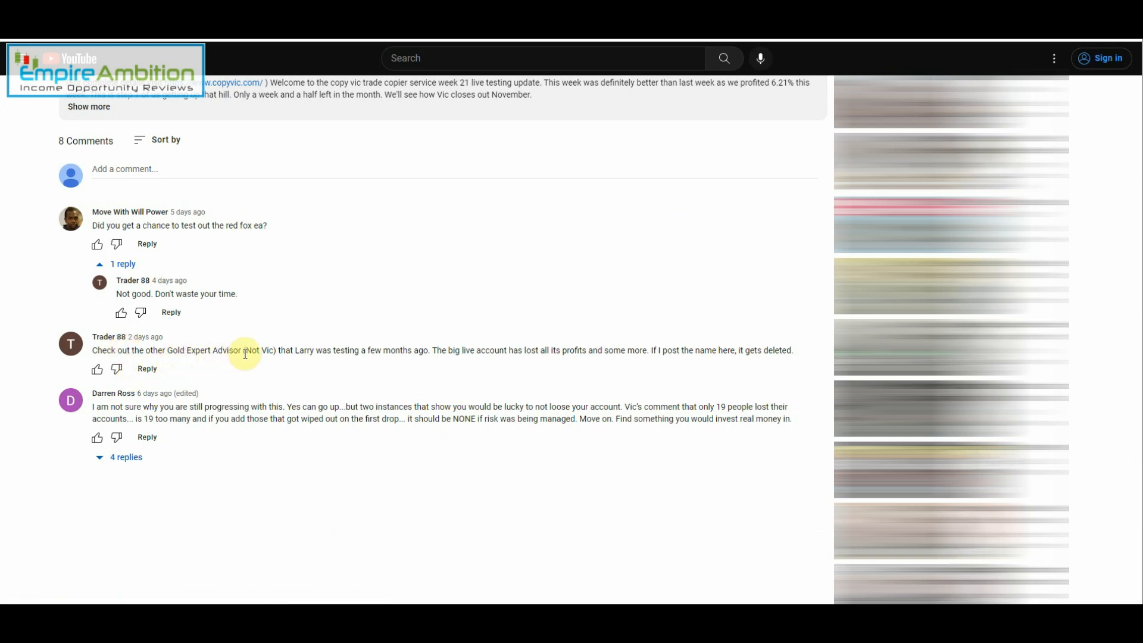
mouse_move(543, 349)
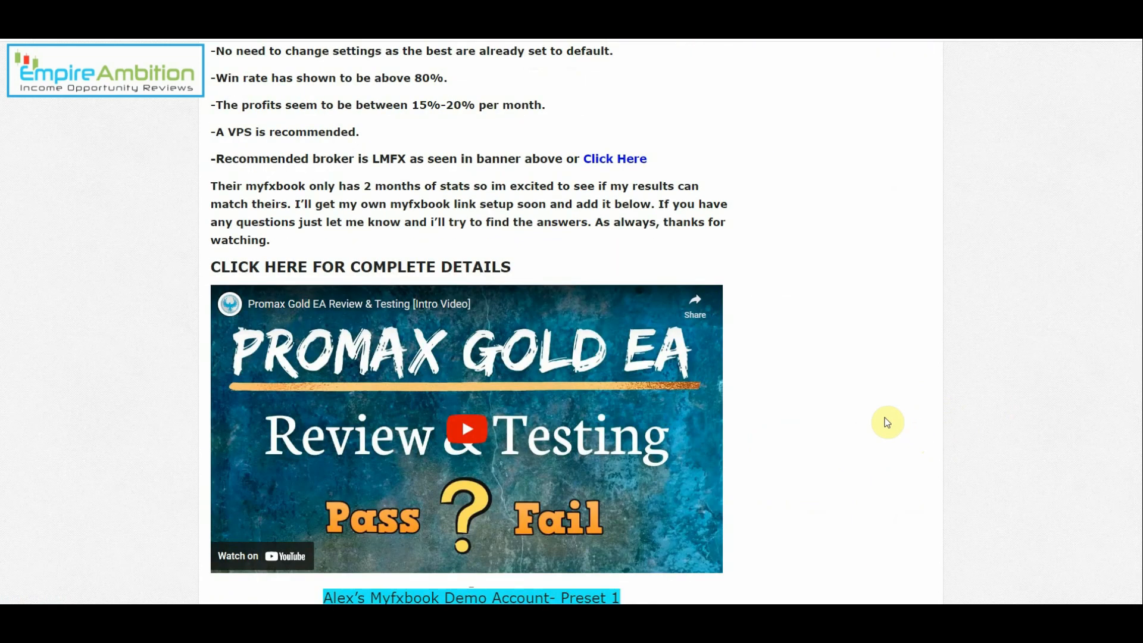
Step: Scroll back up the Promax Gold EA review post toward the complete-details link
scroll("up", 3)
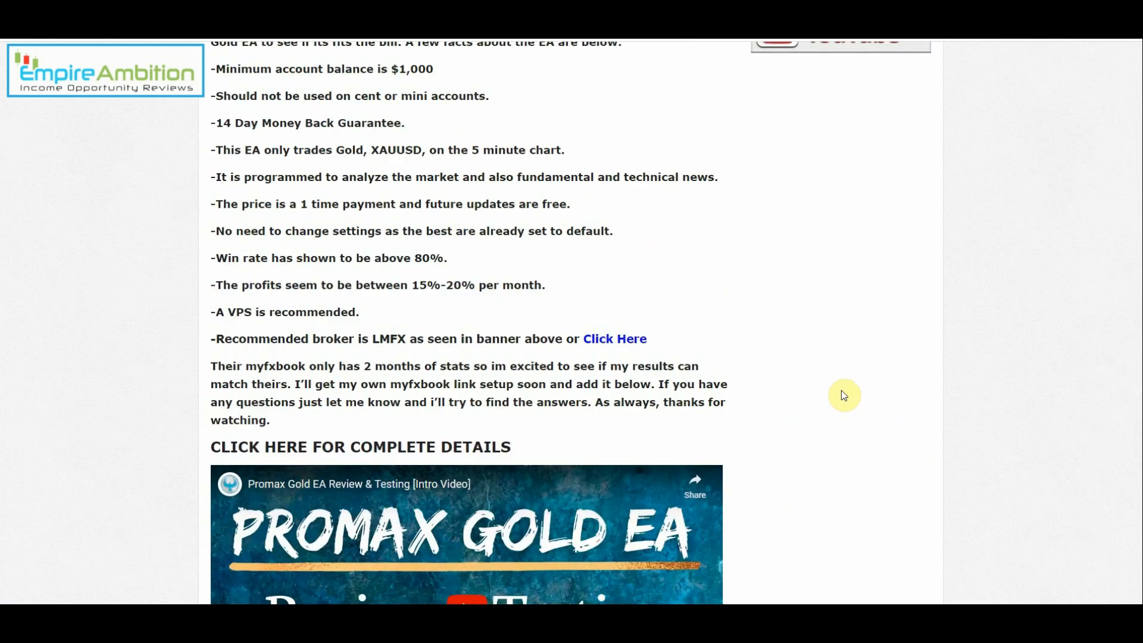
scroll("up", 3)
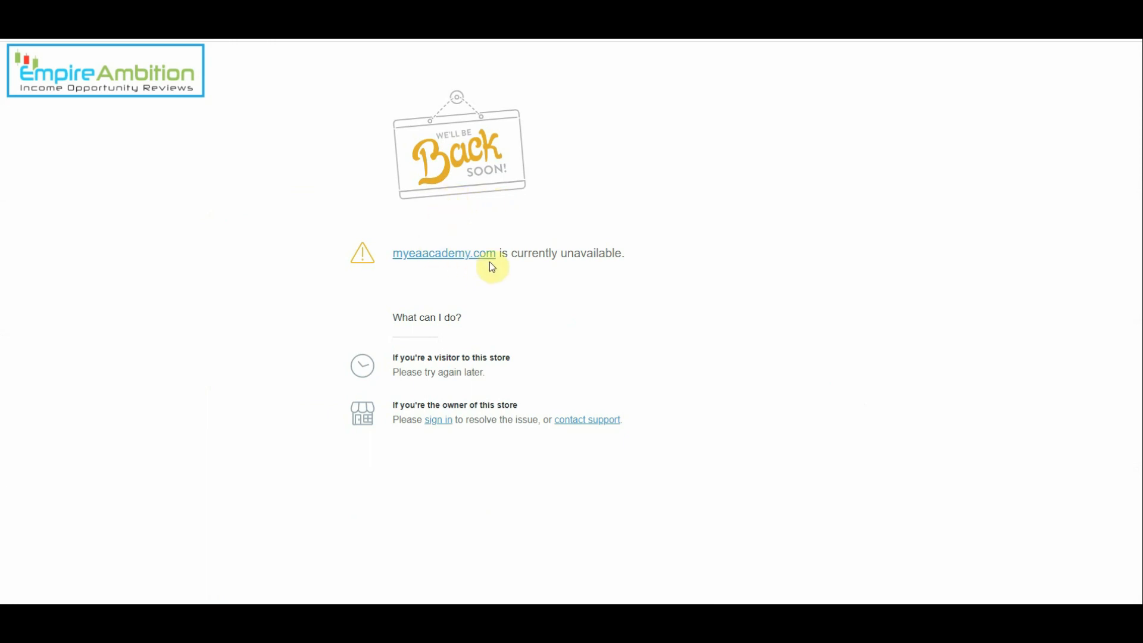
mouse_move(446, 382)
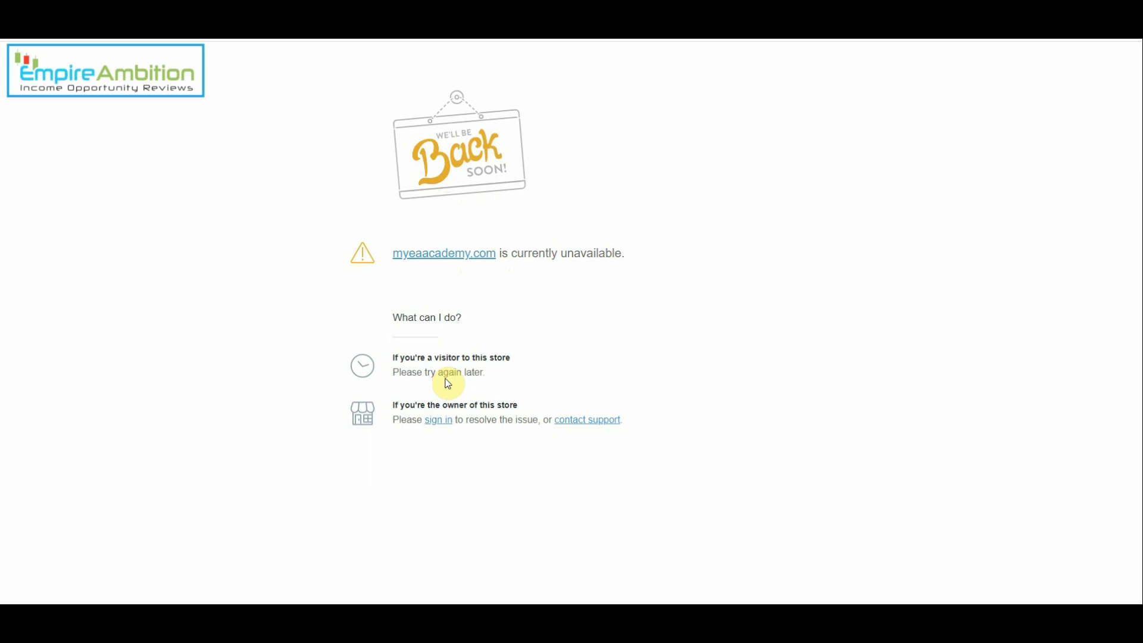
mouse_move(449, 384)
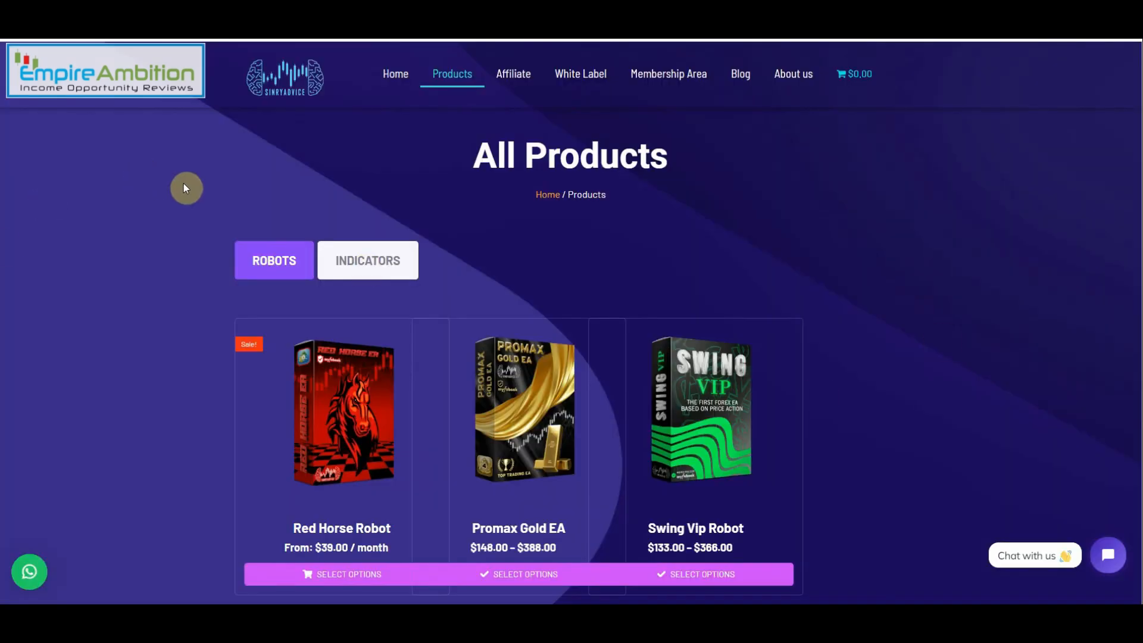
Step: Scroll the Promax Gold EA product page to Account 3: Preset 2 ($100,000) and open its verified results
scroll("down", 3)
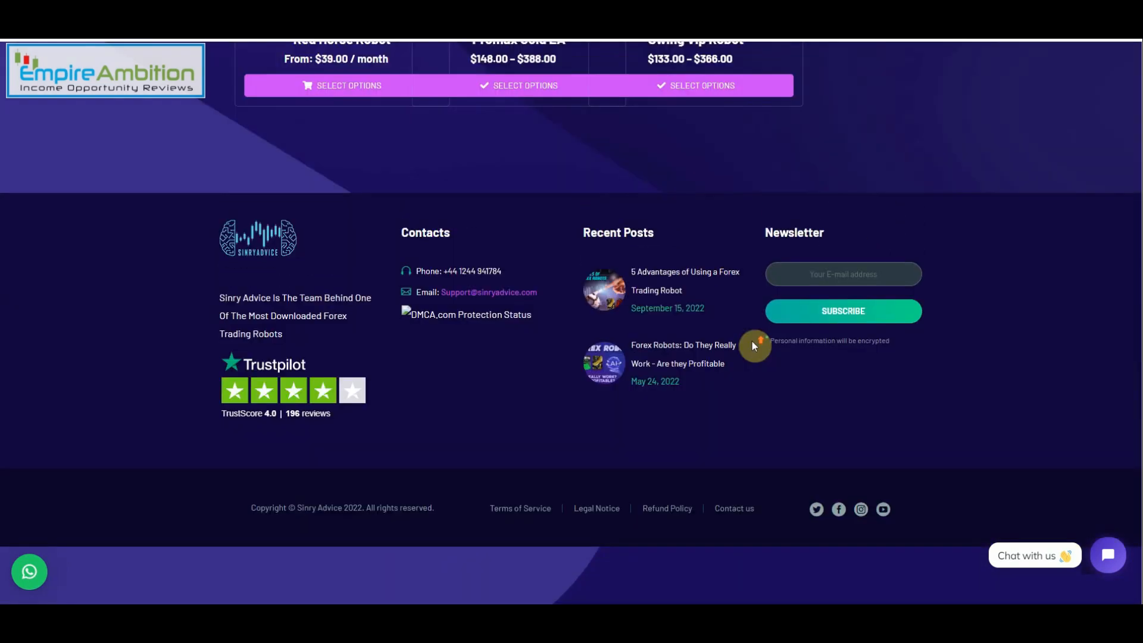
left_click(517, 86)
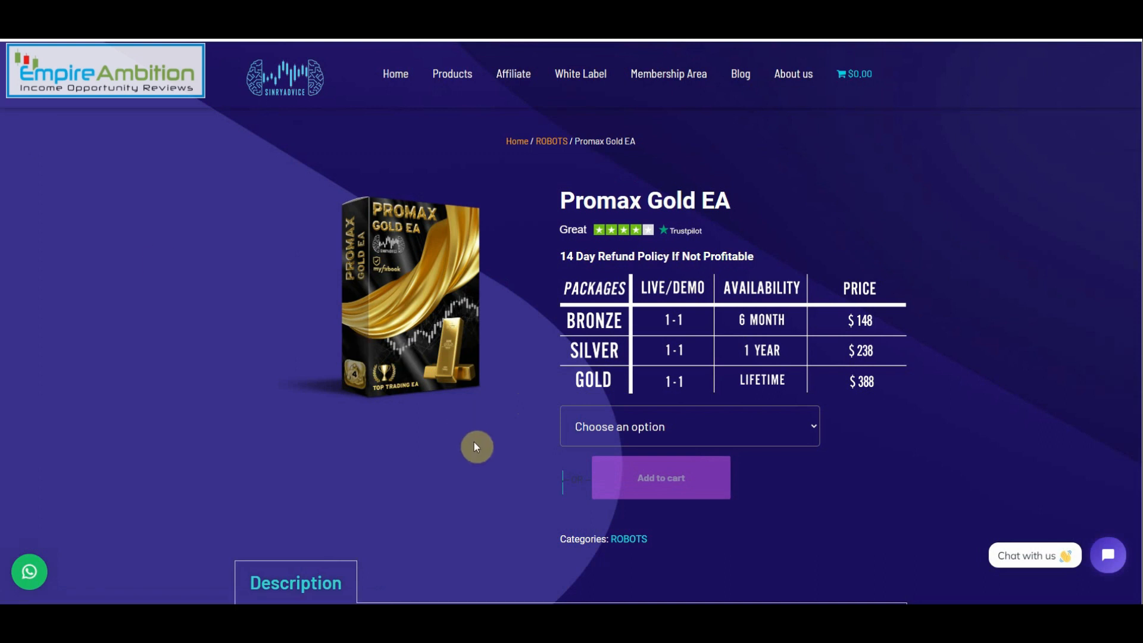
scroll("down", 3)
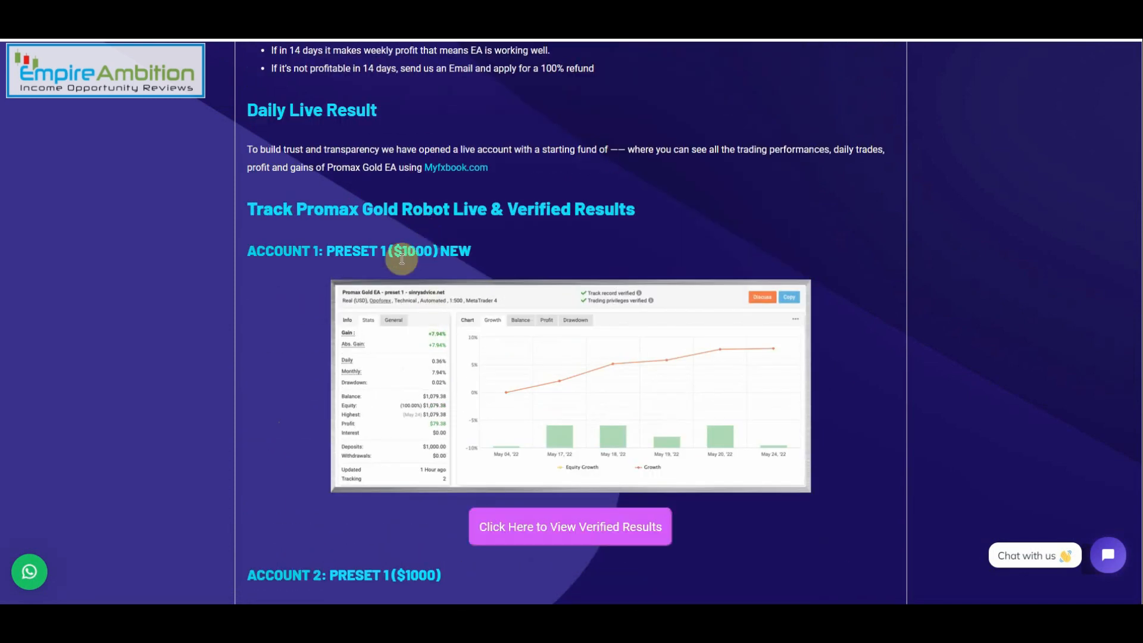
scroll("down", 3)
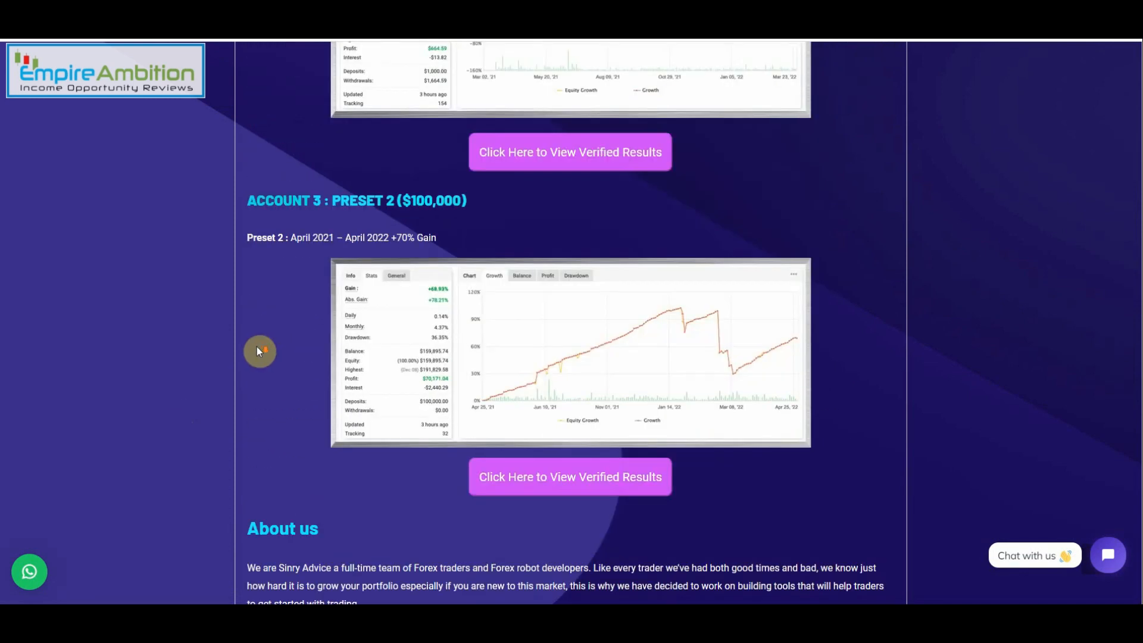
left_click(569, 476)
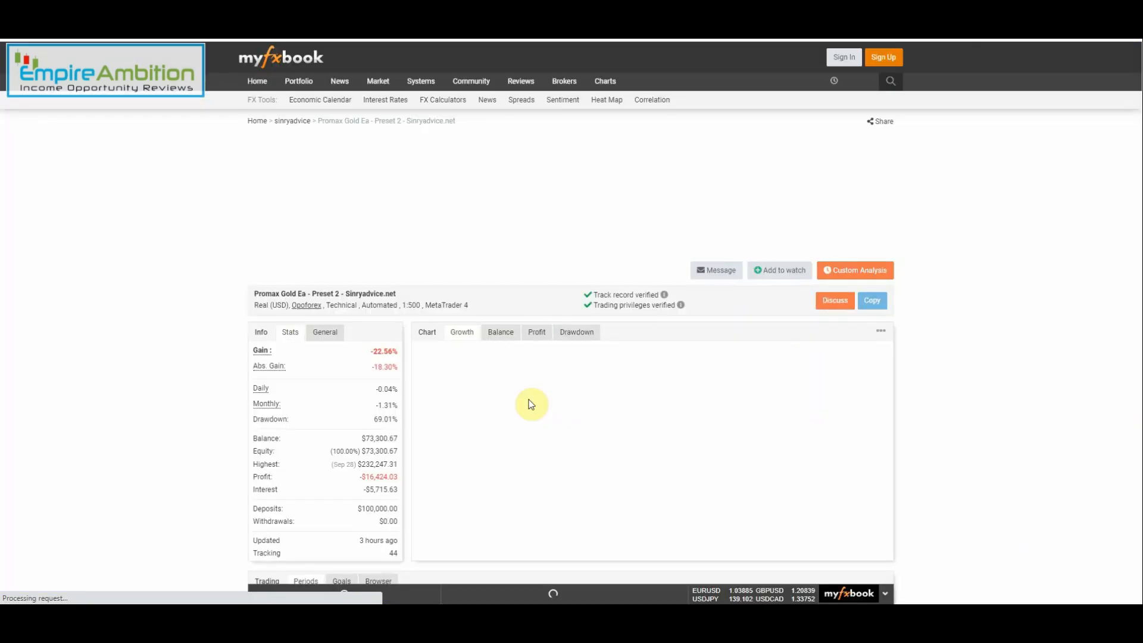
Step: Scroll through the Preset 2 account's growth chart, period results, advanced stats and 2022 monthly gains
scroll("down", 3)
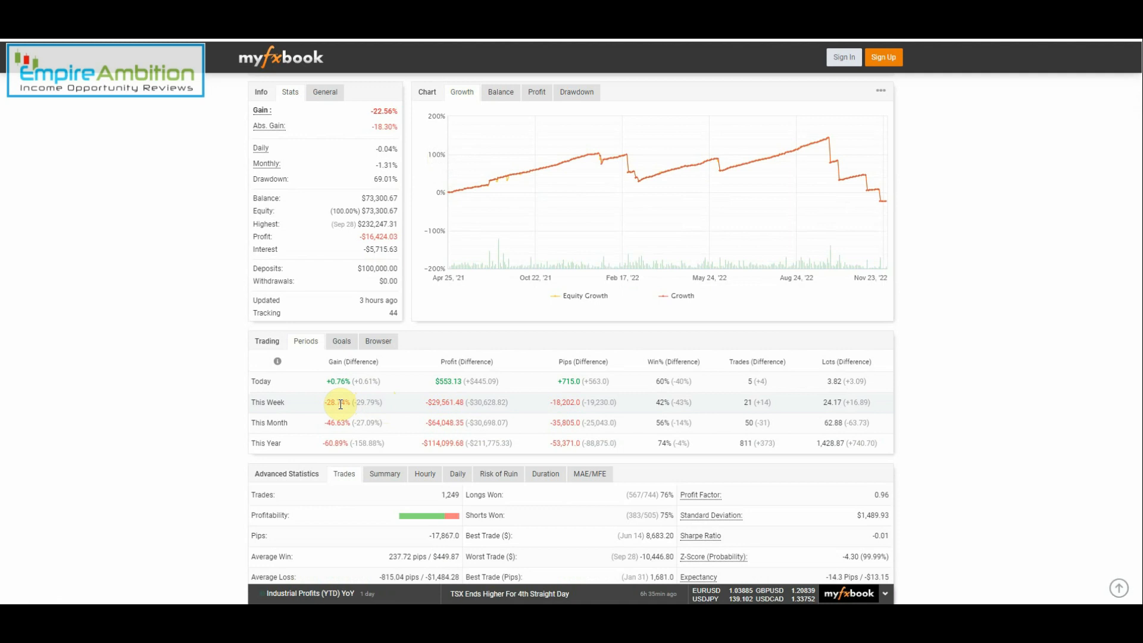
scroll("down", 3)
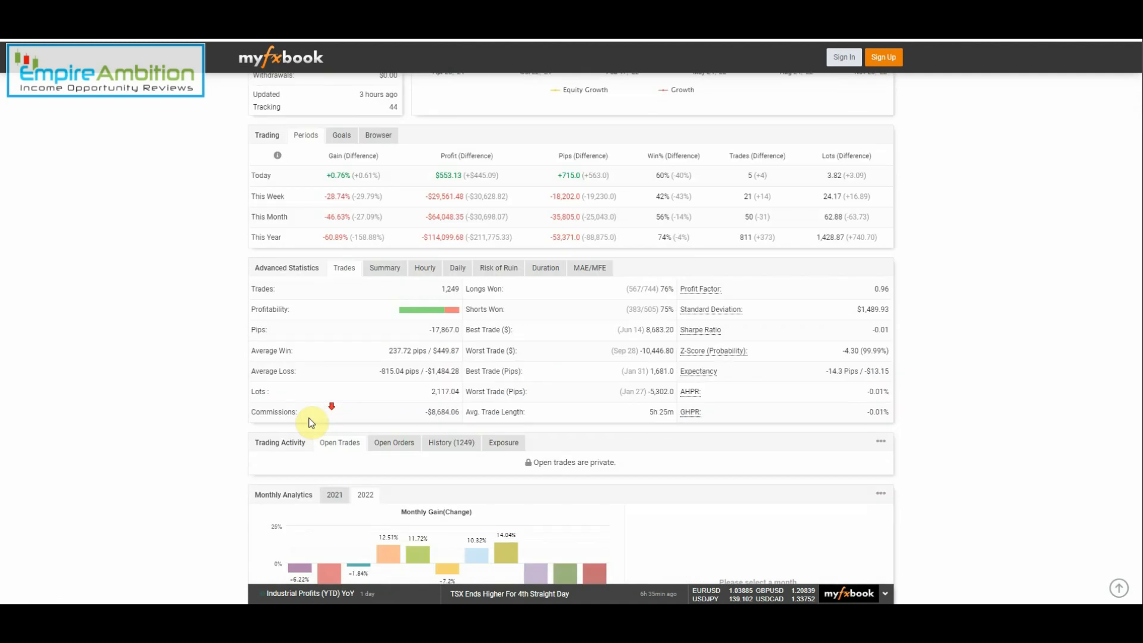
scroll("down", 3)
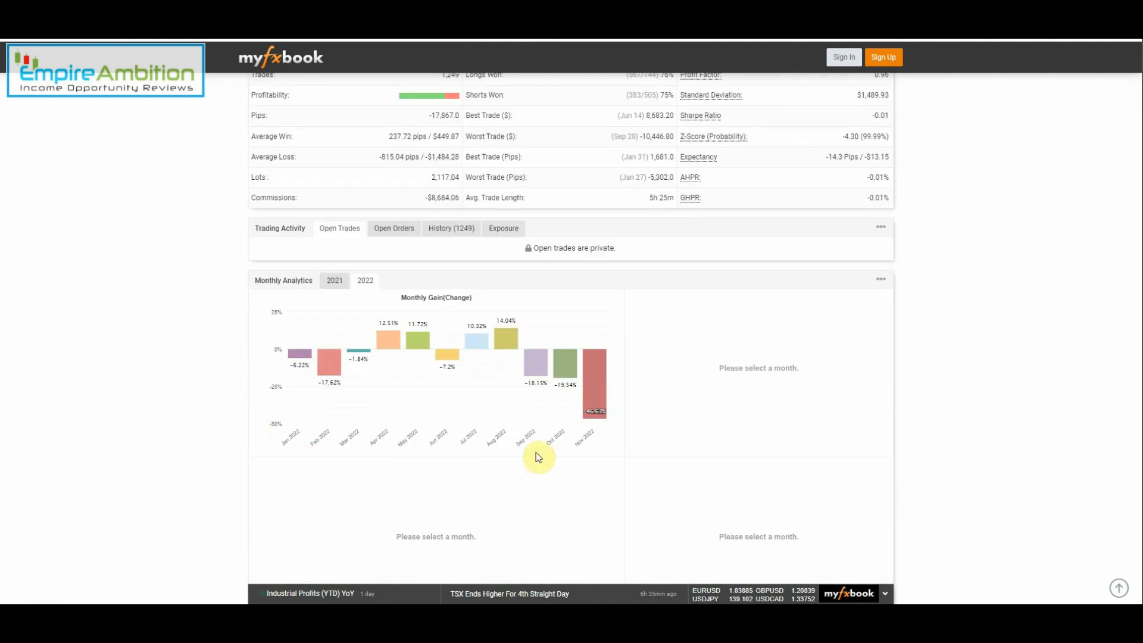
mouse_move(538, 395)
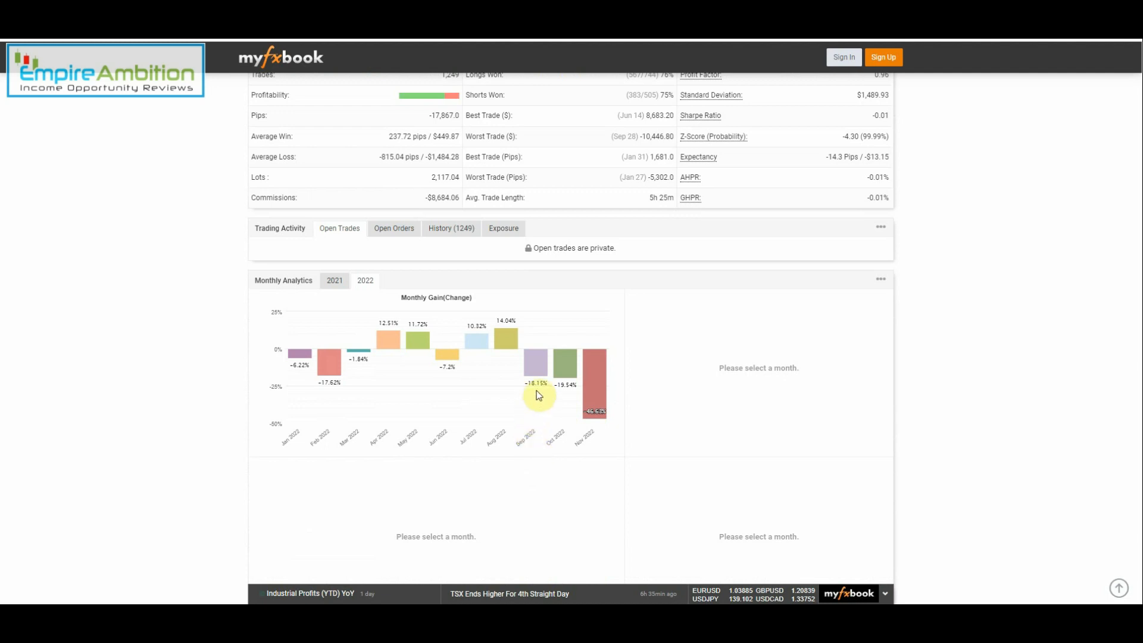
mouse_move(567, 394)
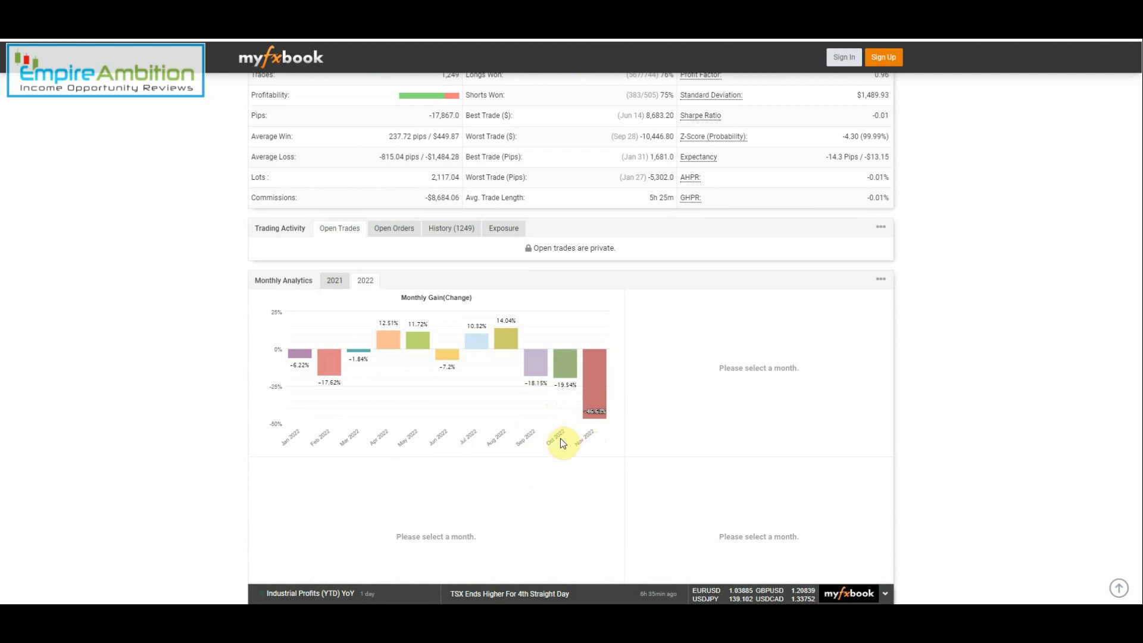
mouse_move(590, 437)
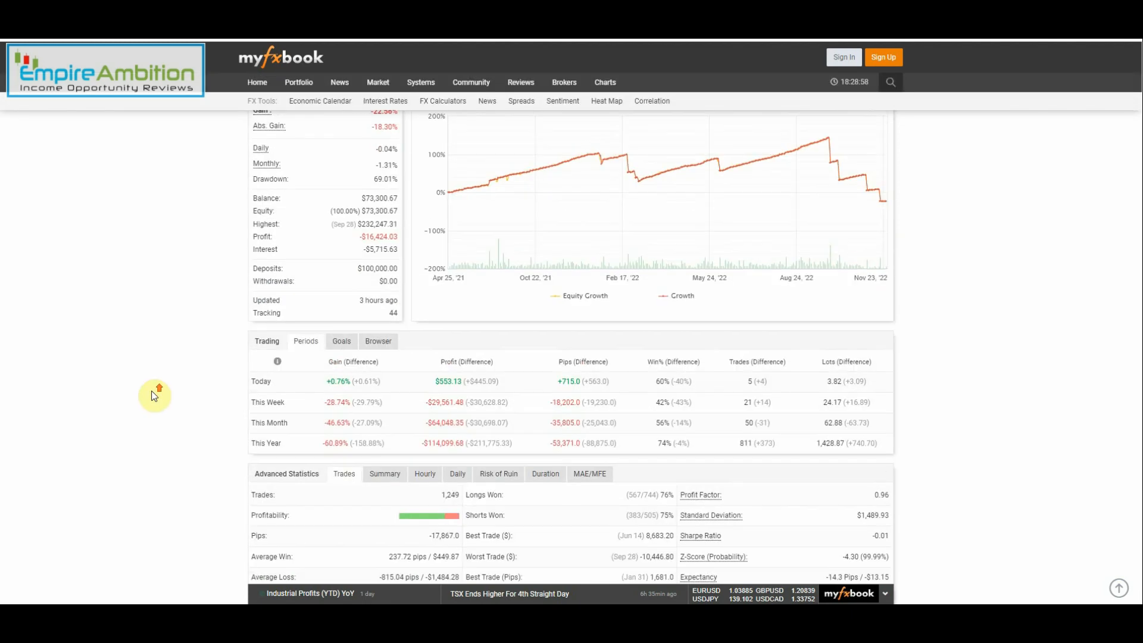
scroll("up", 3)
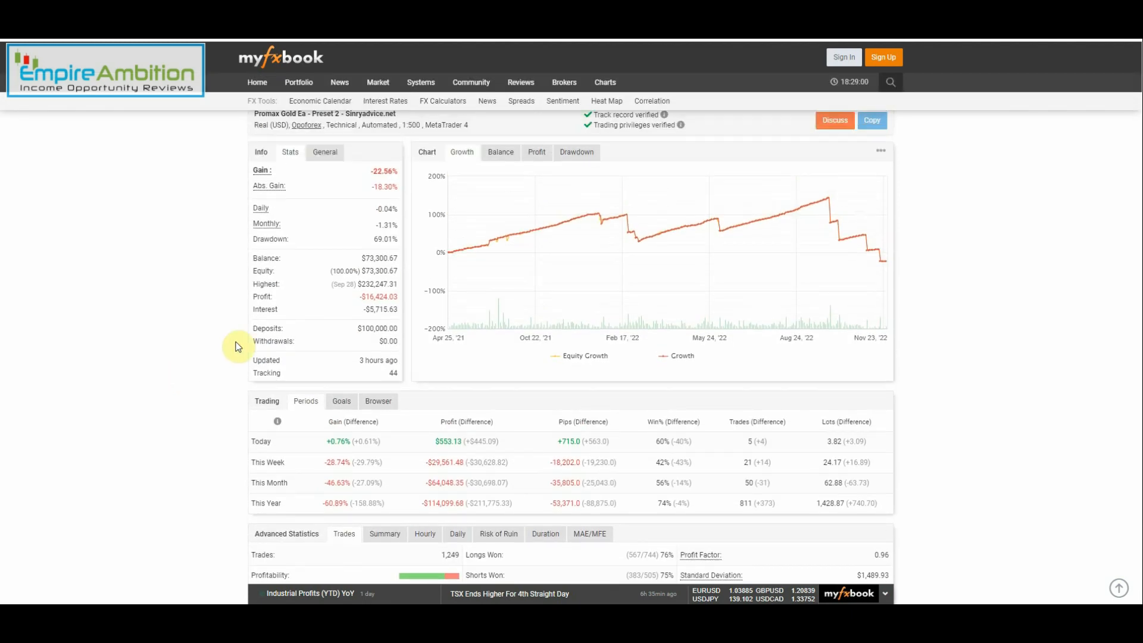
mouse_move(350, 302)
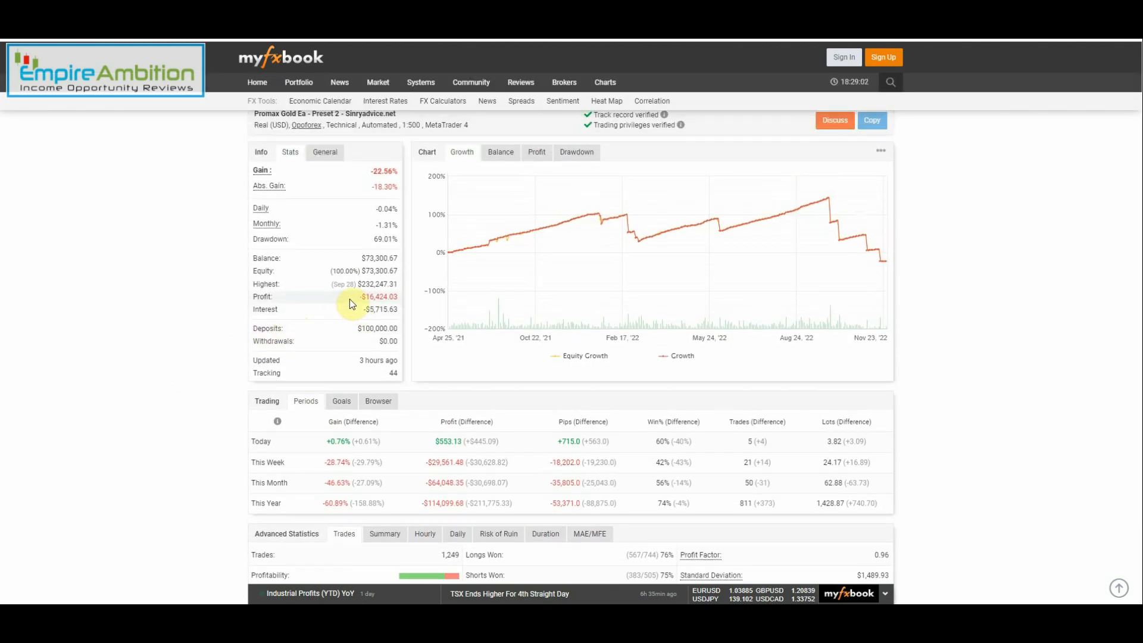
mouse_move(343, 304)
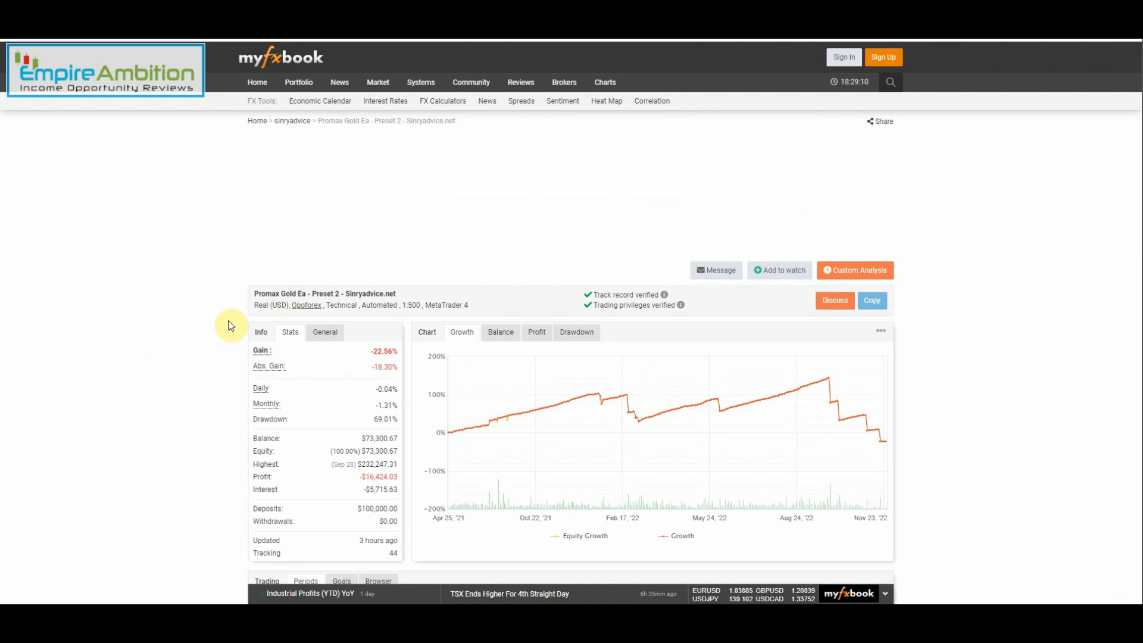
mouse_move(540, 425)
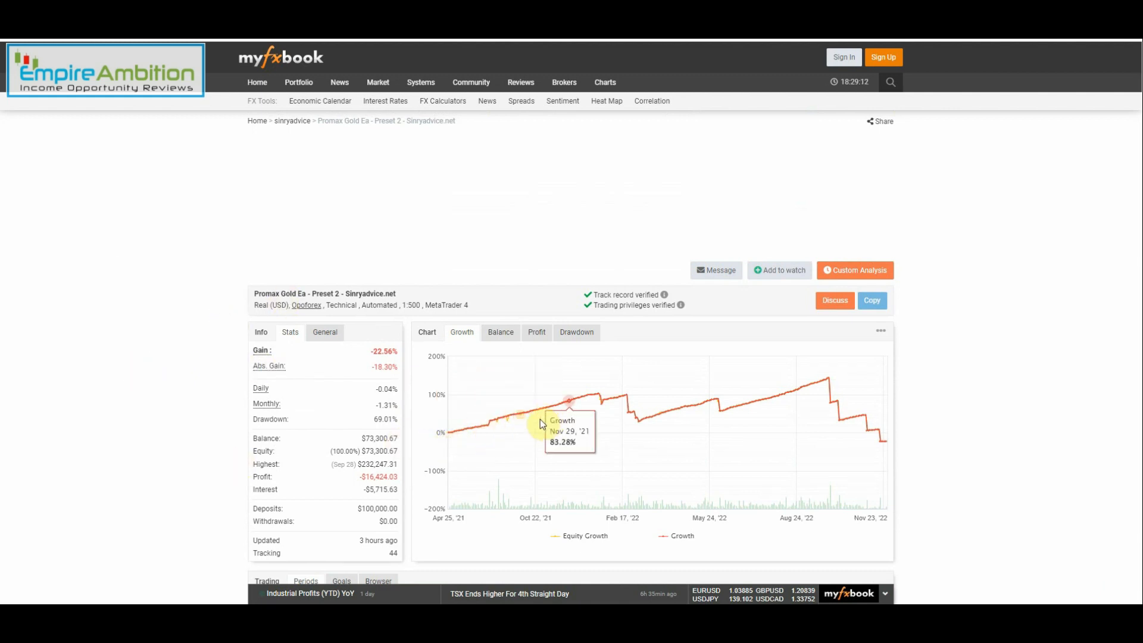
mouse_move(879, 433)
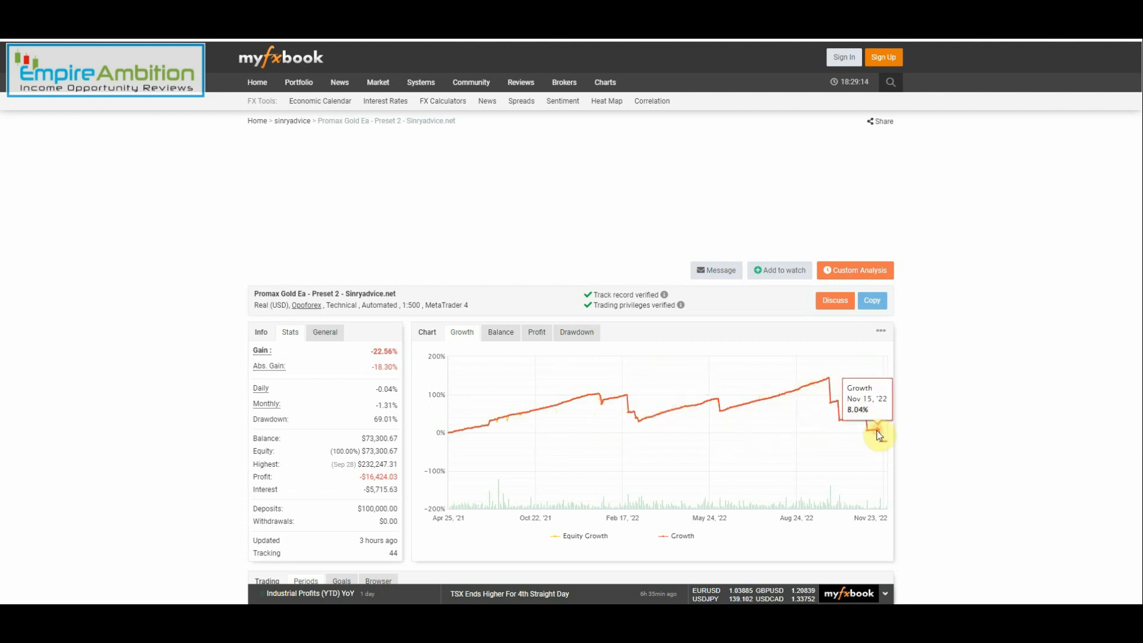
mouse_move(459, 437)
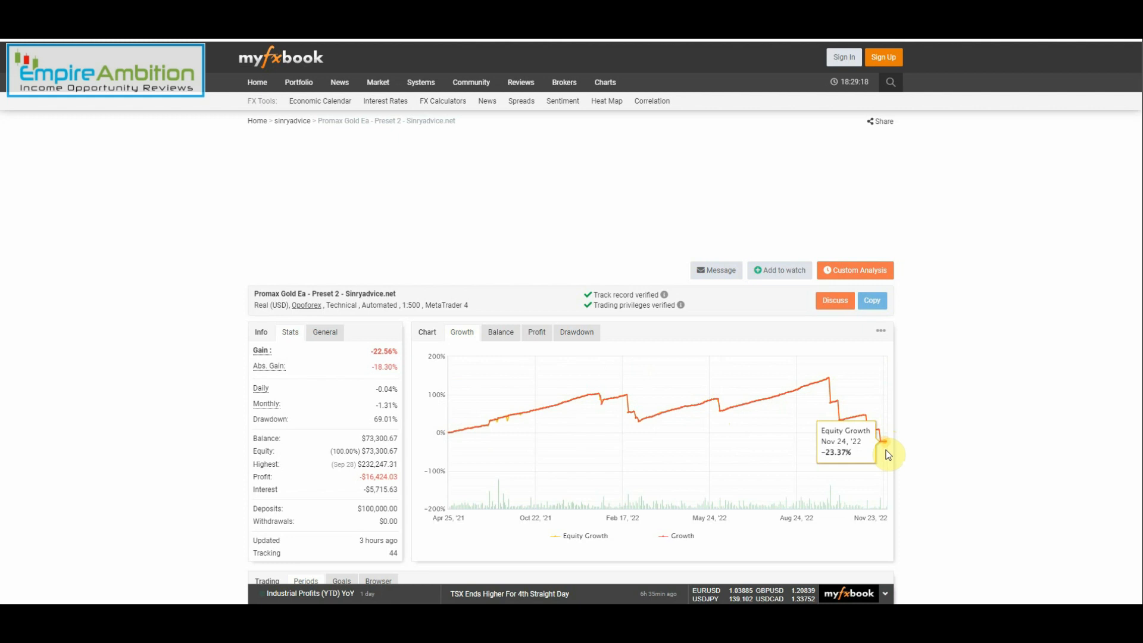
mouse_move(823, 383)
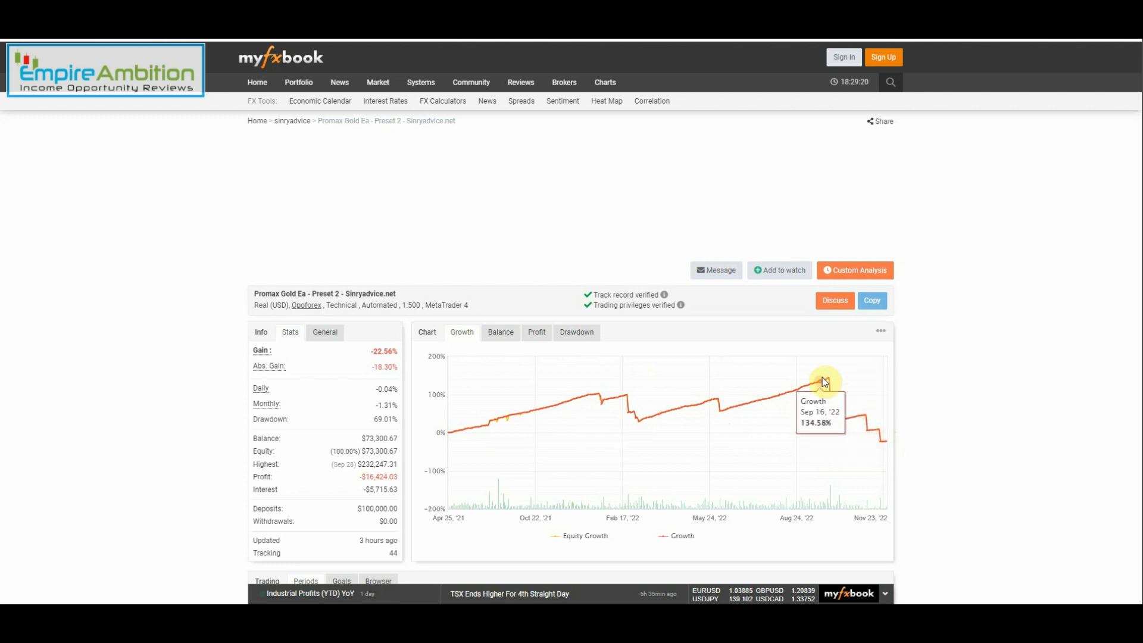
mouse_move(826, 379)
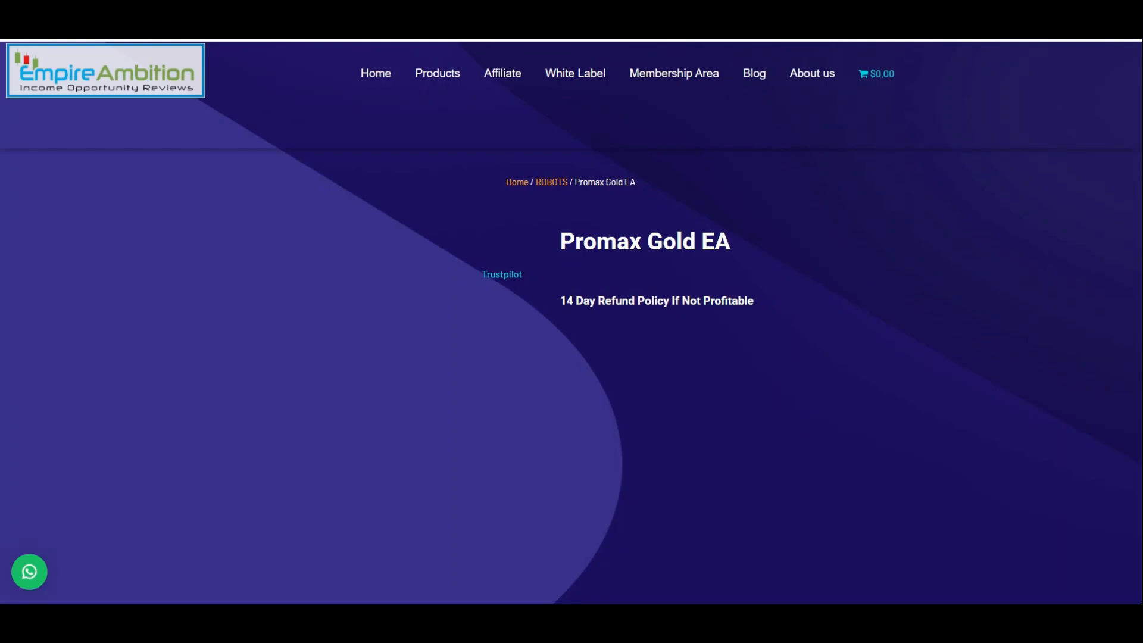
Step: Open Account 1's verified results, dismiss the ad blocker notice, and reach the deleted Vision Scalper system
scroll("down", 3)
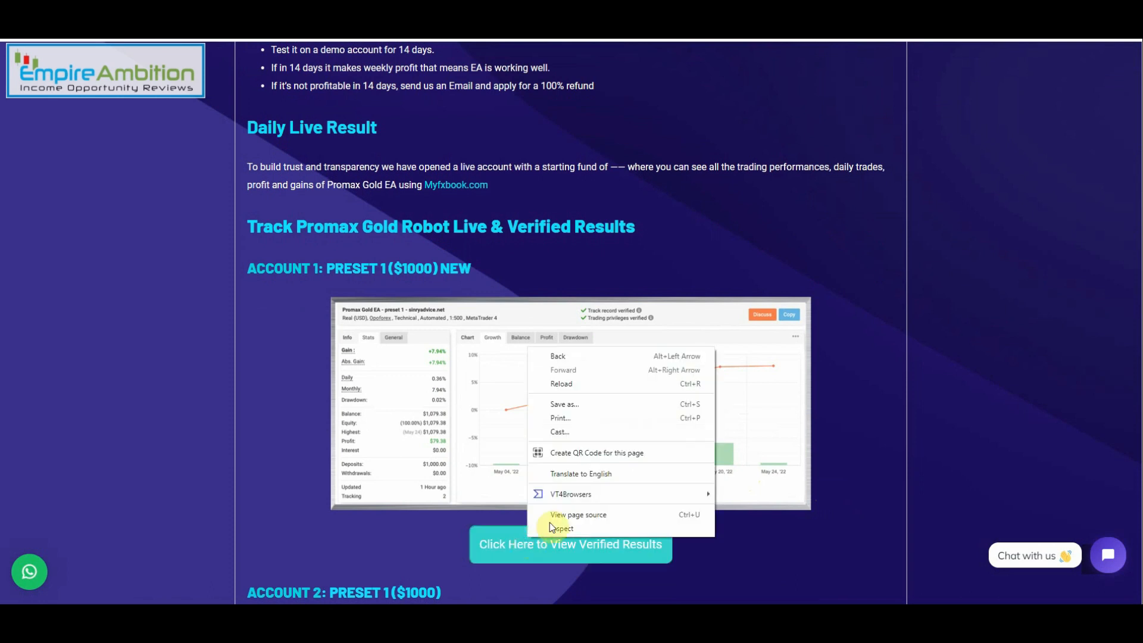
left_click(569, 544)
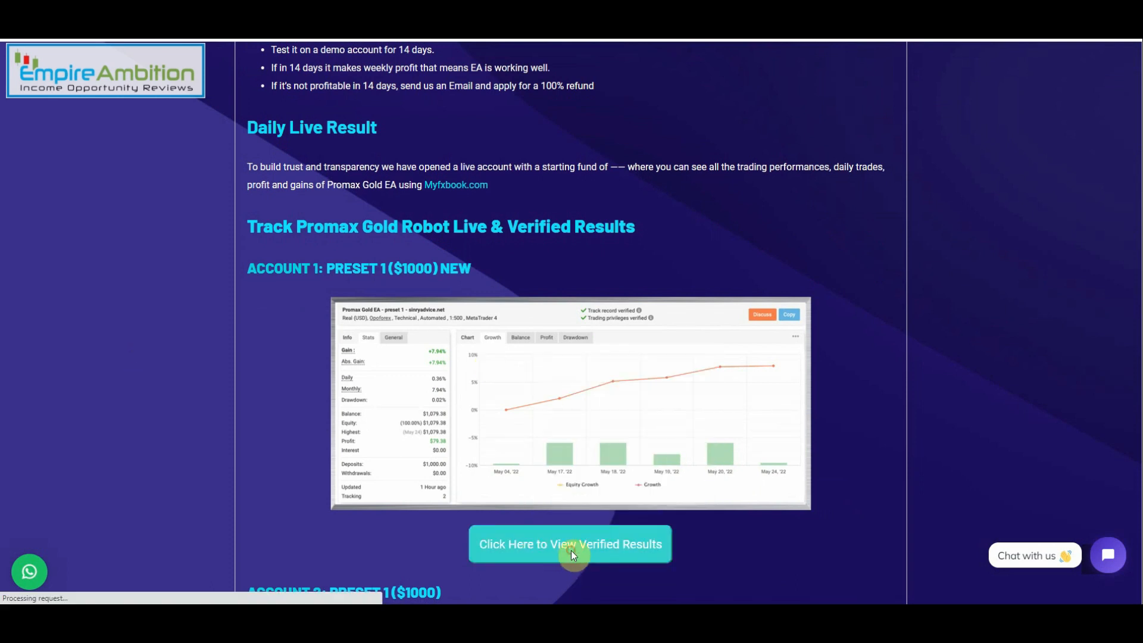
left_click(569, 545)
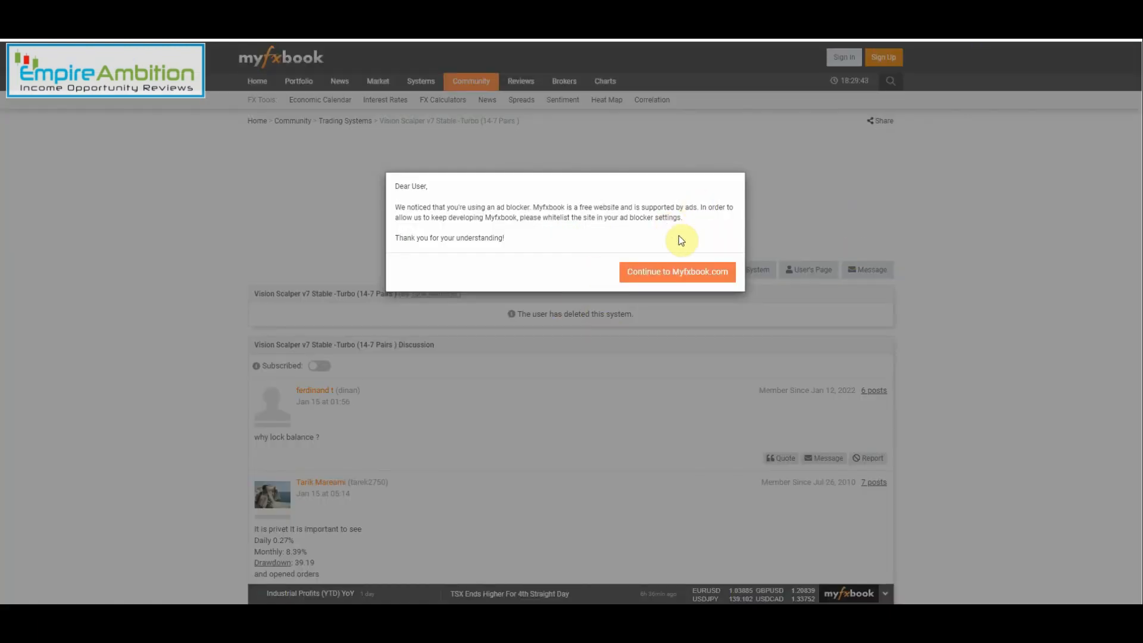
left_click(677, 271)
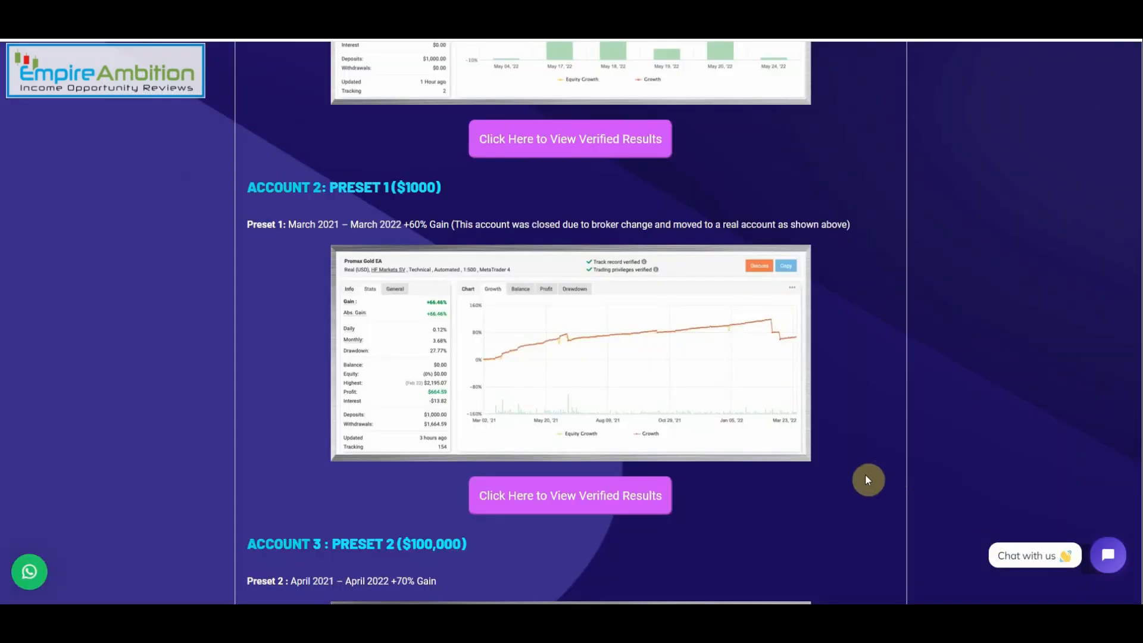
Step: Open Account 2's Preset 1 results (+66.46% gain) and scroll to its 2022 Monthly Analytics
left_click(569, 496)
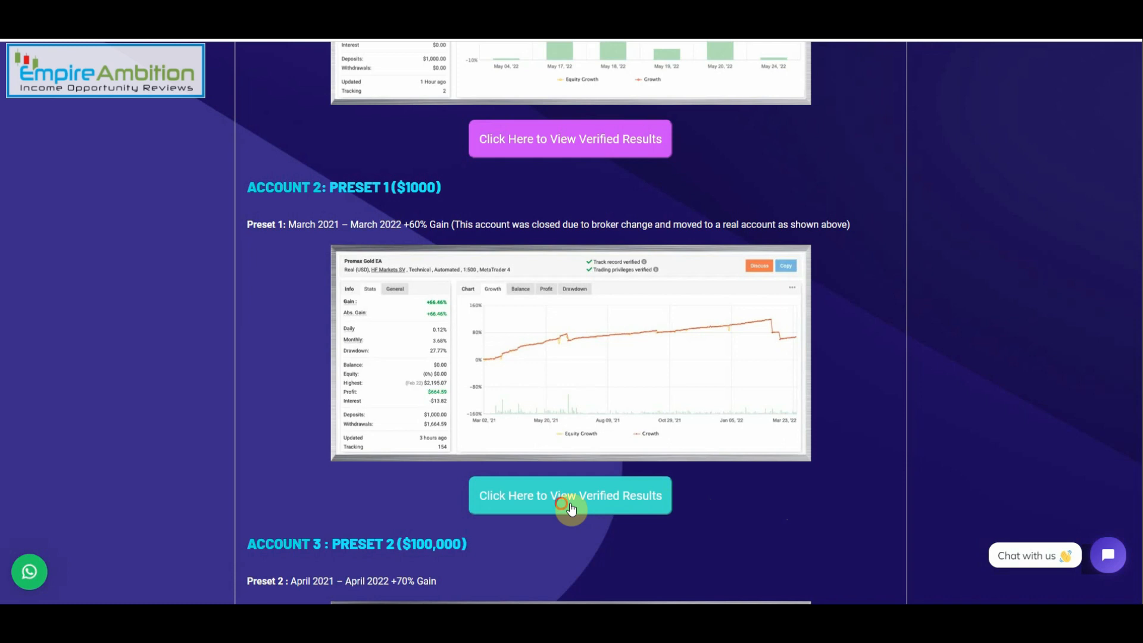
left_click(569, 495)
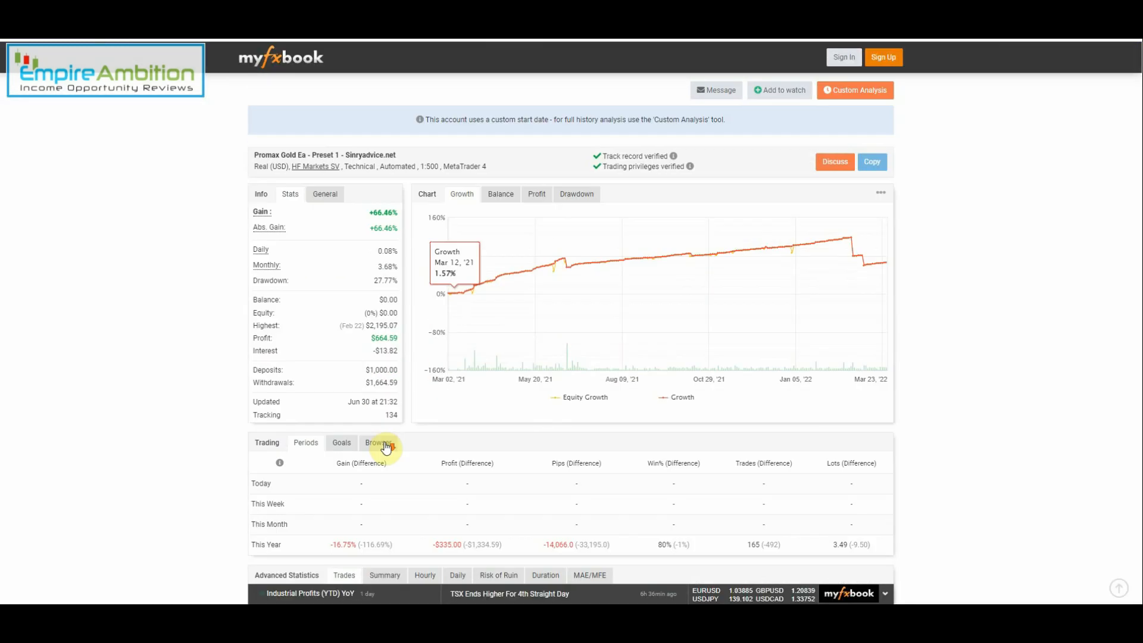
scroll("down", 3)
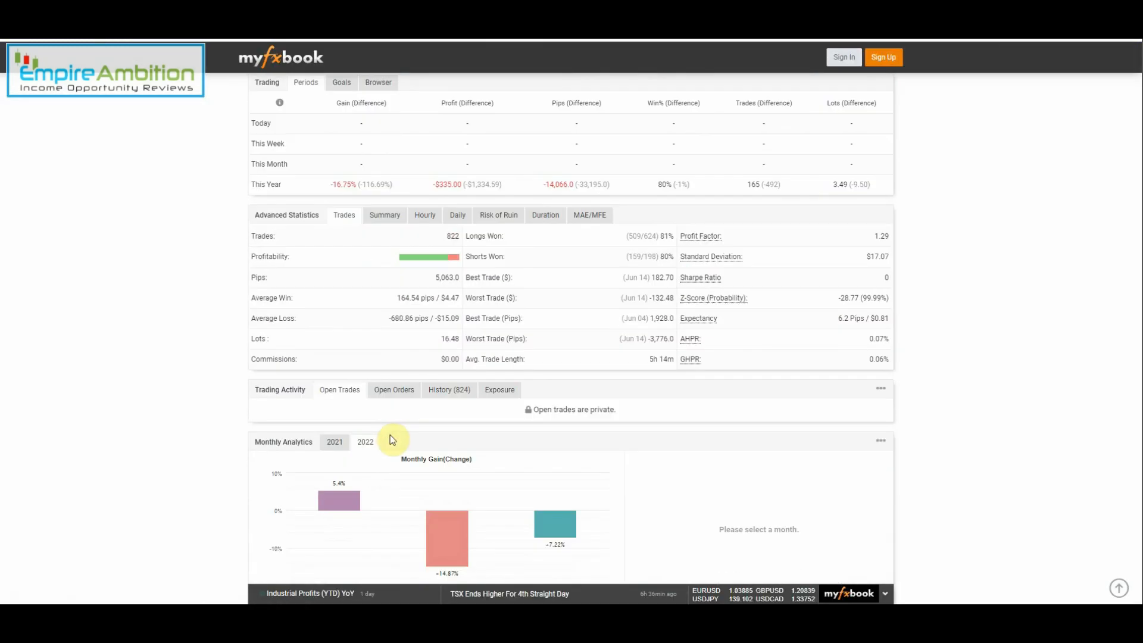
scroll("up", 3)
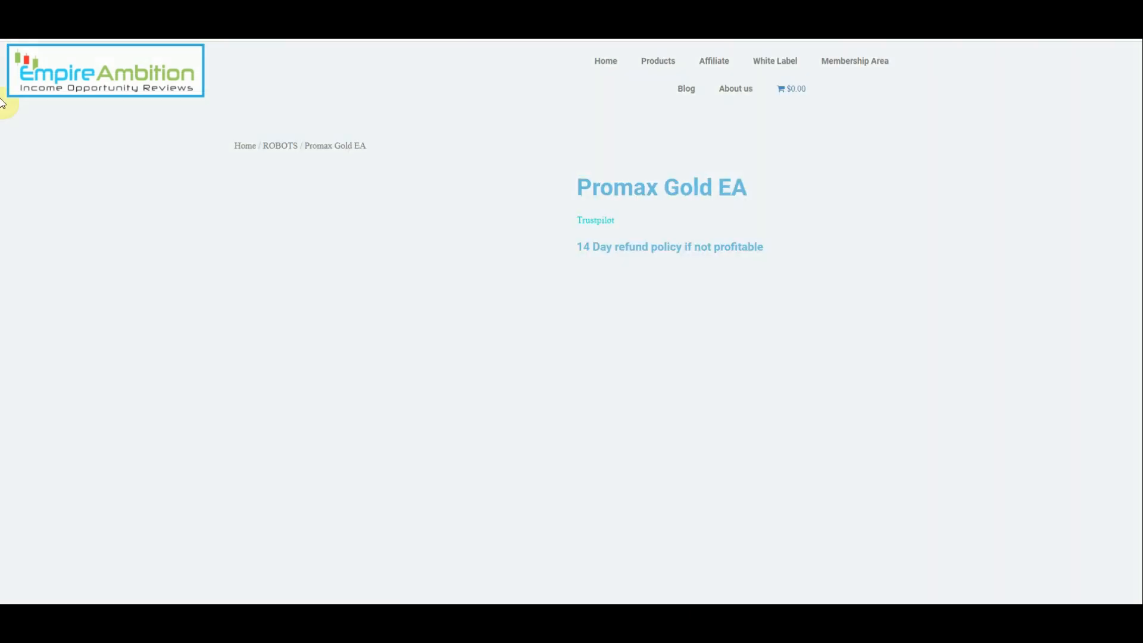
Step: Scroll the Live & Verified Results section again and open Account 3's verified results
scroll("down", 3)
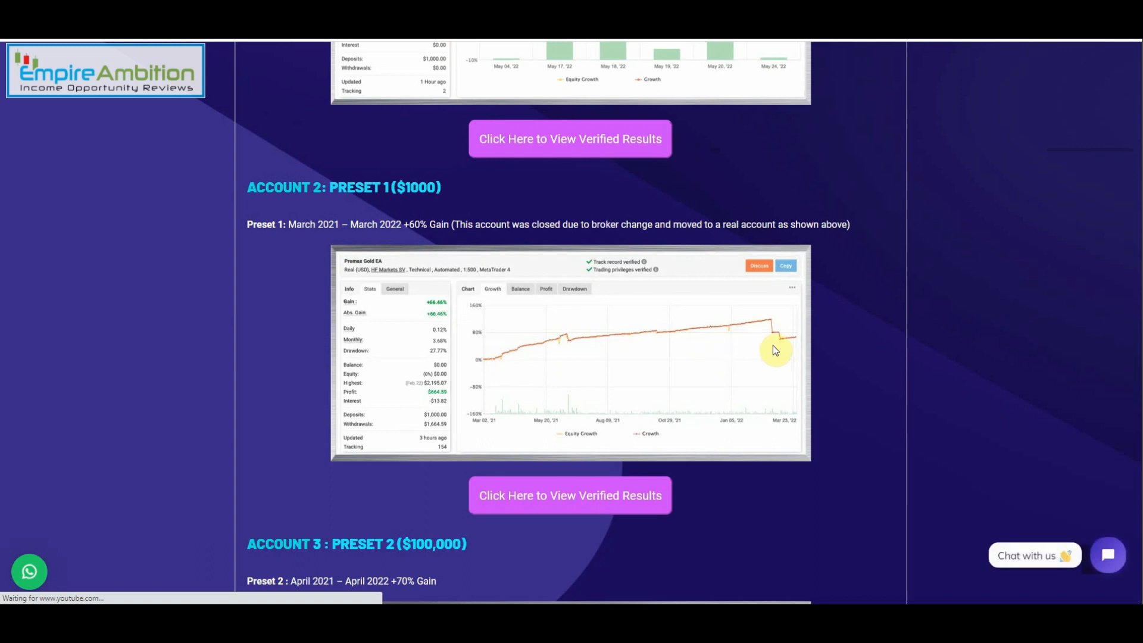
mouse_move(711, 311)
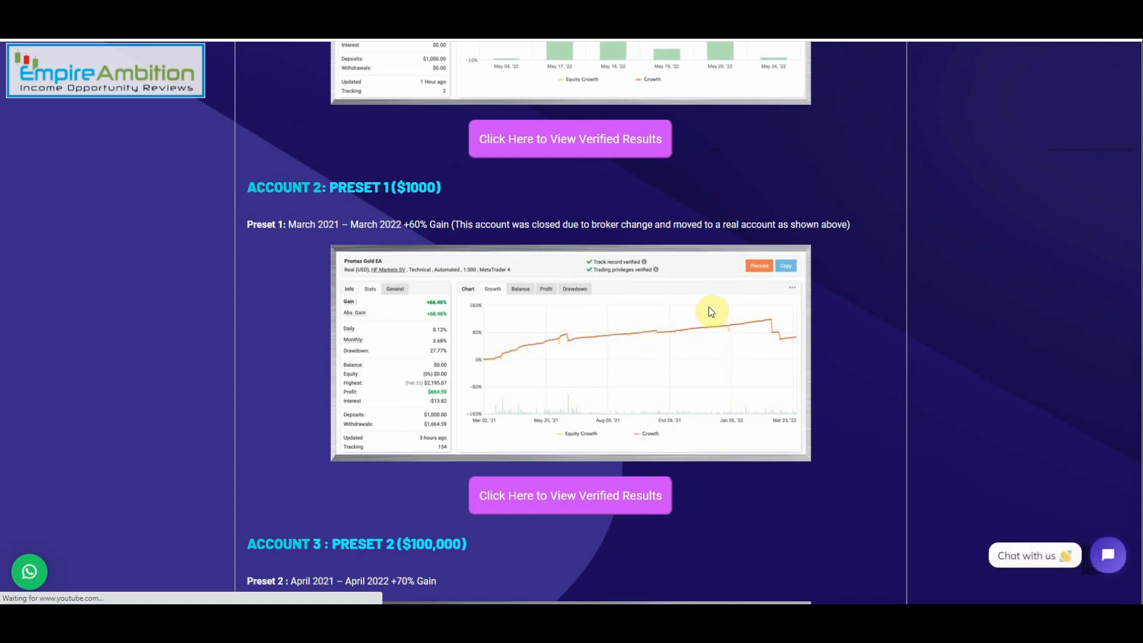
mouse_move(634, 225)
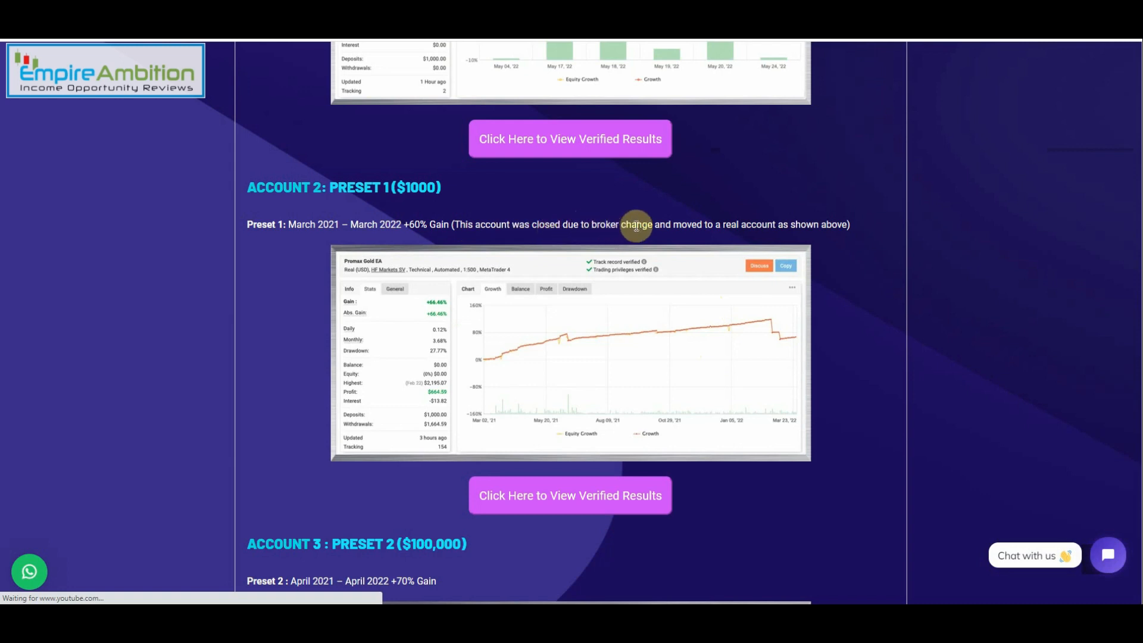
mouse_move(784, 225)
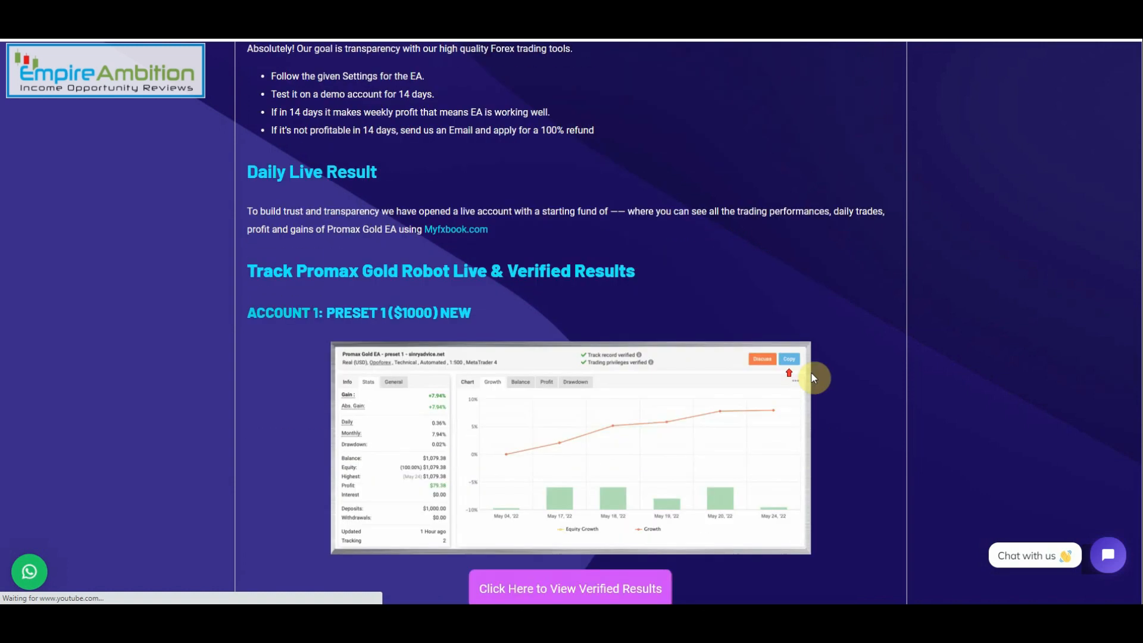
scroll("down", 3)
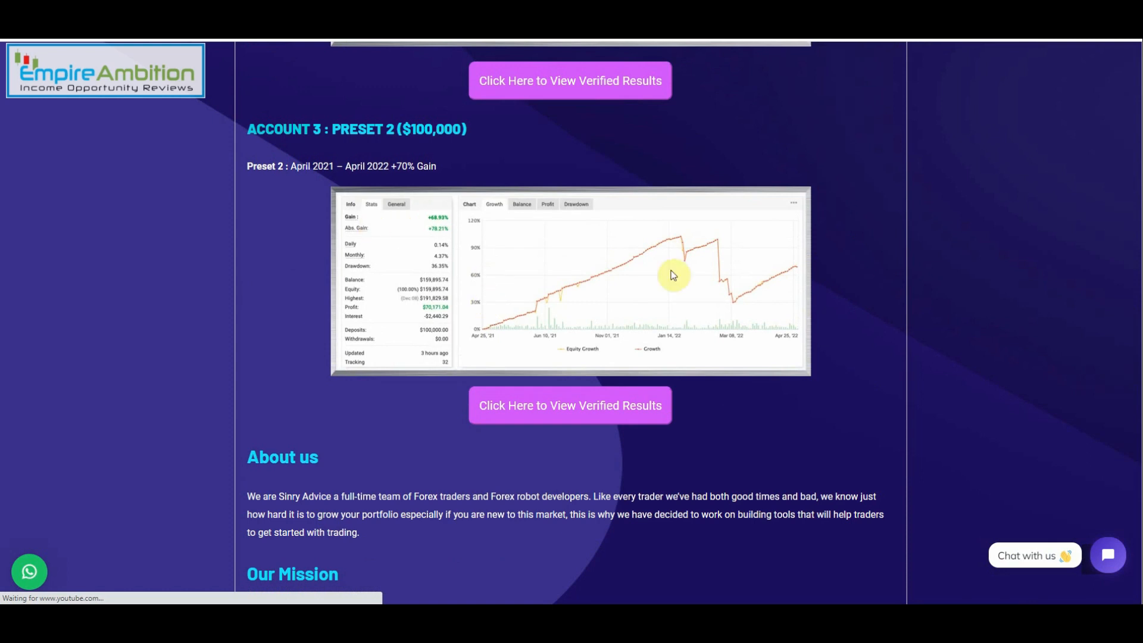
mouse_move(569, 405)
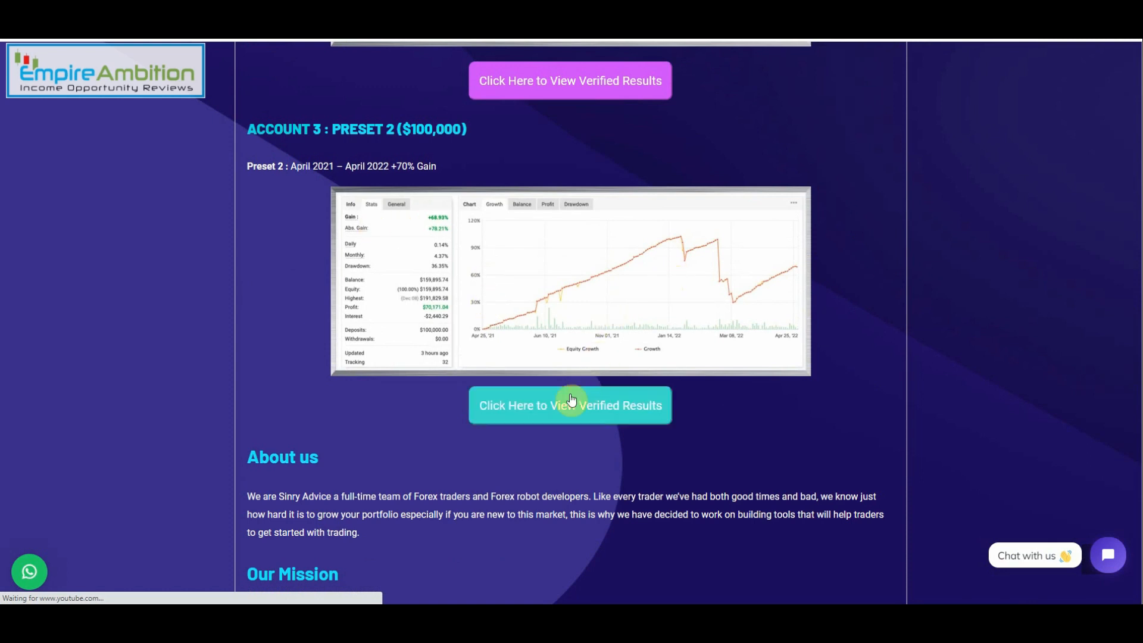
left_click(569, 405)
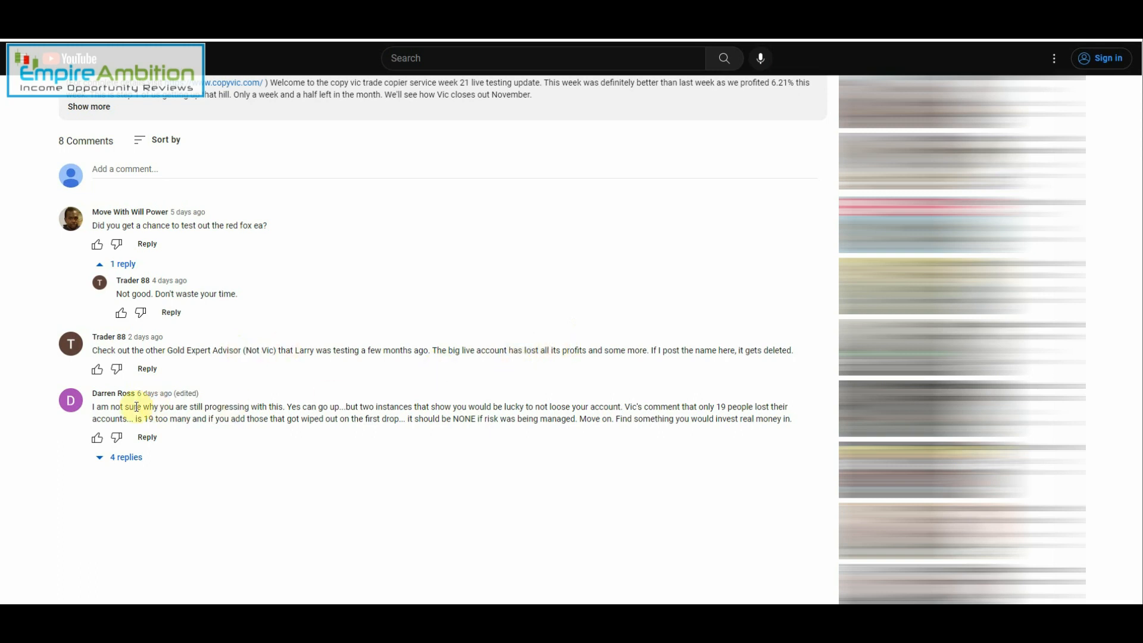
mouse_move(192, 402)
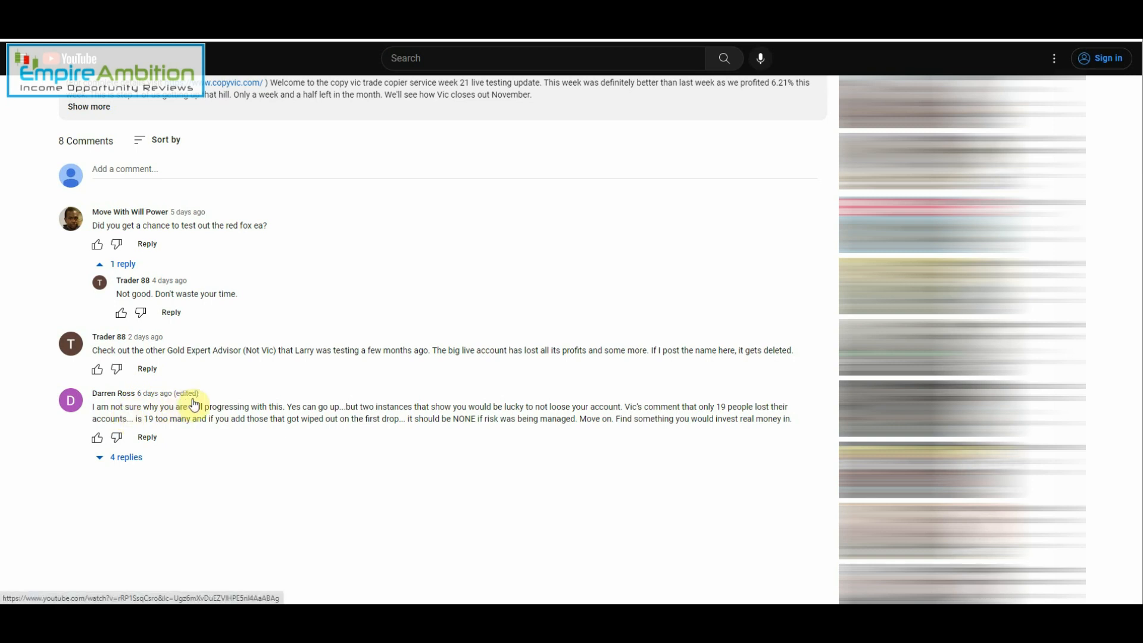
mouse_move(371, 418)
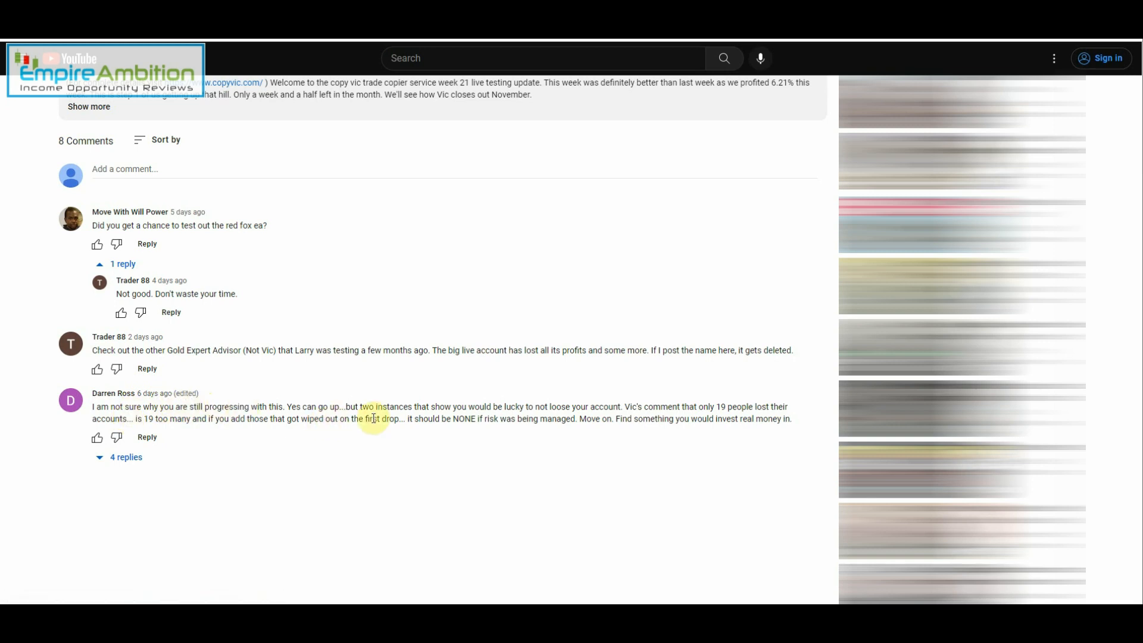
mouse_move(441, 404)
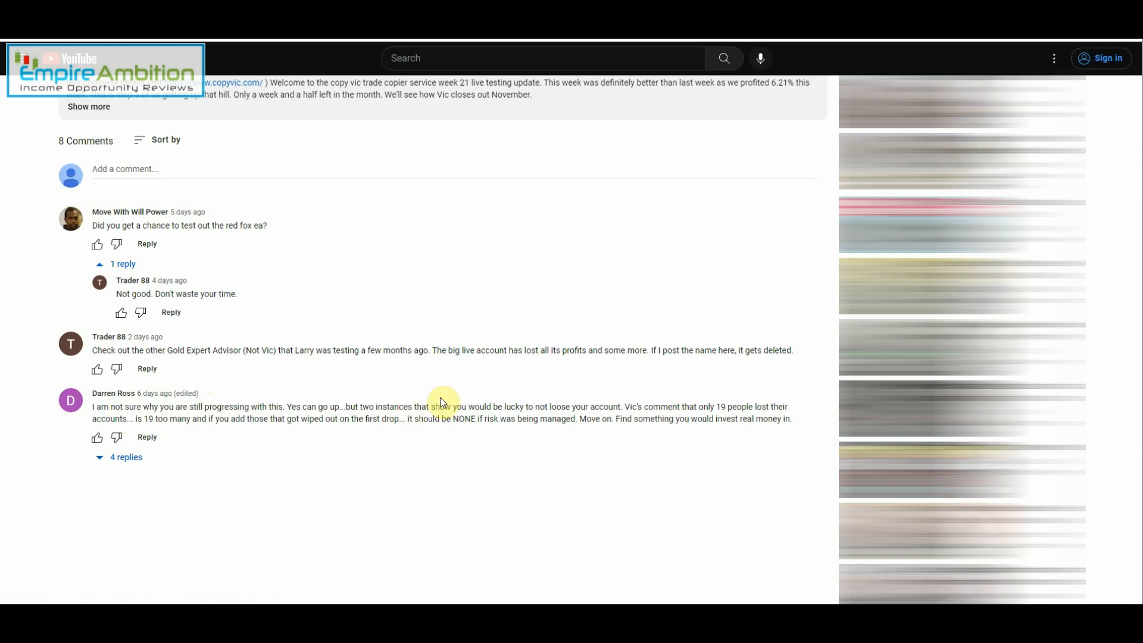
mouse_move(146, 436)
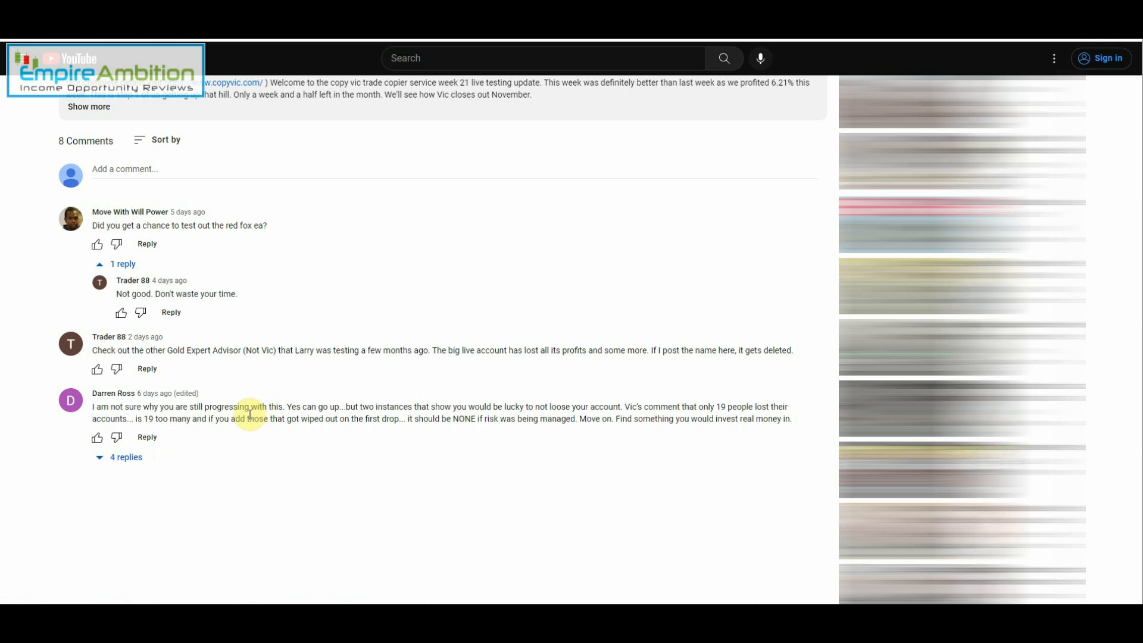
left_click(124, 457)
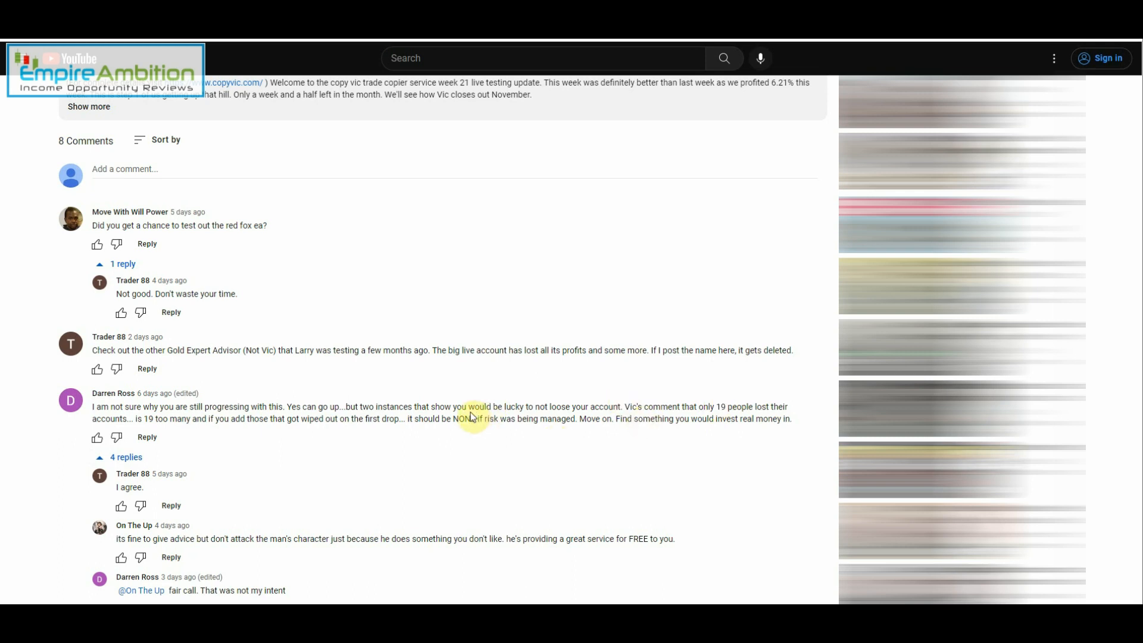
scroll("down", 3)
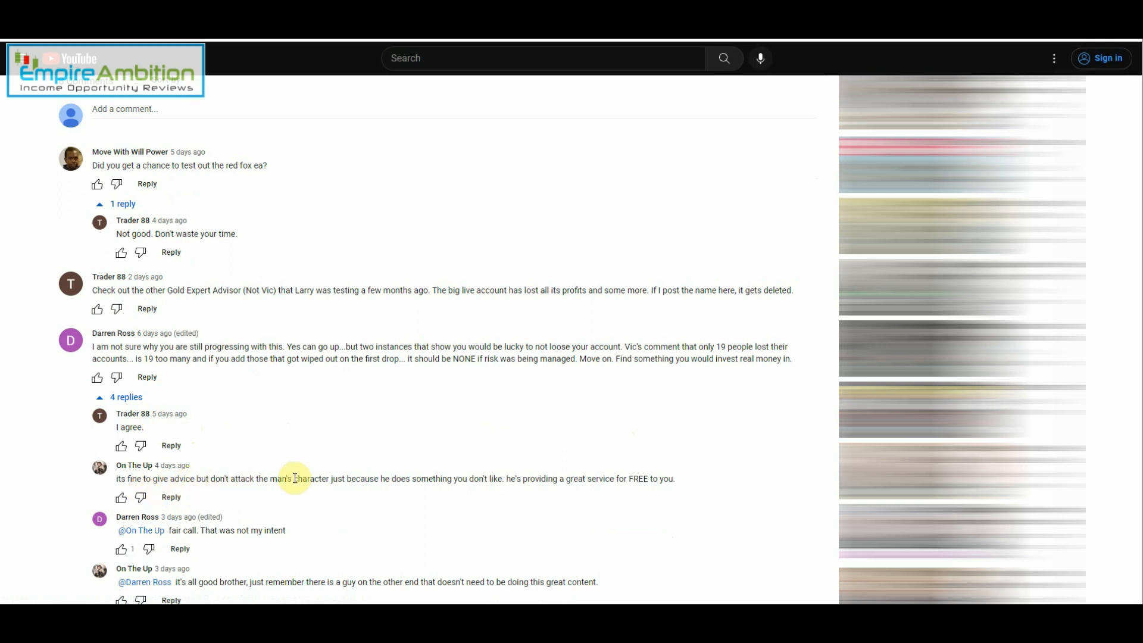
mouse_move(298, 478)
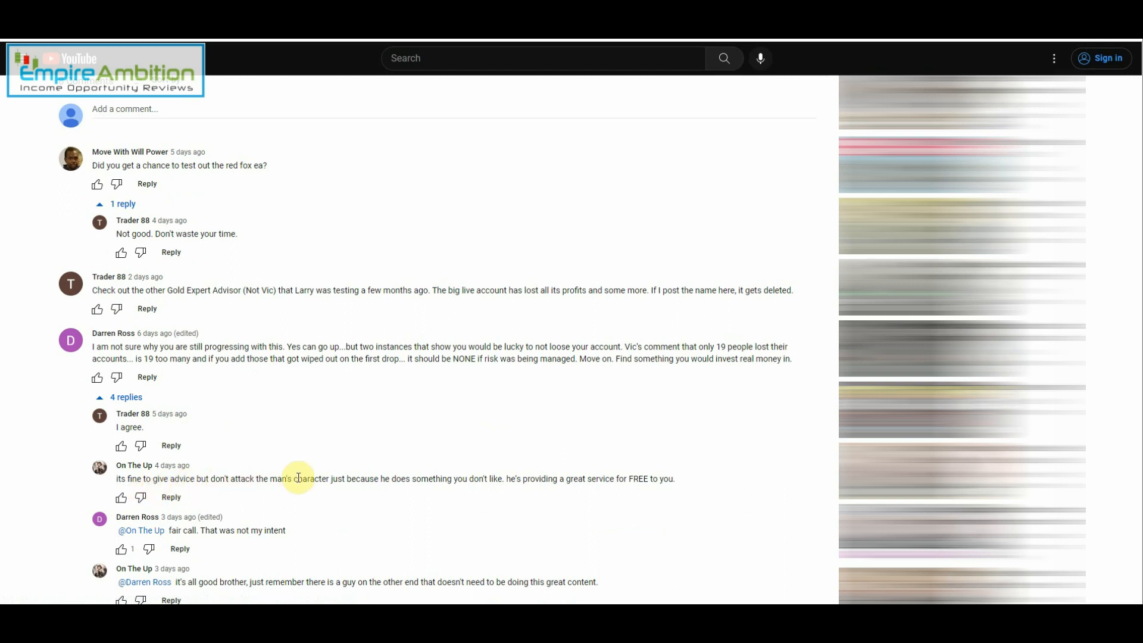
scroll("down", 3)
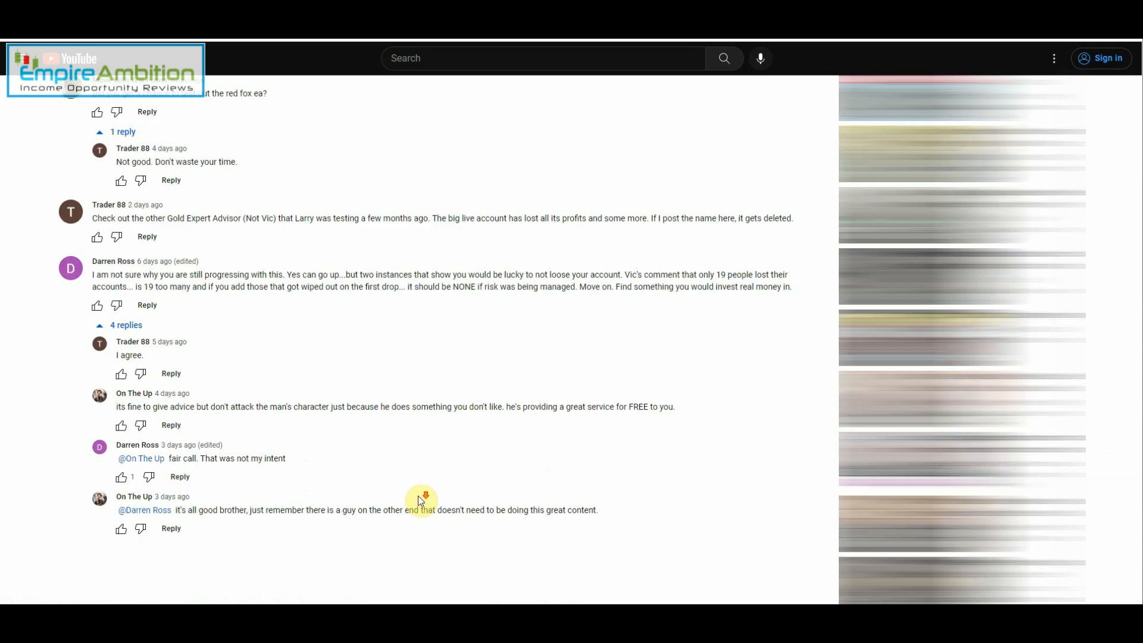
scroll("down", 3)
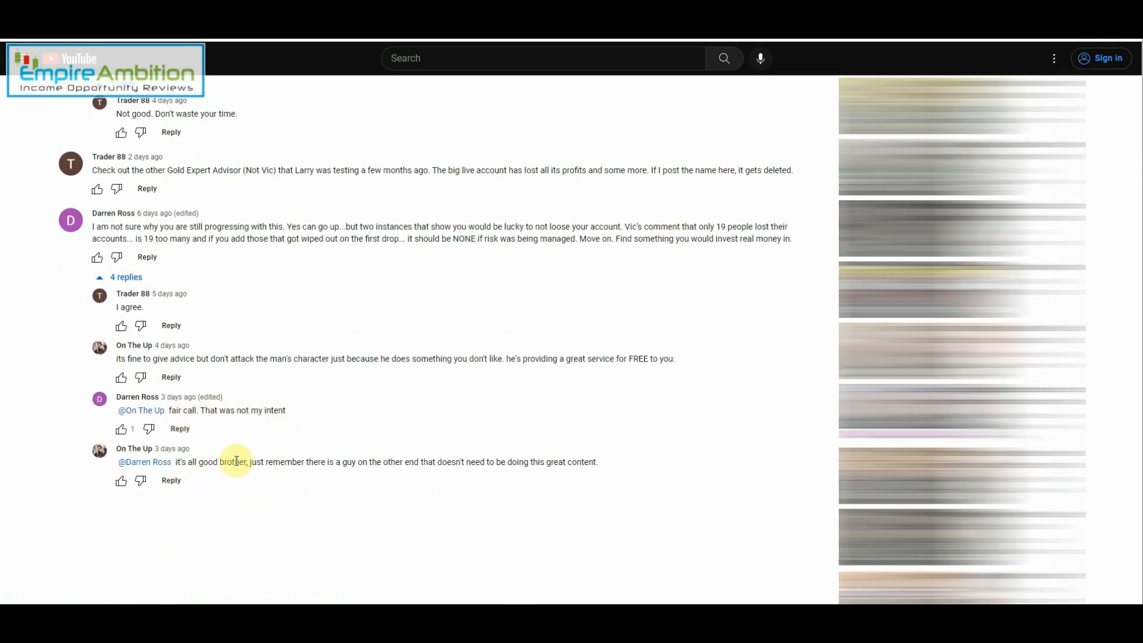
mouse_move(343, 461)
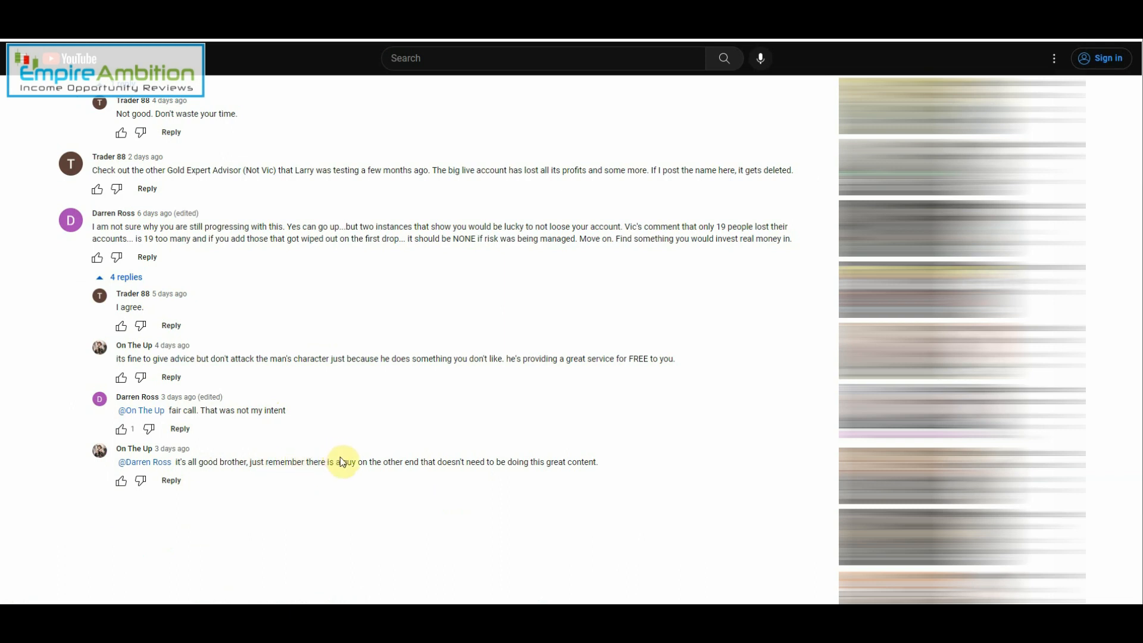
mouse_move(623, 424)
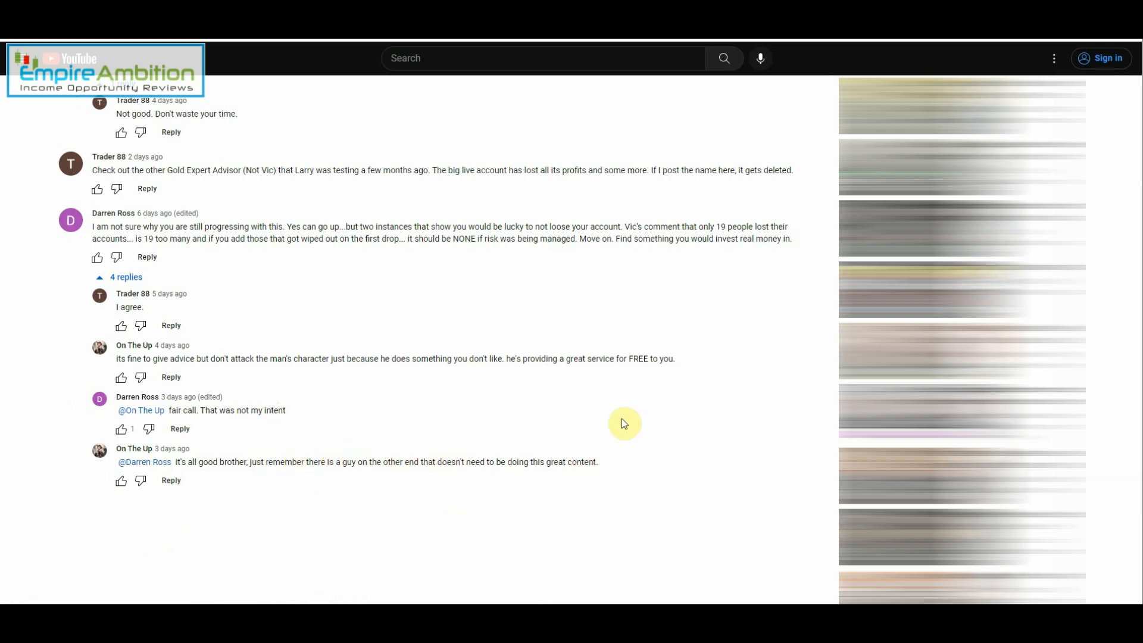
mouse_move(600, 332)
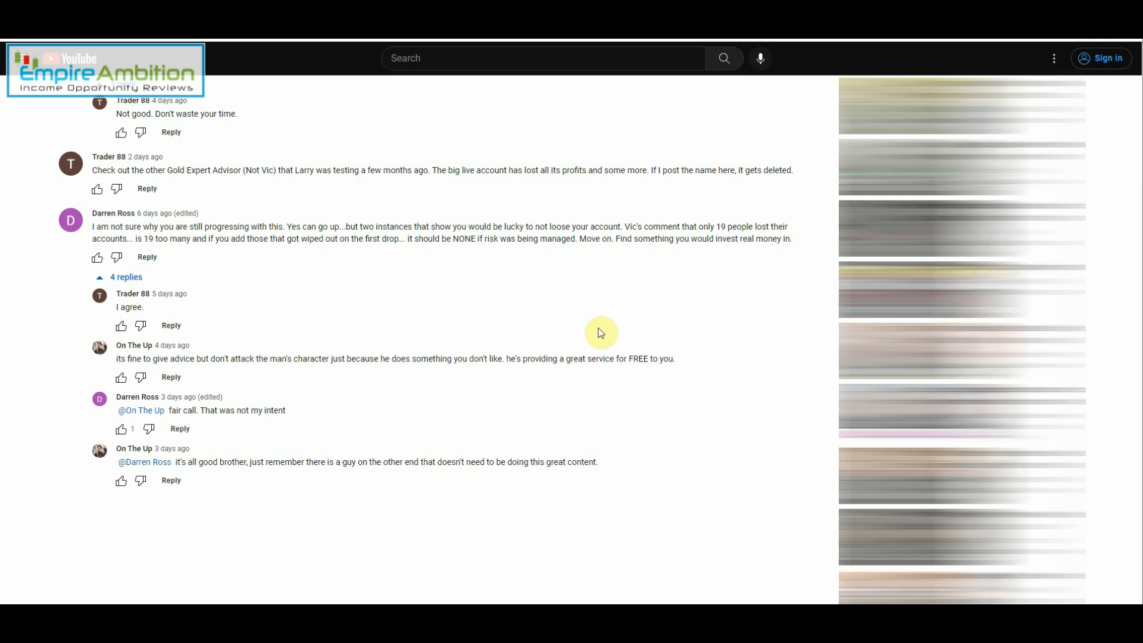
mouse_move(303, 350)
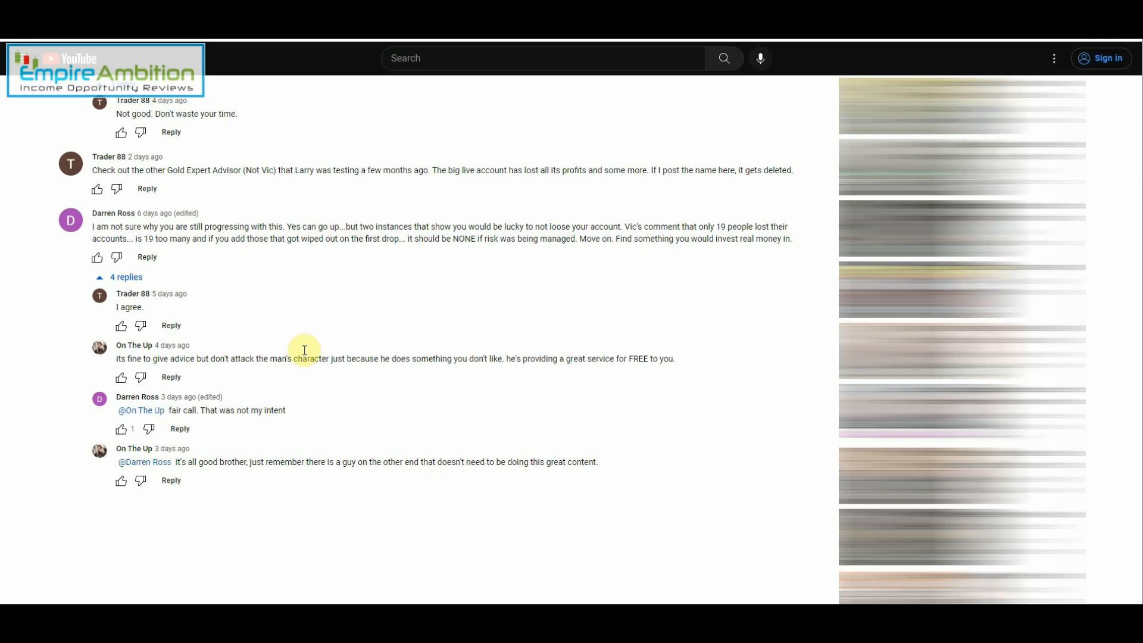
mouse_move(317, 386)
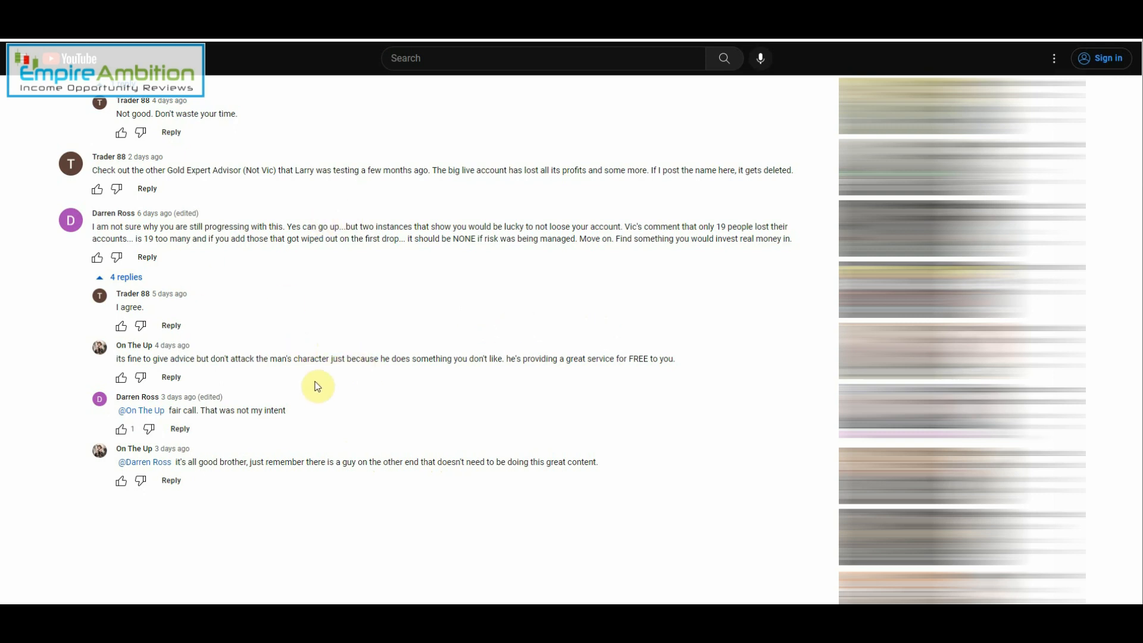
mouse_move(587, 381)
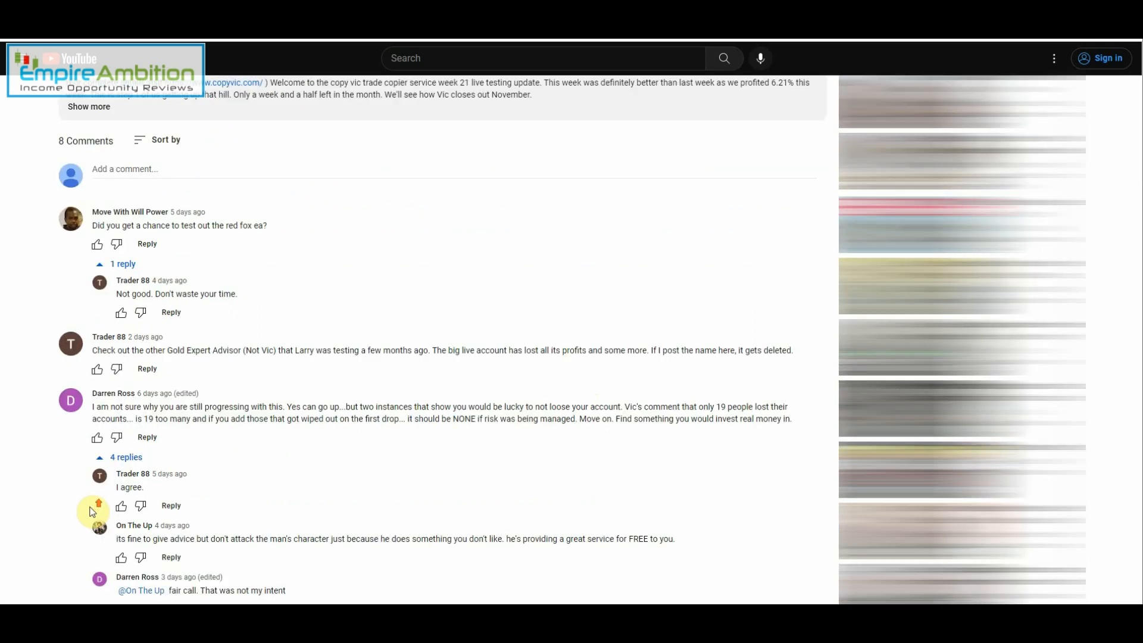
scroll("down", 3)
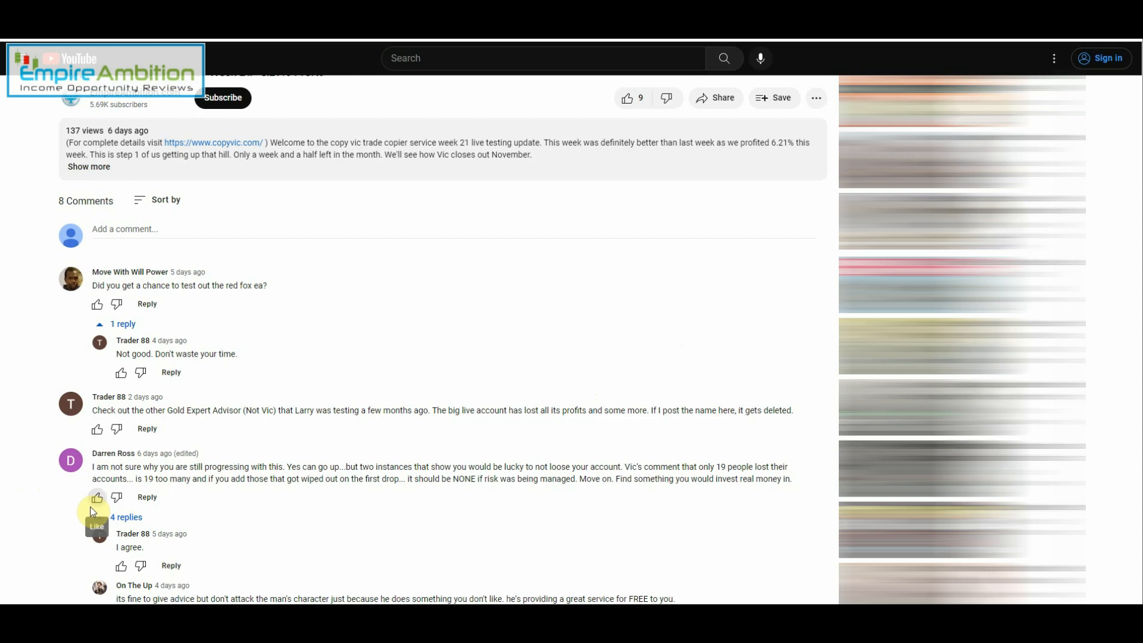
mouse_move(444, 324)
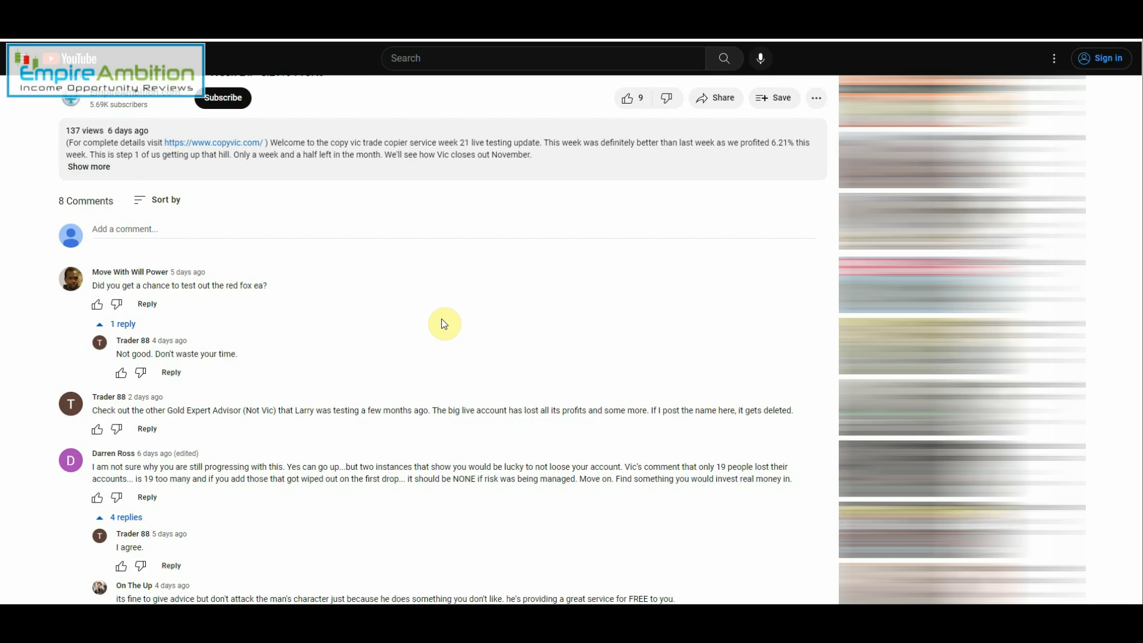
mouse_move(656, 201)
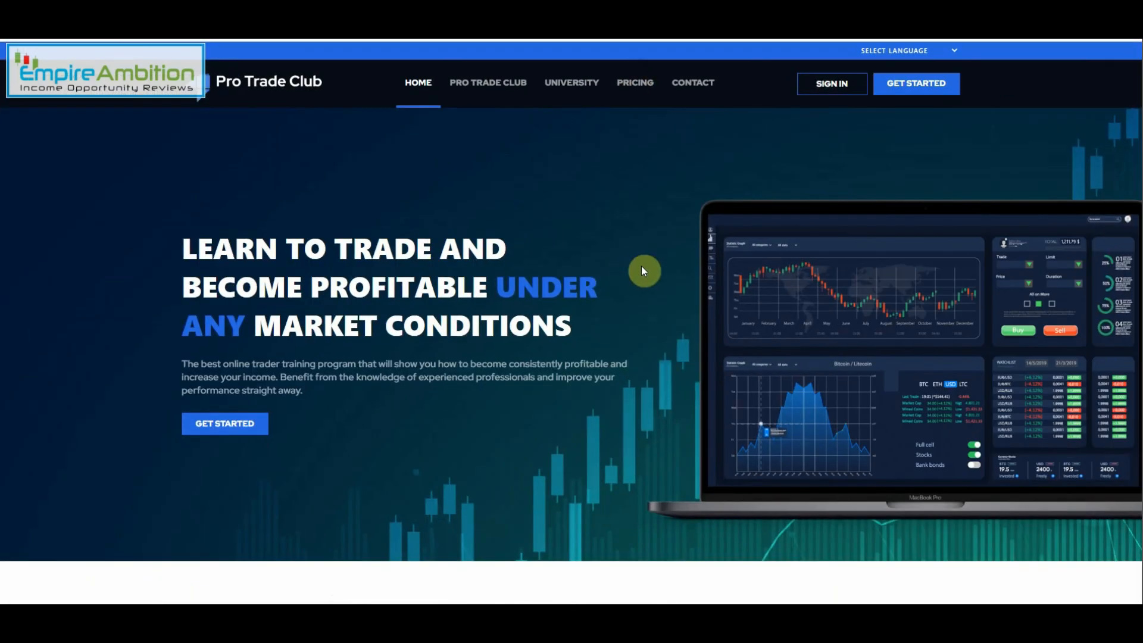
mouse_move(651, 277)
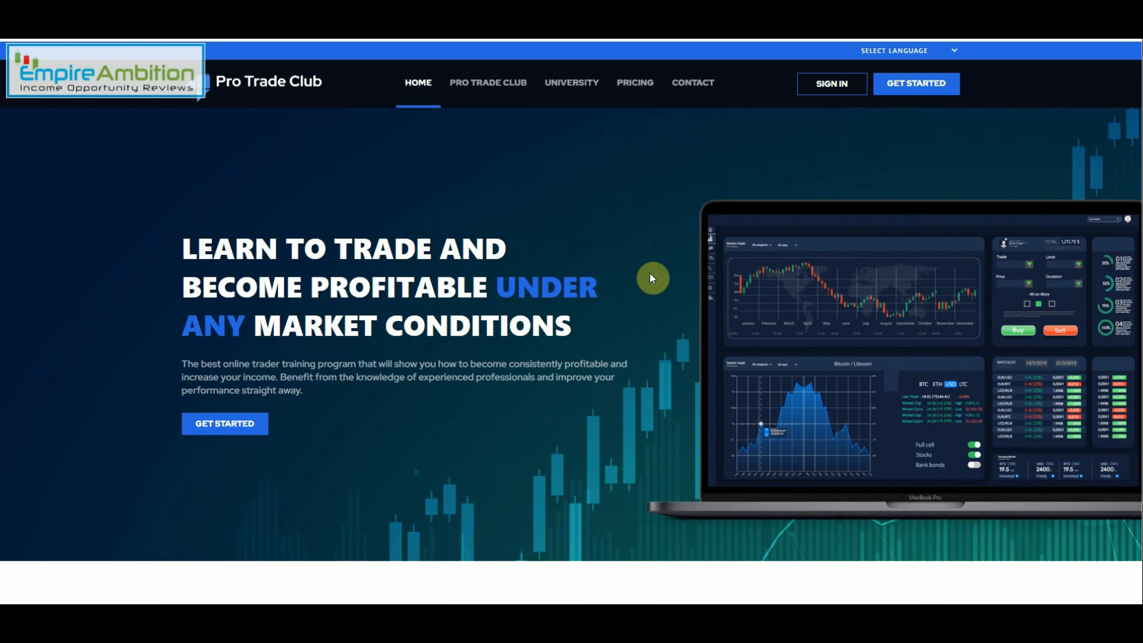
mouse_move(651, 278)
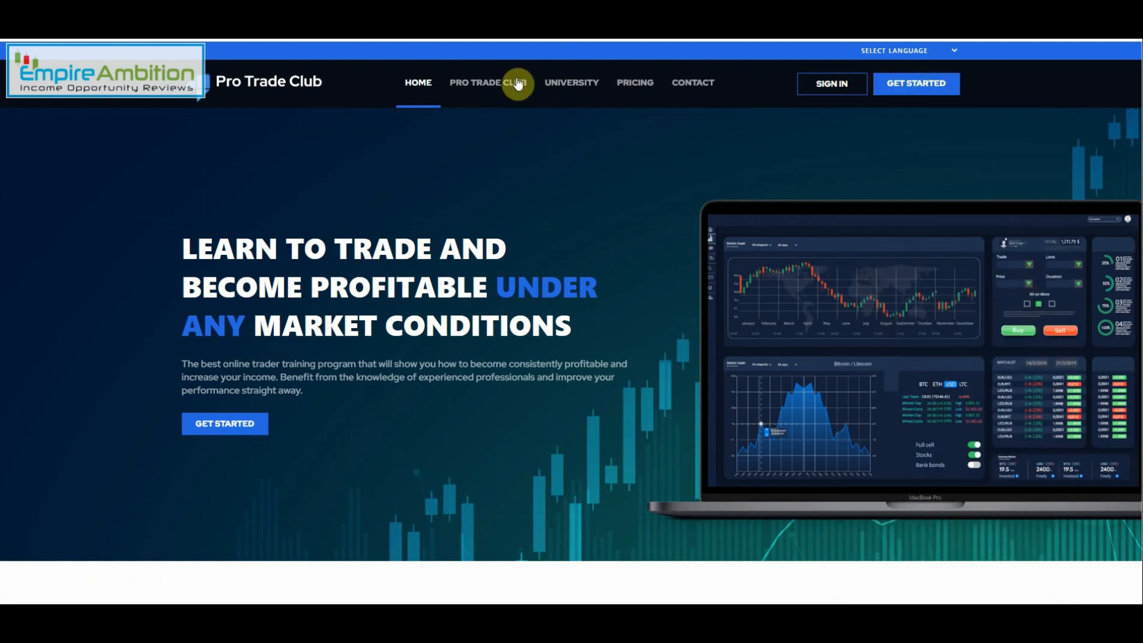
Step: Open the PRO TRADE CLUB about page from the top navigation and scroll its description
left_click(488, 82)
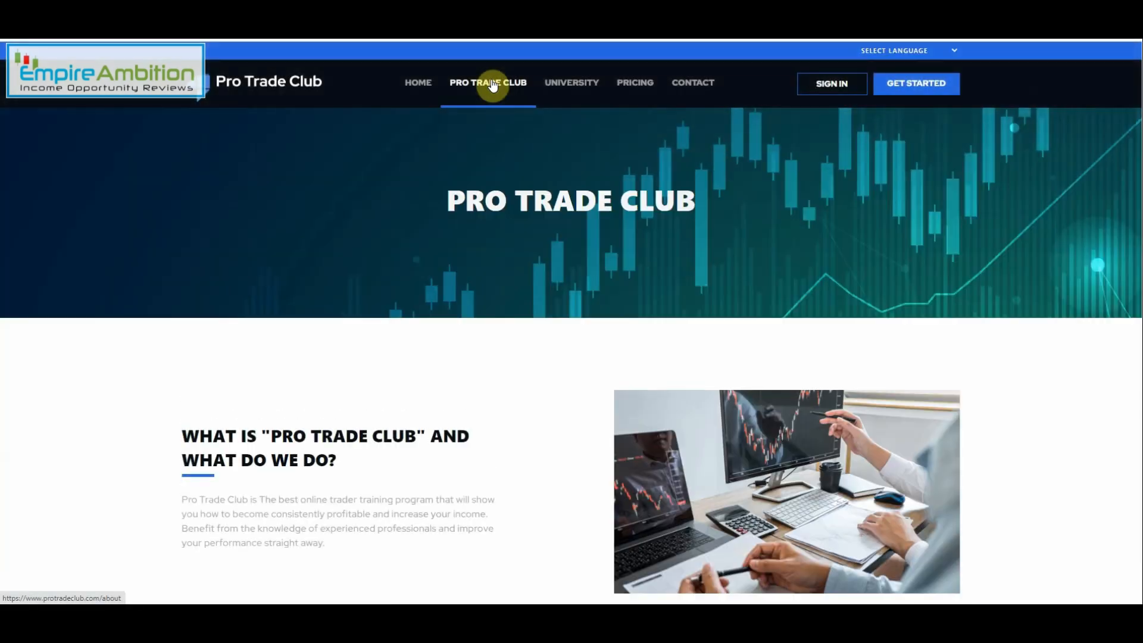
scroll("down", 3)
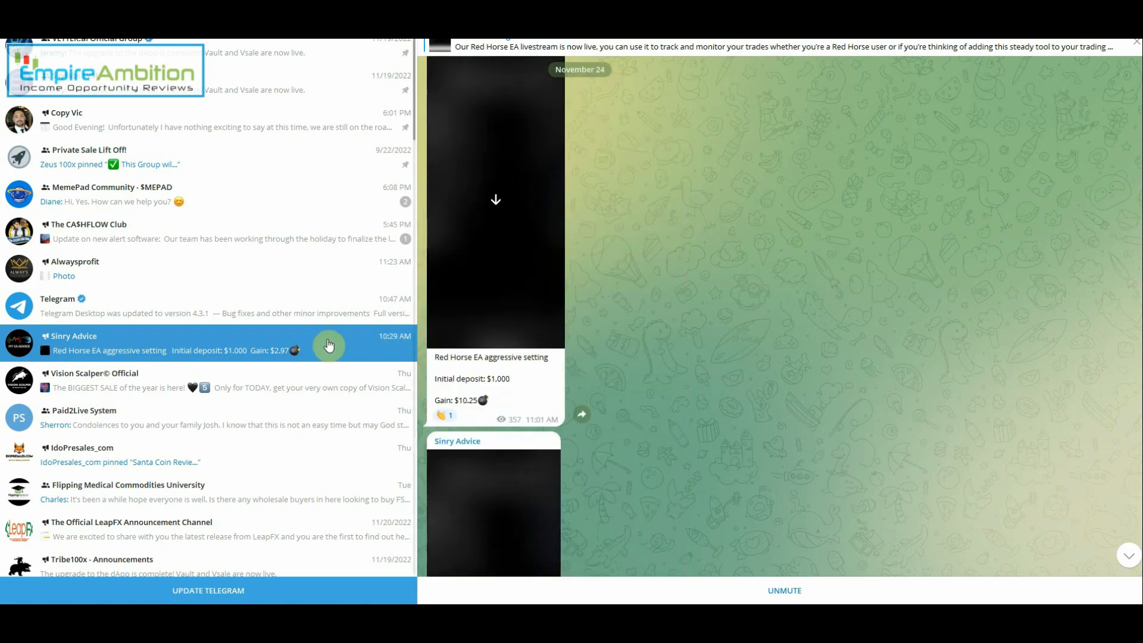
Step: Open the Paid2Live System channel and enlarge the Hedgefund Trader 4-year track record image
left_click(83, 417)
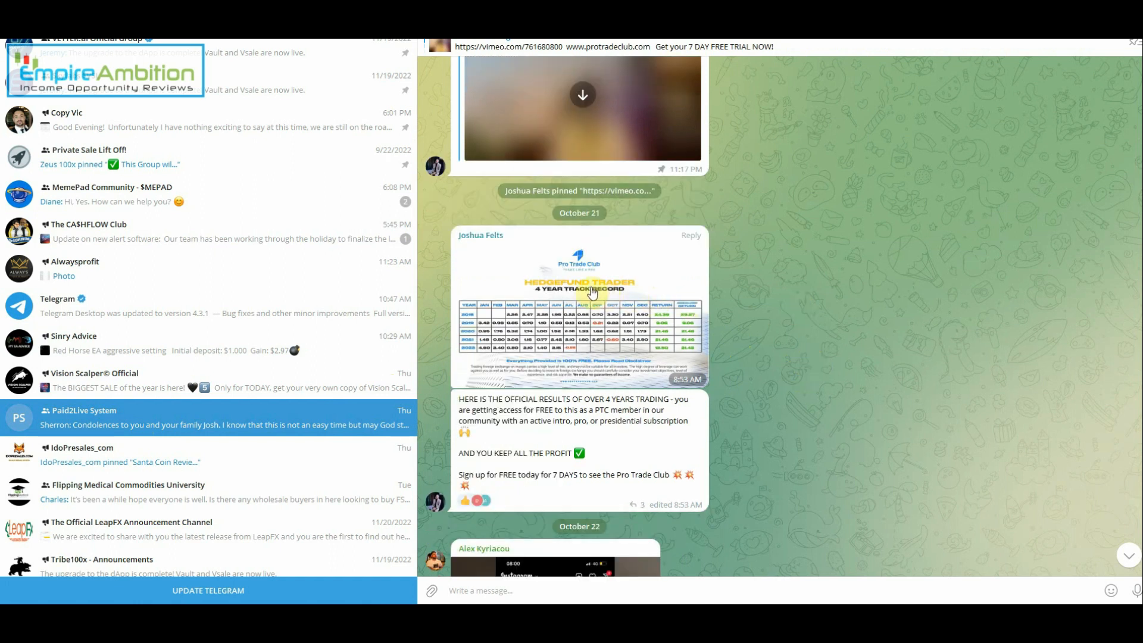
left_click(578, 306)
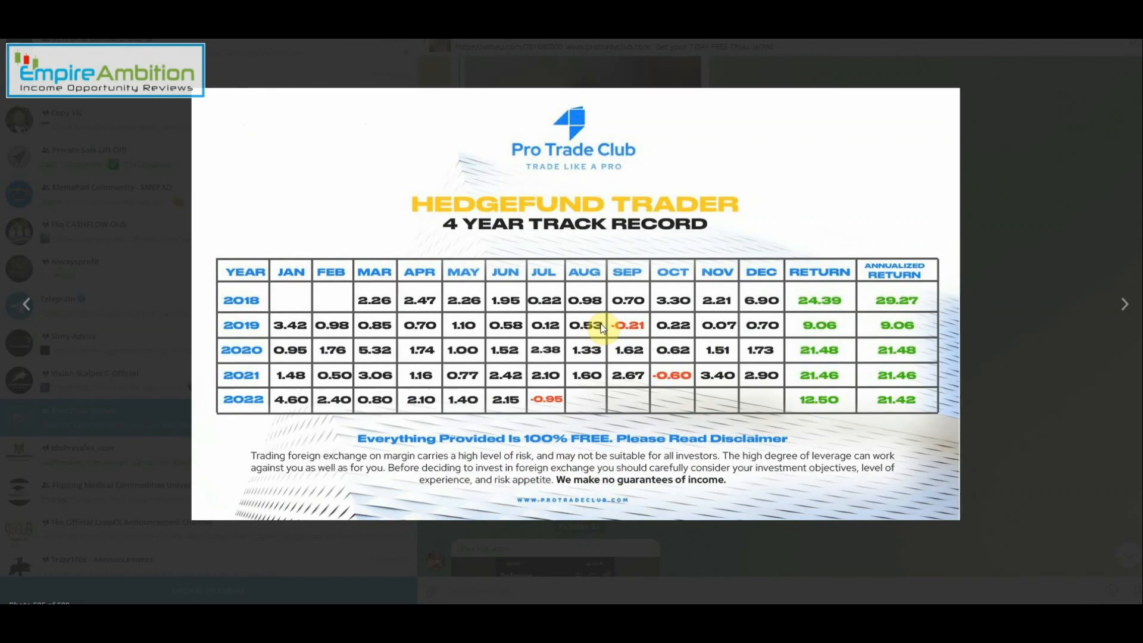
mouse_move(273, 330)
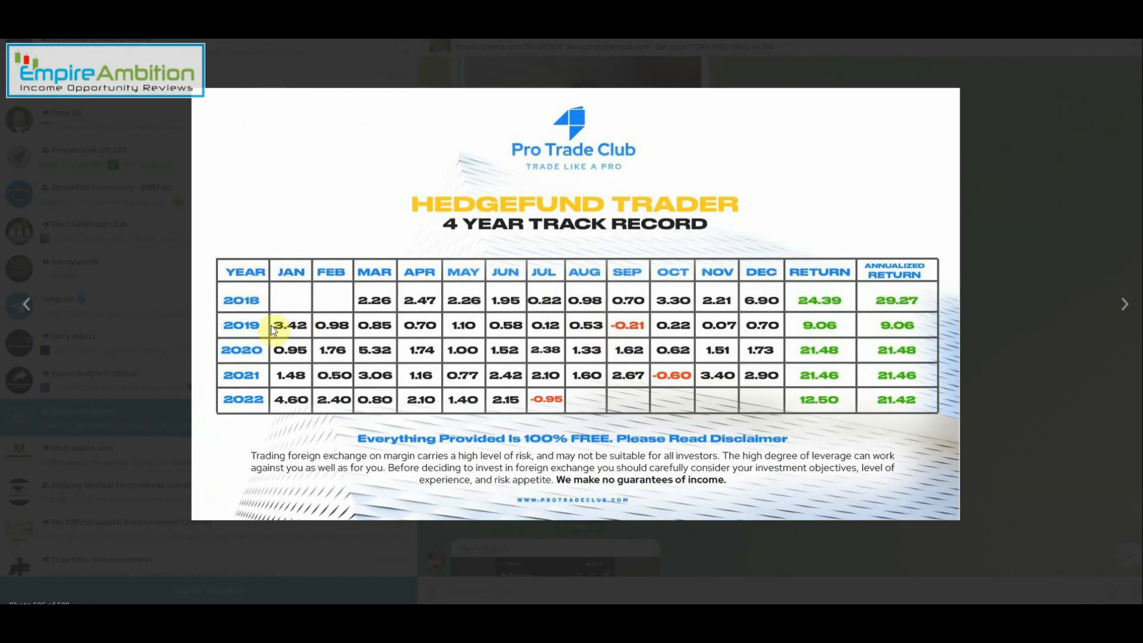
mouse_move(252, 406)
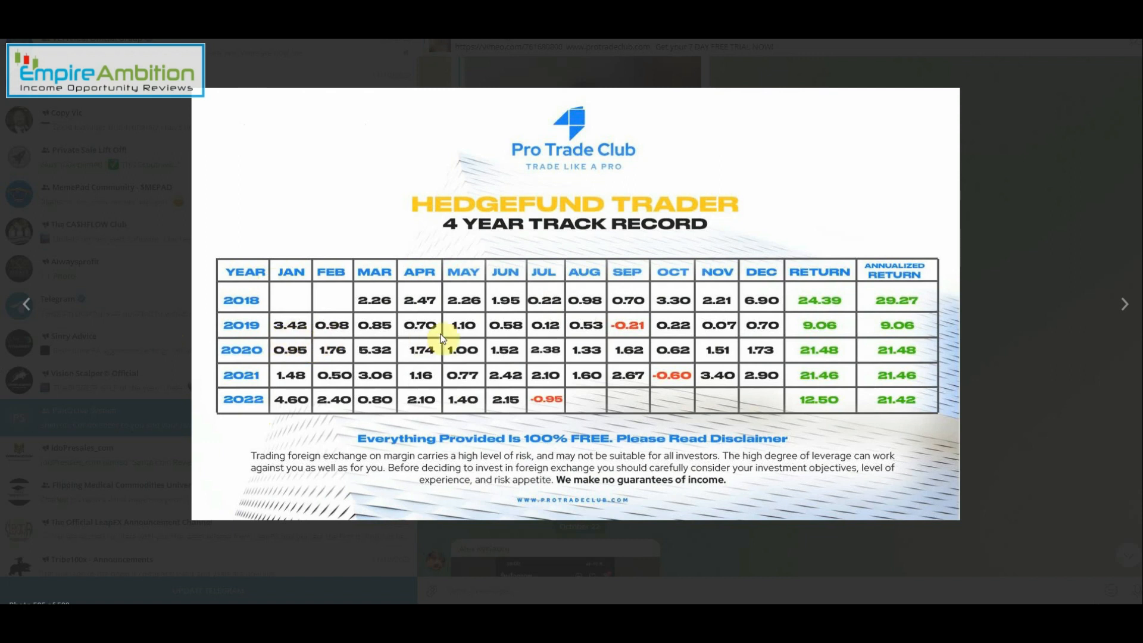
mouse_move(543, 310)
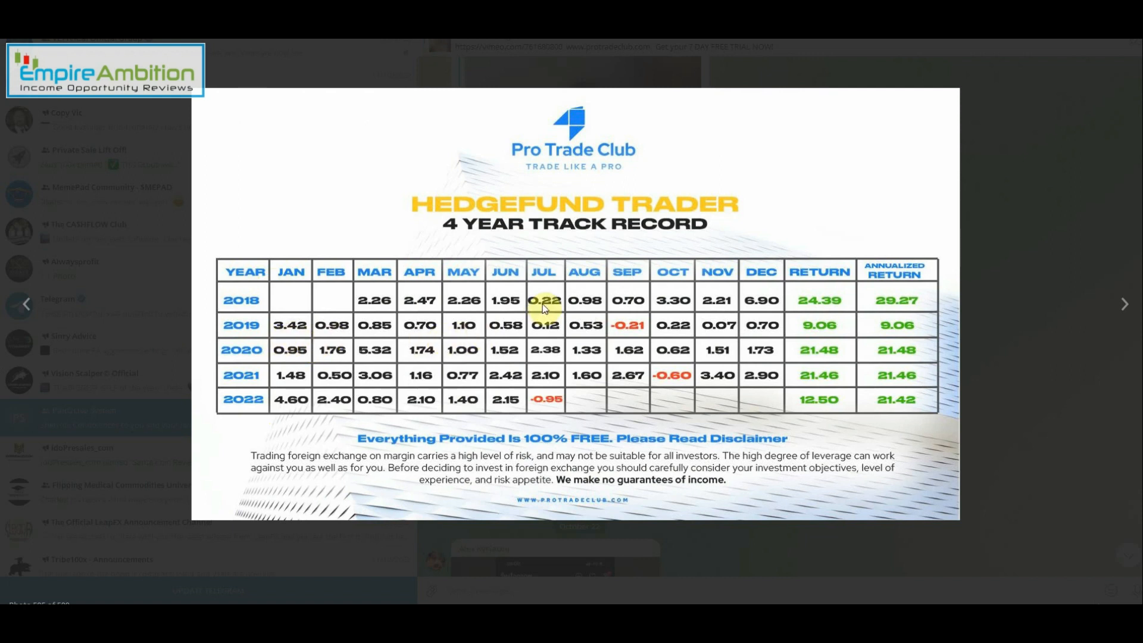
mouse_move(545, 400)
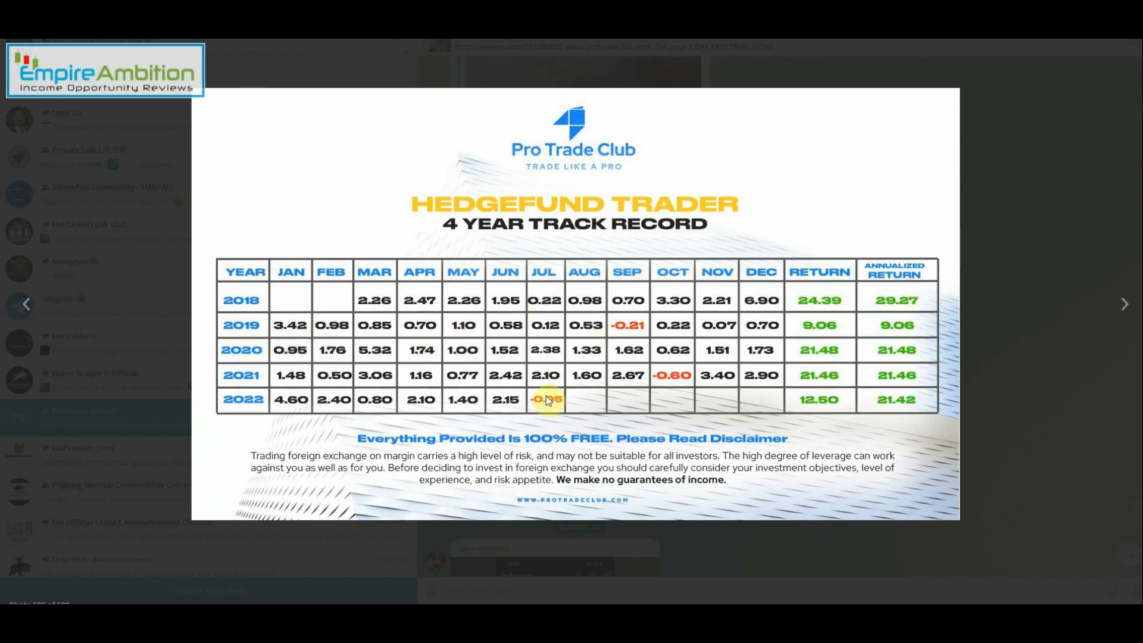
mouse_move(373, 310)
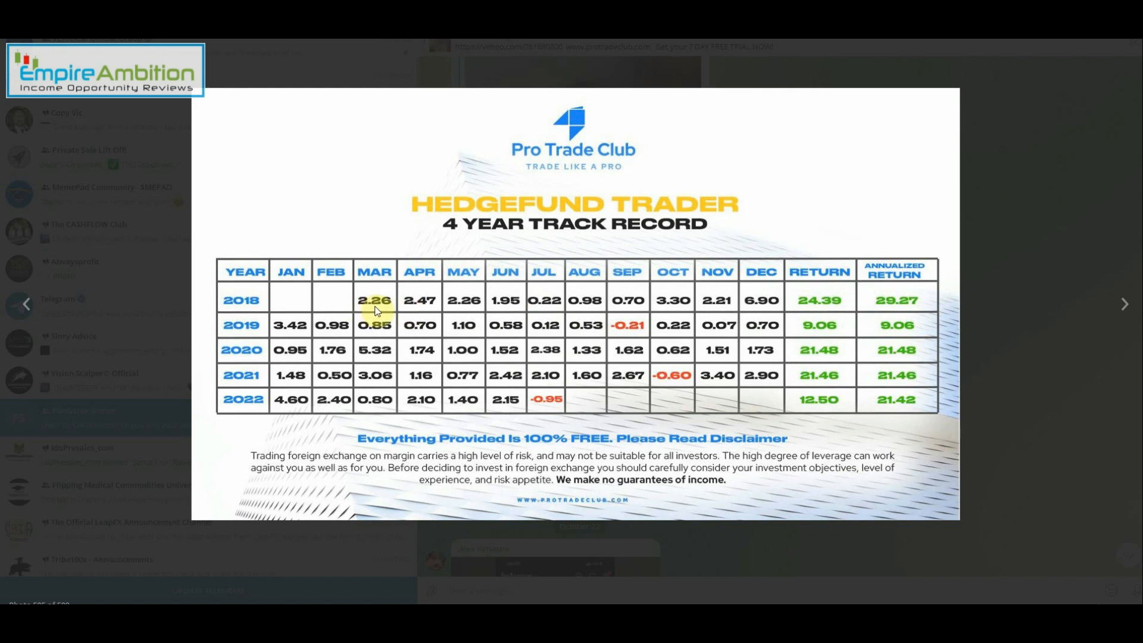
mouse_move(544, 324)
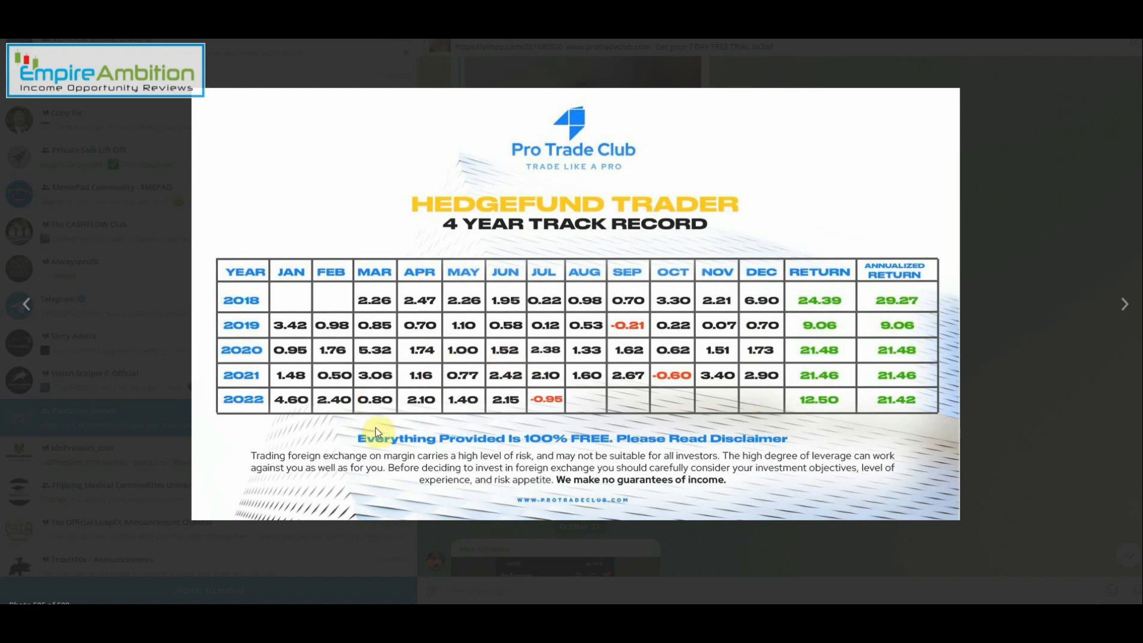
mouse_move(636, 326)
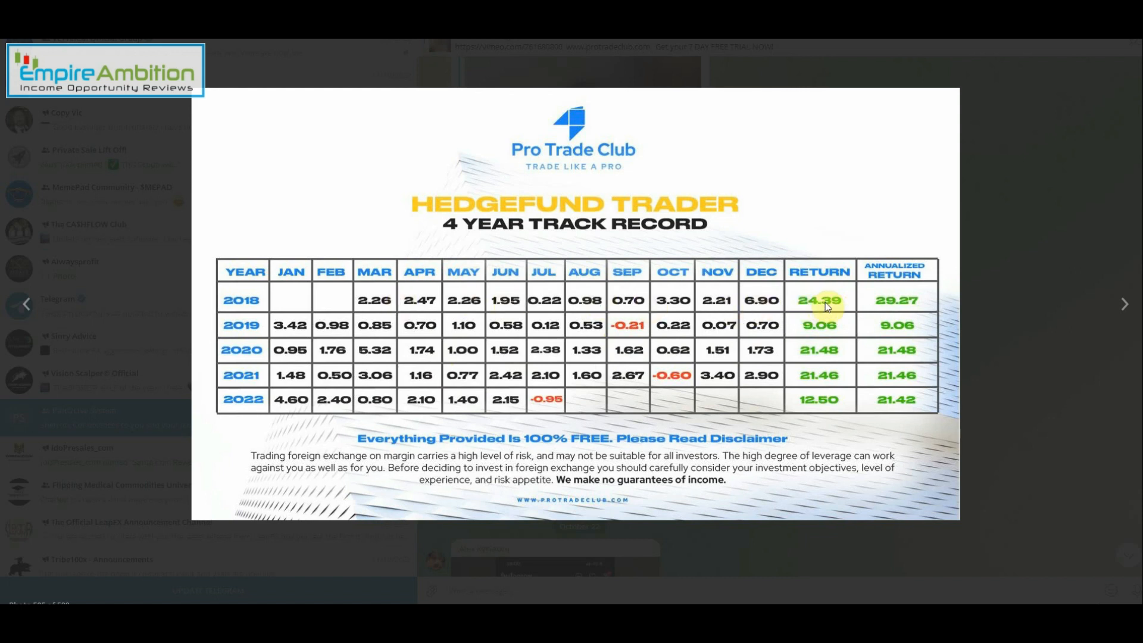
mouse_move(837, 359)
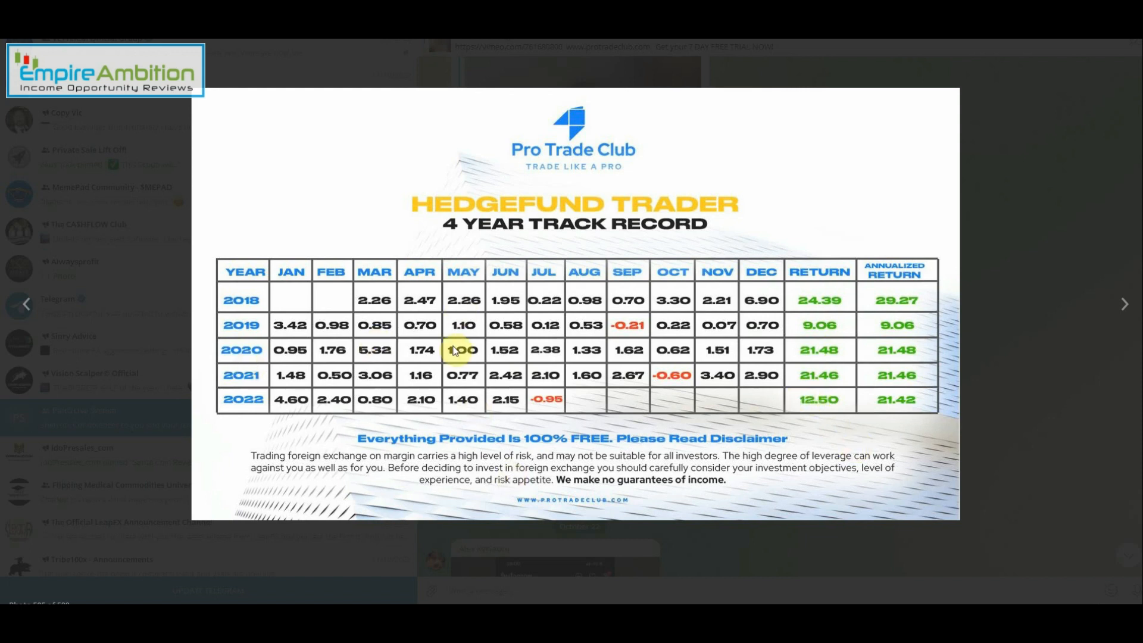
mouse_move(472, 362)
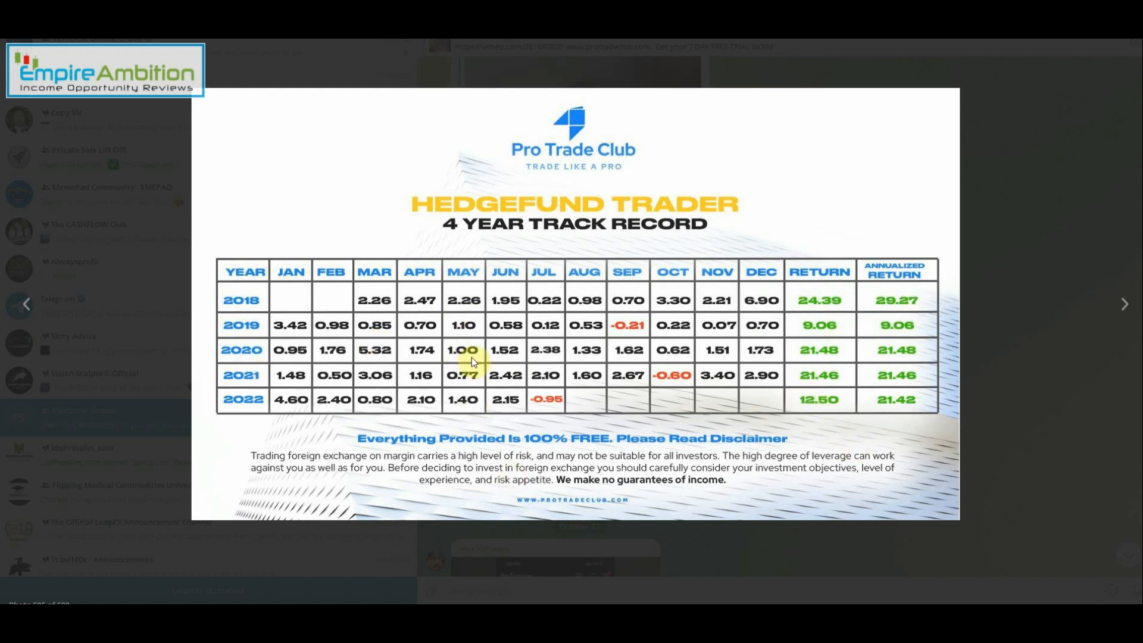
mouse_move(312, 414)
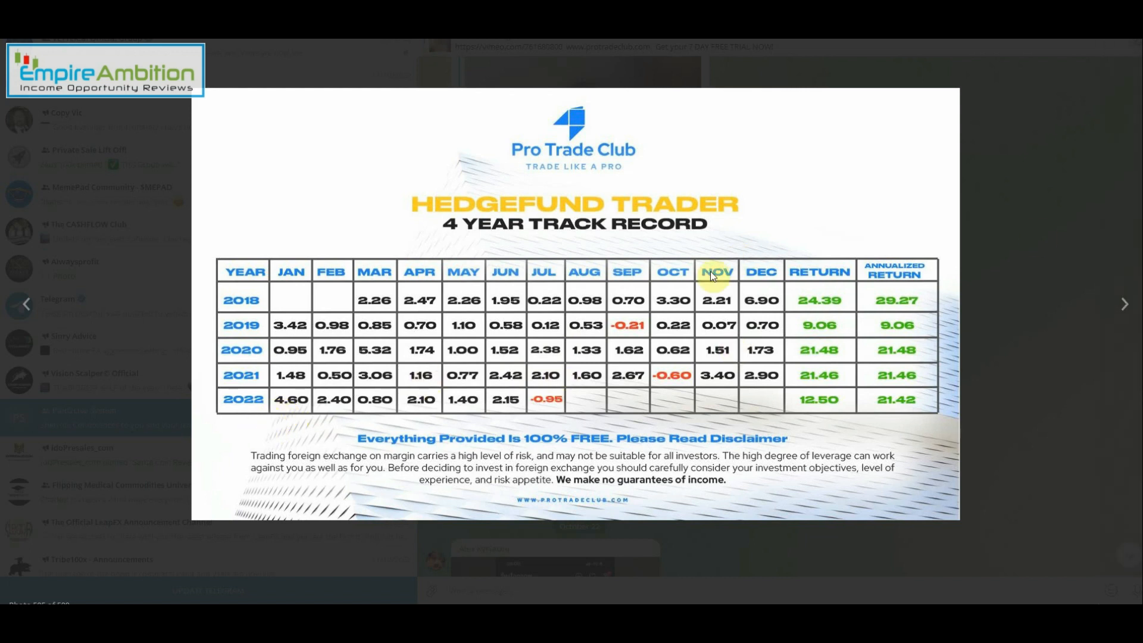
mouse_move(649, 353)
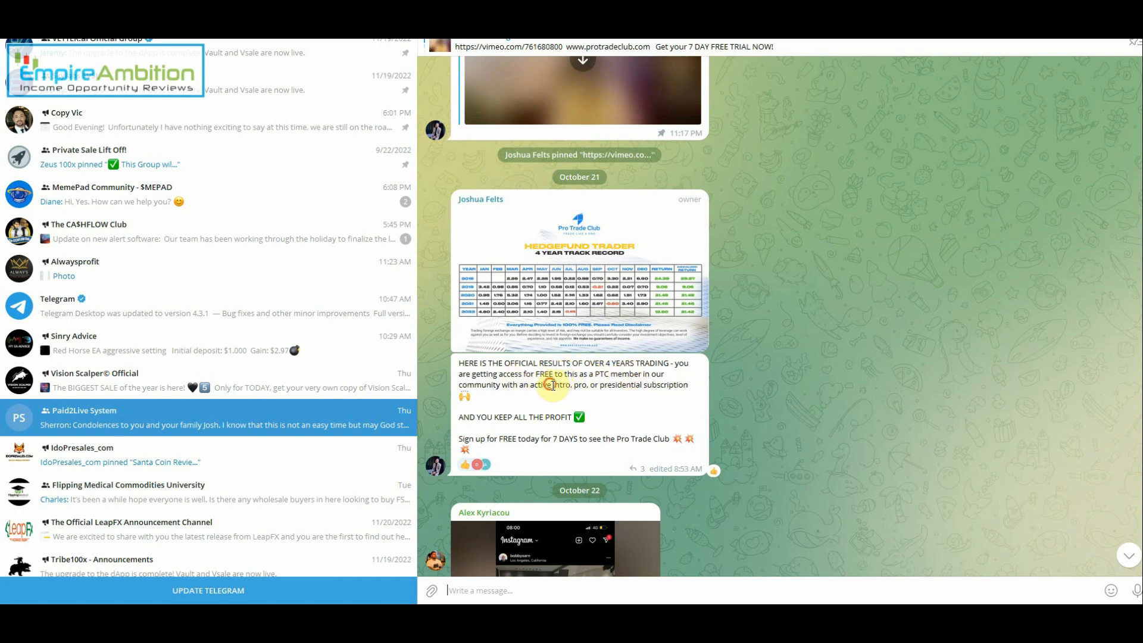
Step: Highlight the intro, pro or presidential subscription wording and scroll into the chat replies
left_click_drag(551, 385, 649, 385)
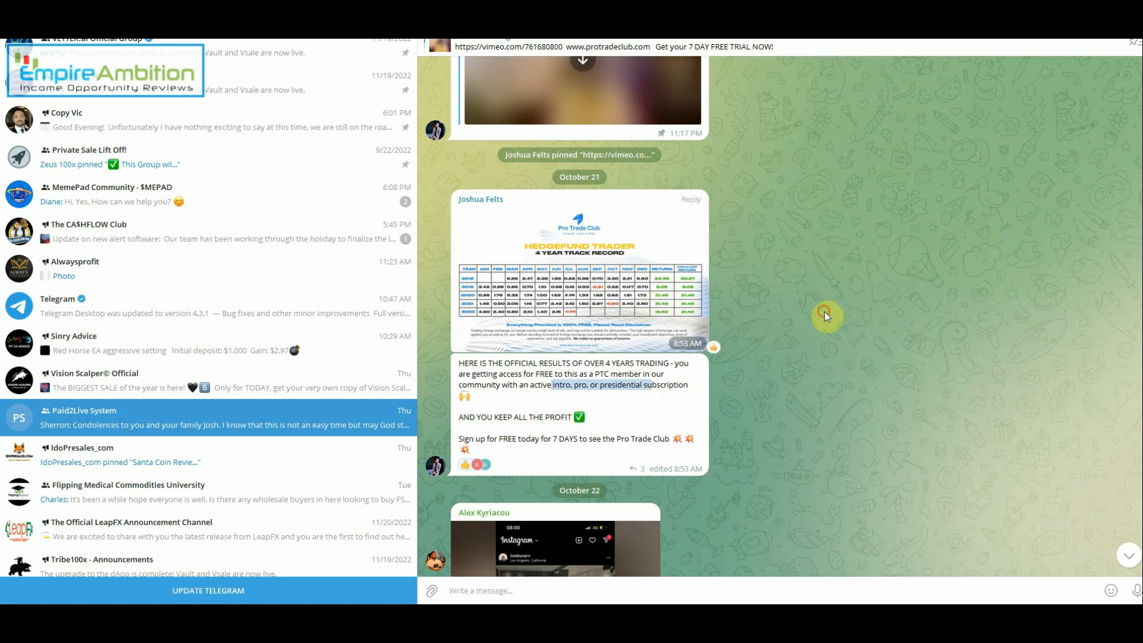
mouse_move(715, 482)
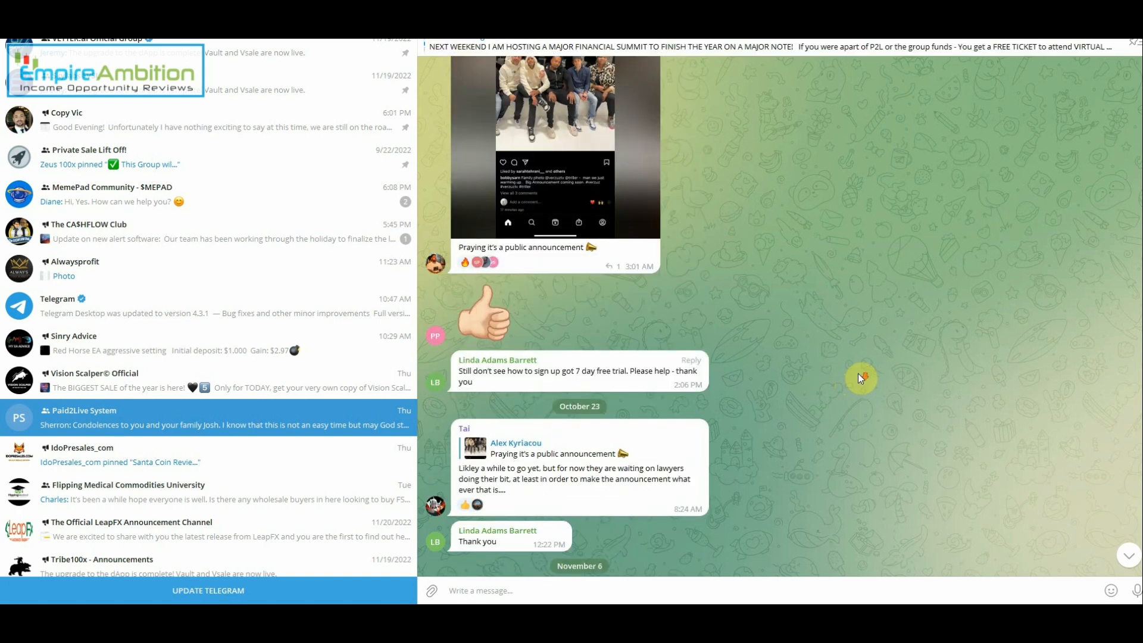
scroll("down", 3)
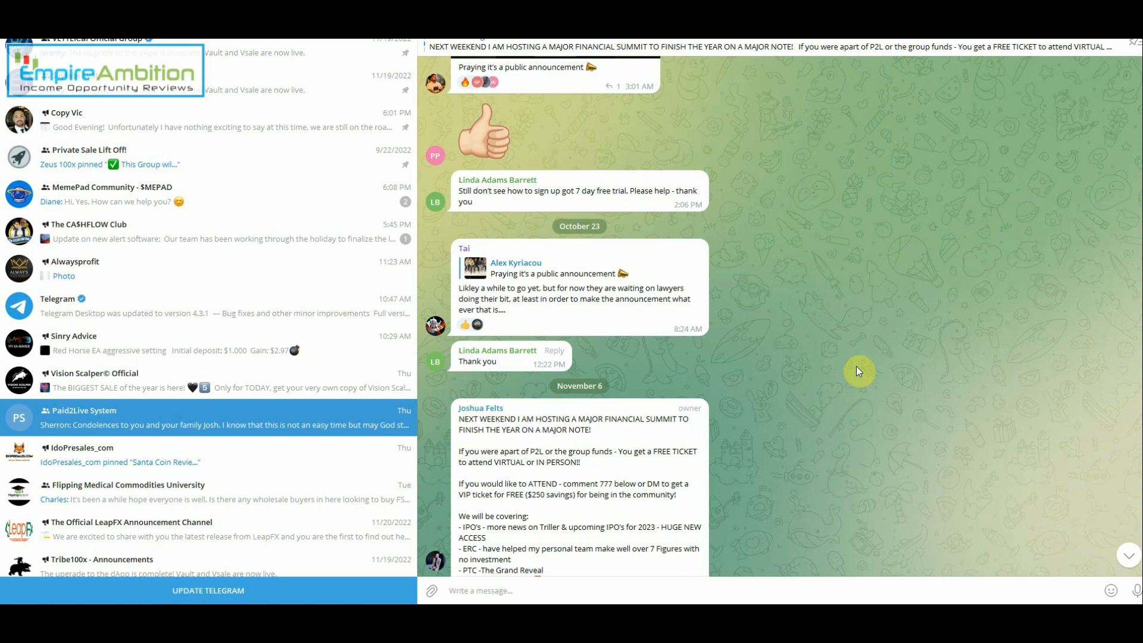
scroll("down", 3)
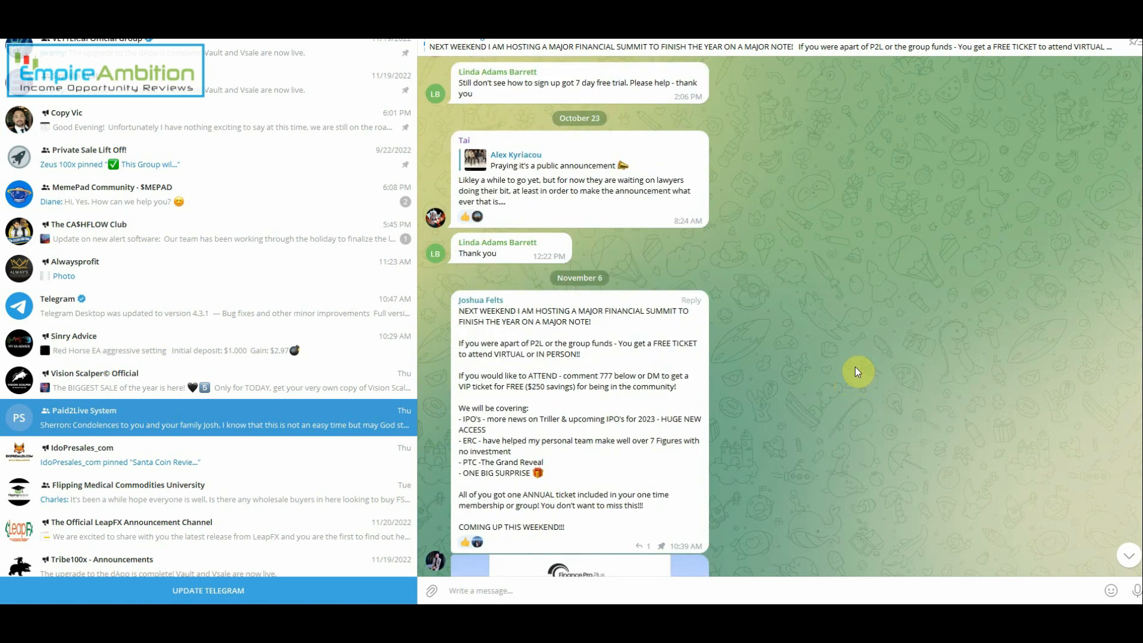
scroll("down", 3)
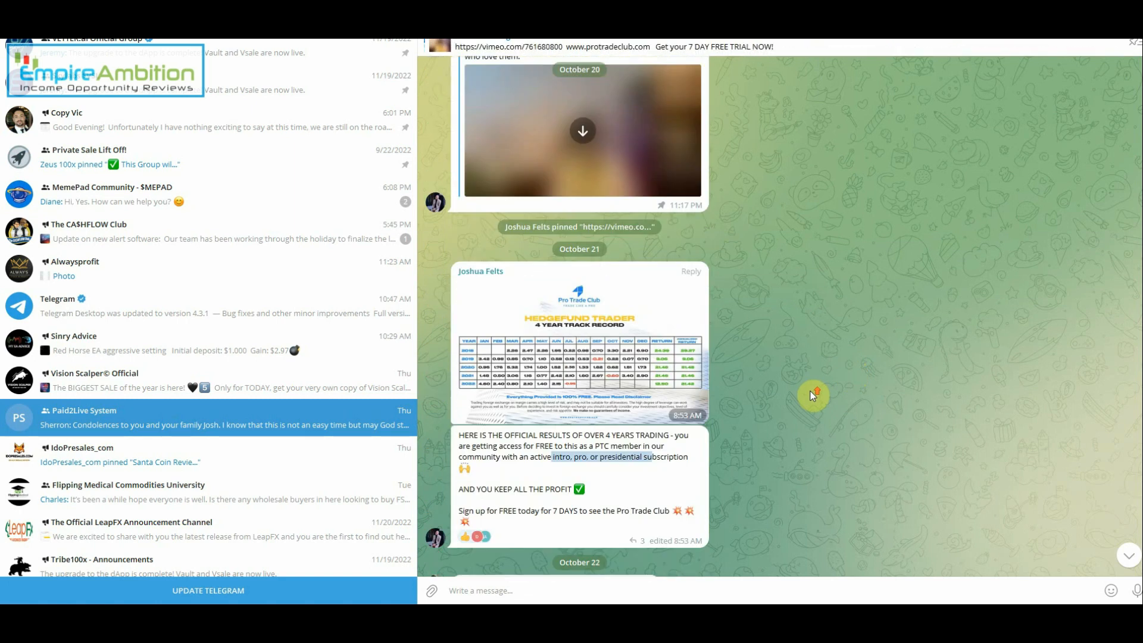
left_click(579, 343)
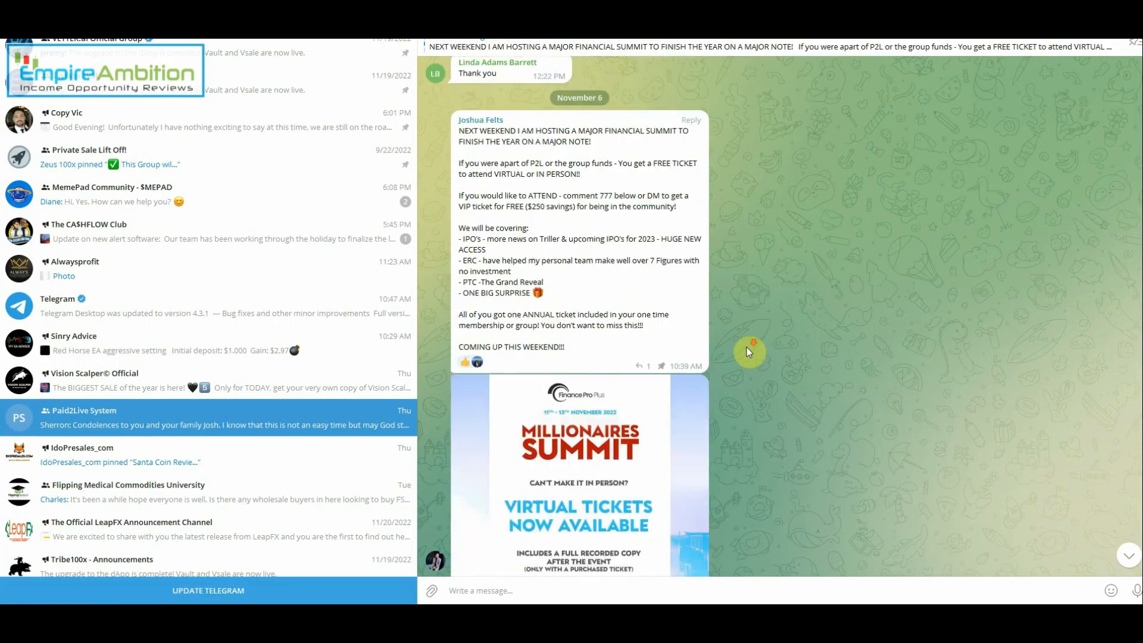
Step: Scroll through the November 11–15 messages asking for August–October hedge fund trader results and drawdown
scroll("down", 3)
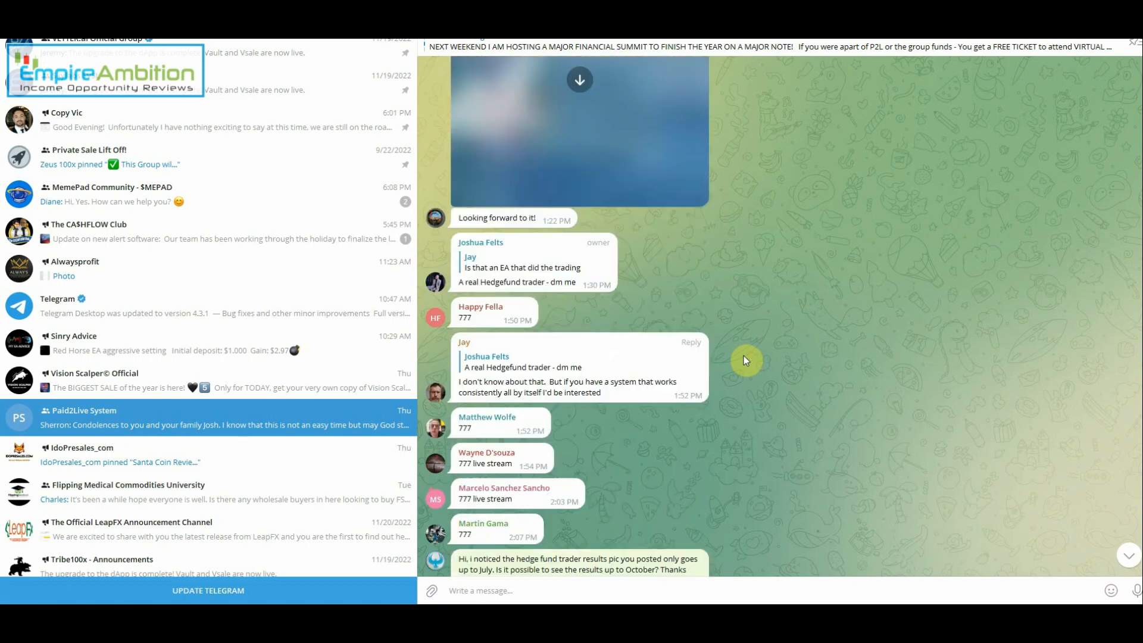
scroll("down", 3)
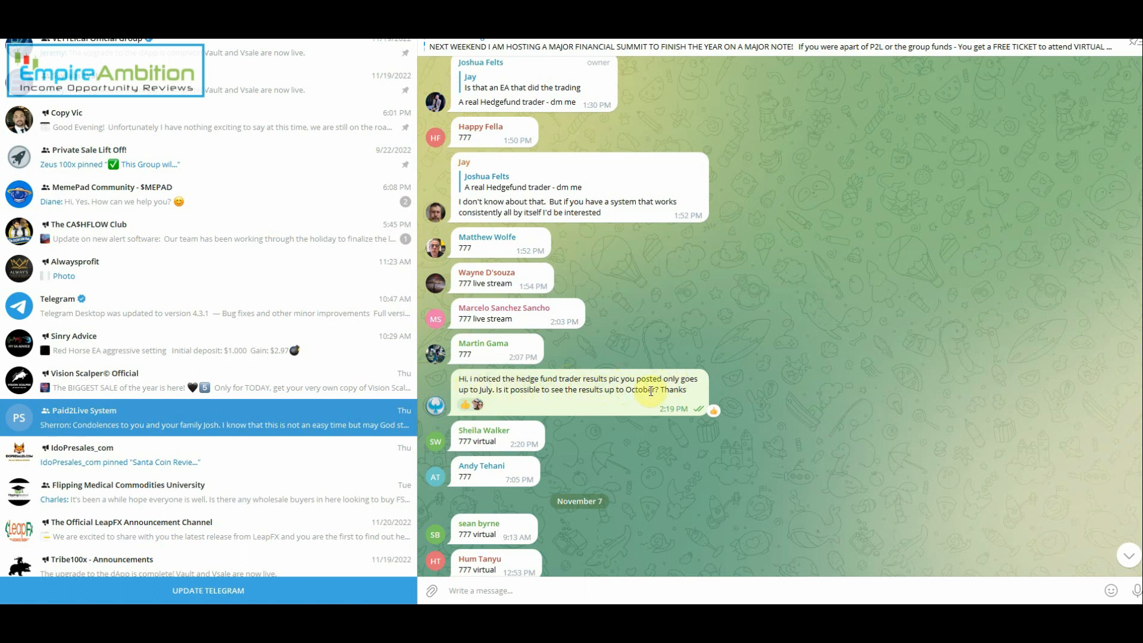
scroll("down", 3)
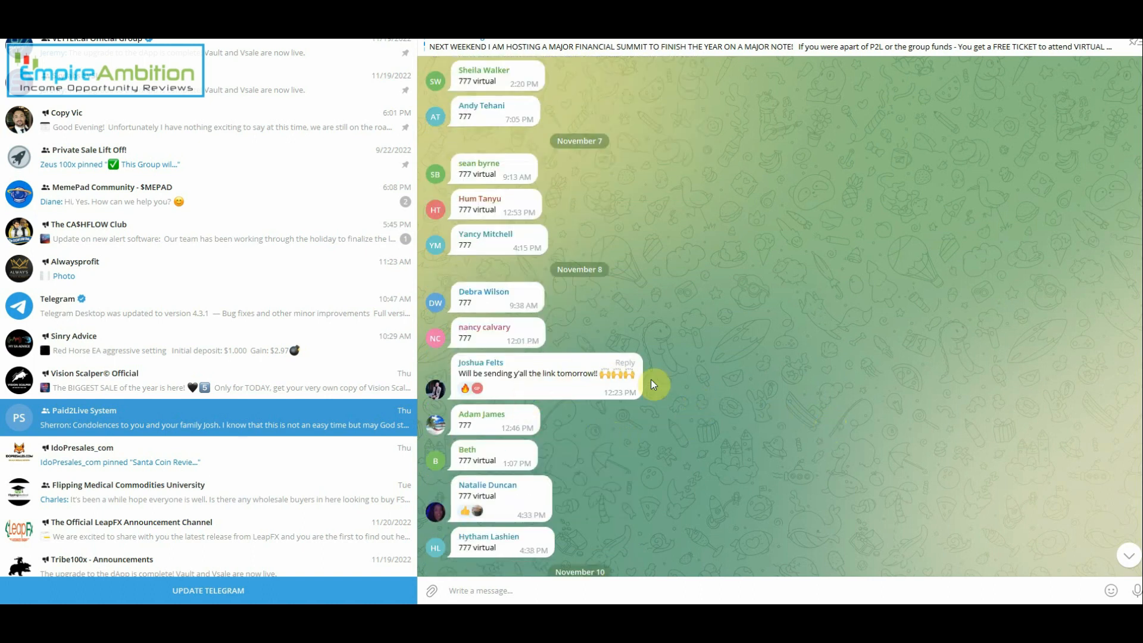
scroll("down", 3)
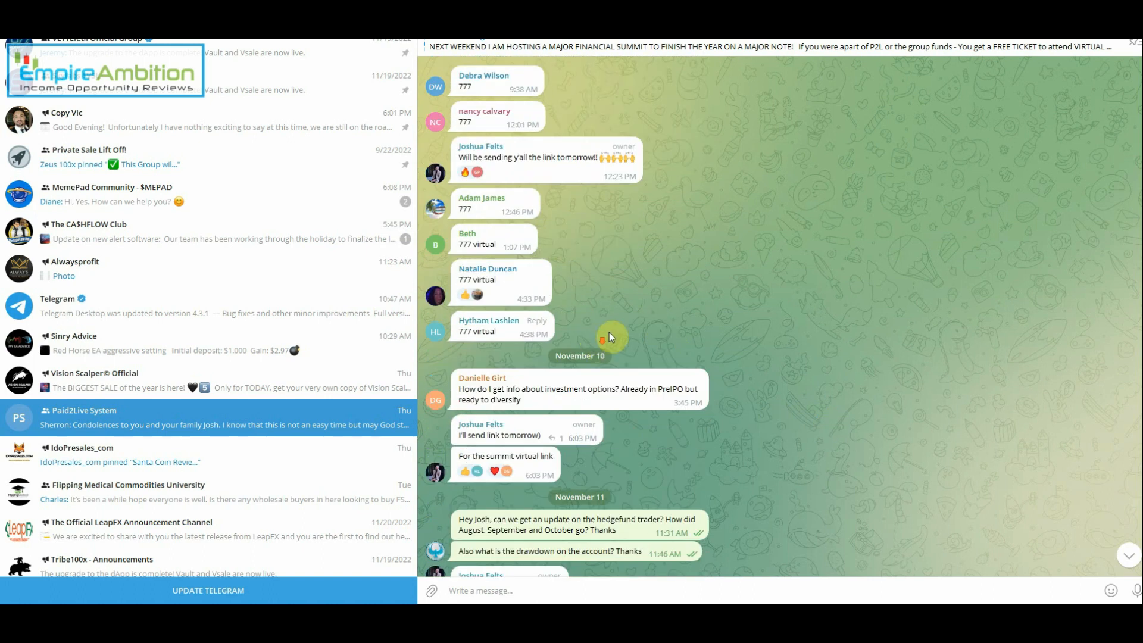
scroll("down", 3)
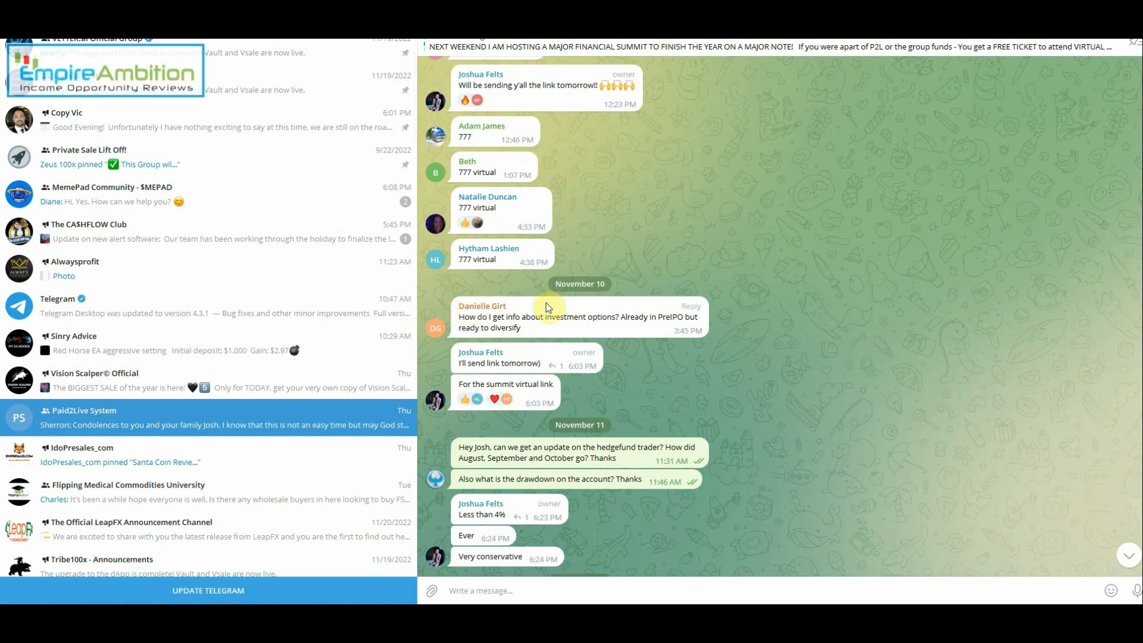
mouse_move(576, 430)
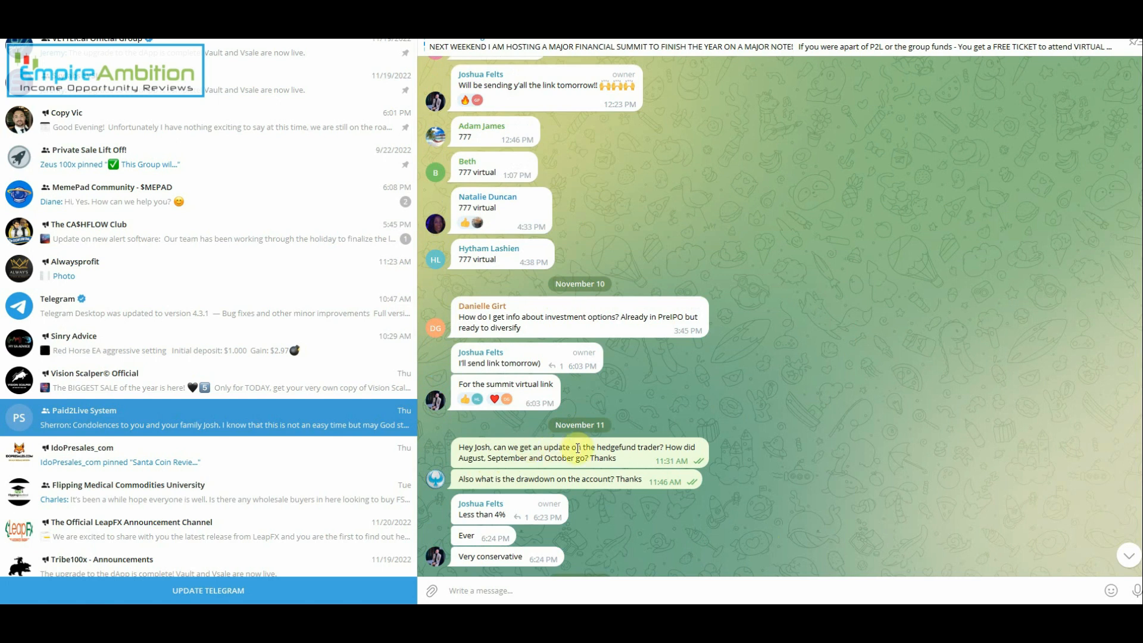
mouse_move(565, 460)
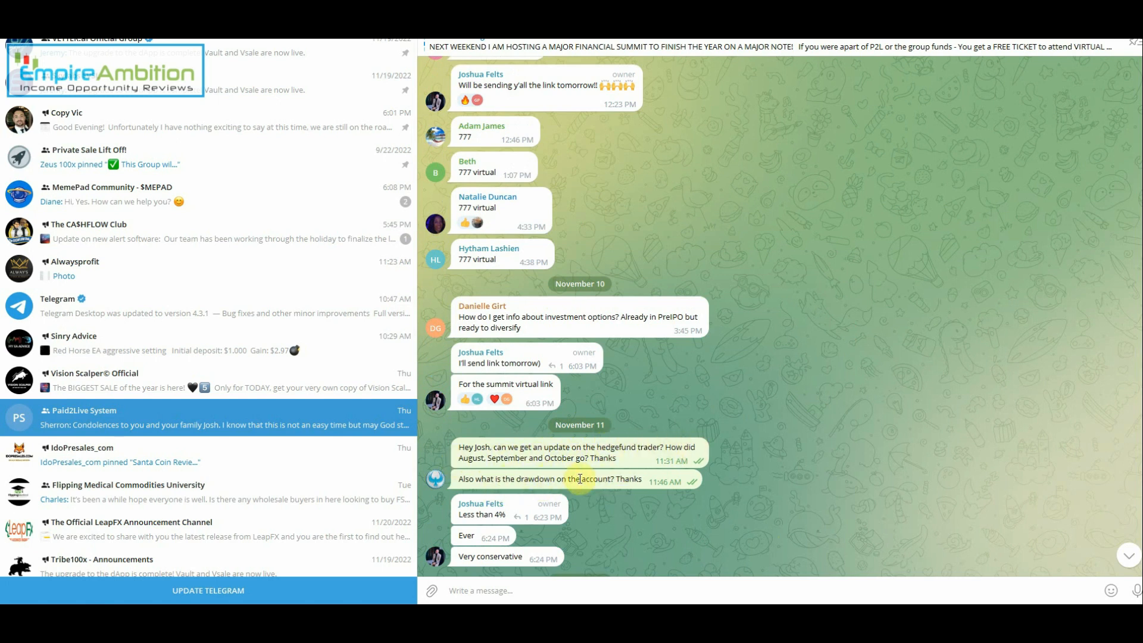
scroll("down", 3)
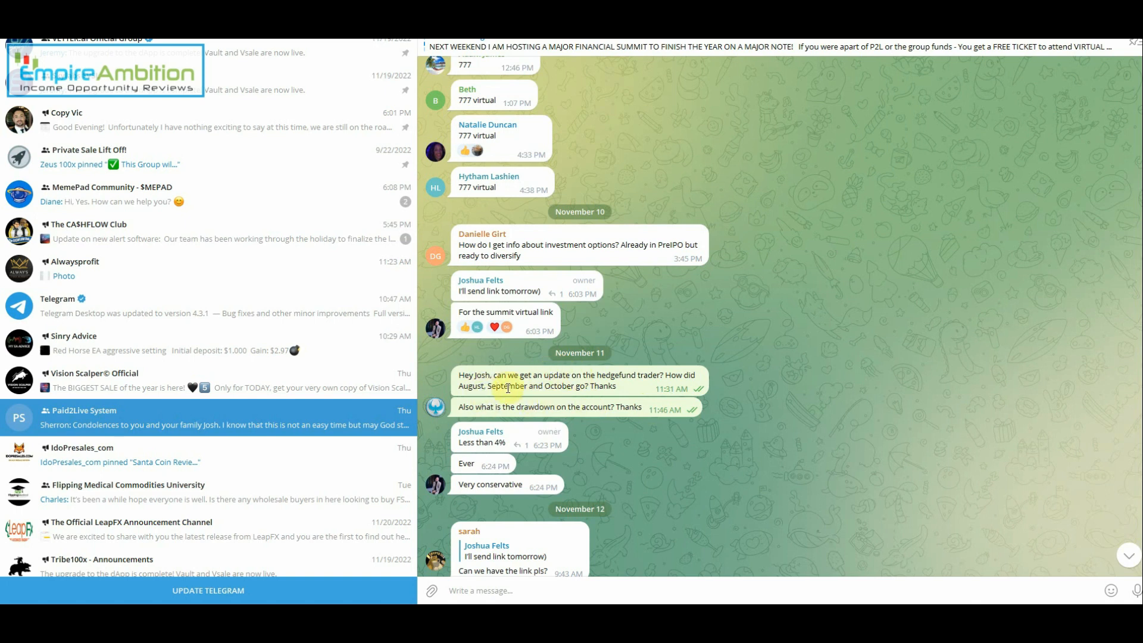
scroll("down", 3)
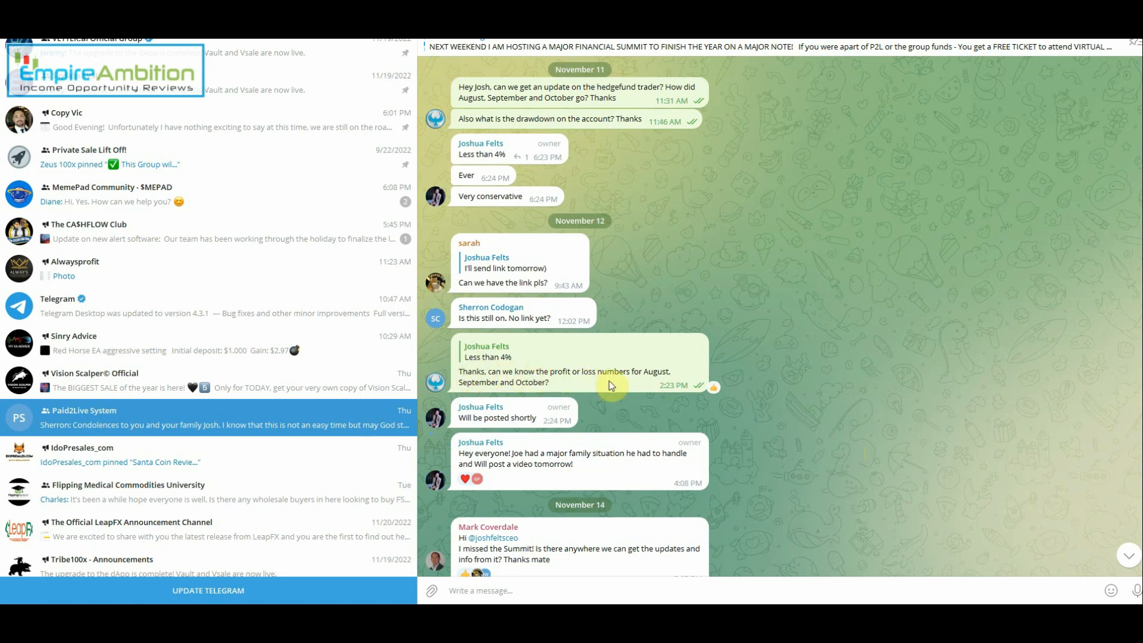
scroll("down", 3)
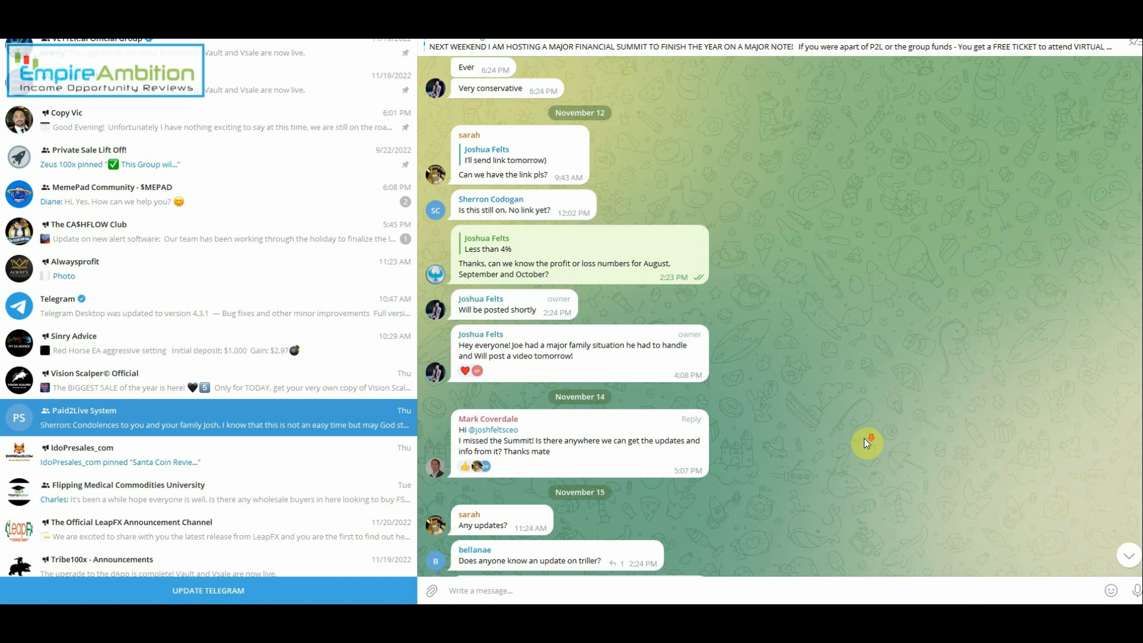
scroll("down", 3)
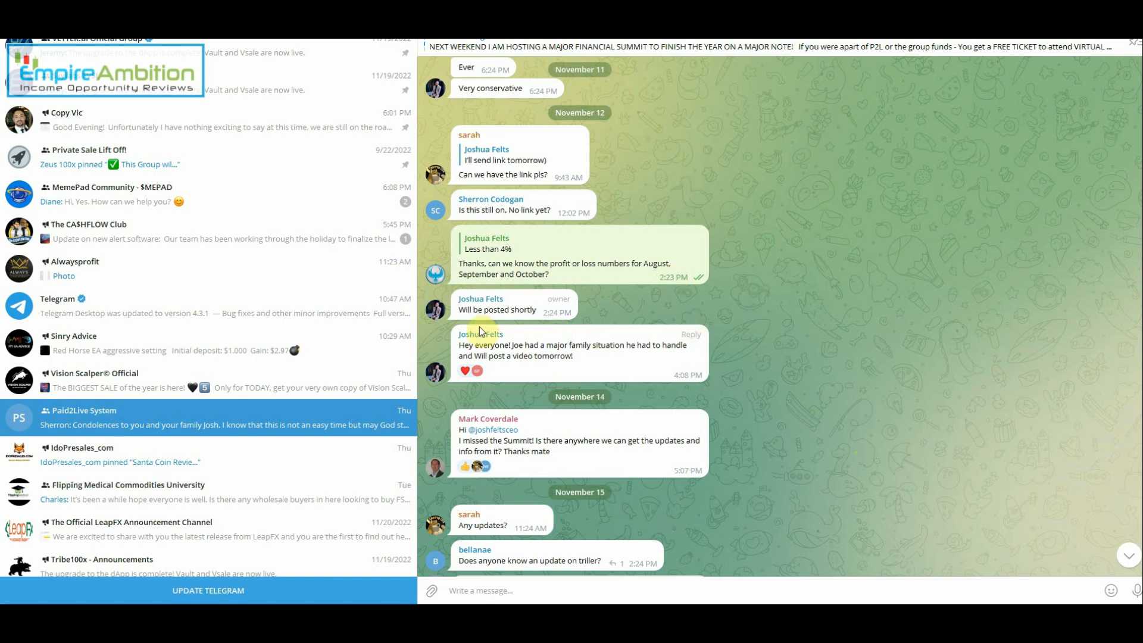
mouse_move(644, 360)
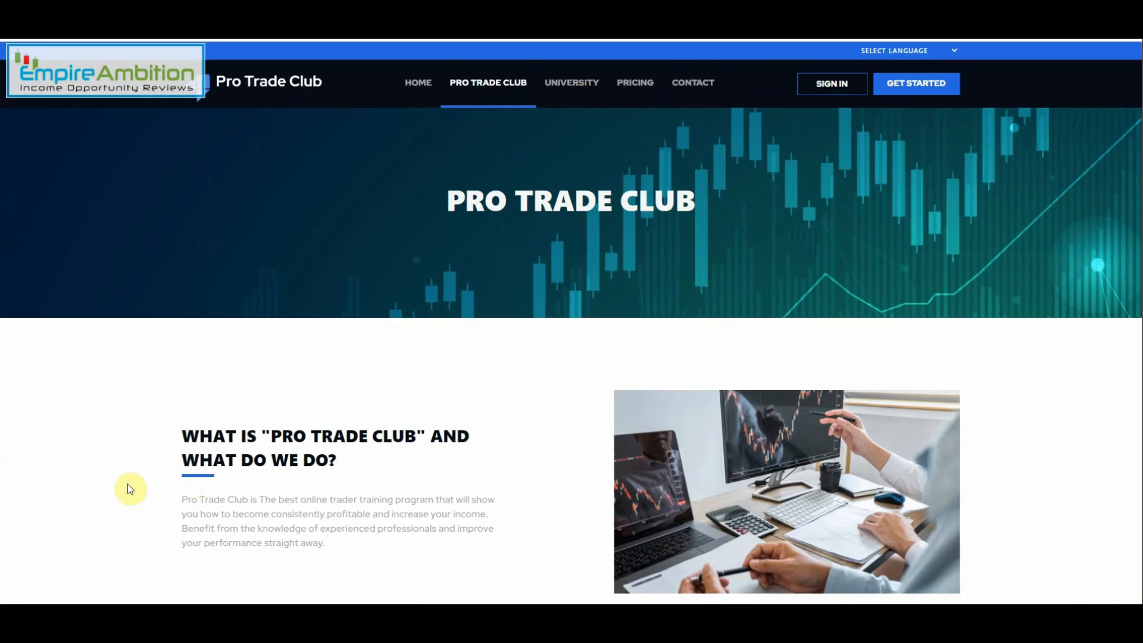
Step: Show Pro Trade Club's package cards: $249 all-in-one, $125 Introduction and Presidential Club
left_click(633, 82)
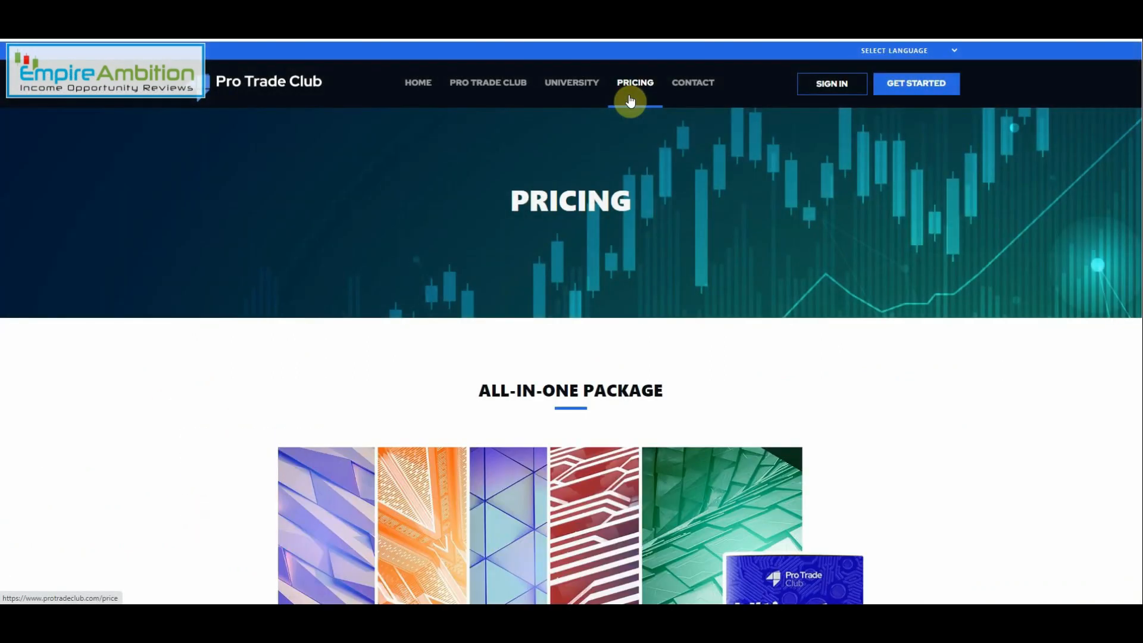
scroll("down", 3)
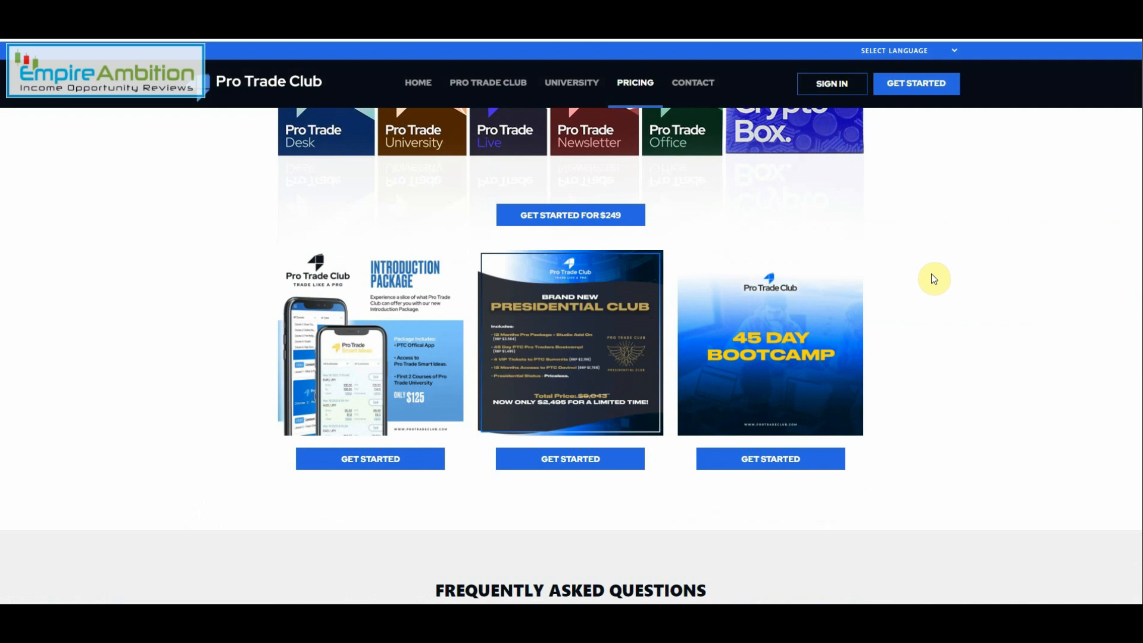
mouse_move(362, 319)
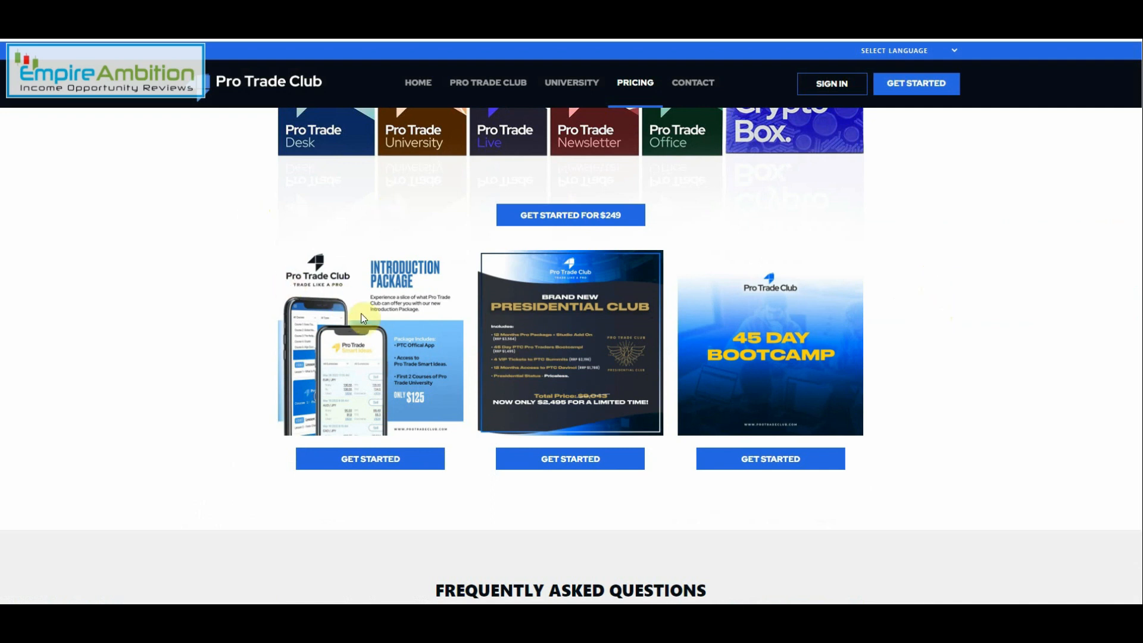
mouse_move(410, 405)
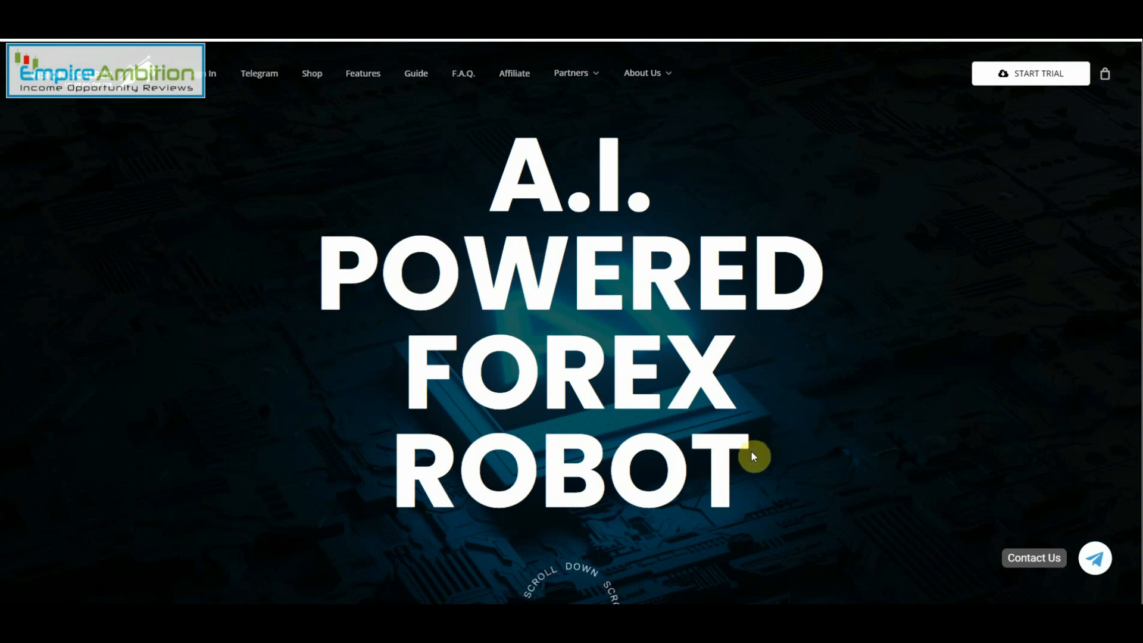
scroll("down", 3)
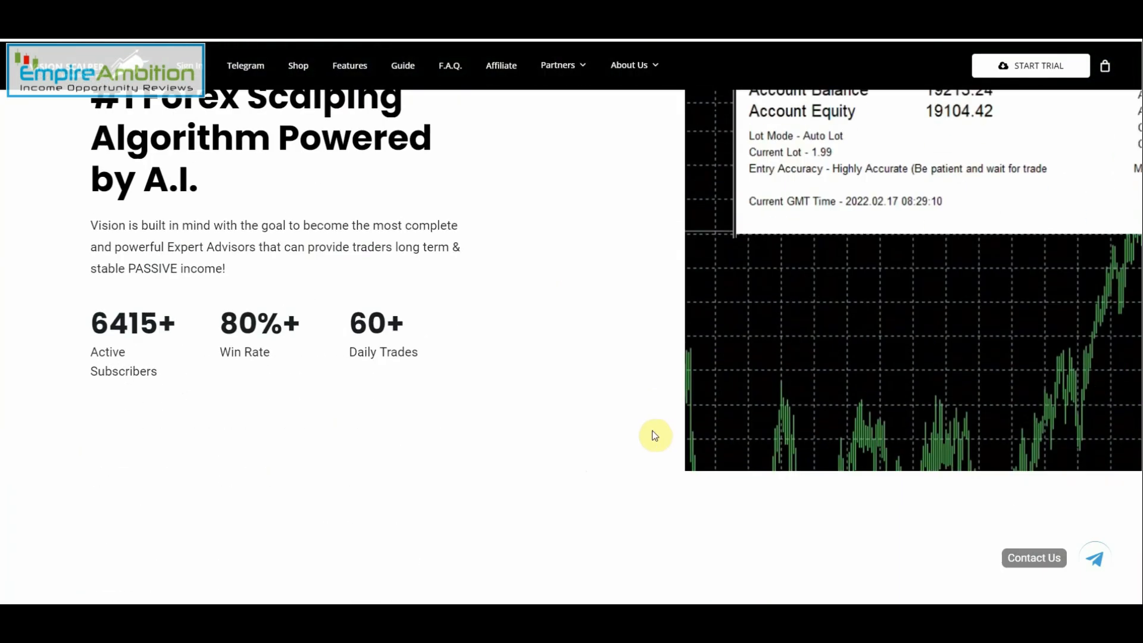
scroll("down", 3)
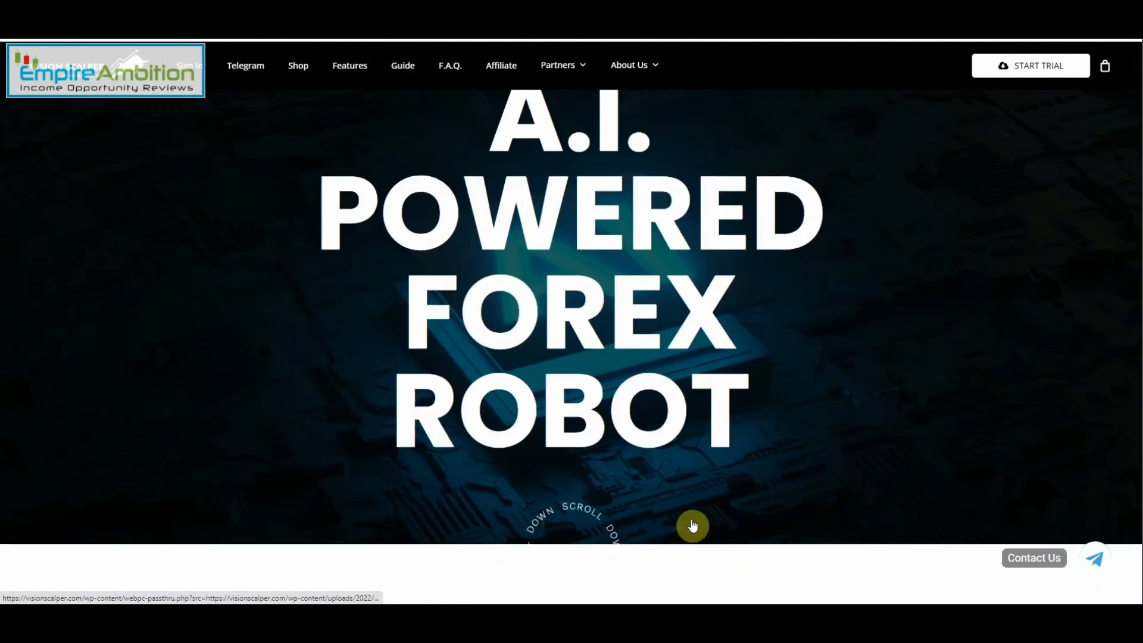
scroll("down", 3)
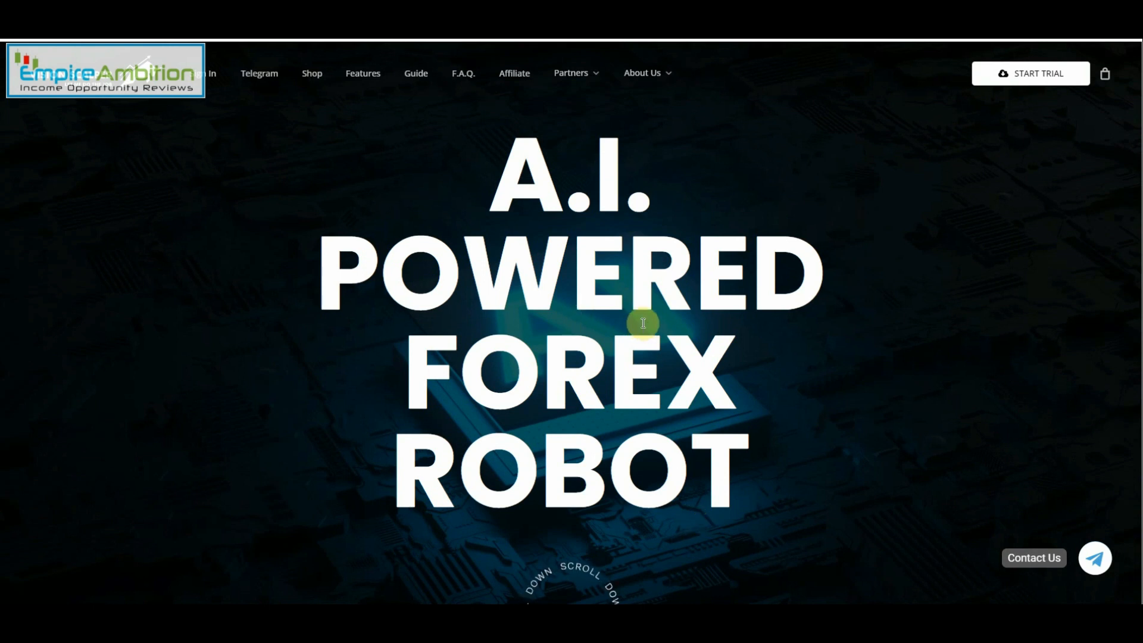
mouse_move(731, 159)
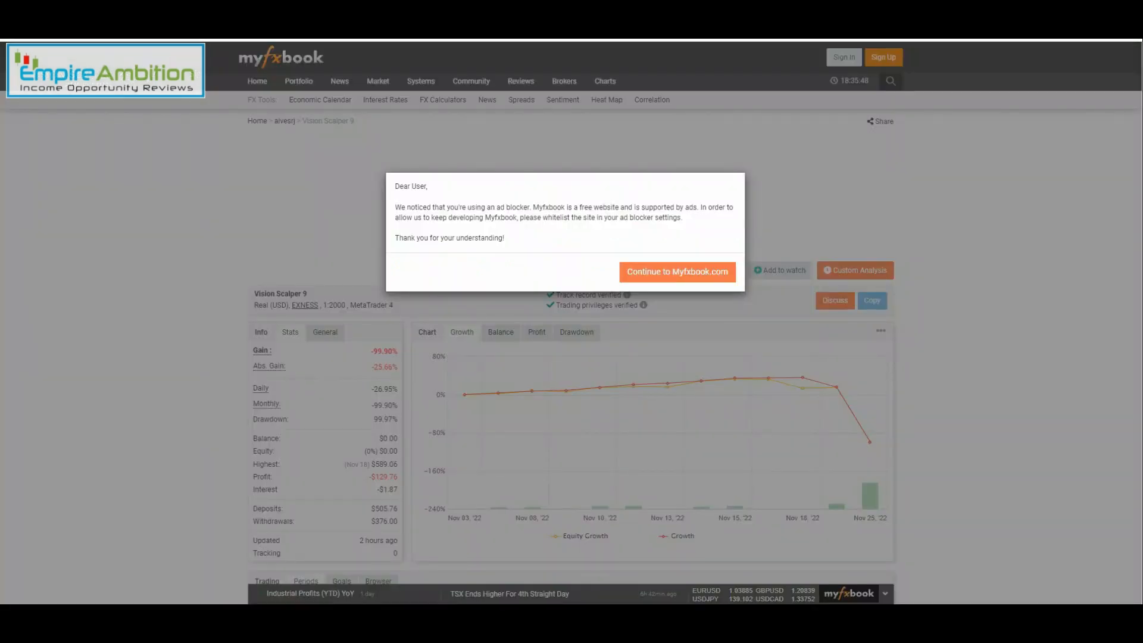
Step: Review Vision Scalper 9's −99.90% stats, then reach the deleted Vision Scalper v7 Stable -Turbo system page
left_click(676, 272)
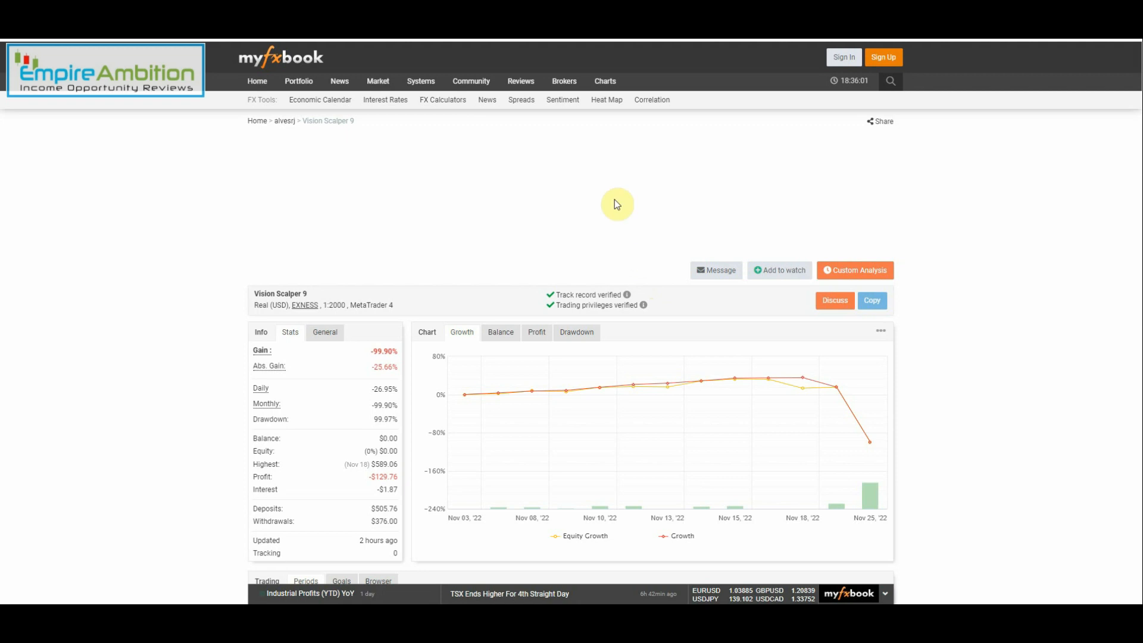
scroll("down", 3)
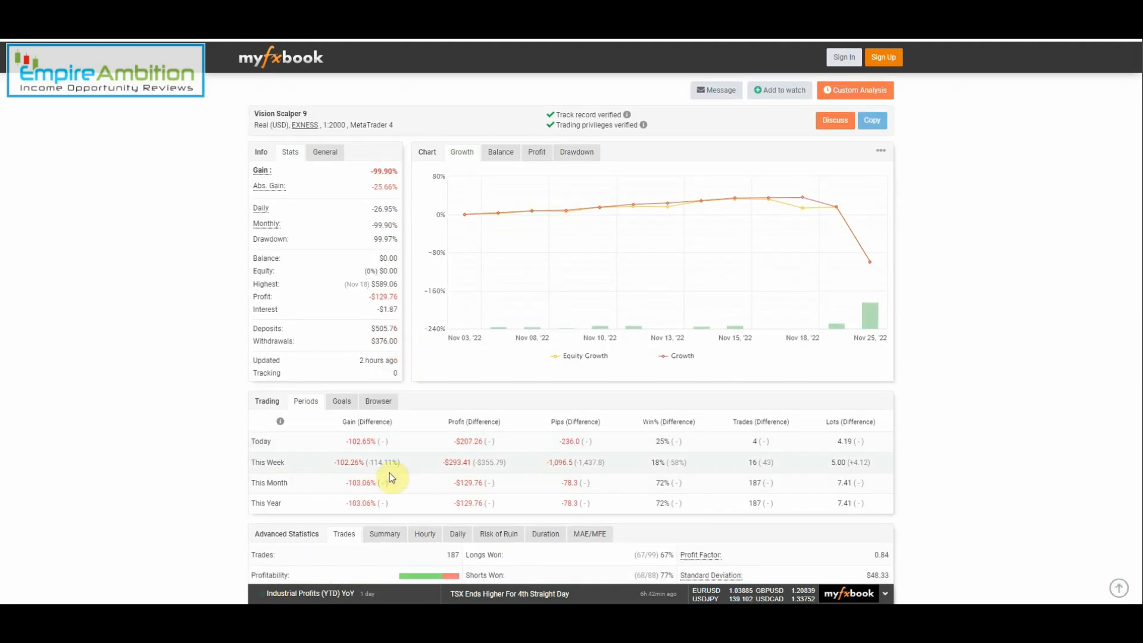
mouse_move(332, 469)
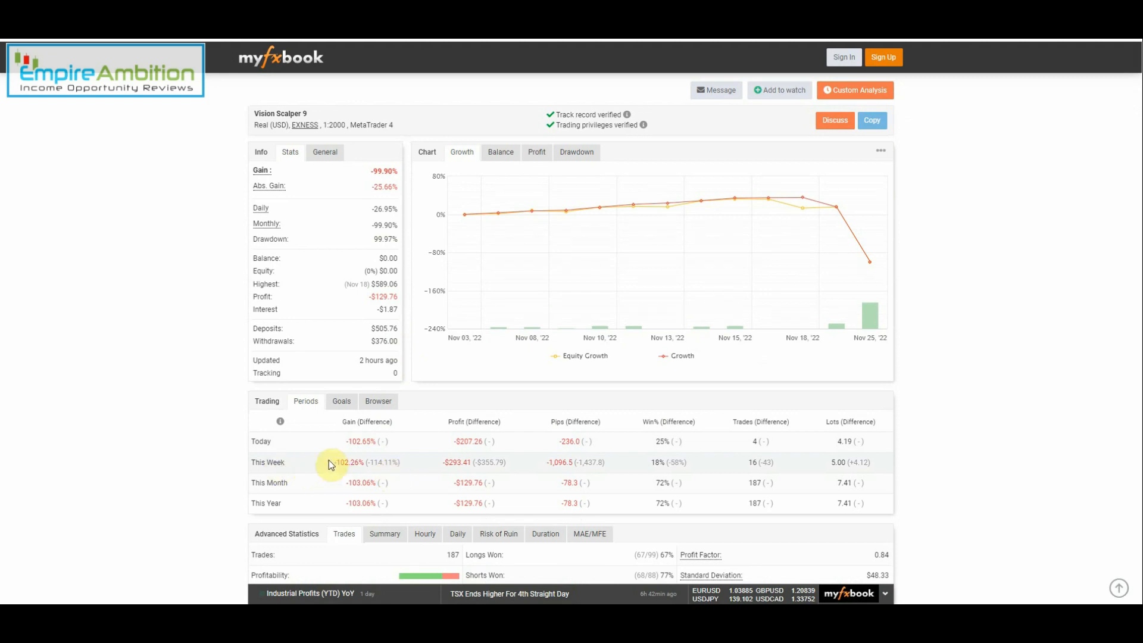
scroll("down", 3)
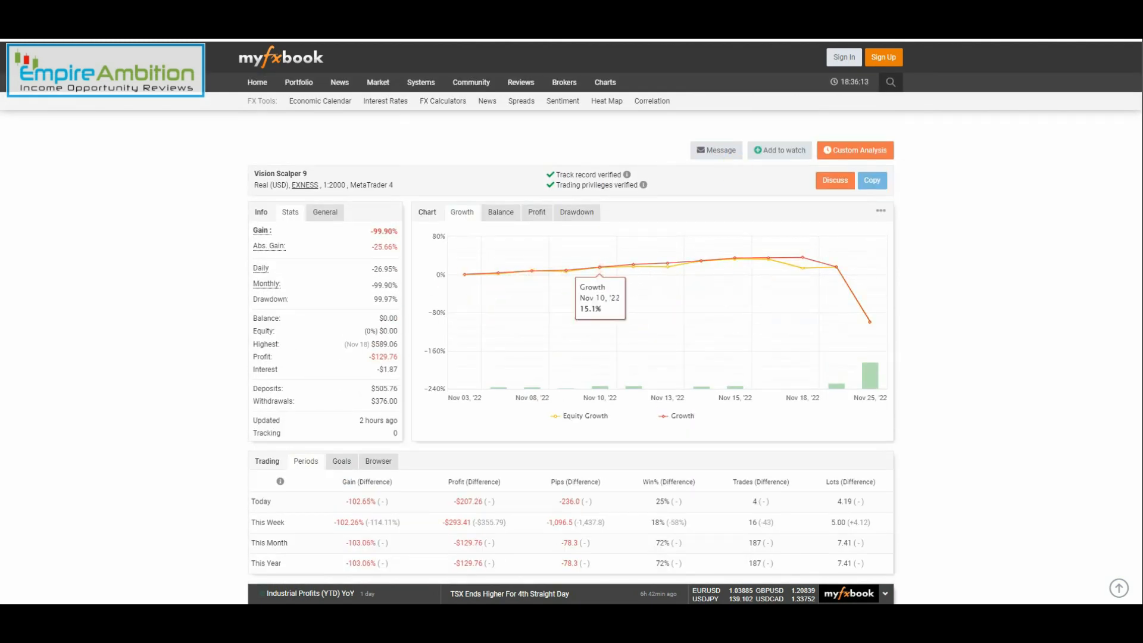
left_click(833, 180)
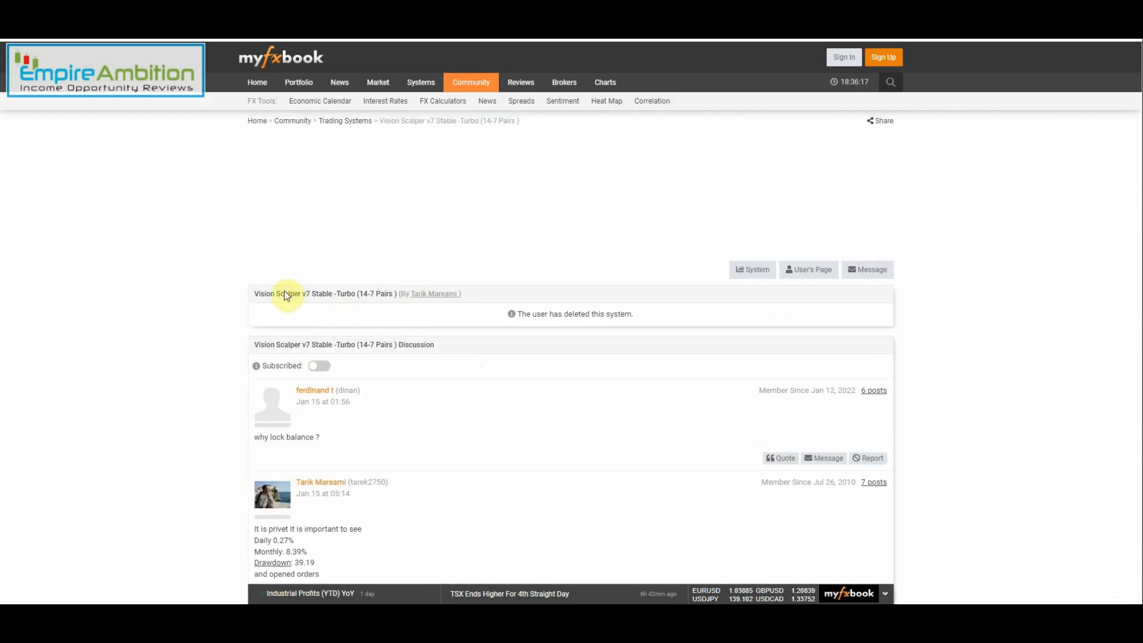
mouse_move(553, 319)
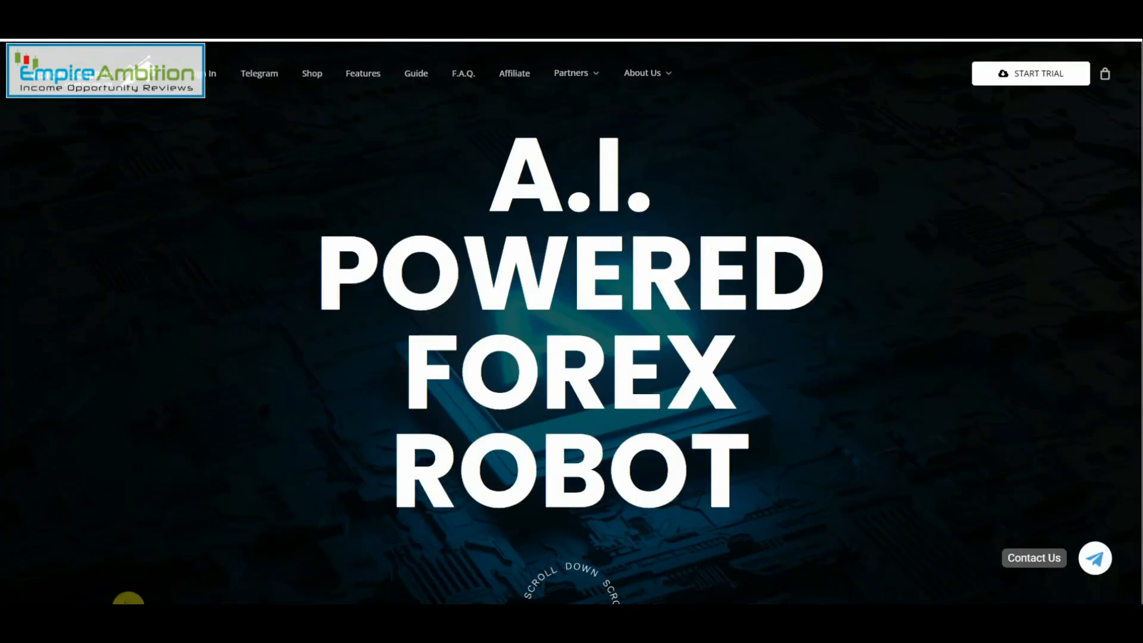
mouse_move(736, 354)
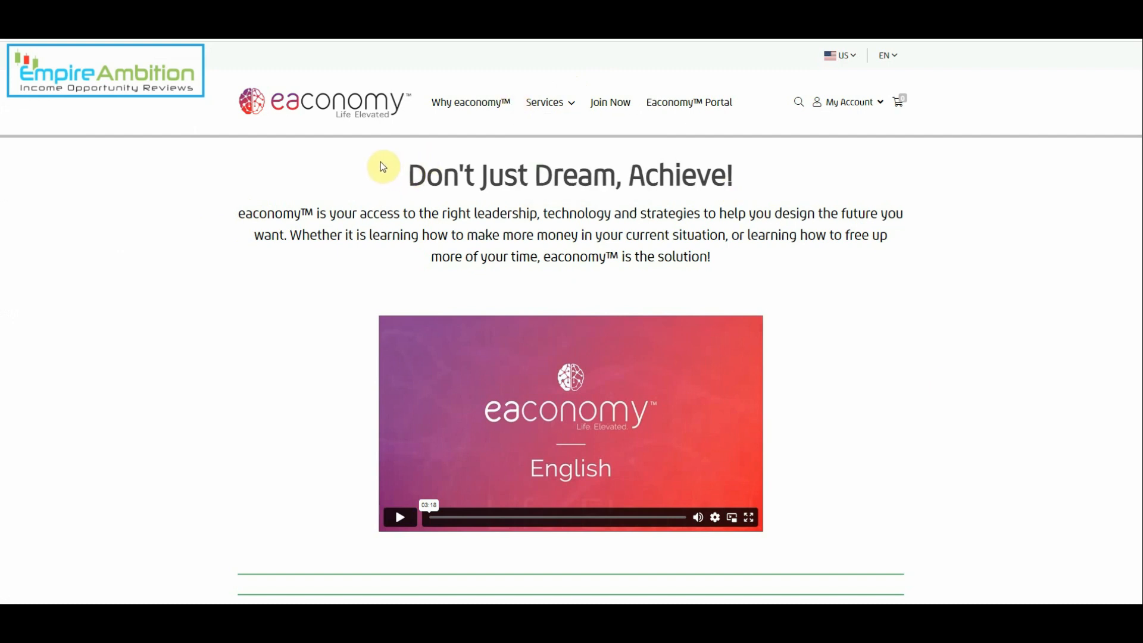
mouse_move(382, 162)
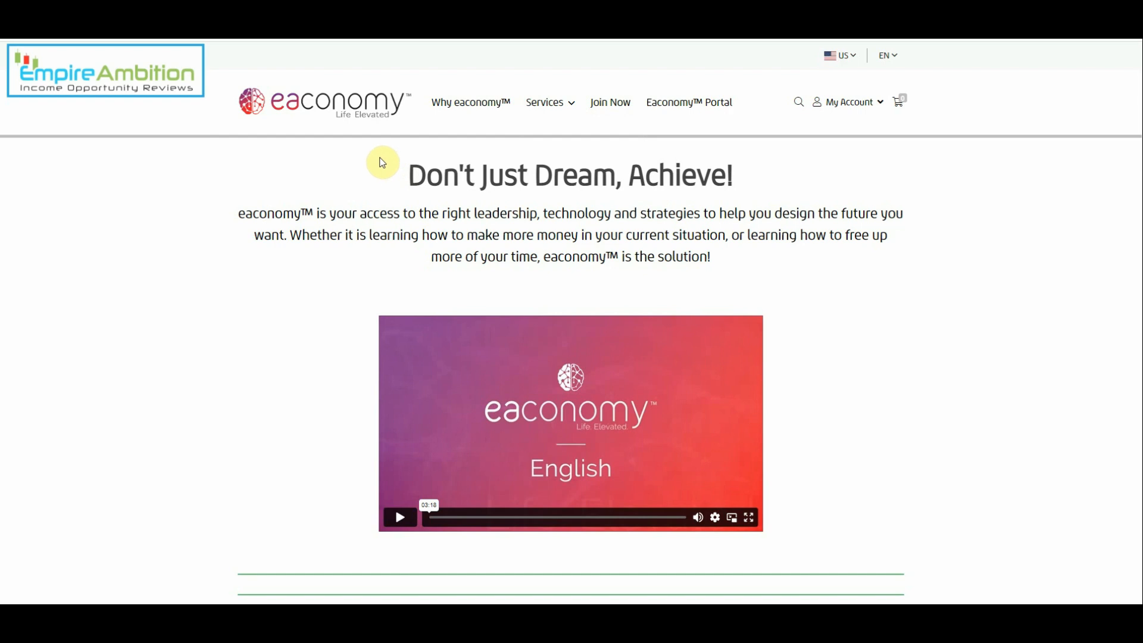
mouse_move(255, 246)
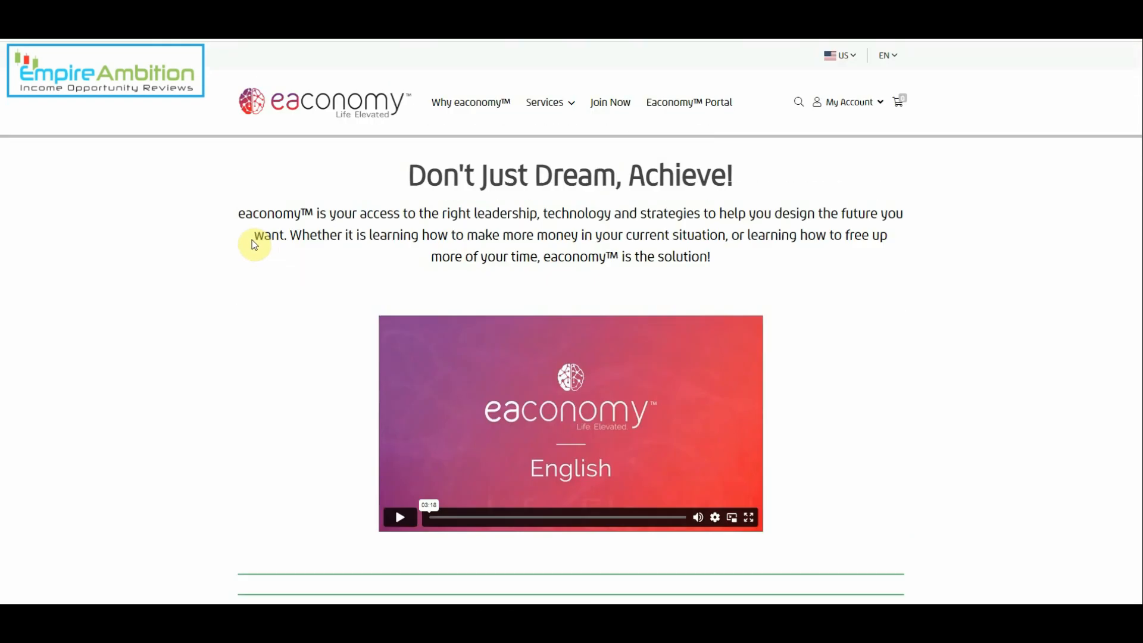
left_click(545, 103)
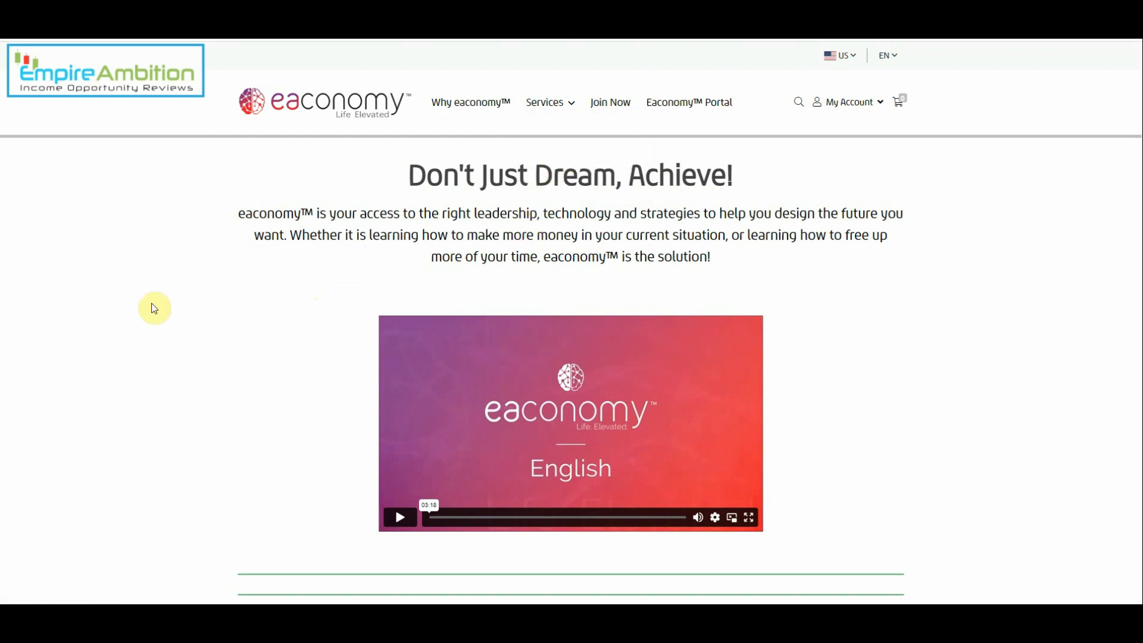
mouse_move(133, 311)
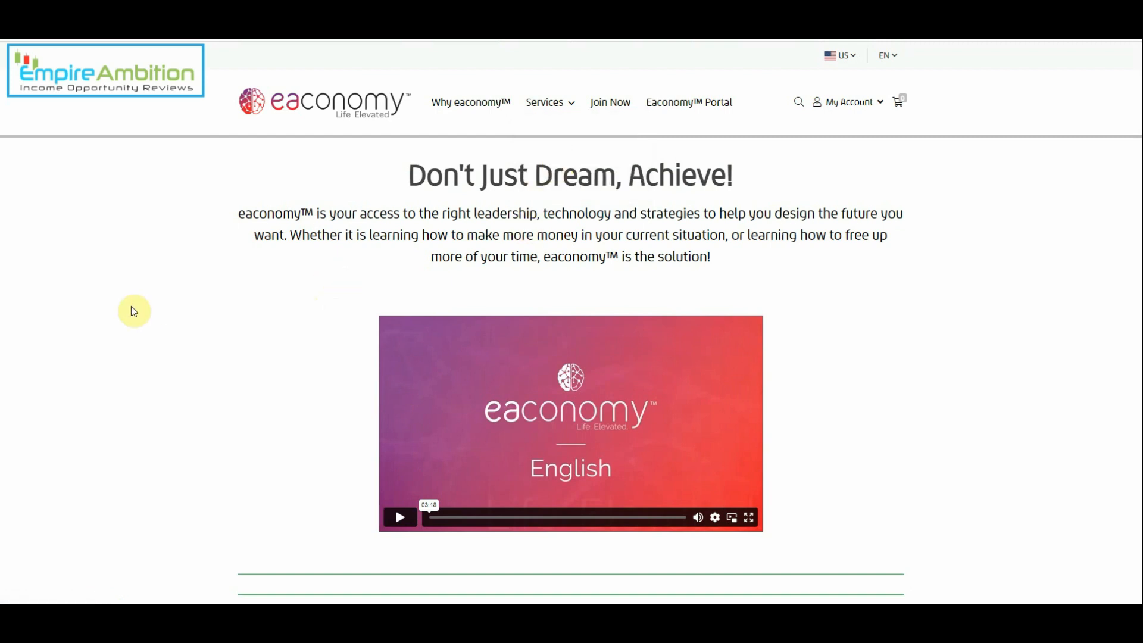
mouse_move(134, 311)
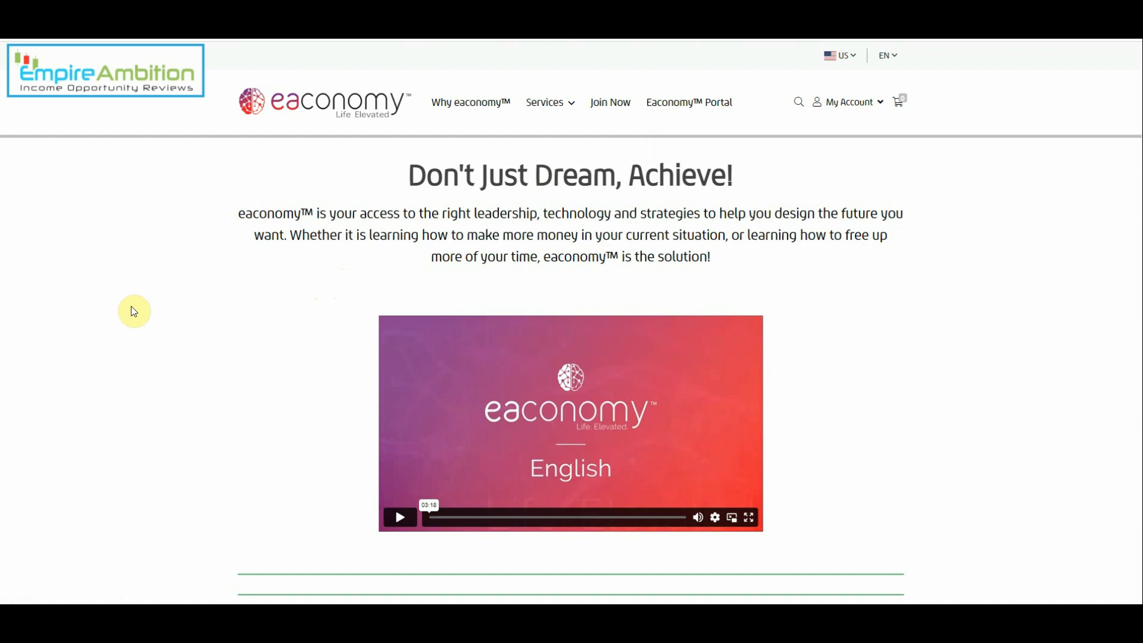
mouse_move(122, 314)
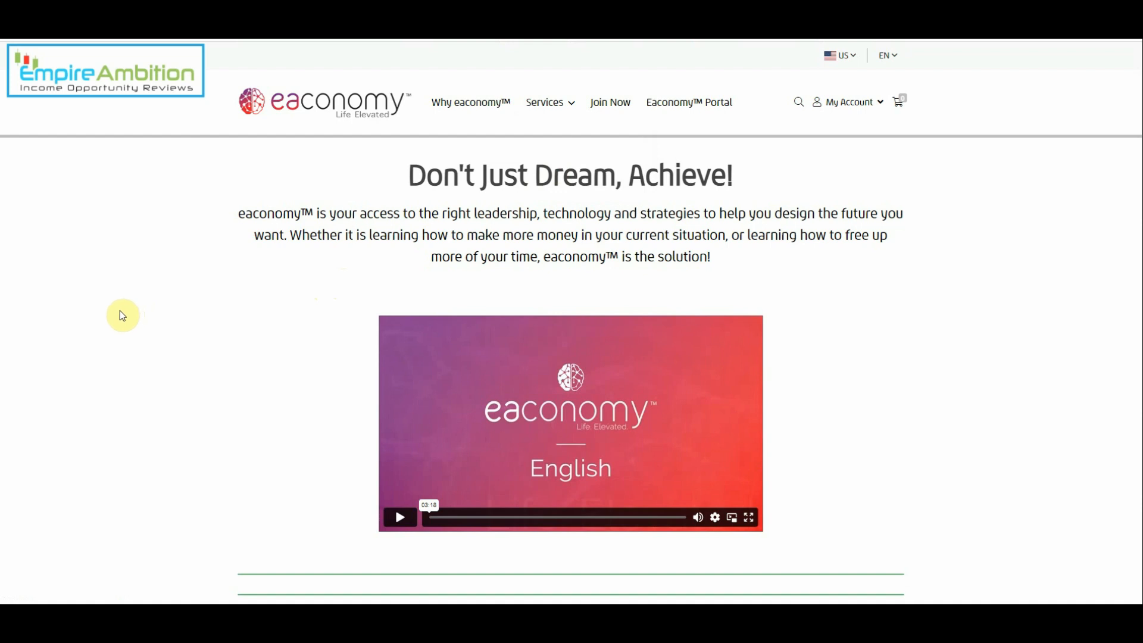
mouse_move(126, 306)
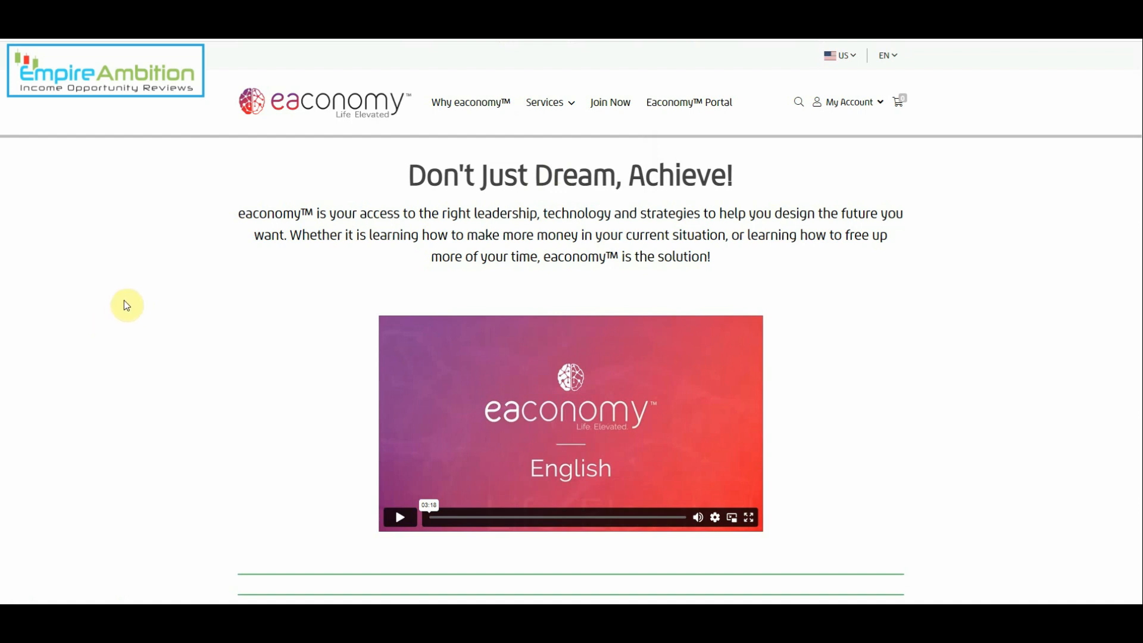
mouse_move(166, 267)
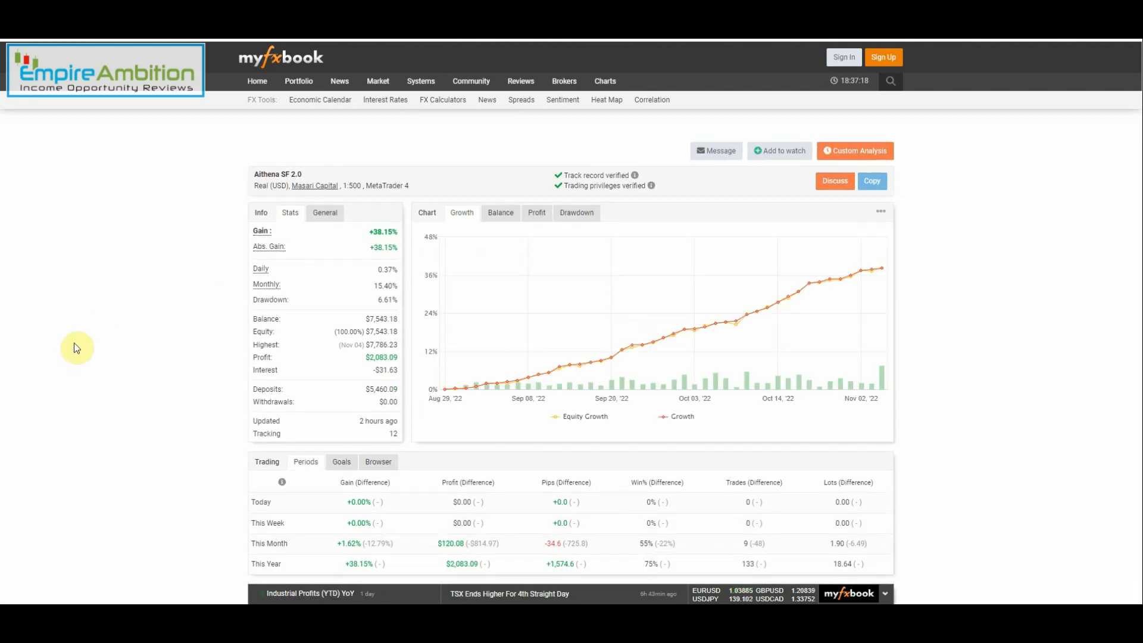
Step: Scroll the Aithena SF 2.0 (+38.15%) page down to its 2022 Monthly Analytics chart
scroll("down", 3)
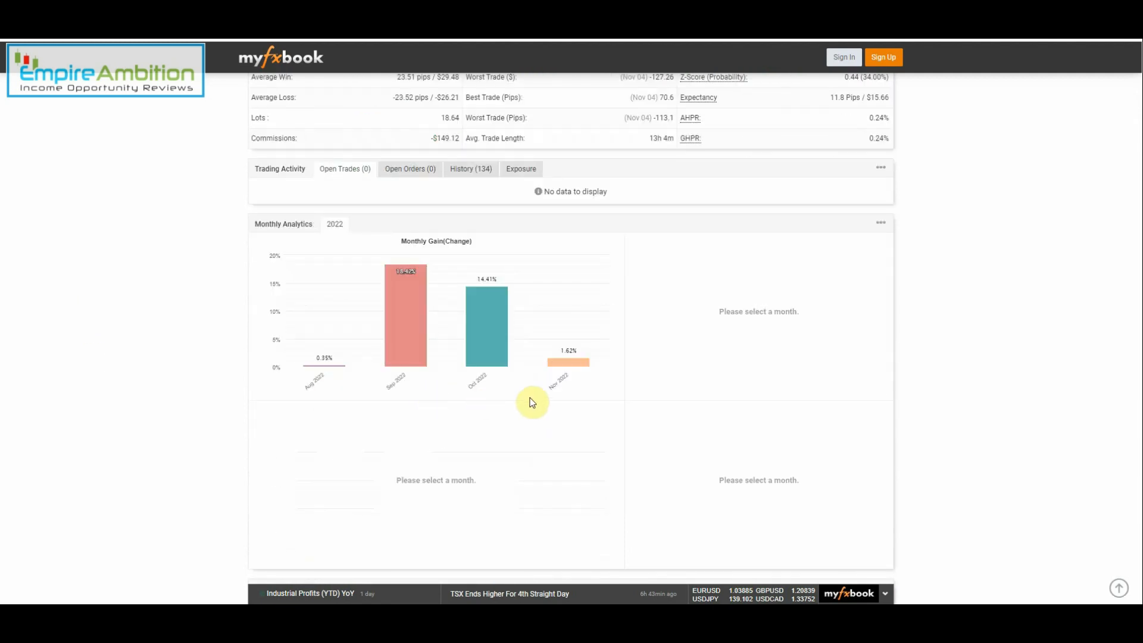
mouse_move(553, 394)
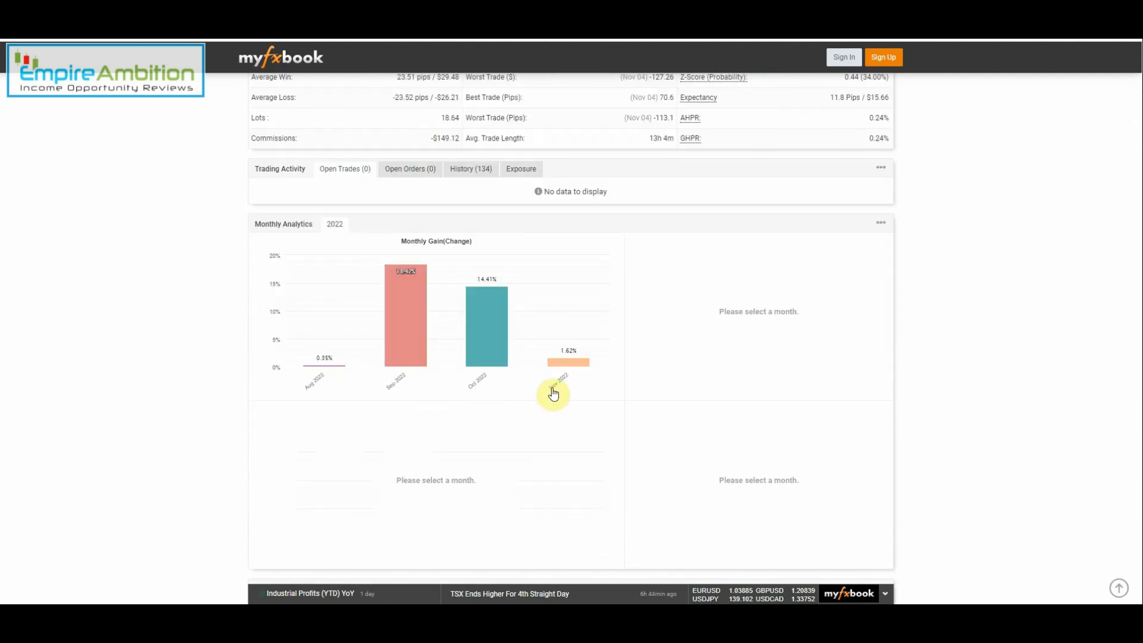
mouse_move(385, 385)
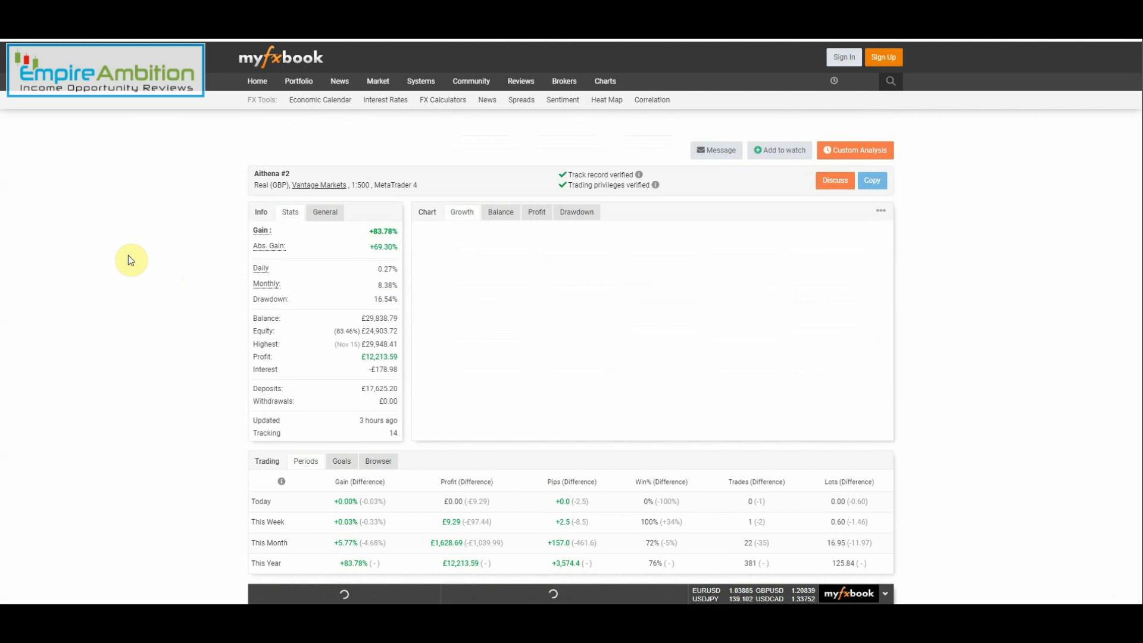
Step: Scroll Aithena #2 (+83.78%) to its six open AUDCAD trades and 2022 monthly gains
scroll("down", 3)
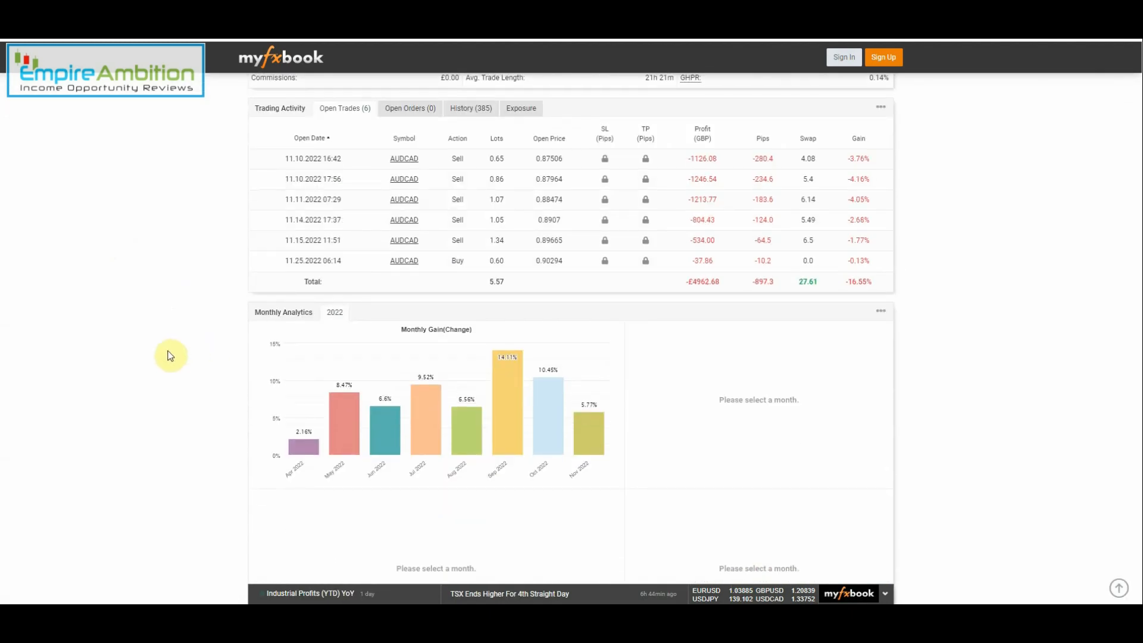
mouse_move(352, 444)
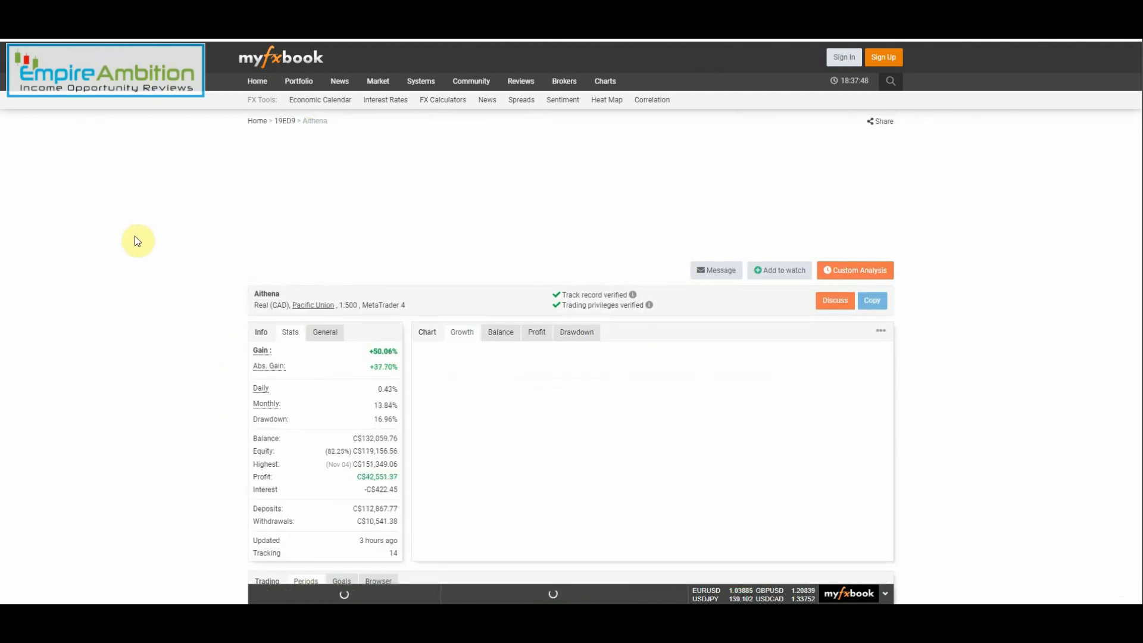
Step: Scroll the Aithena Pacific Union (+50.06%) page to its six open AUDCAD trades and 2022 monthly gains
scroll("down", 3)
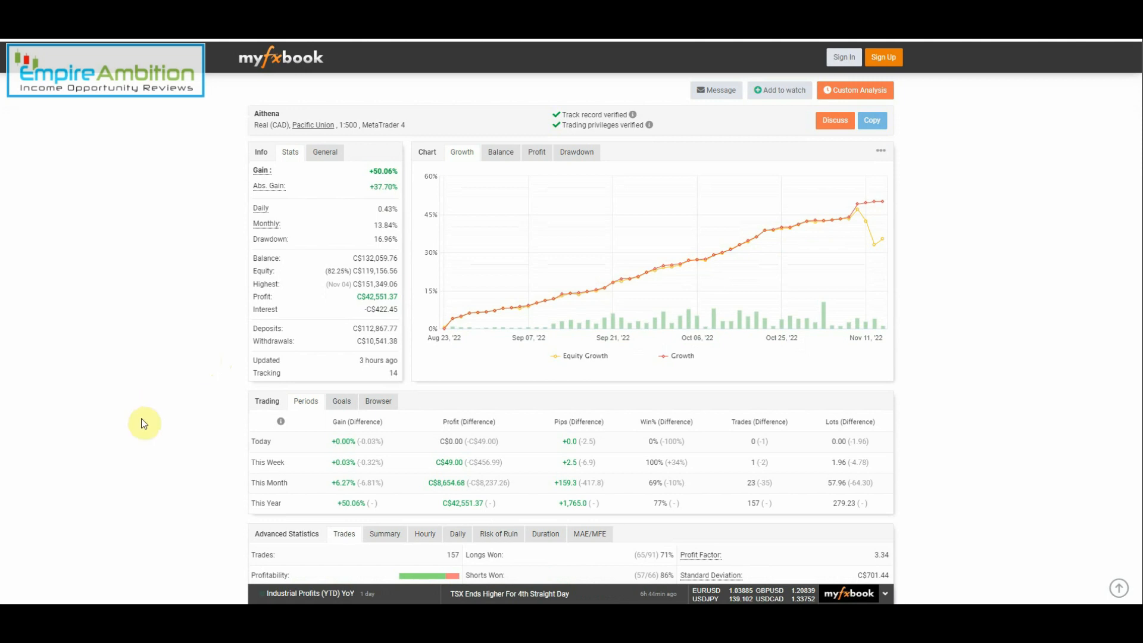
scroll("down", 3)
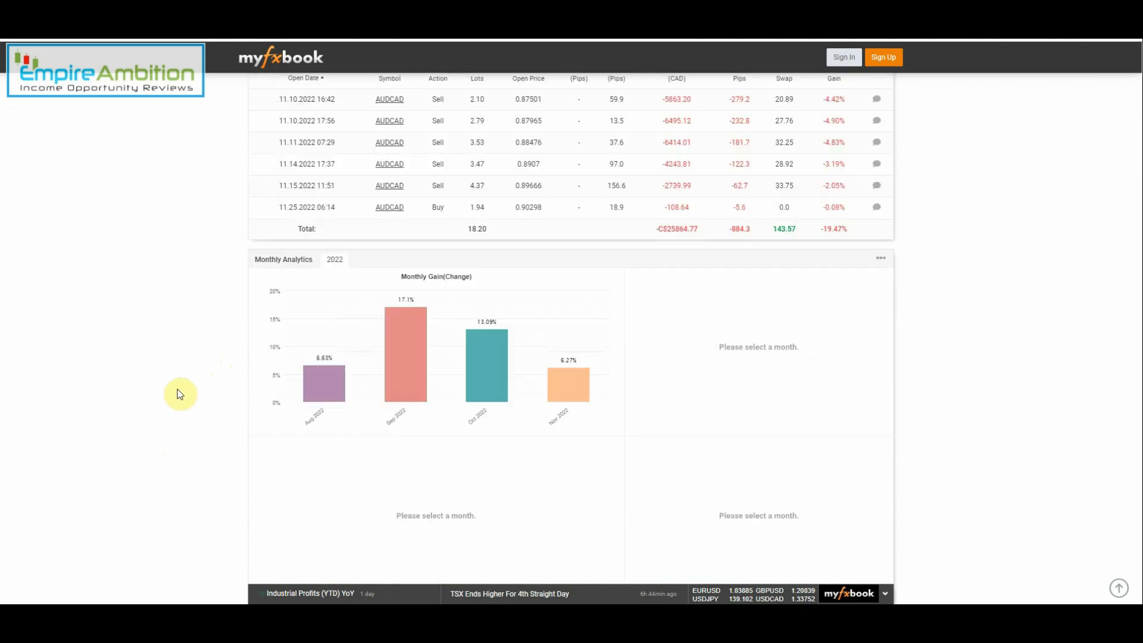
mouse_move(180, 428)
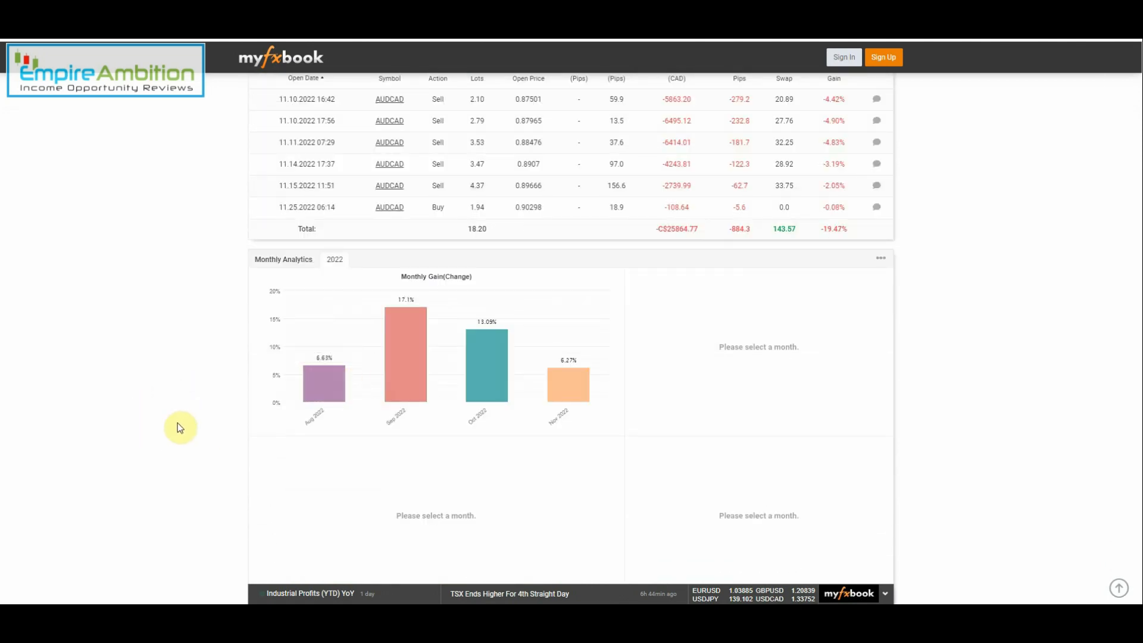
mouse_move(659, 405)
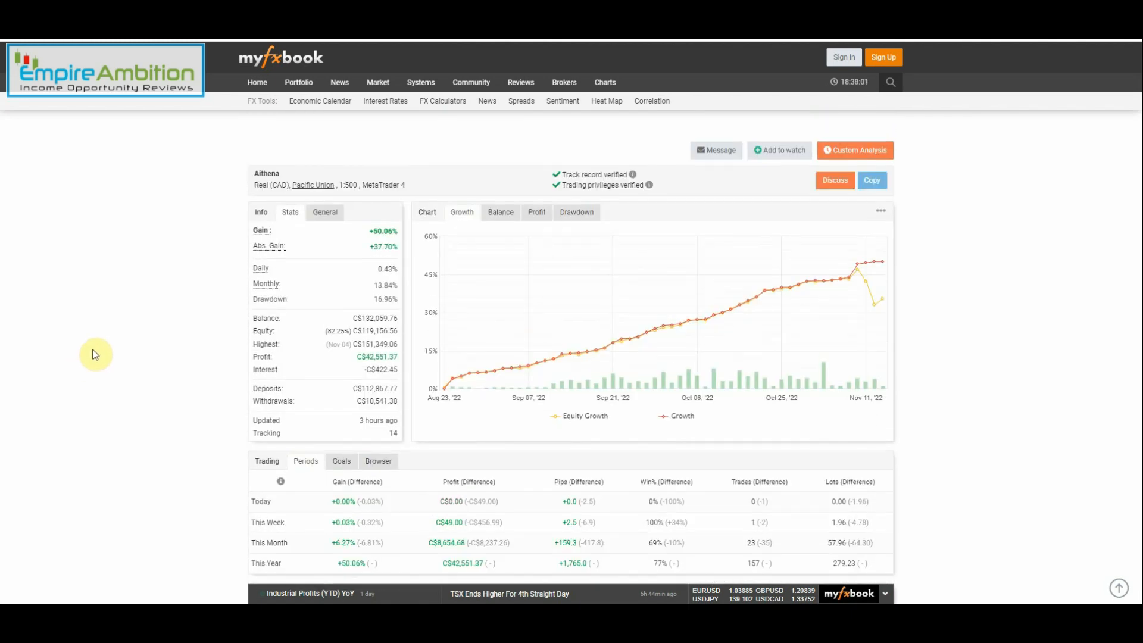
mouse_move(313, 391)
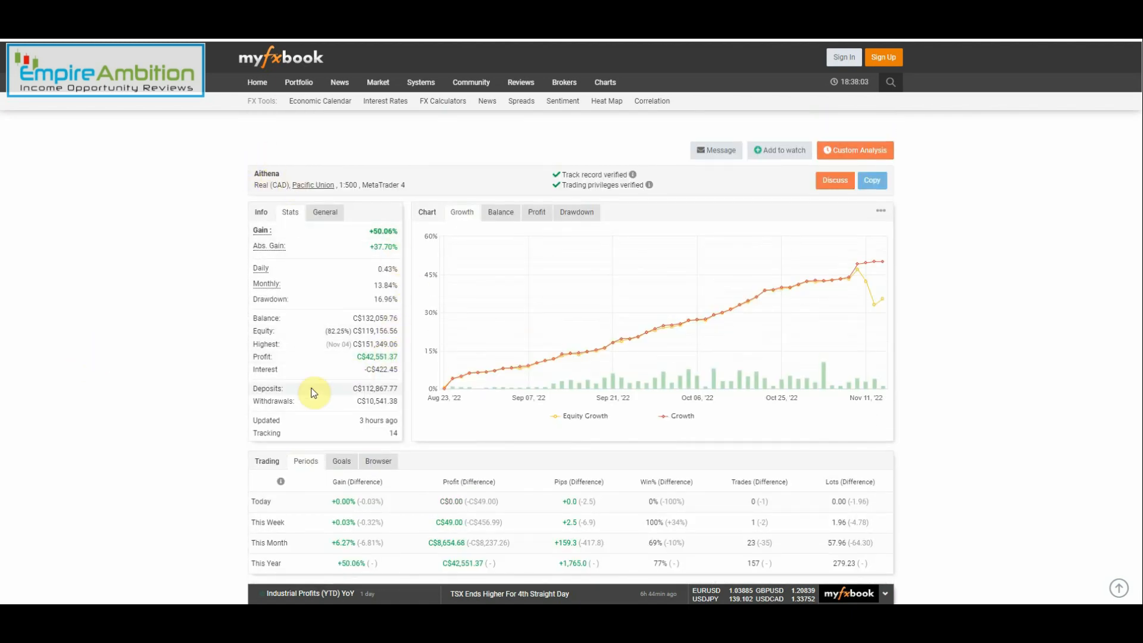
mouse_move(350, 394)
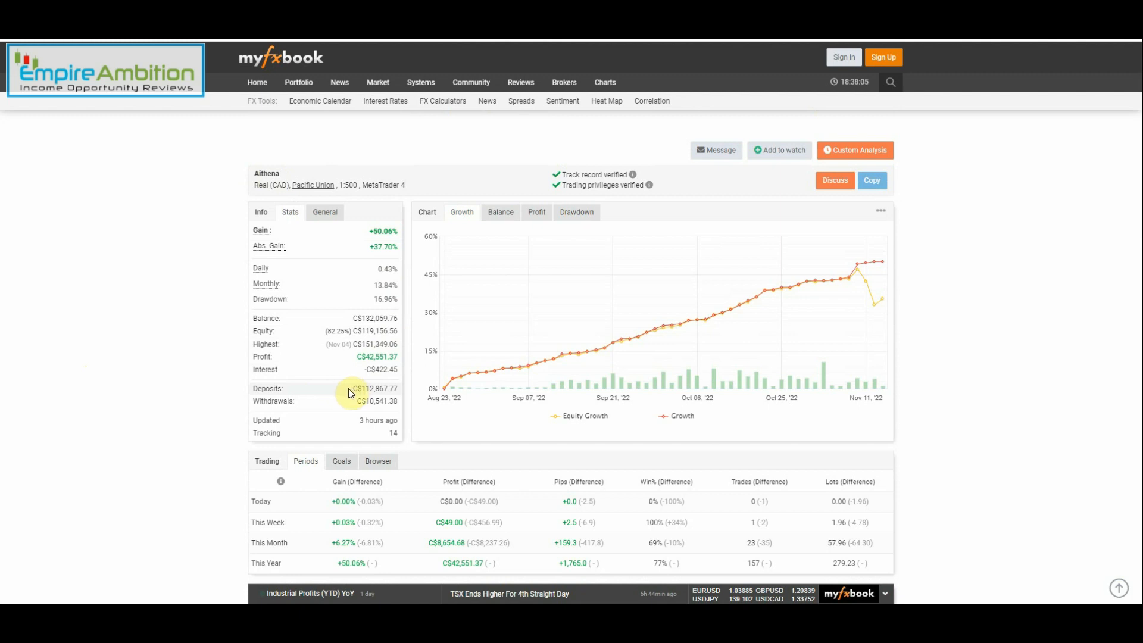
mouse_move(352, 407)
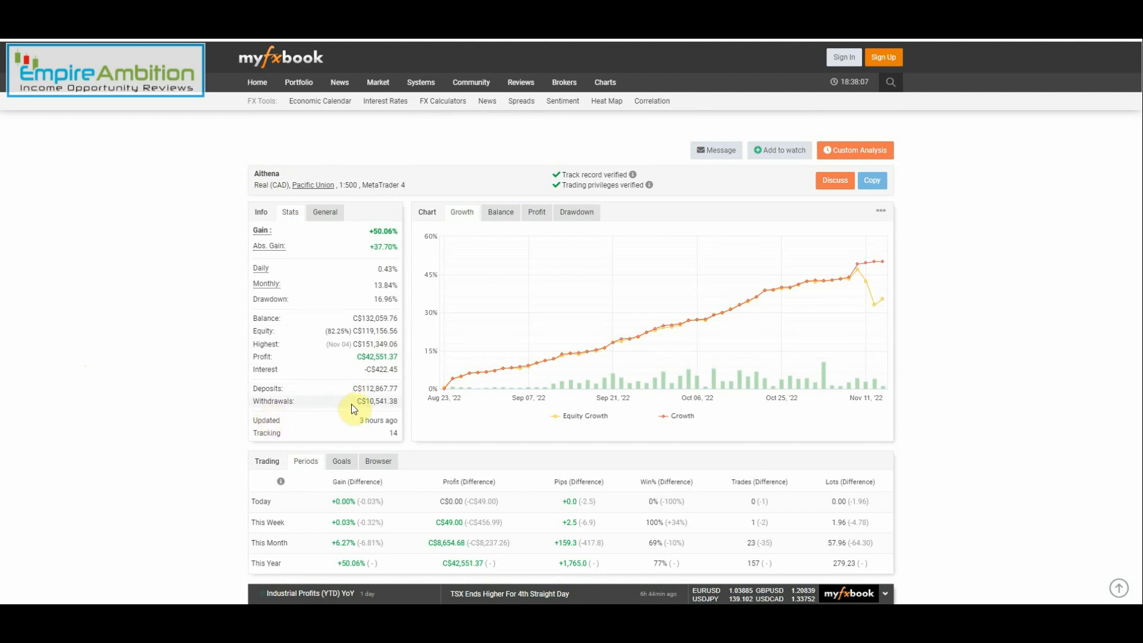
mouse_move(152, 364)
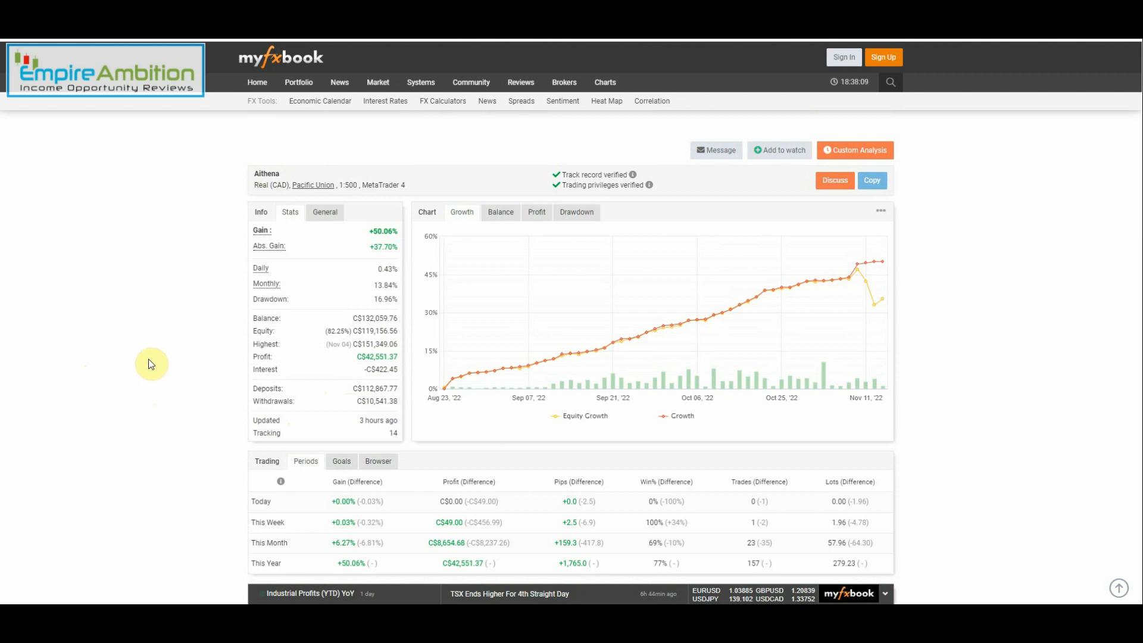
mouse_move(72, 151)
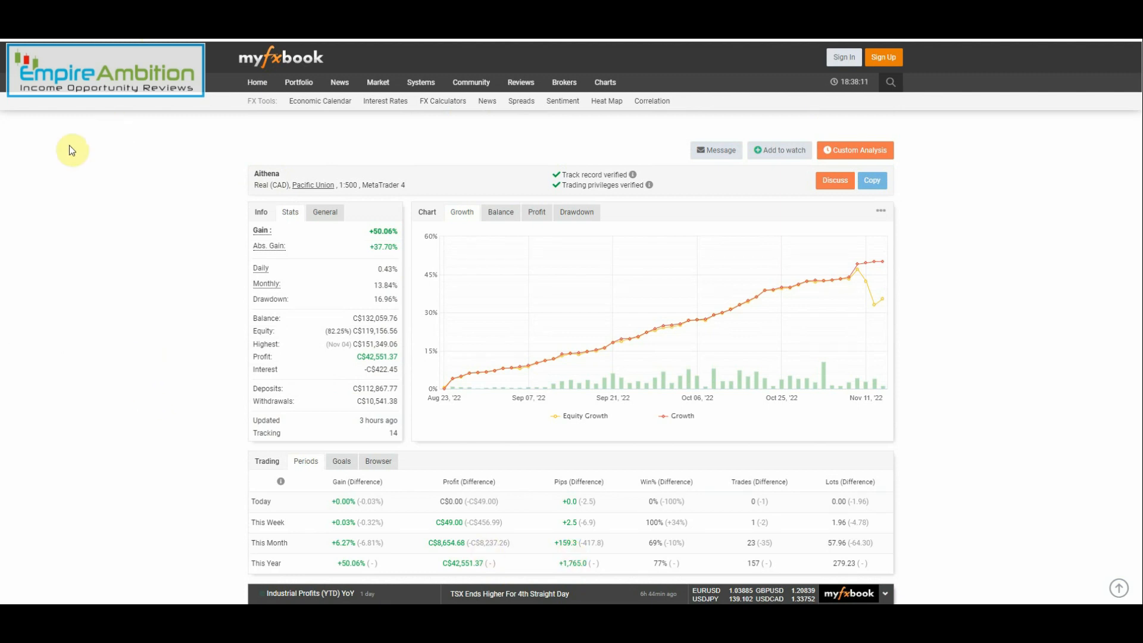
mouse_move(180, 199)
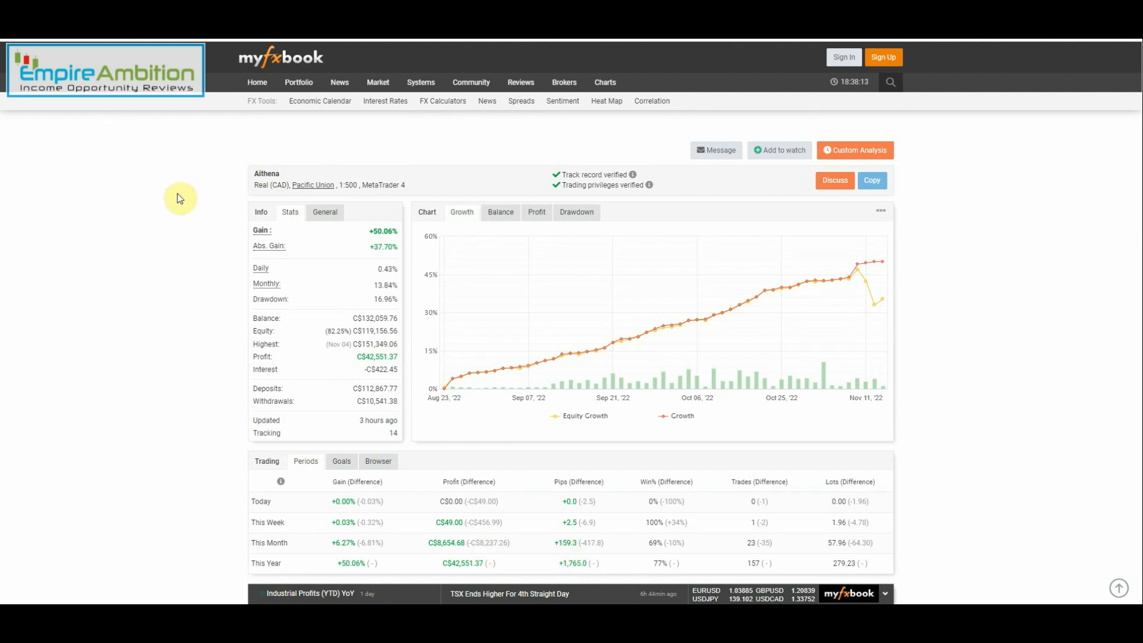
mouse_move(188, 194)
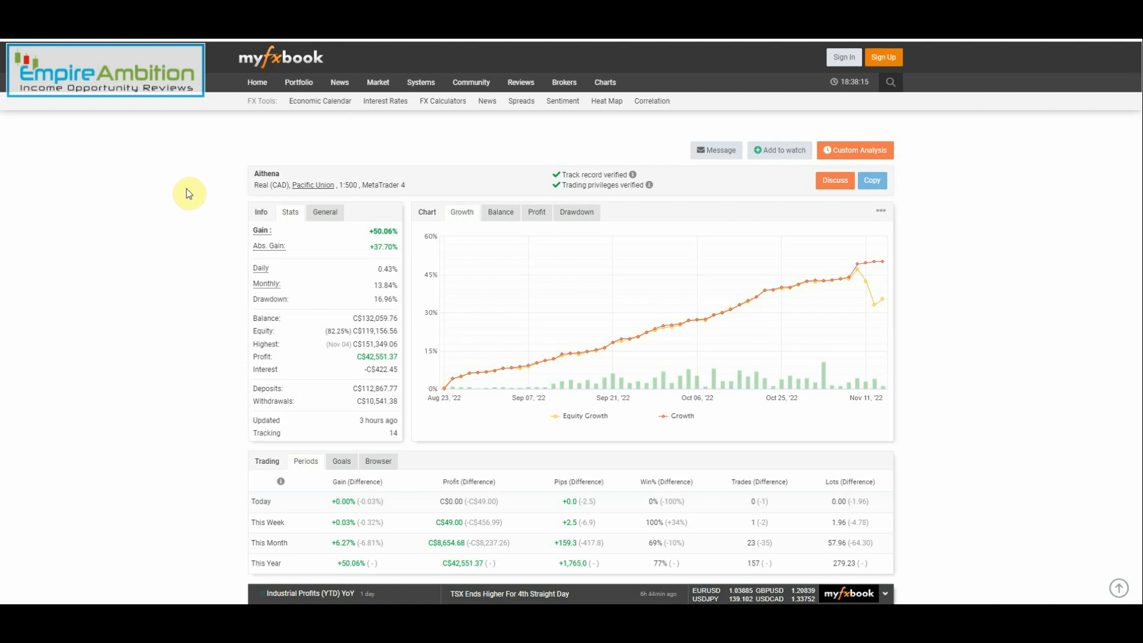
mouse_move(184, 194)
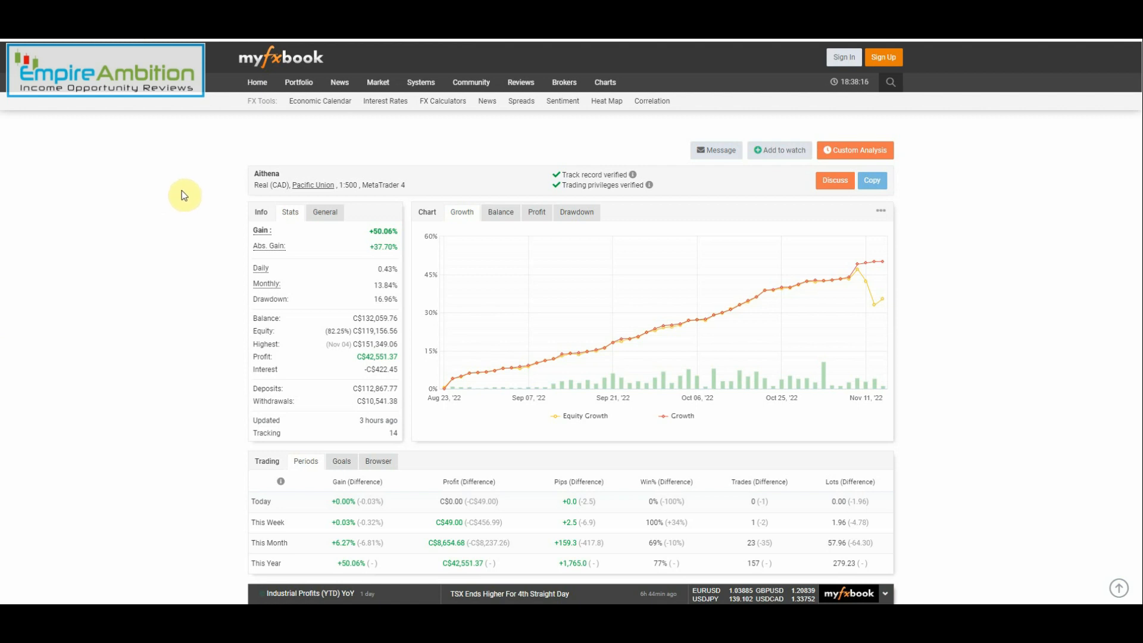
mouse_move(181, 194)
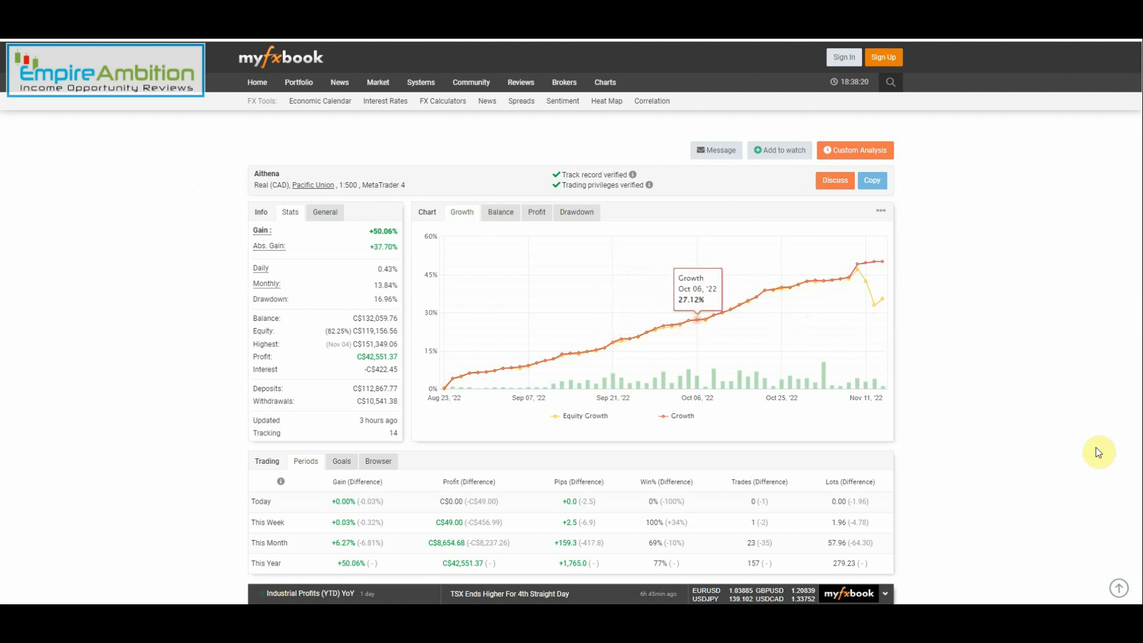
mouse_move(1055, 418)
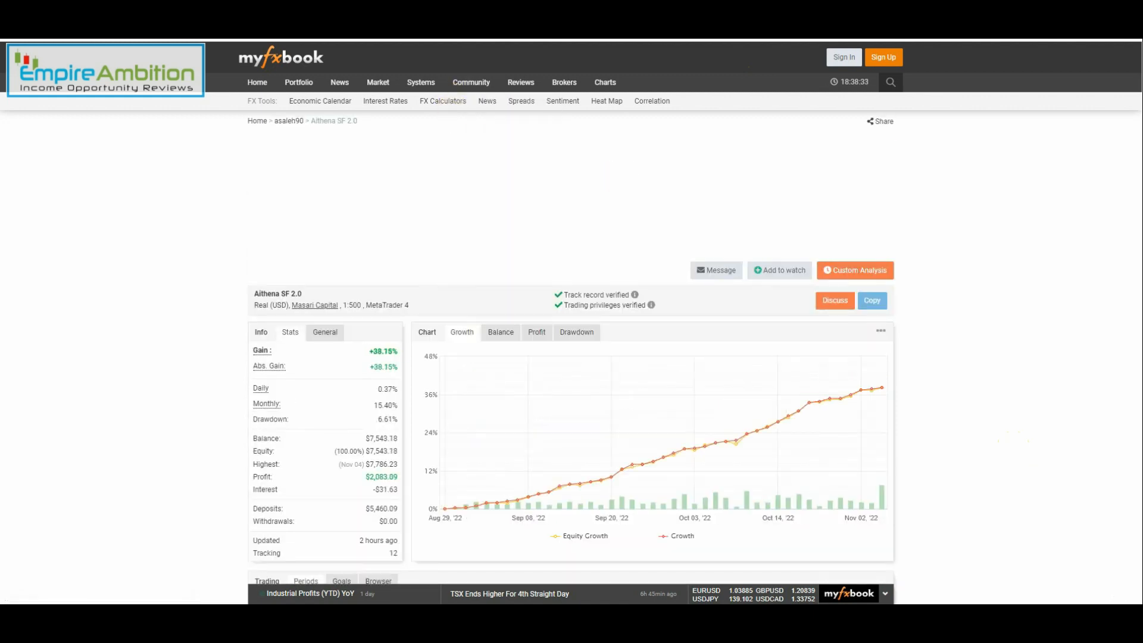
mouse_move(777, 545)
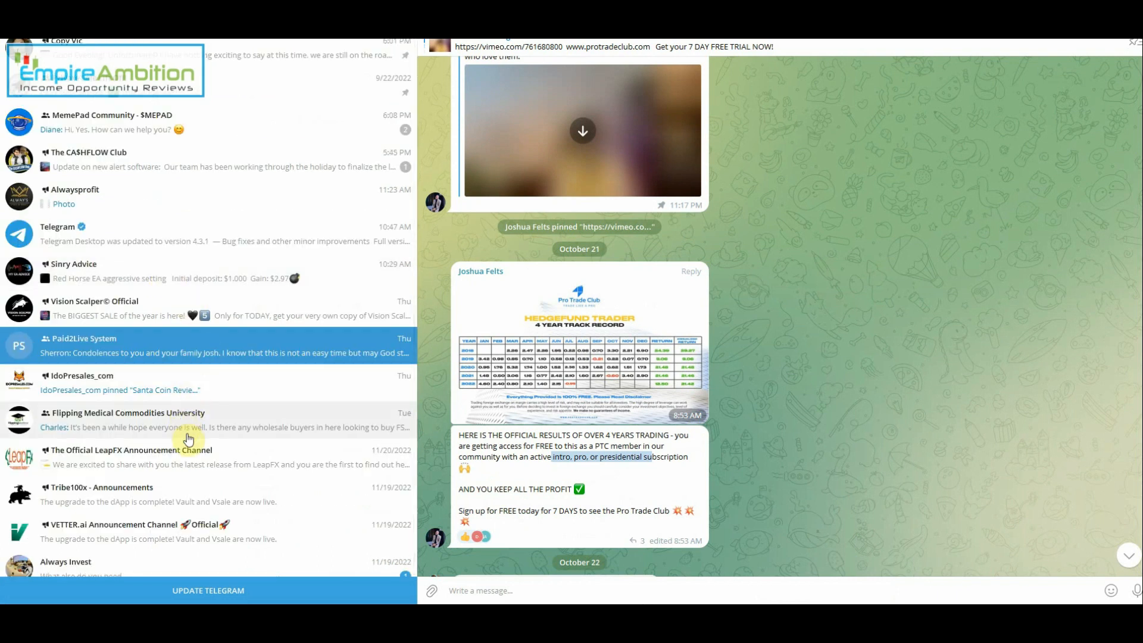
Step: Scroll the Aithena SF 2.0 (+38.15%) performance page after returning from Telegram
scroll("down", 3)
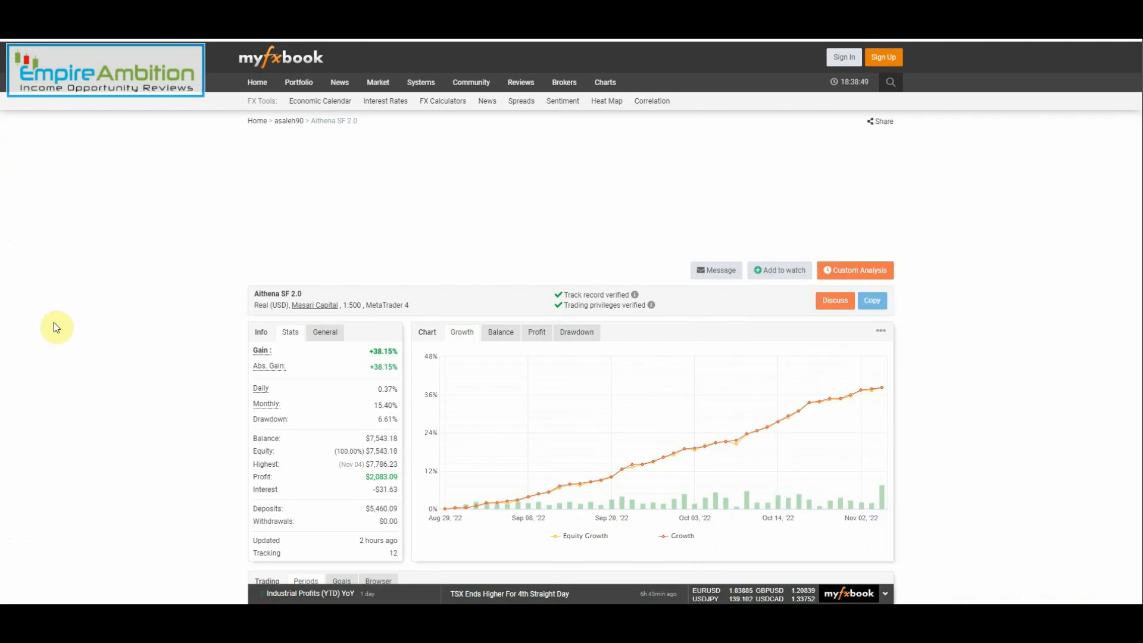
mouse_move(97, 319)
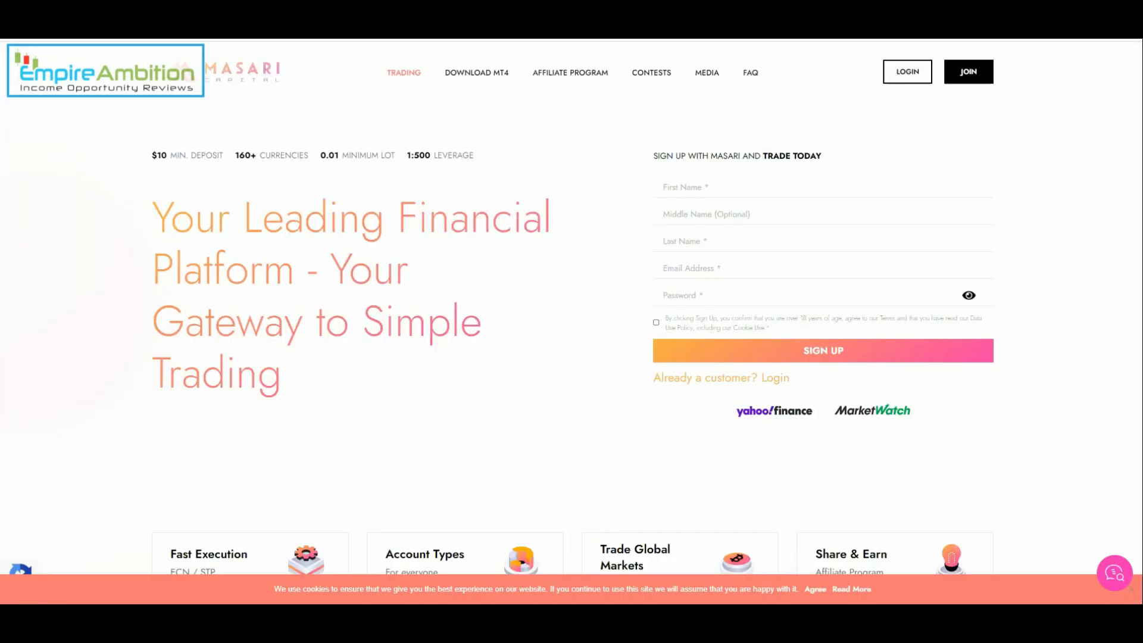
mouse_move(271, 143)
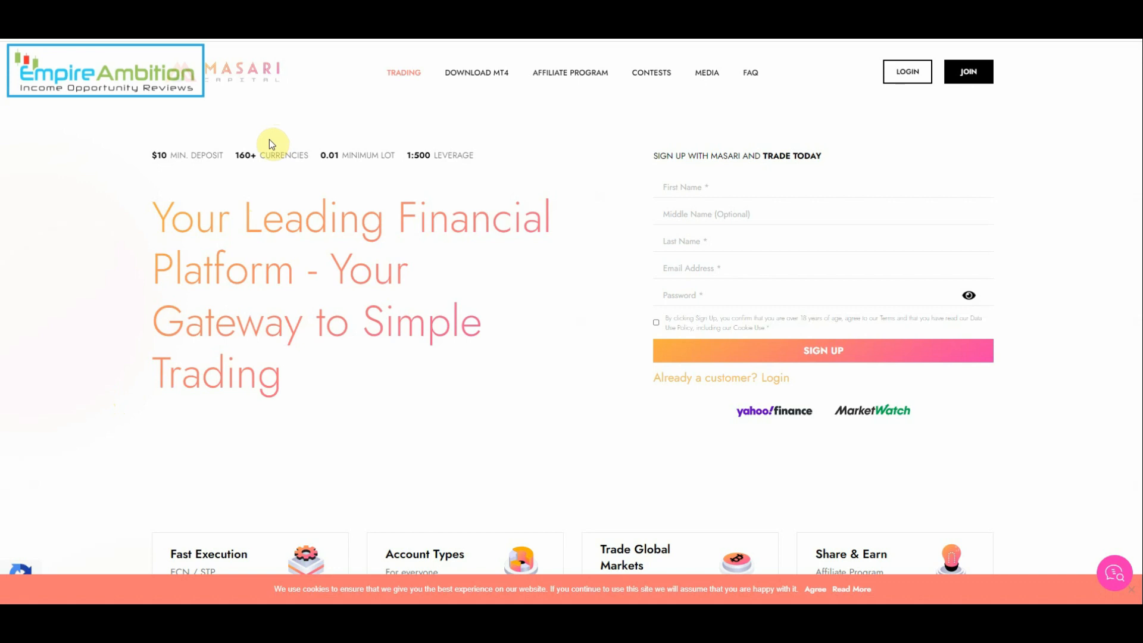
mouse_move(332, 283)
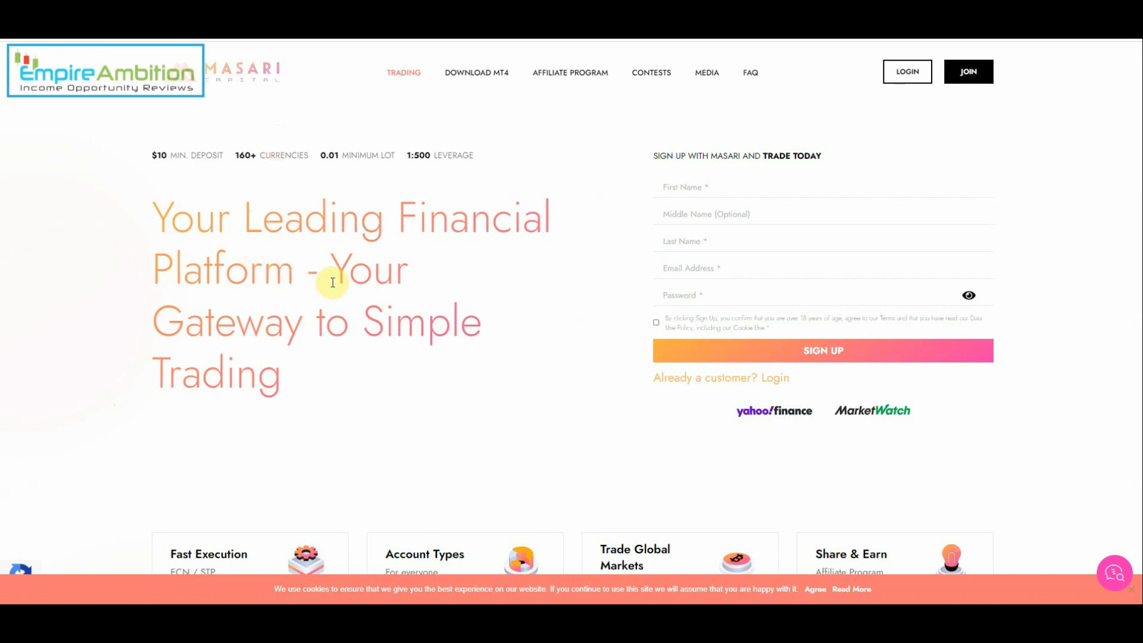
mouse_move(713, 334)
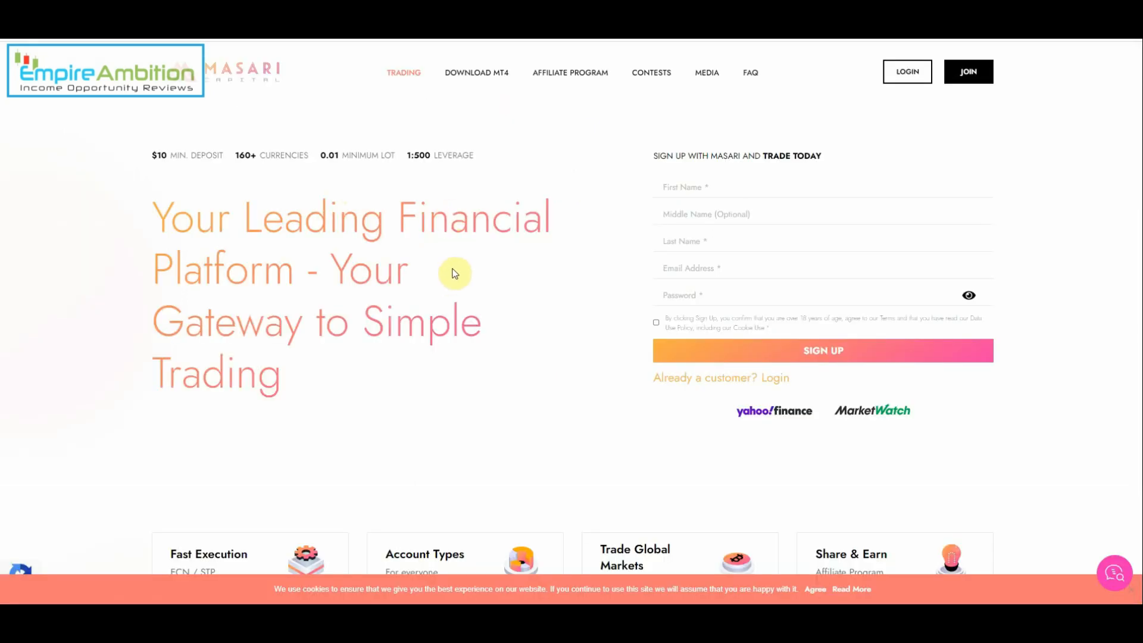
mouse_move(399, 121)
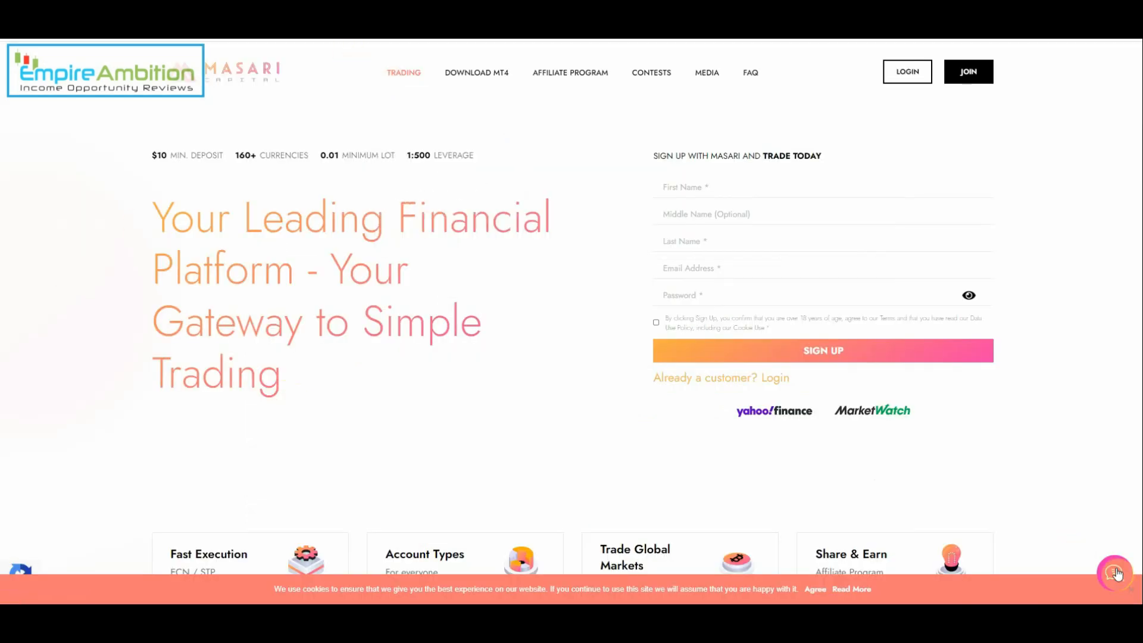
mouse_move(1050, 384)
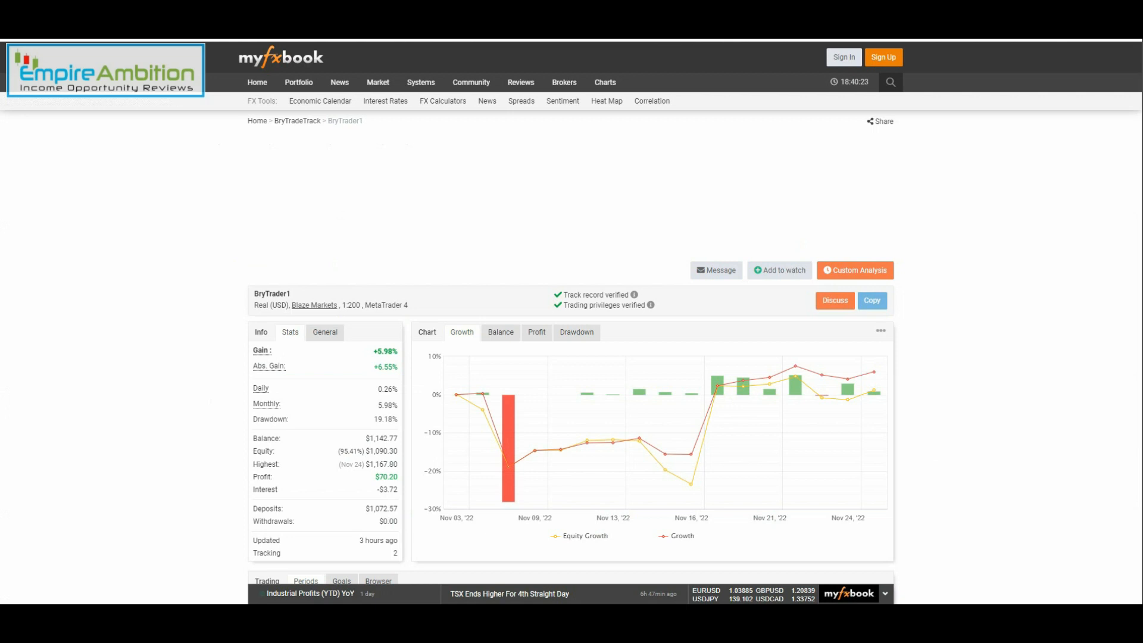
mouse_move(1023, 208)
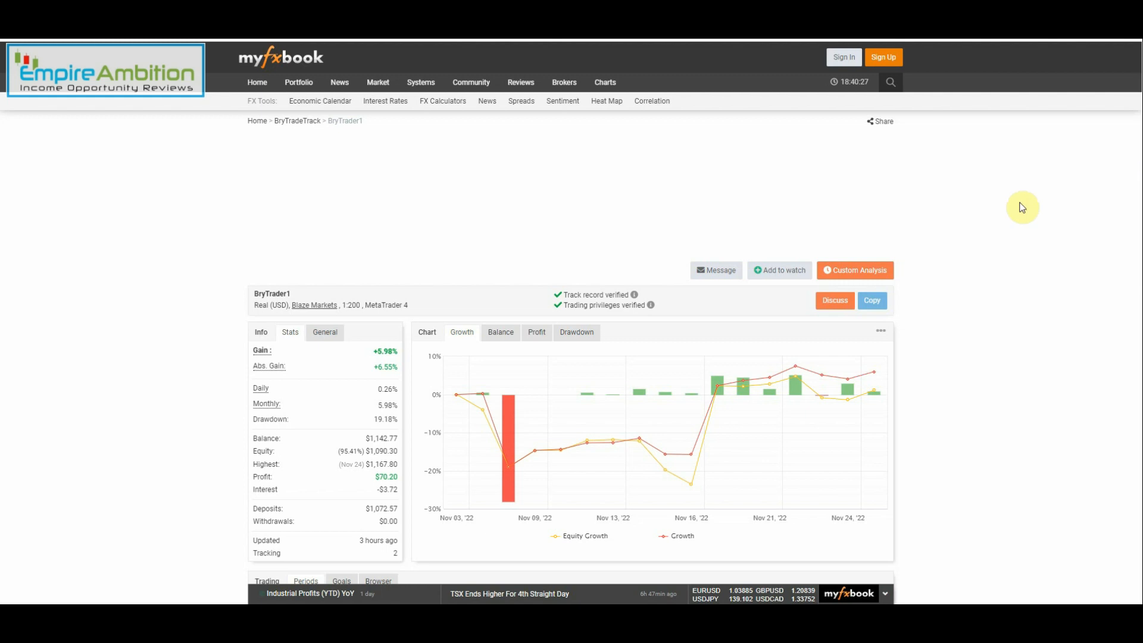
mouse_move(928, 346)
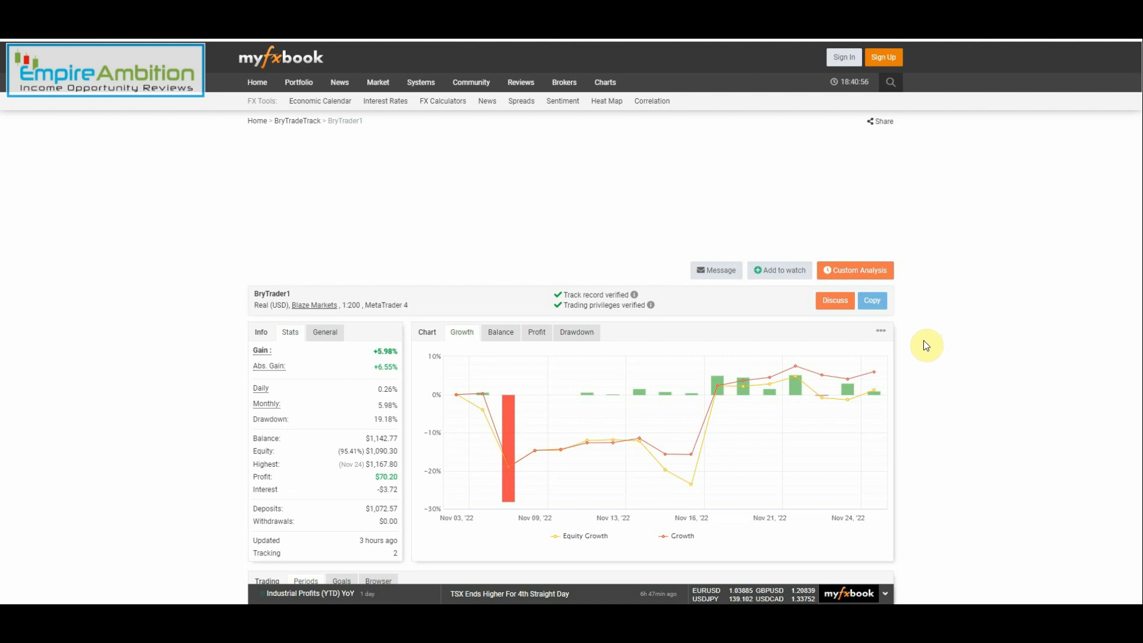
mouse_move(703, 253)
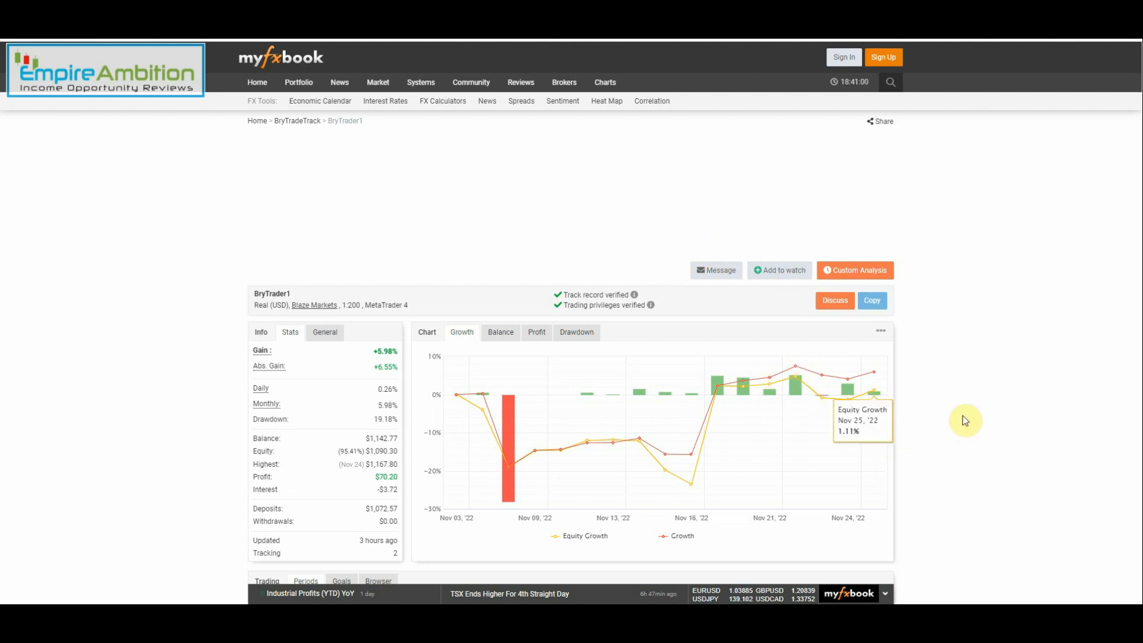
mouse_move(975, 404)
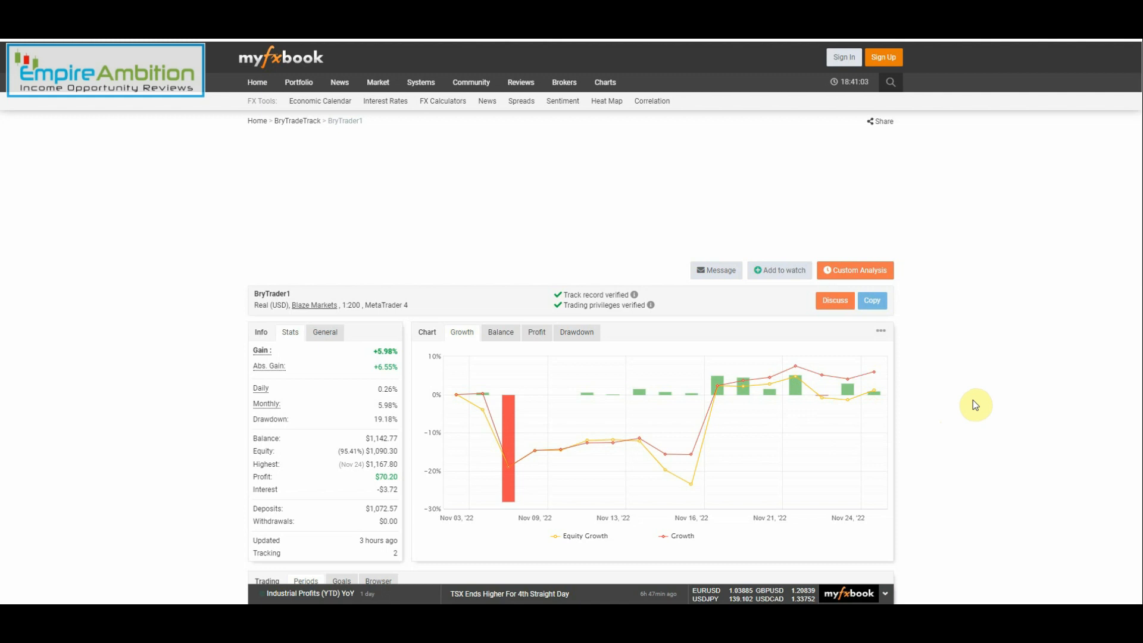
mouse_move(953, 395)
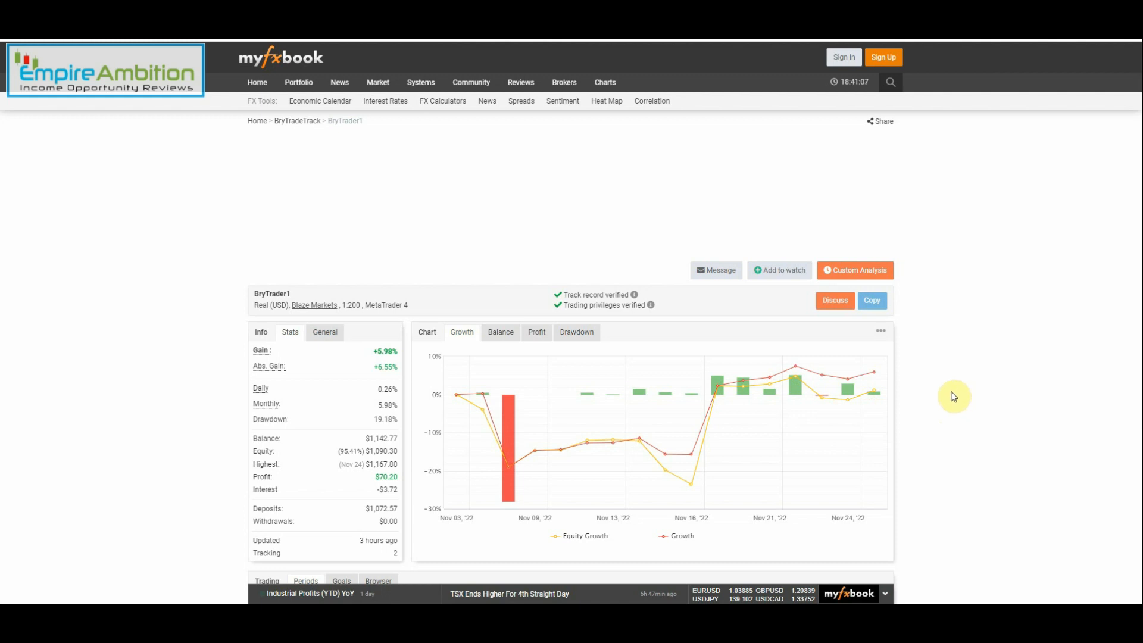
mouse_move(951, 399)
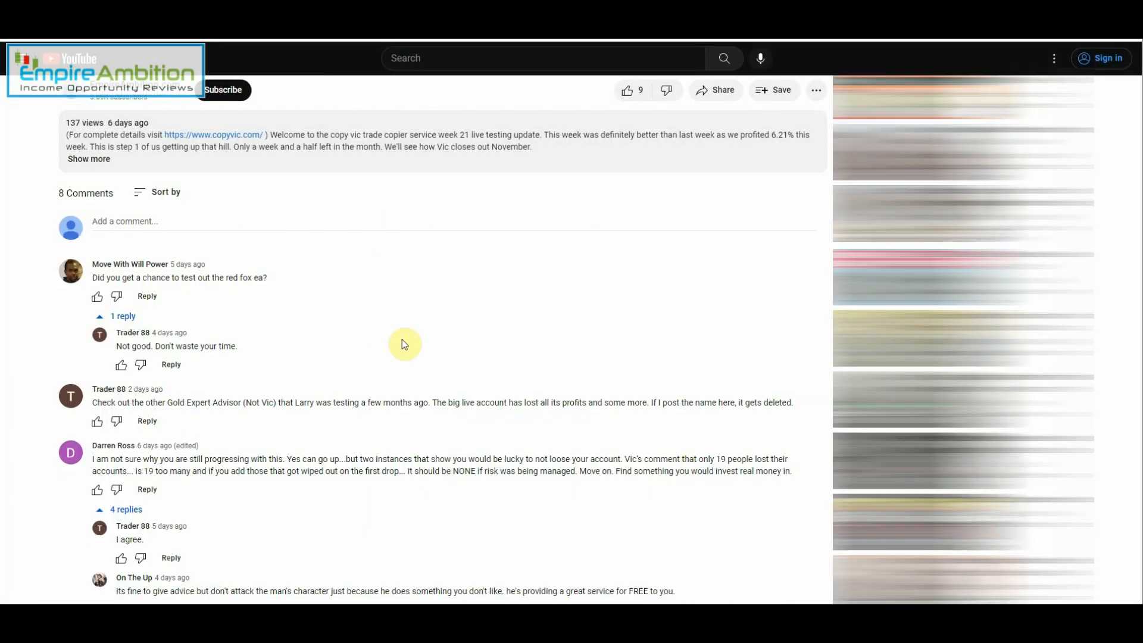
scroll("down", 3)
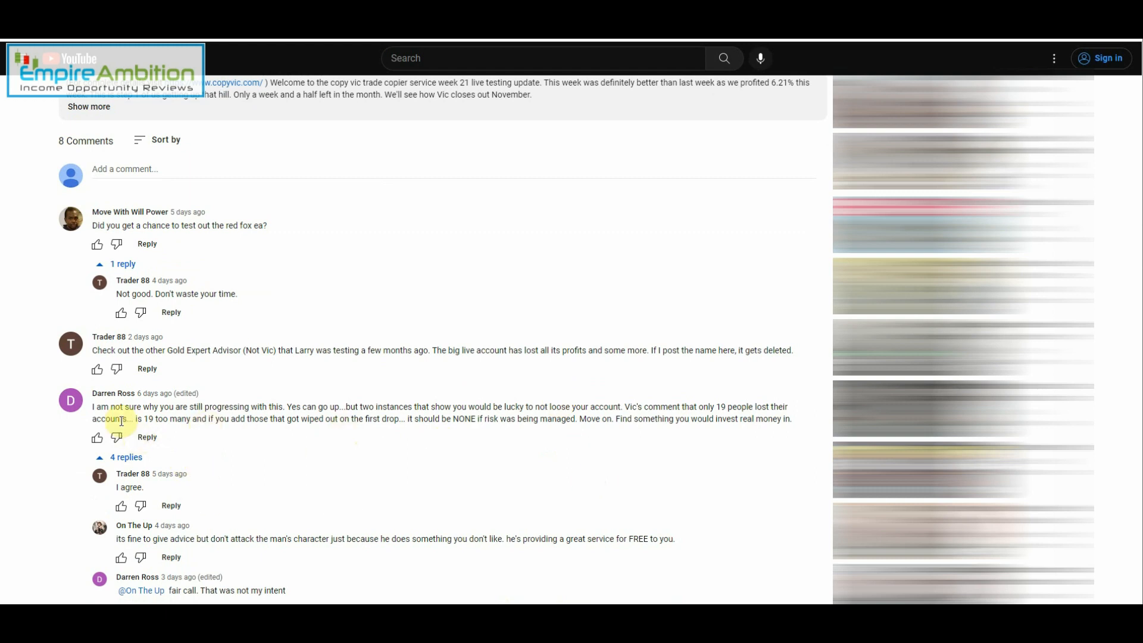
mouse_move(225, 422)
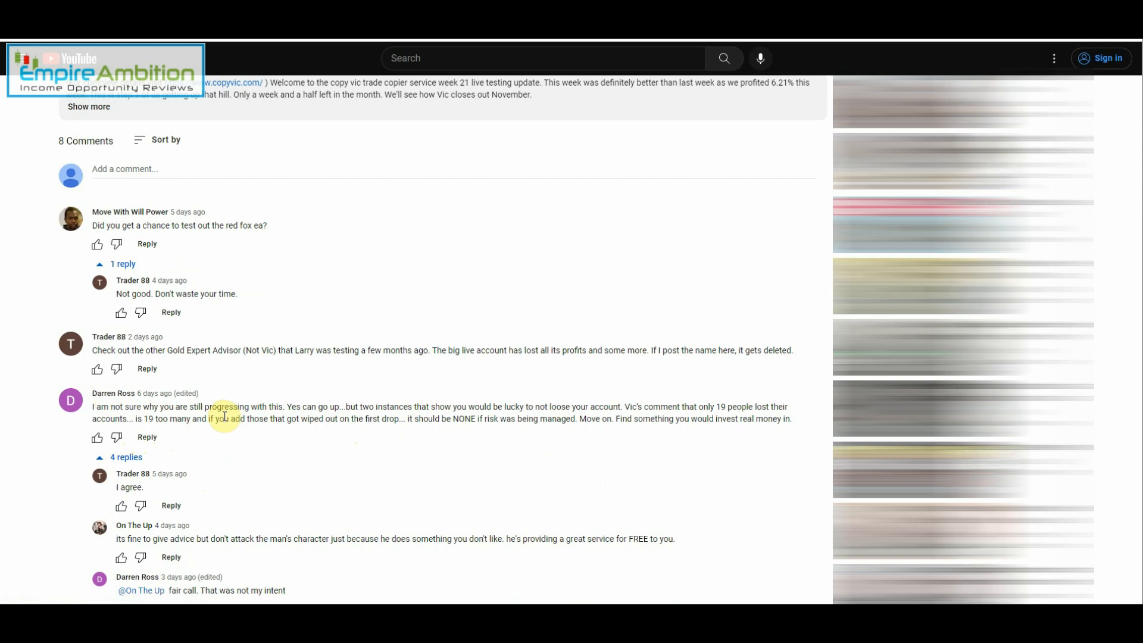
mouse_move(225, 404)
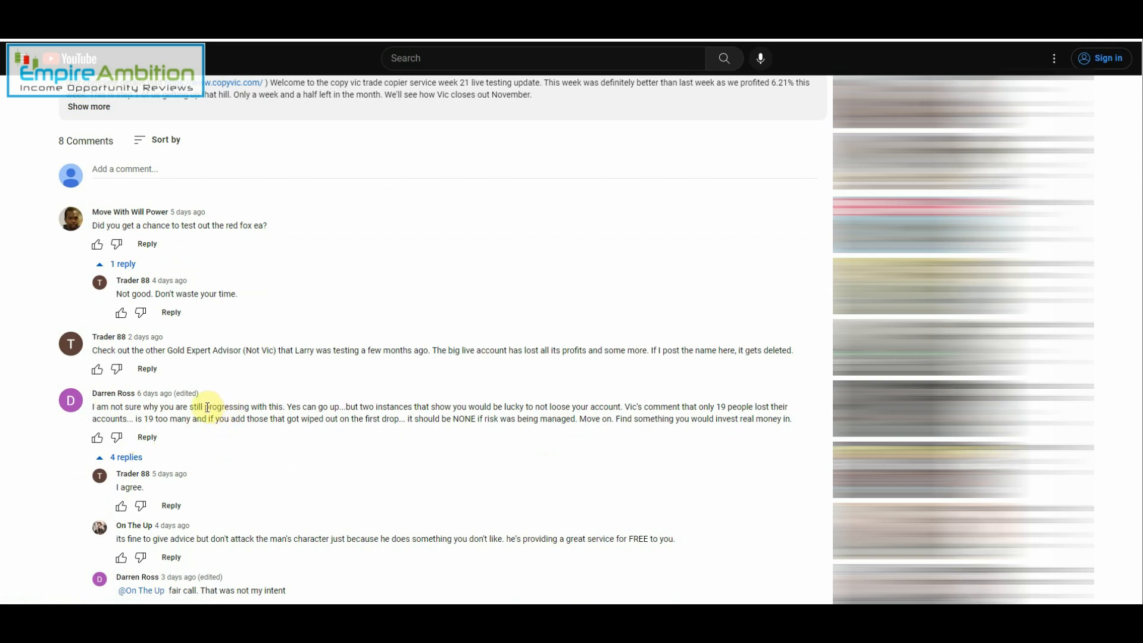
mouse_move(209, 417)
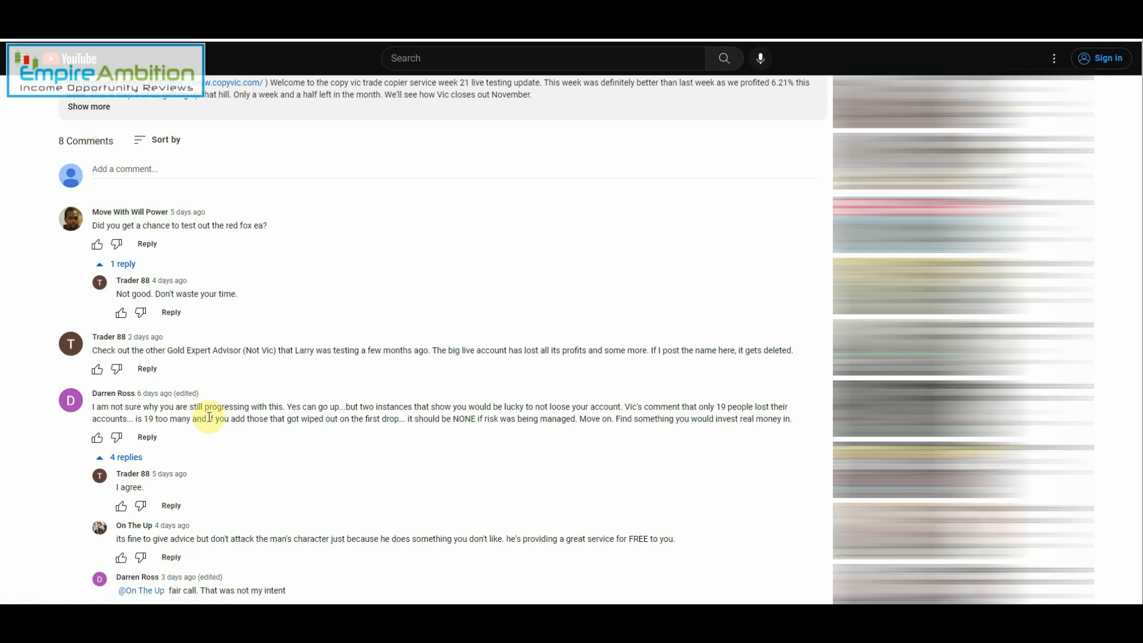
mouse_move(353, 355)
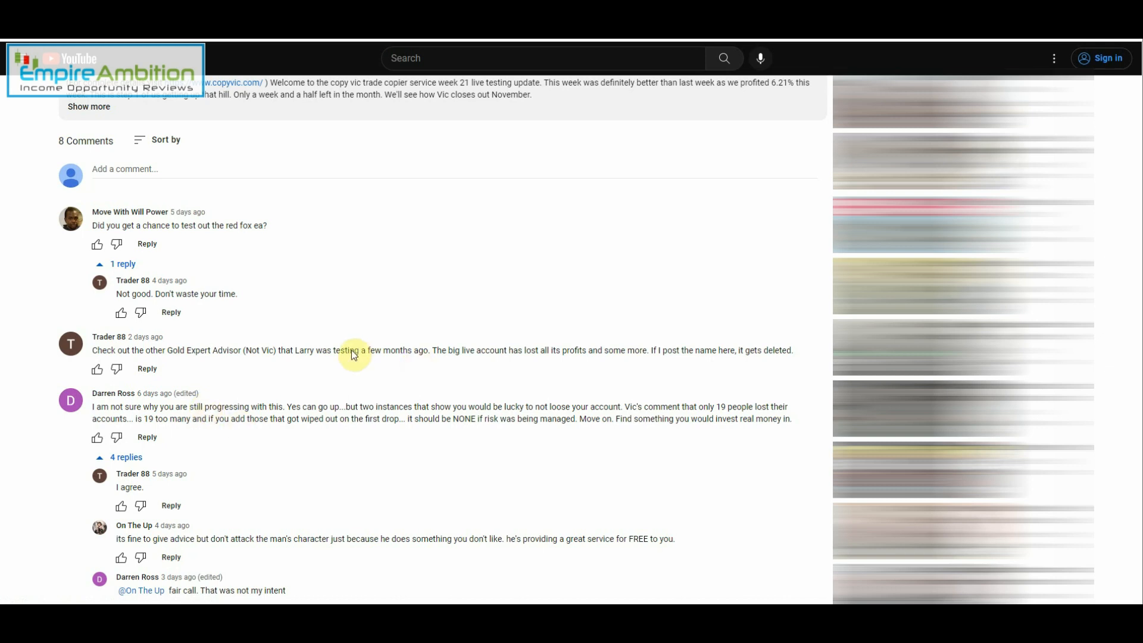
mouse_move(339, 369)
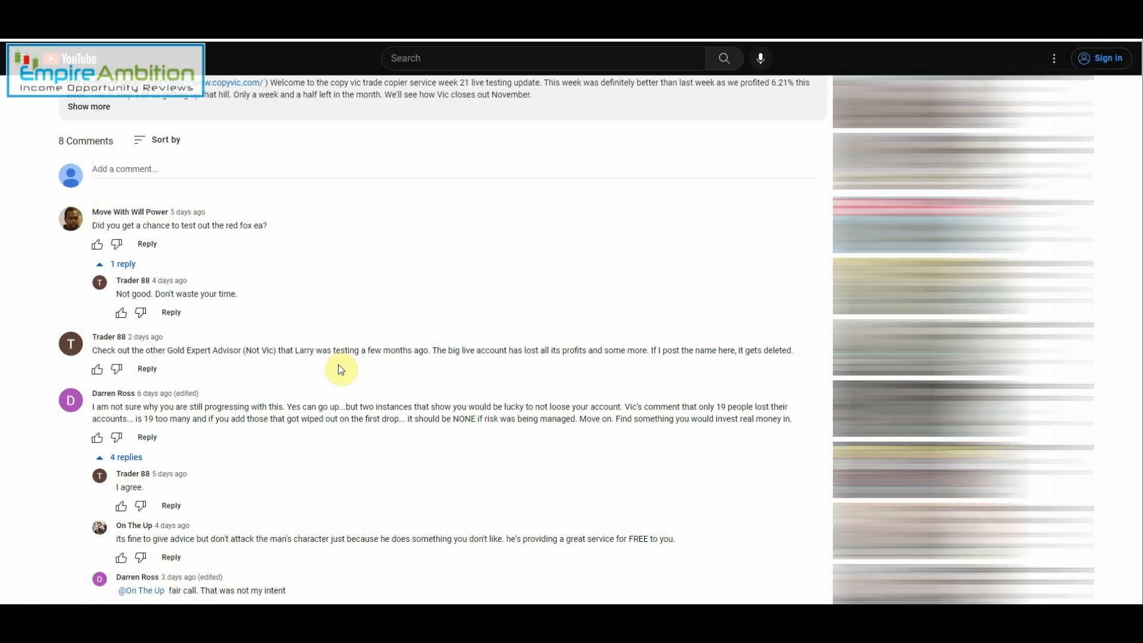
mouse_move(345, 366)
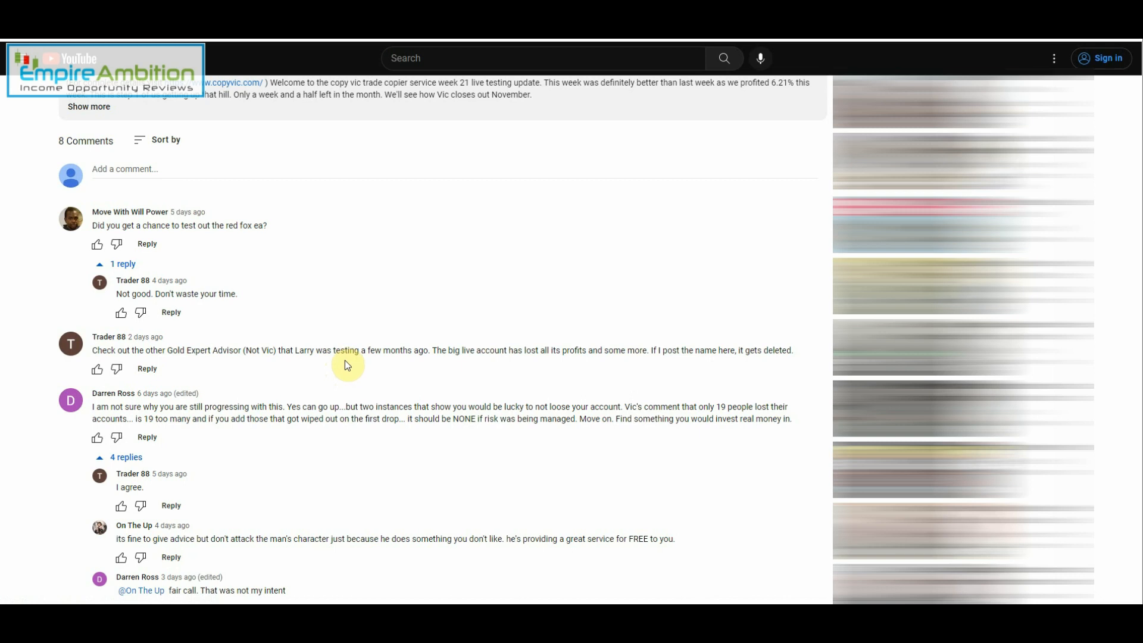
mouse_move(357, 377)
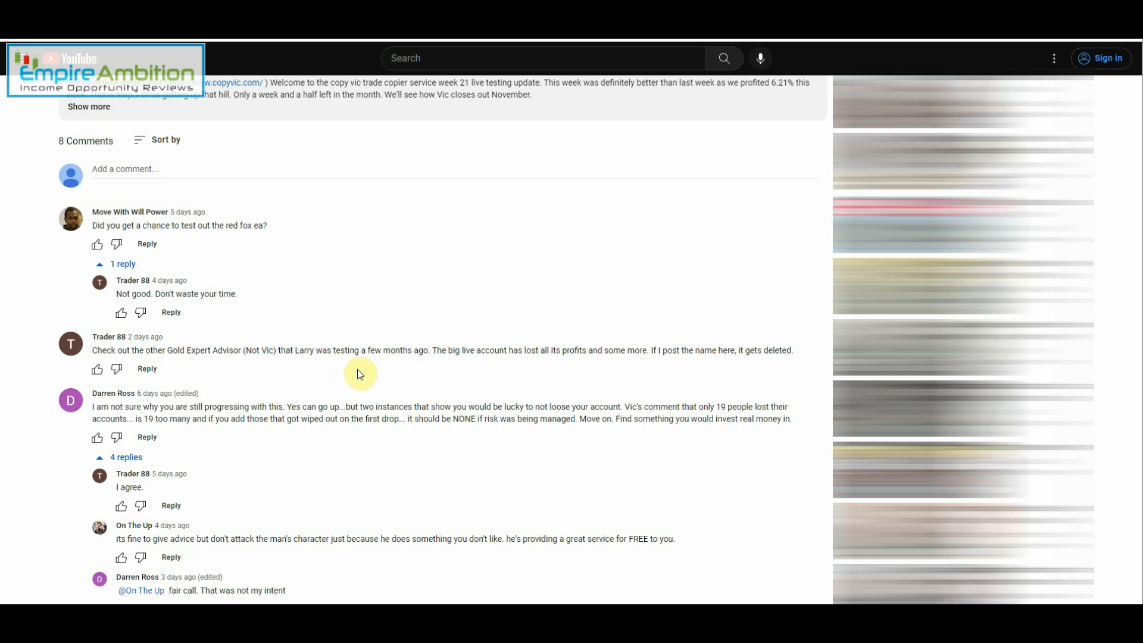
mouse_move(522, 482)
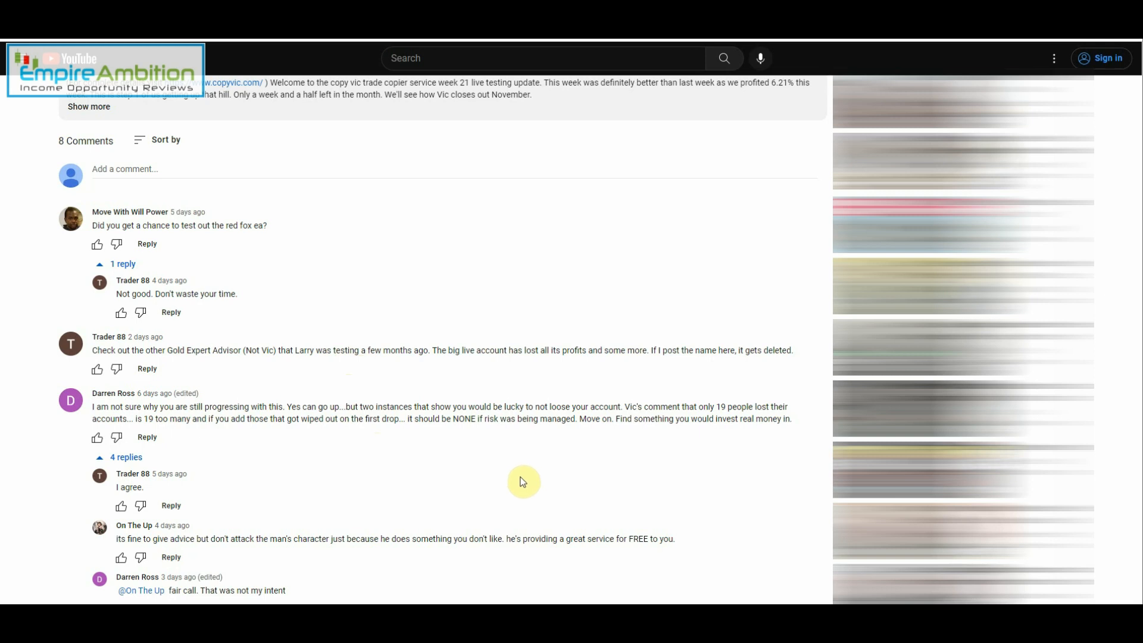
mouse_move(419, 453)
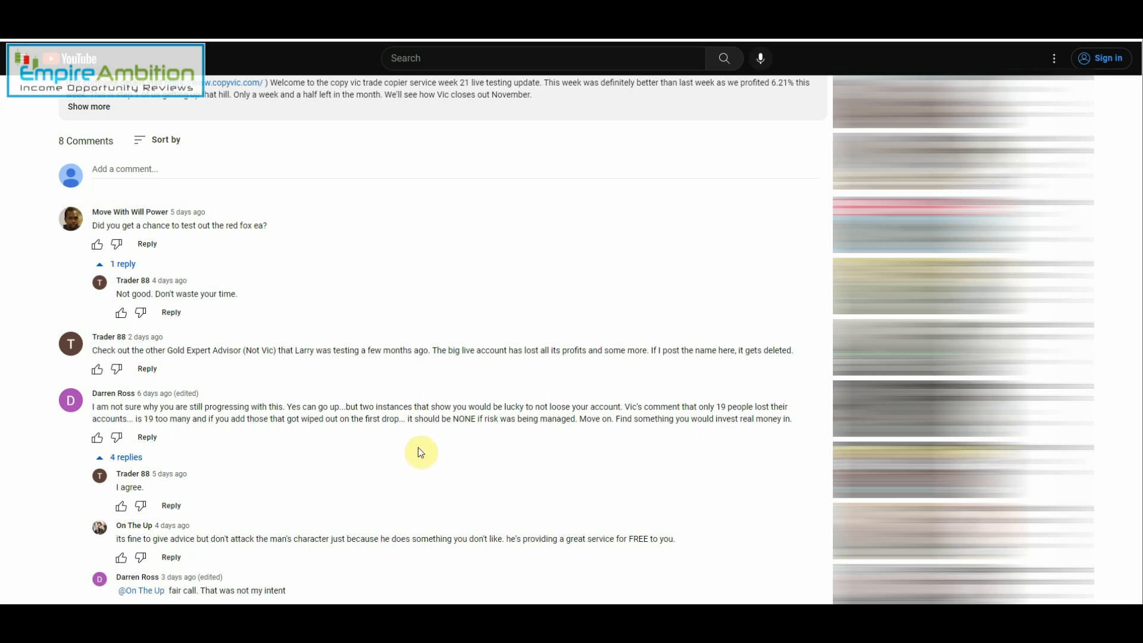